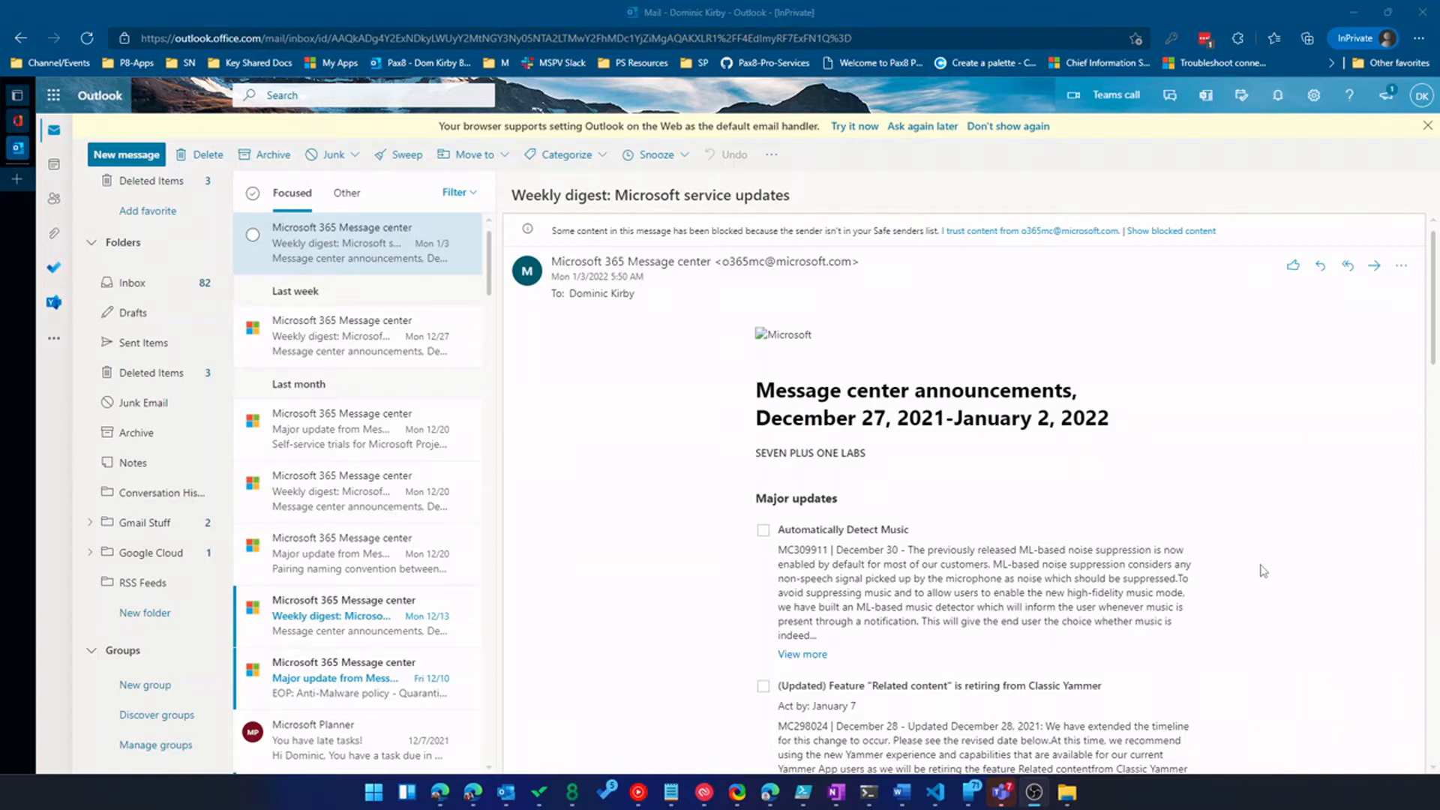
pyautogui.moveTo(1095, 594)
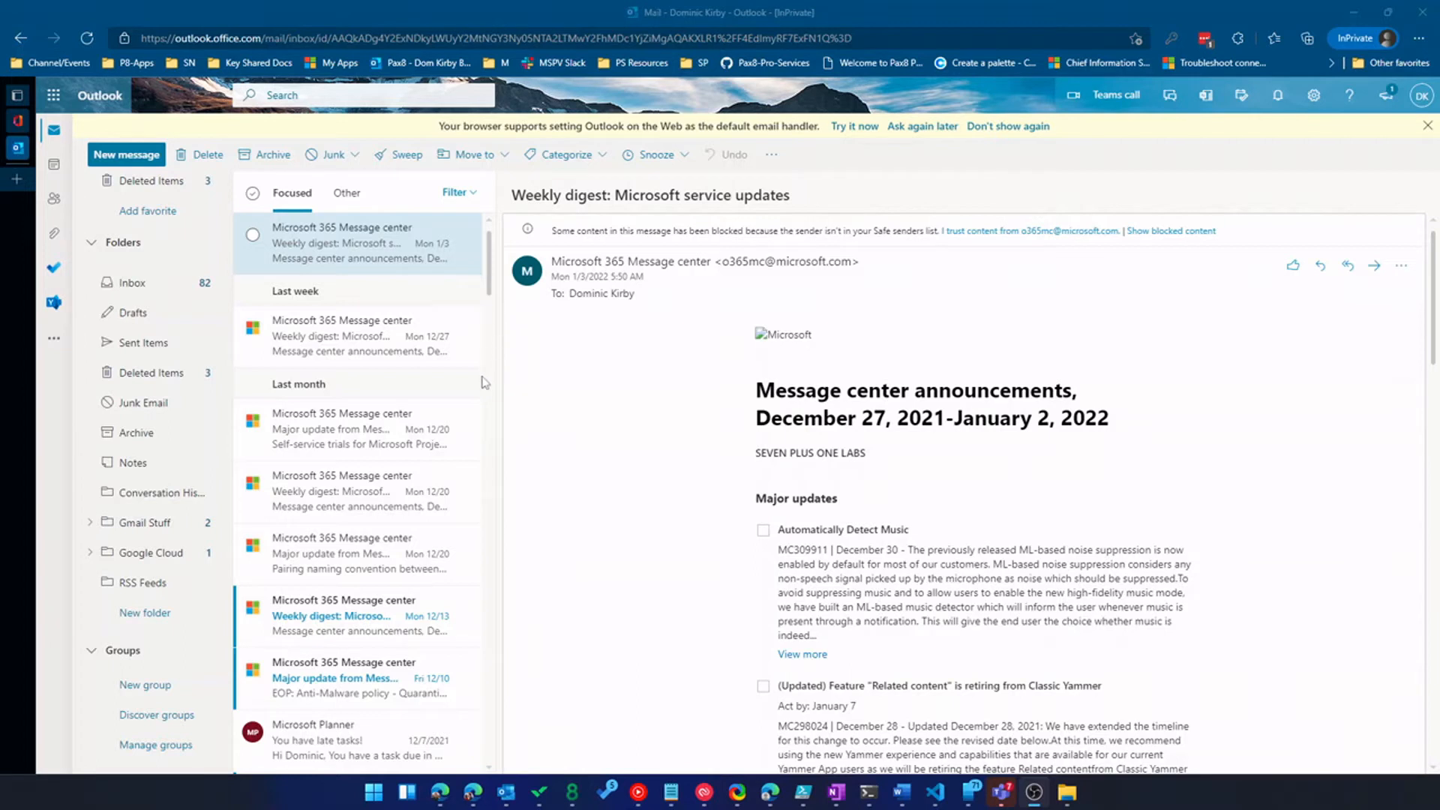
pyautogui.moveTo(931, 380)
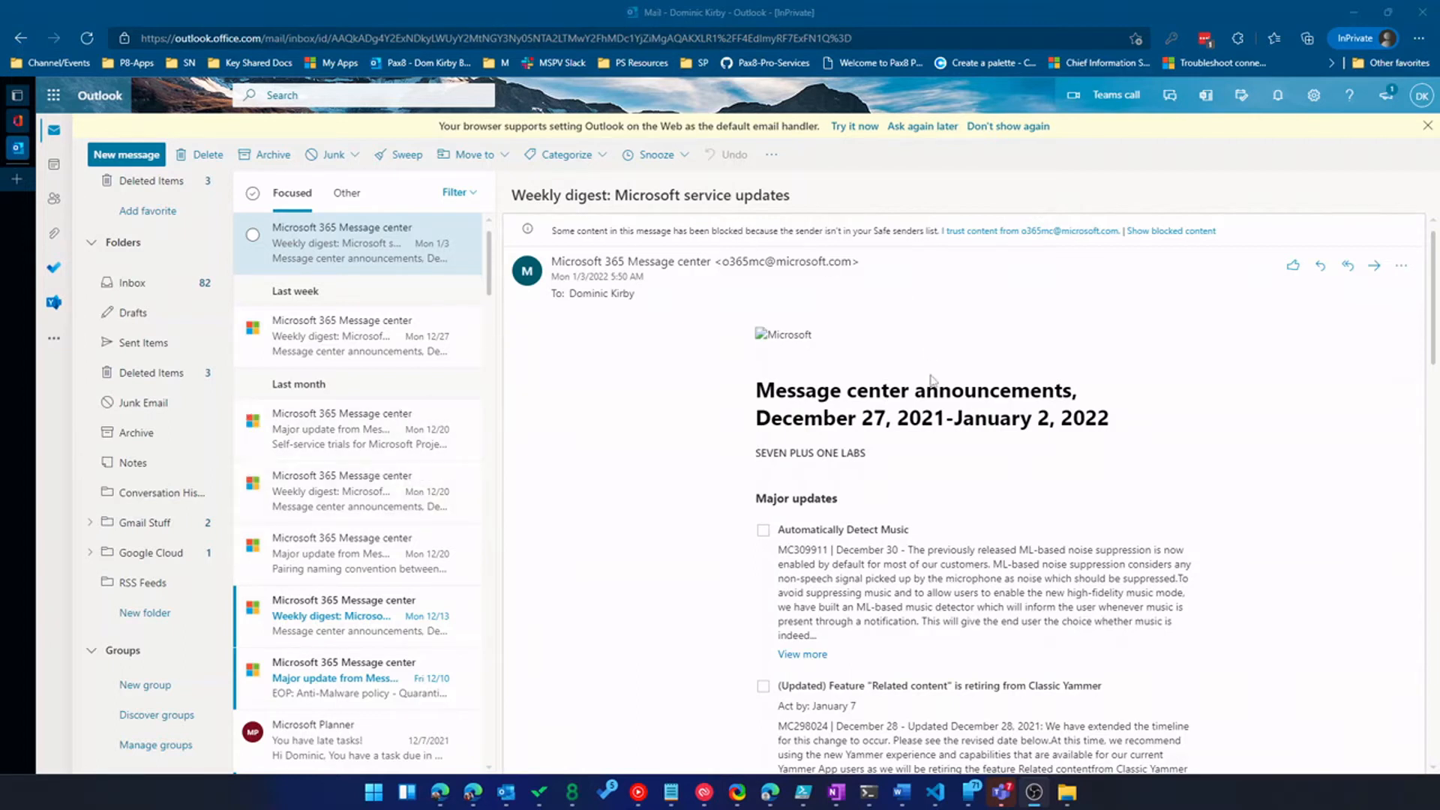
pyautogui.moveTo(729, 499)
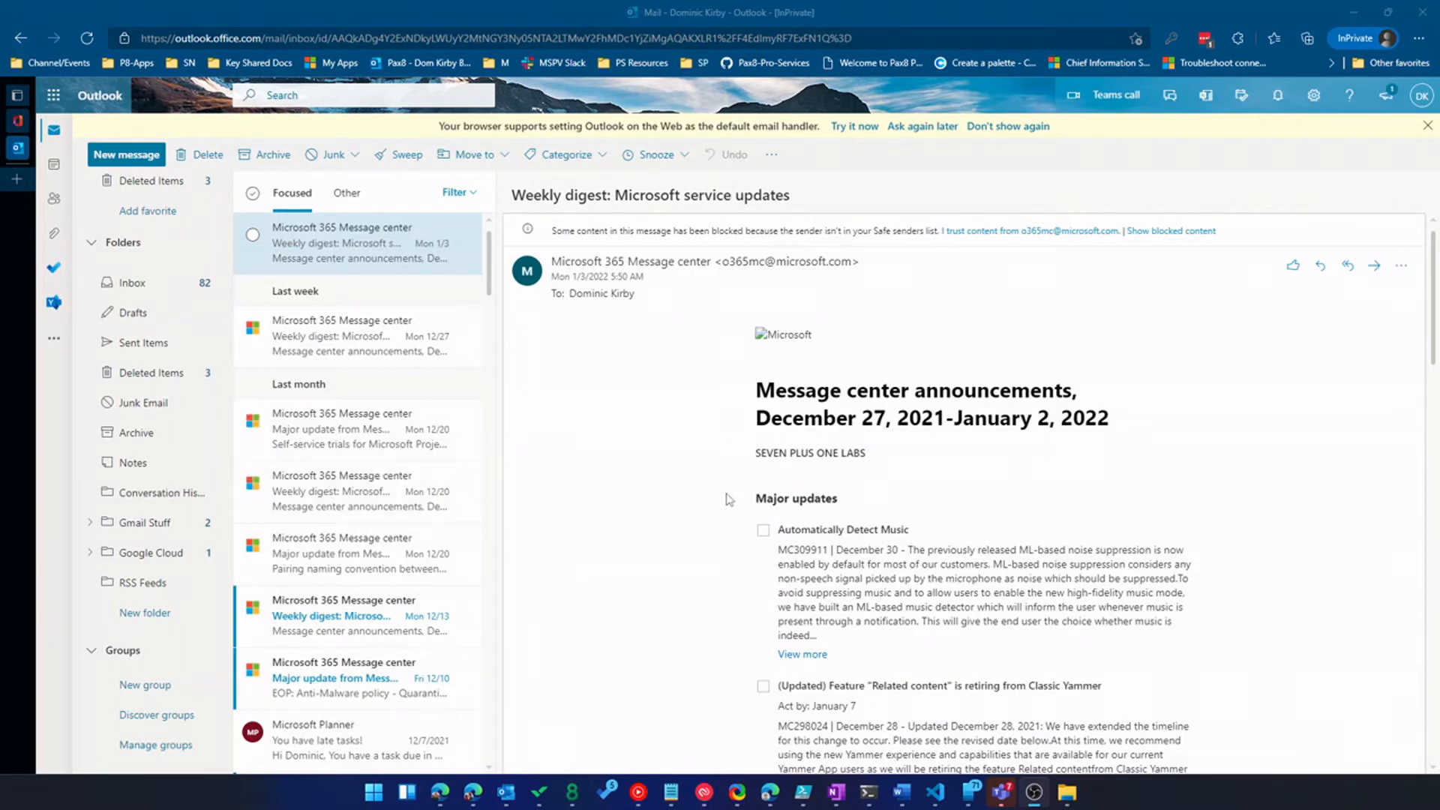
pyautogui.moveTo(811, 485)
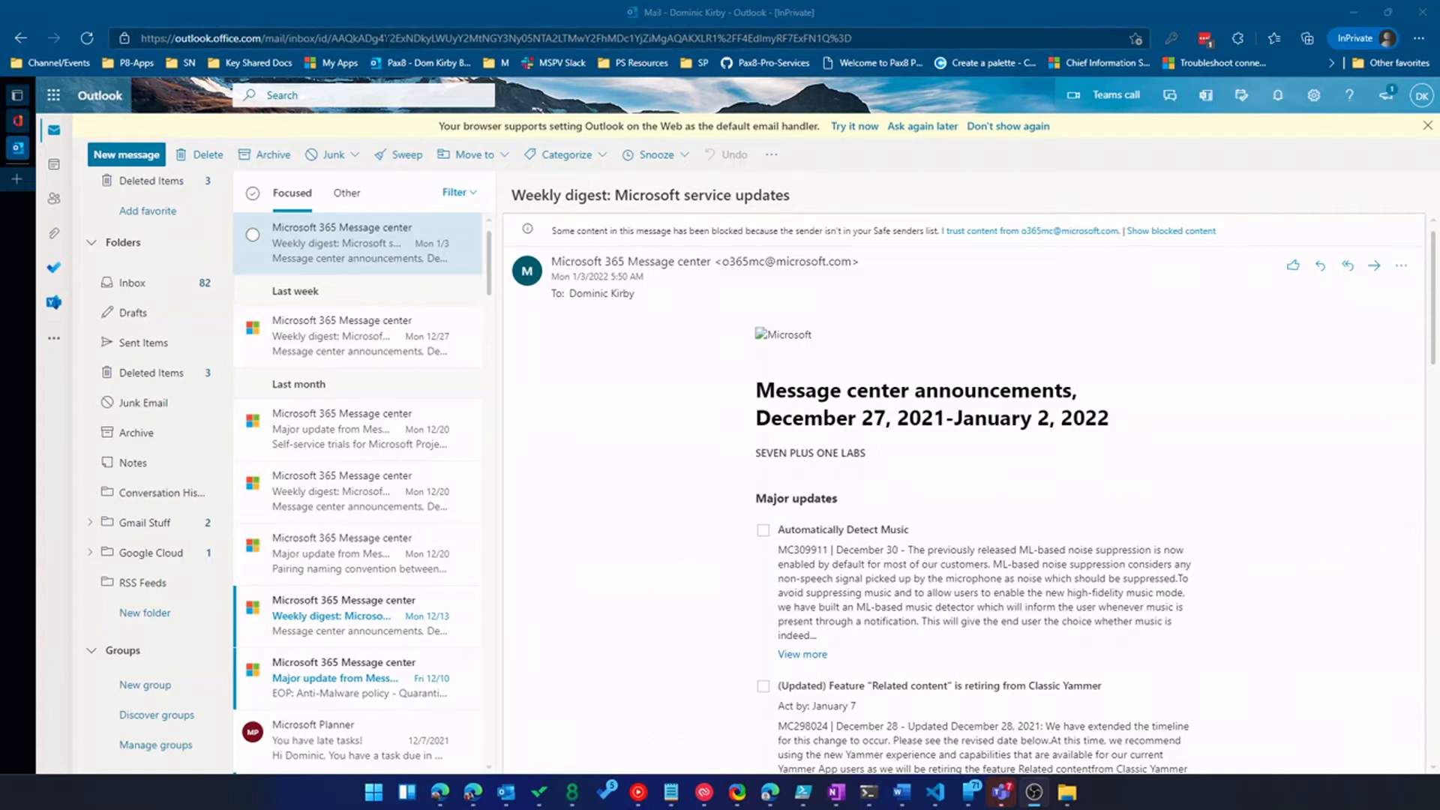
pyautogui.moveTo(926, 144)
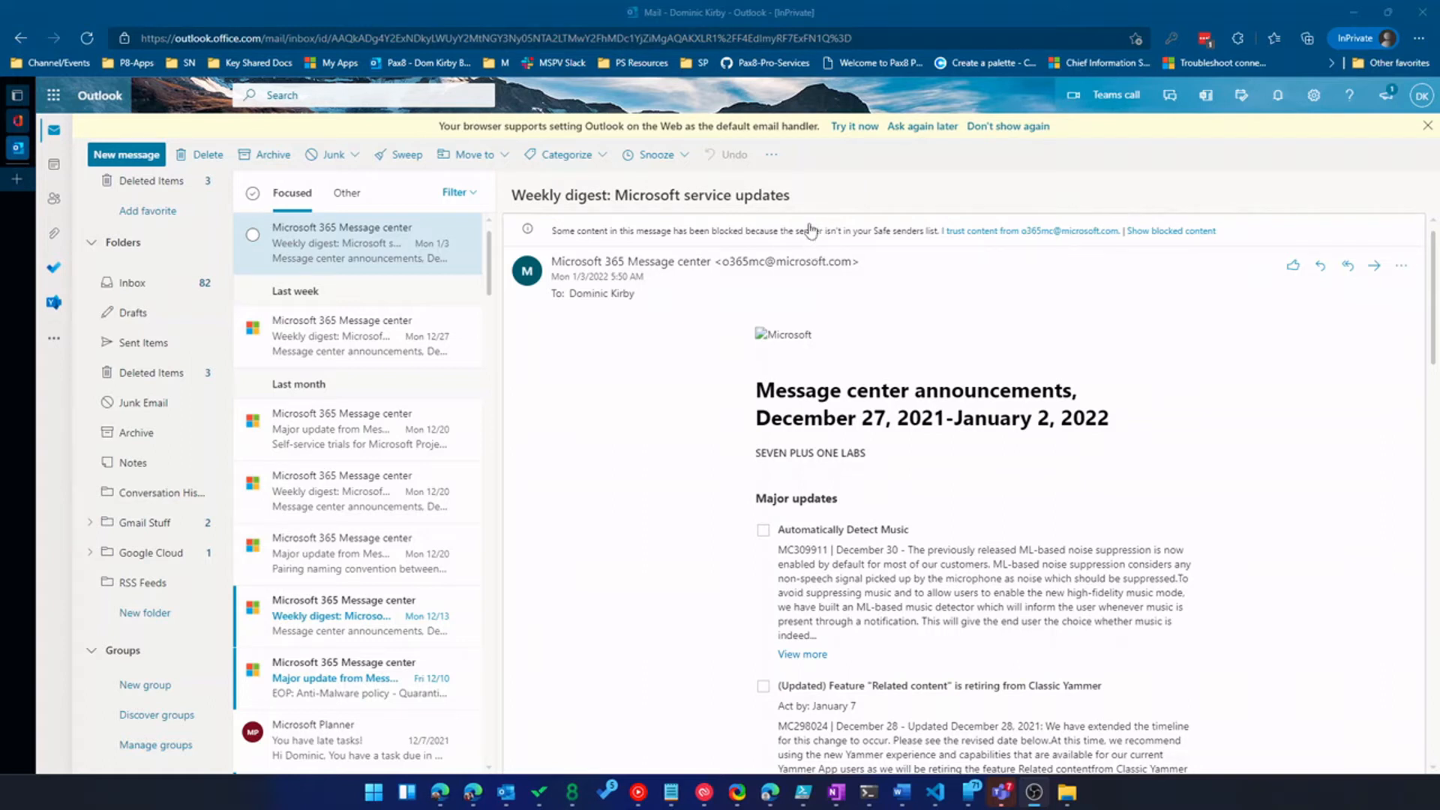
pyautogui.moveTo(845, 174)
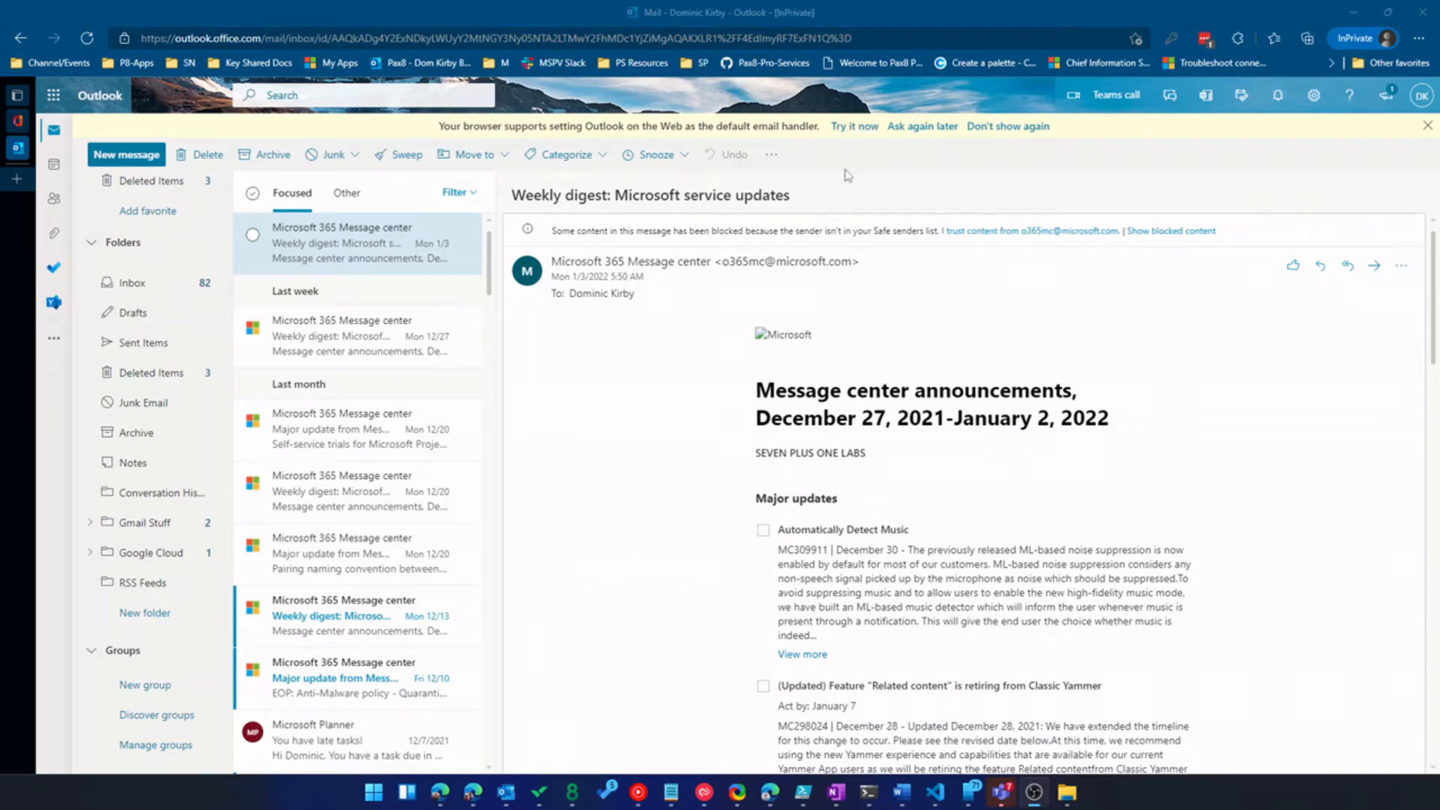
pyautogui.moveTo(843, 182)
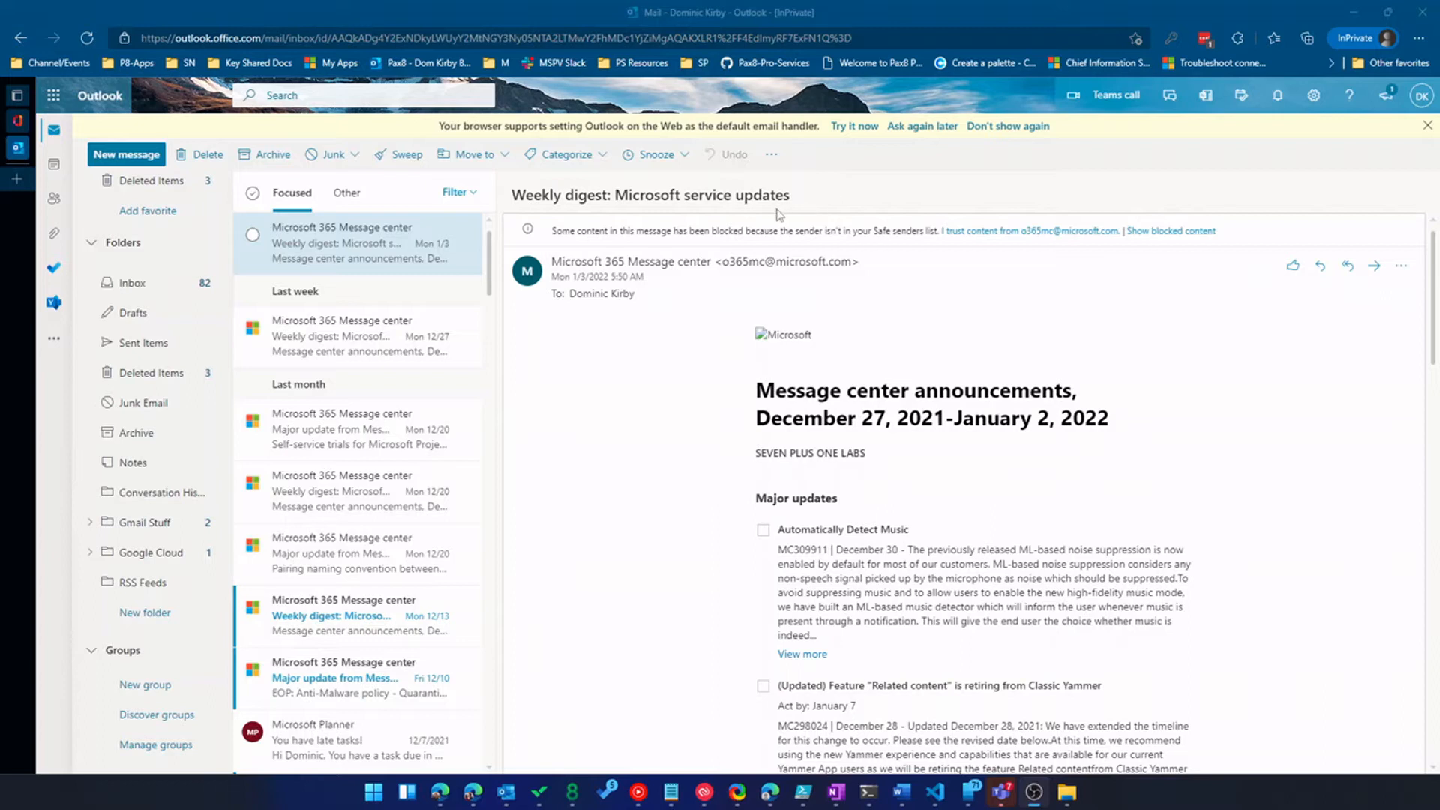
pyautogui.moveTo(781, 198)
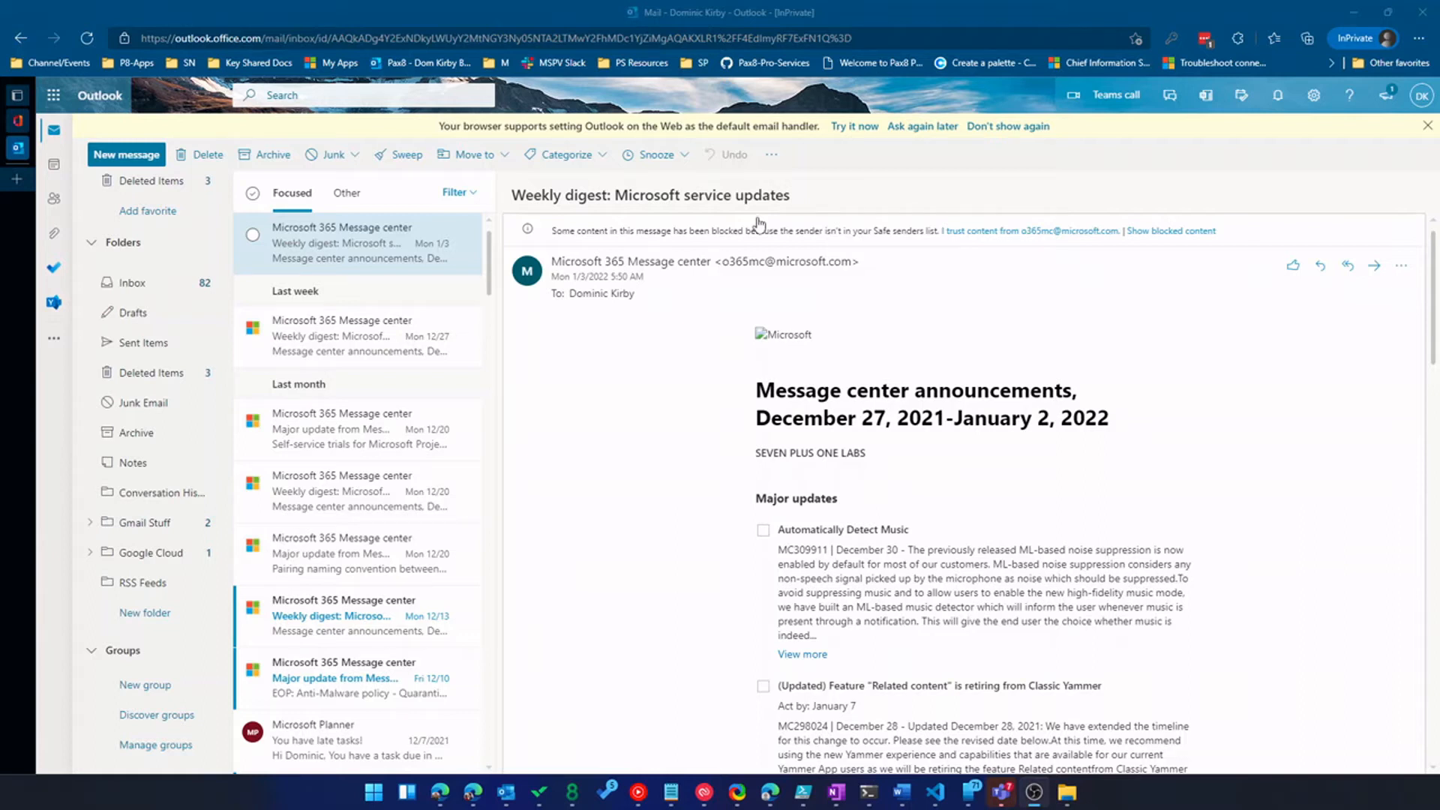
pyautogui.moveTo(753, 231)
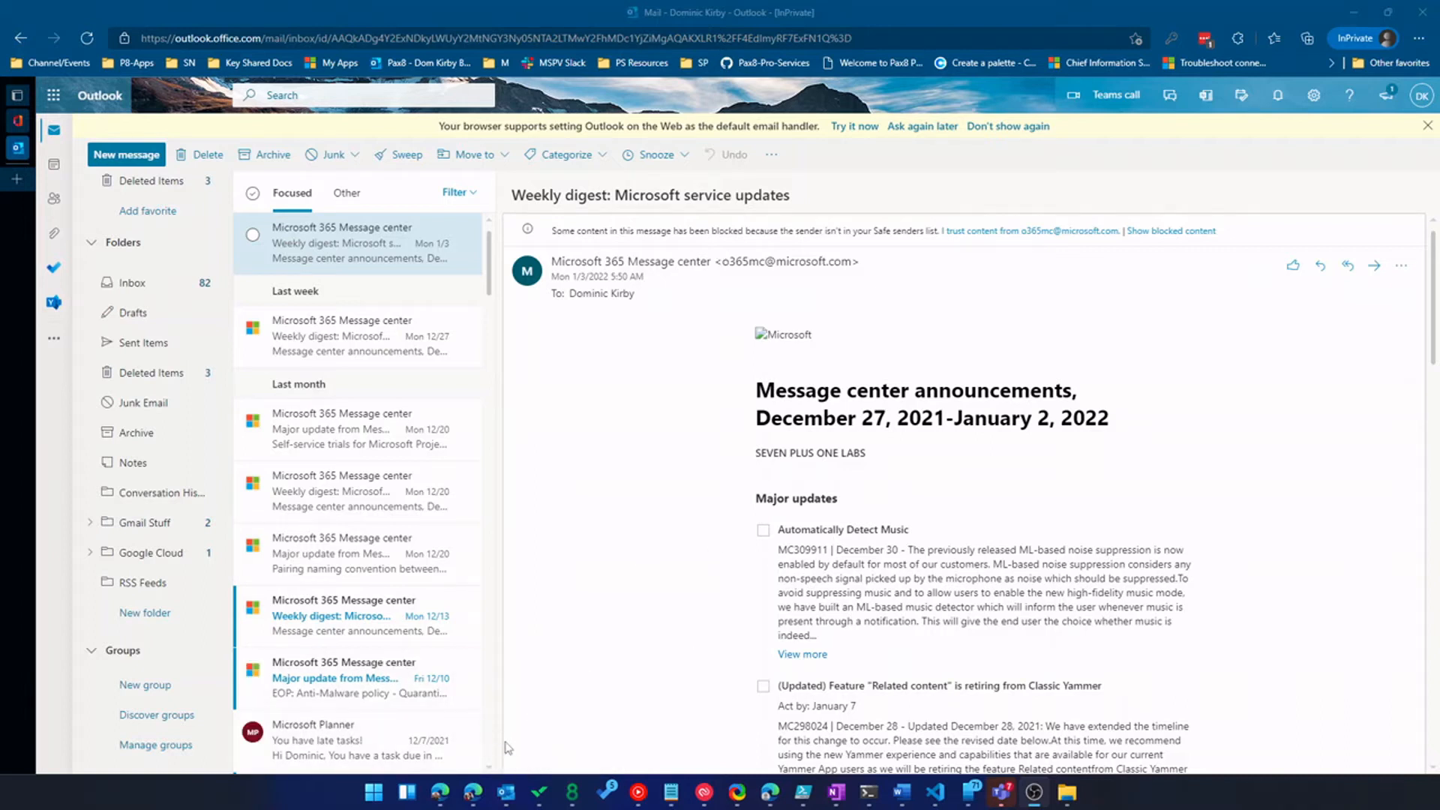
pyautogui.moveTo(512, 723)
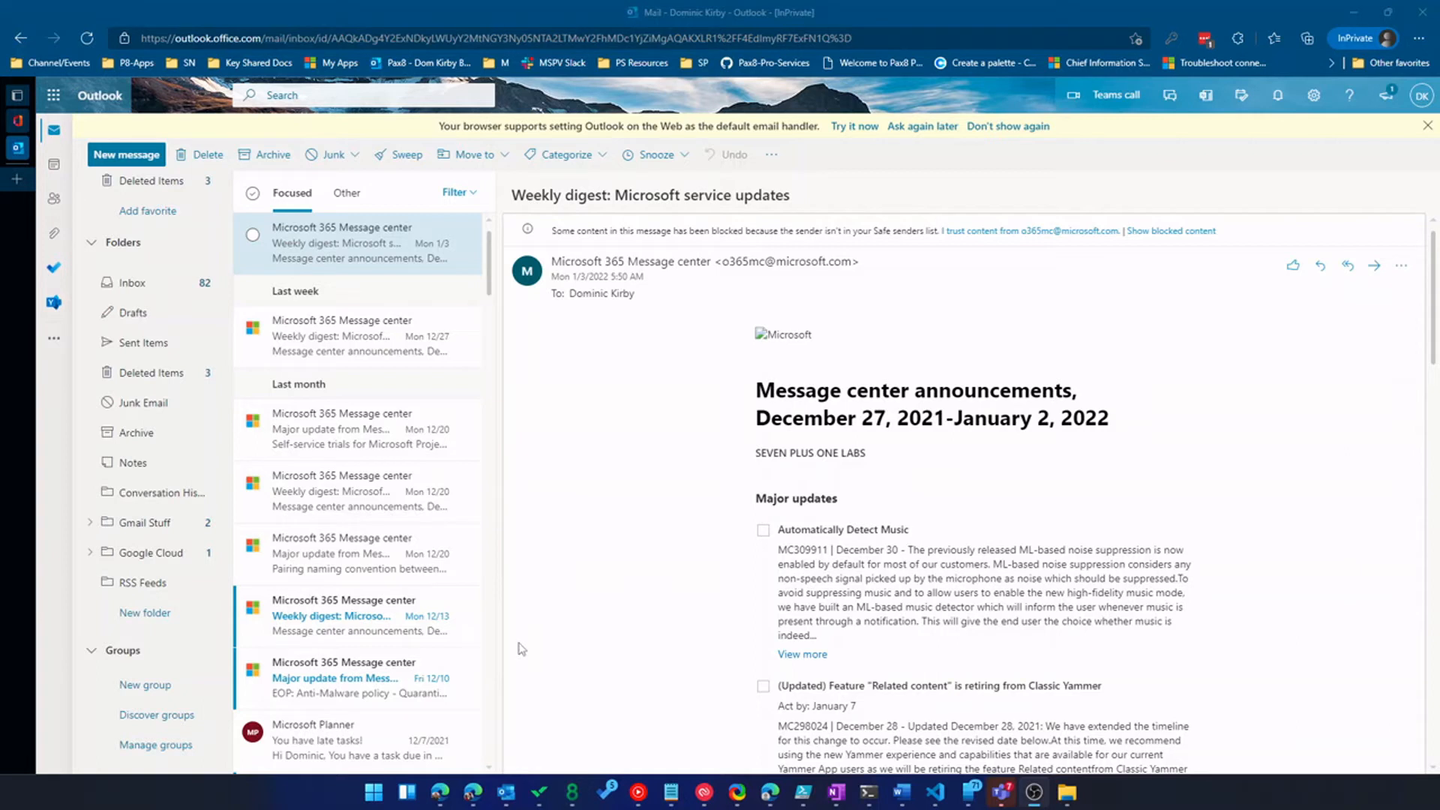
pyautogui.moveTo(506, 690)
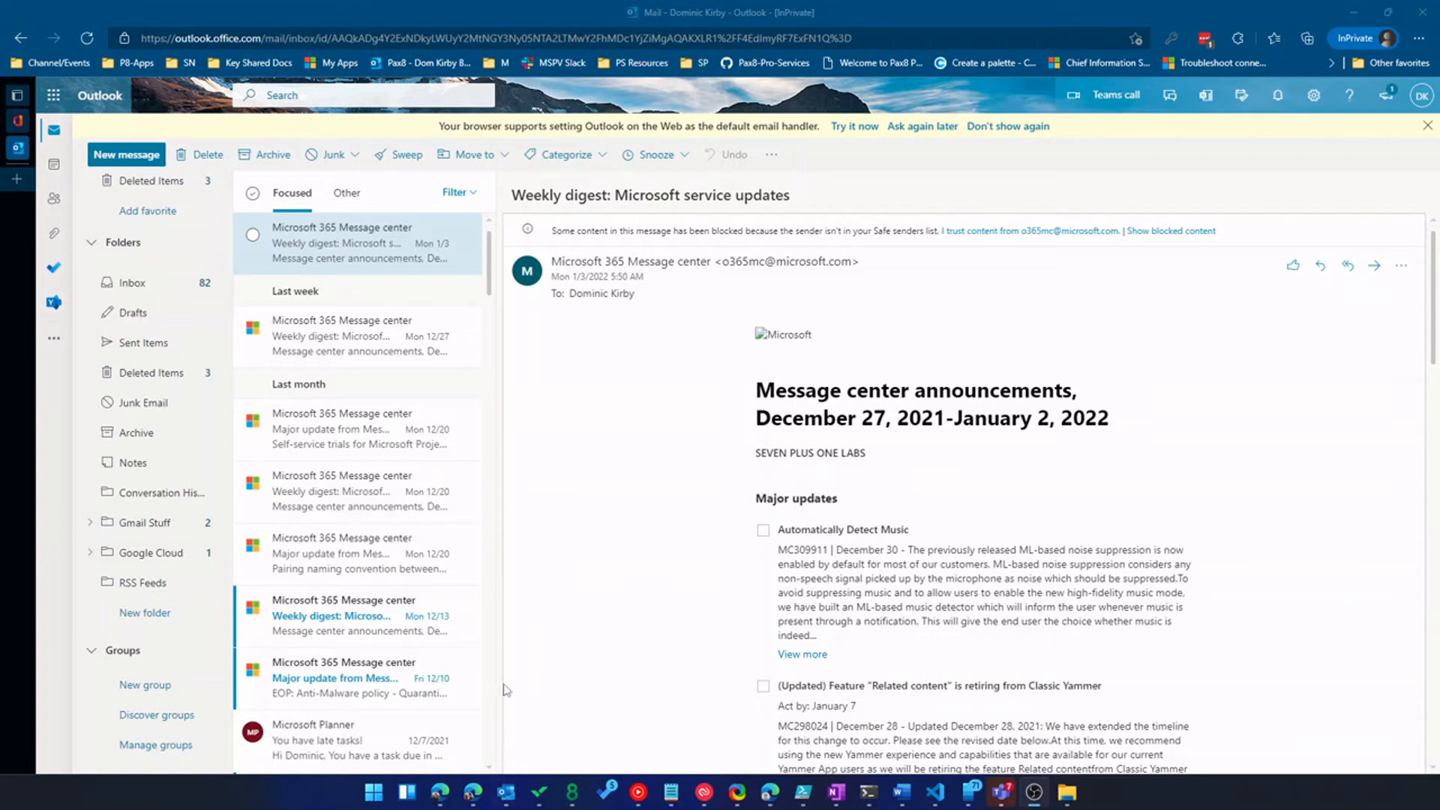
pyautogui.moveTo(510, 538)
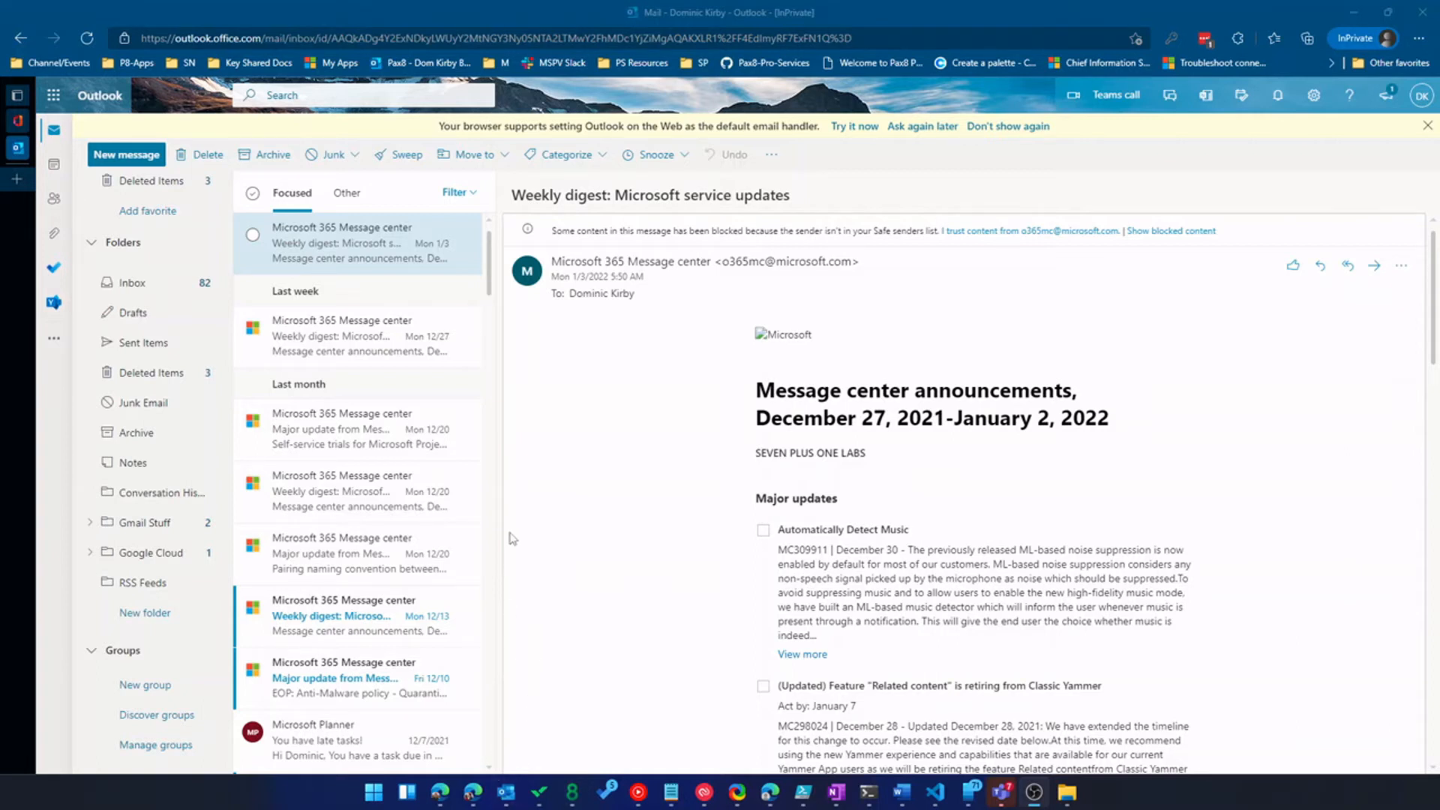
pyautogui.moveTo(512, 549)
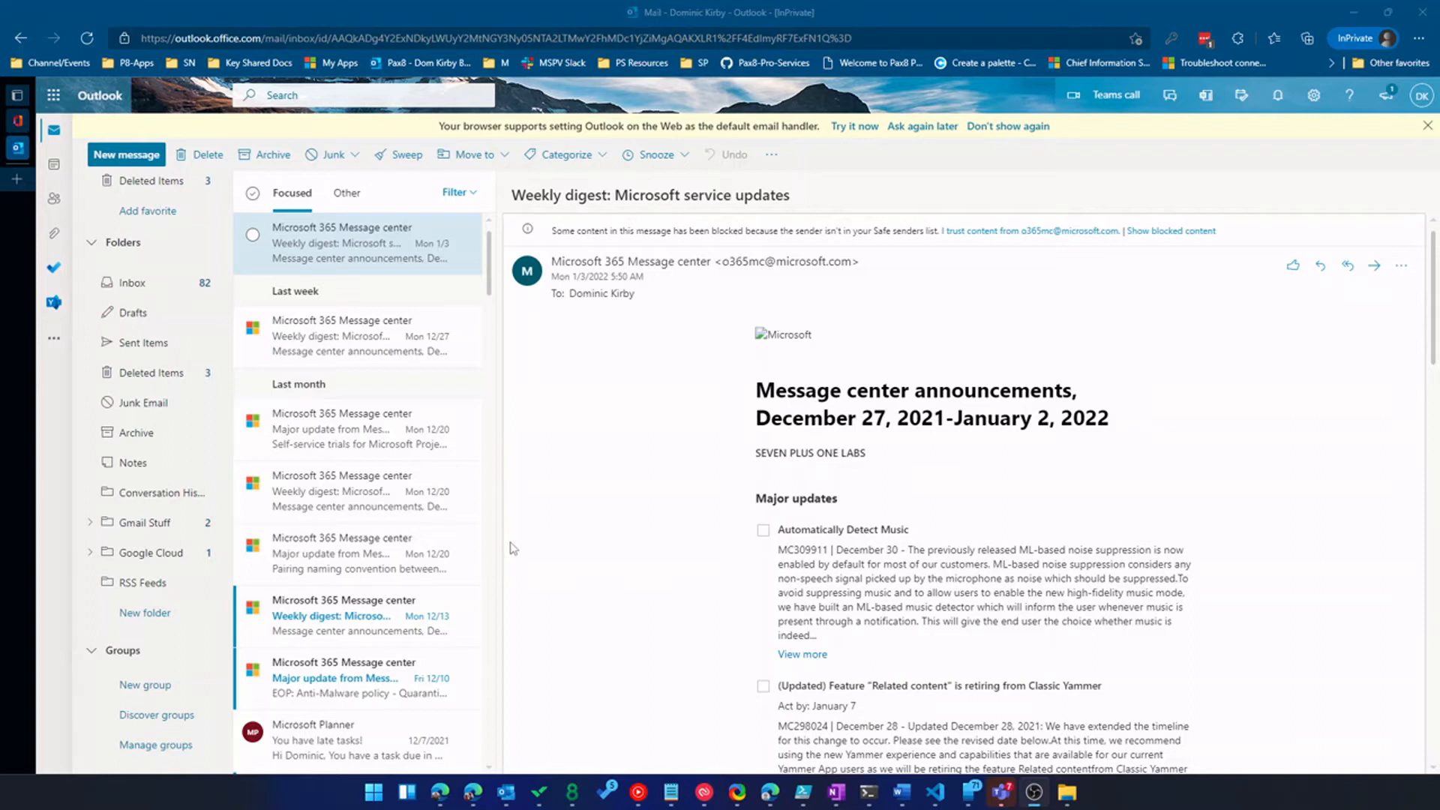
pyautogui.moveTo(1192, 474)
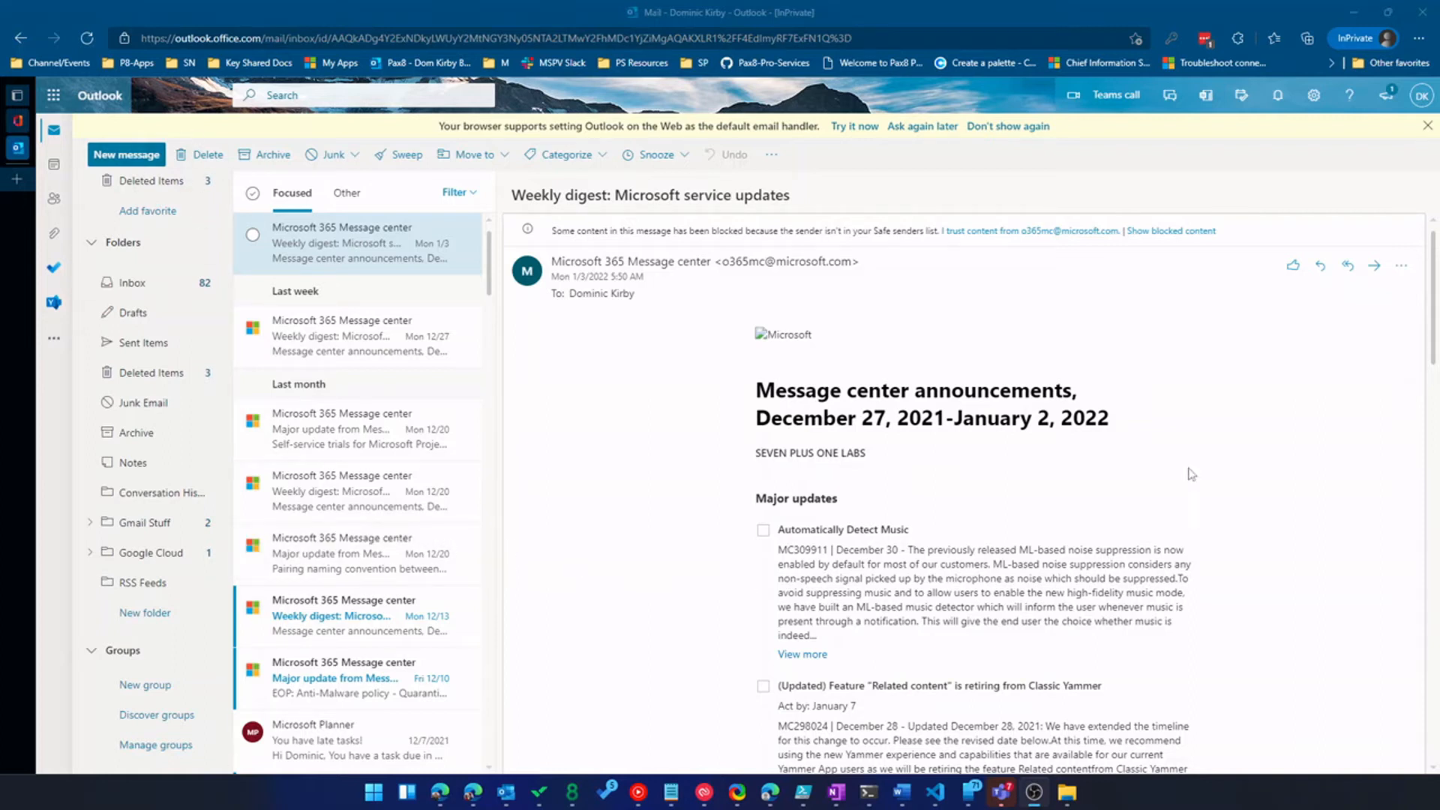
pyautogui.moveTo(723, 570)
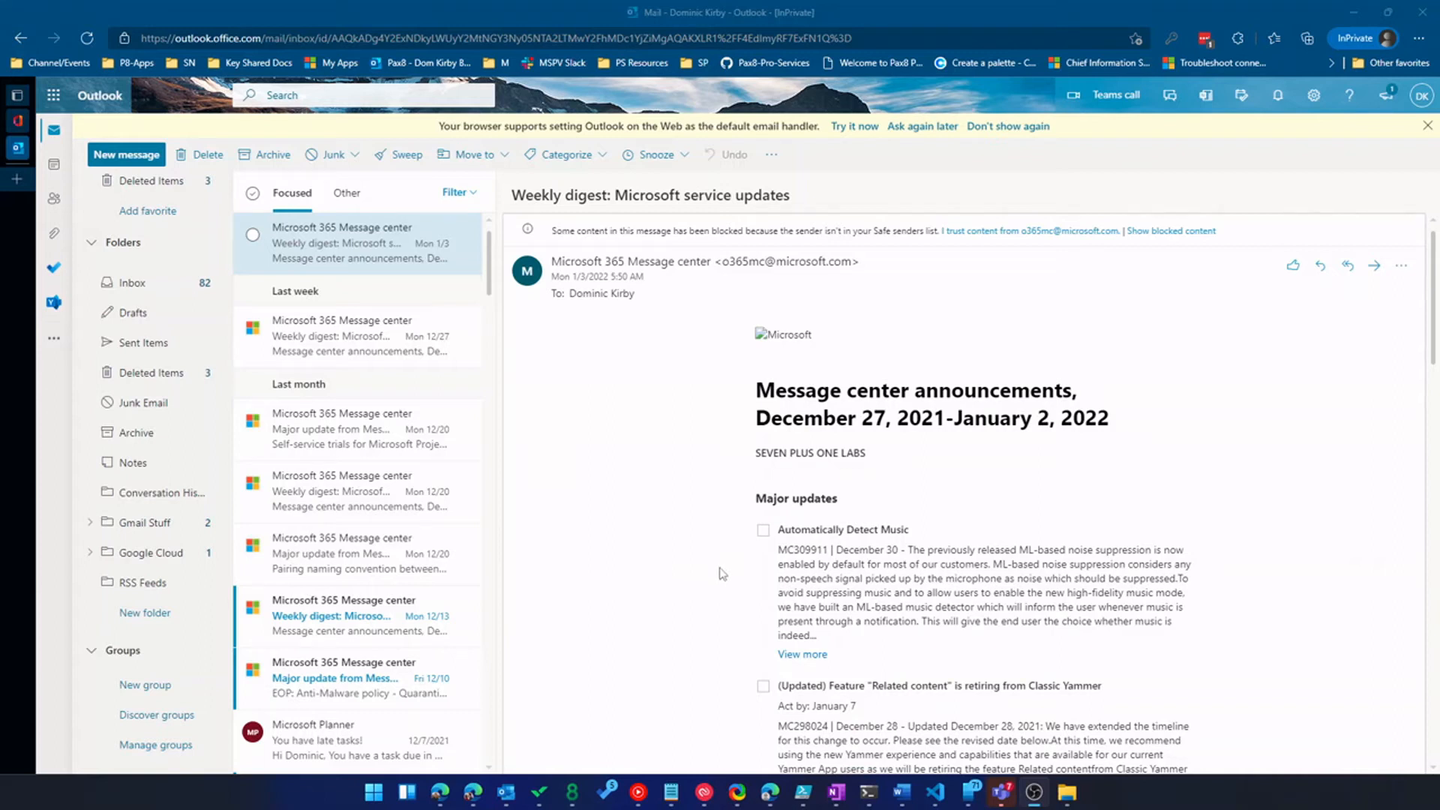
pyautogui.moveTo(830, 246)
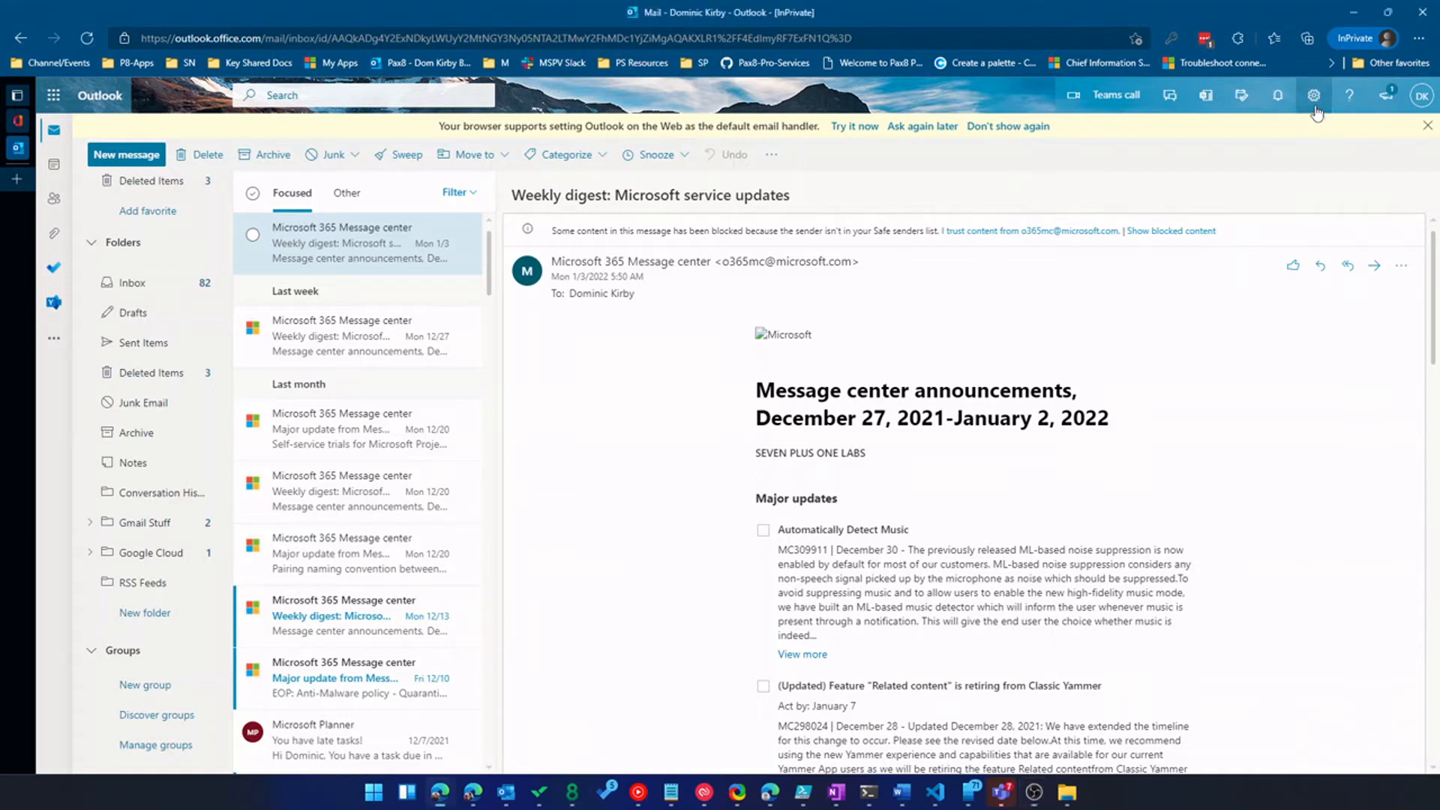
# Step: Turn on Dark mode from the quick Settings pane and close the pane
pyautogui.click(1312, 95)
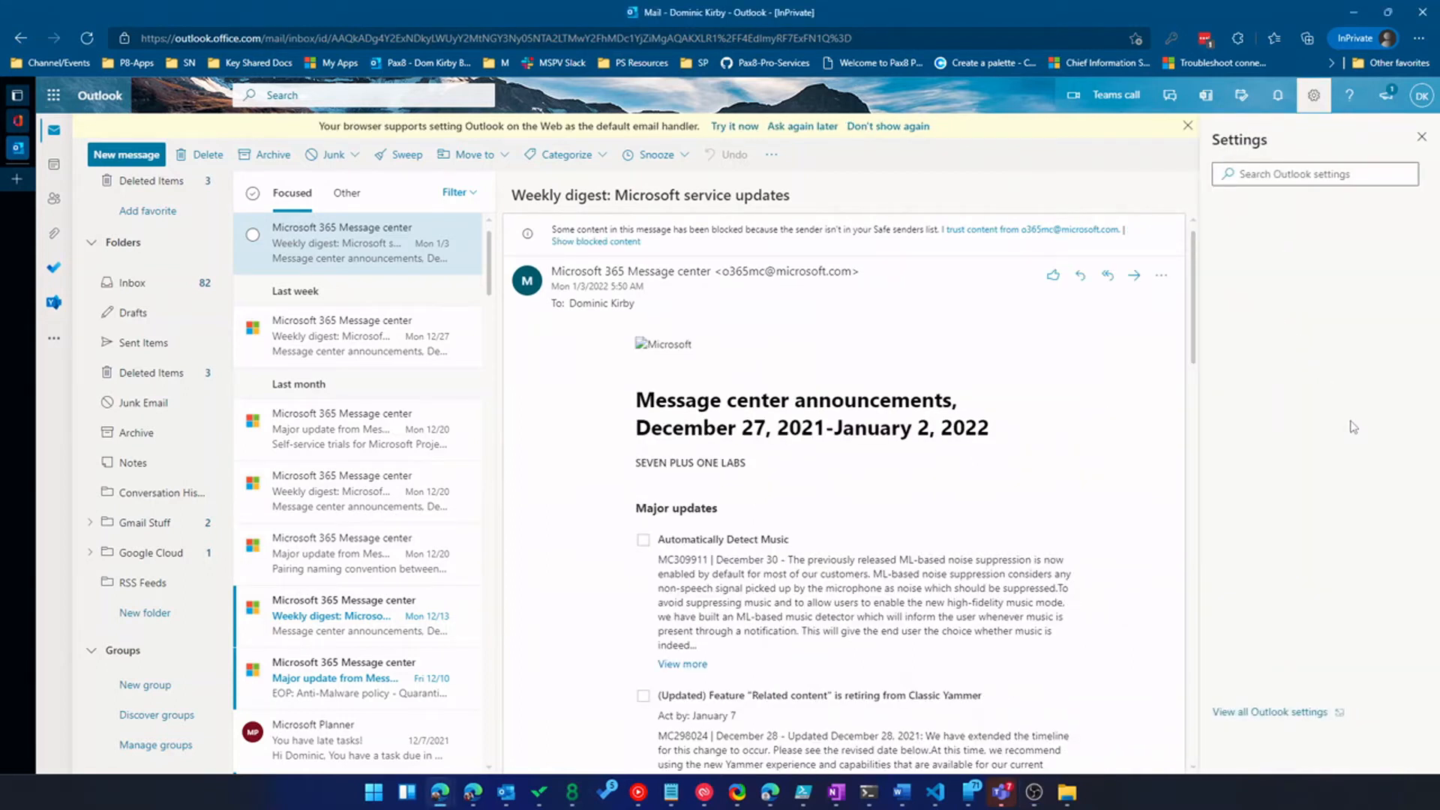
pyautogui.click(1312, 95)
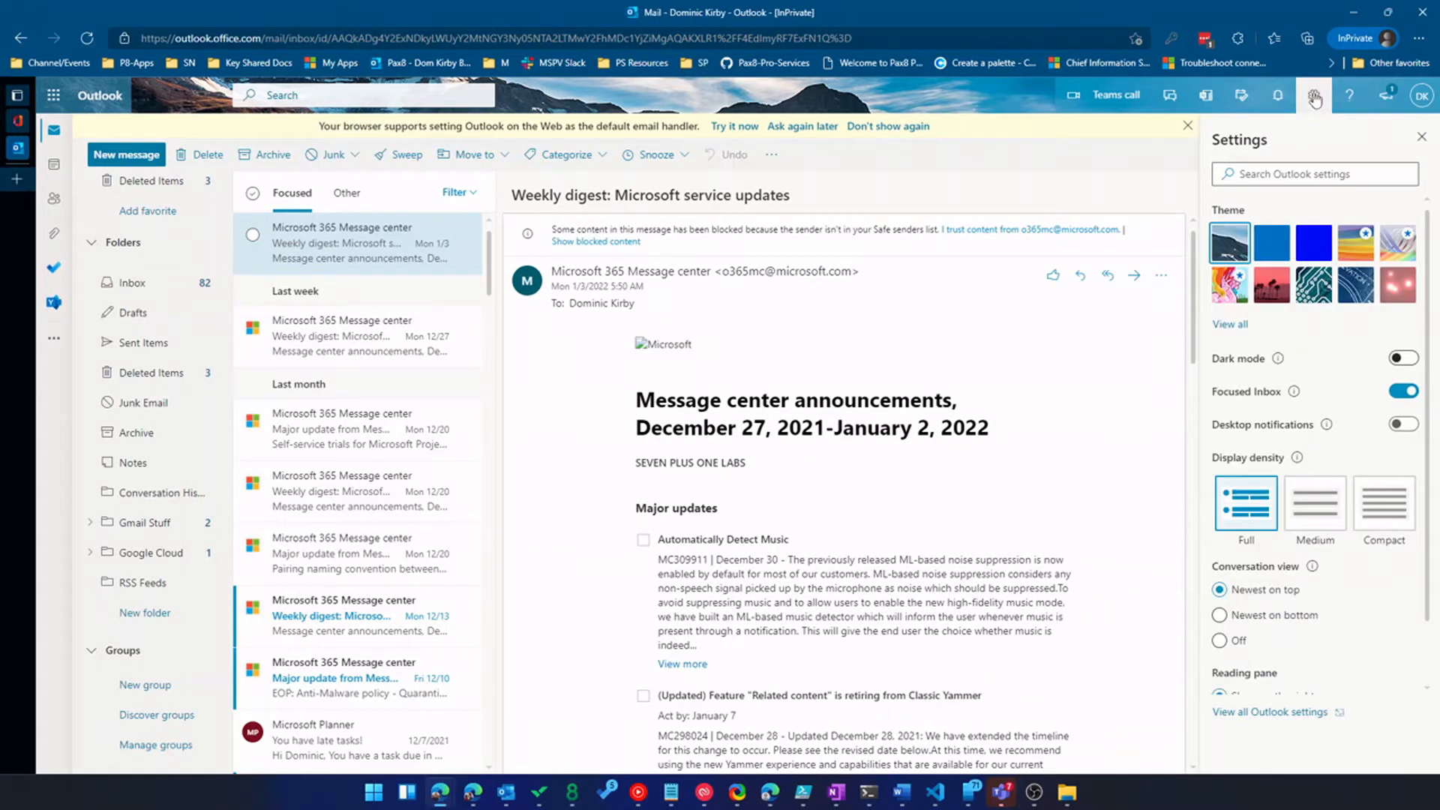
pyautogui.click(1402, 359)
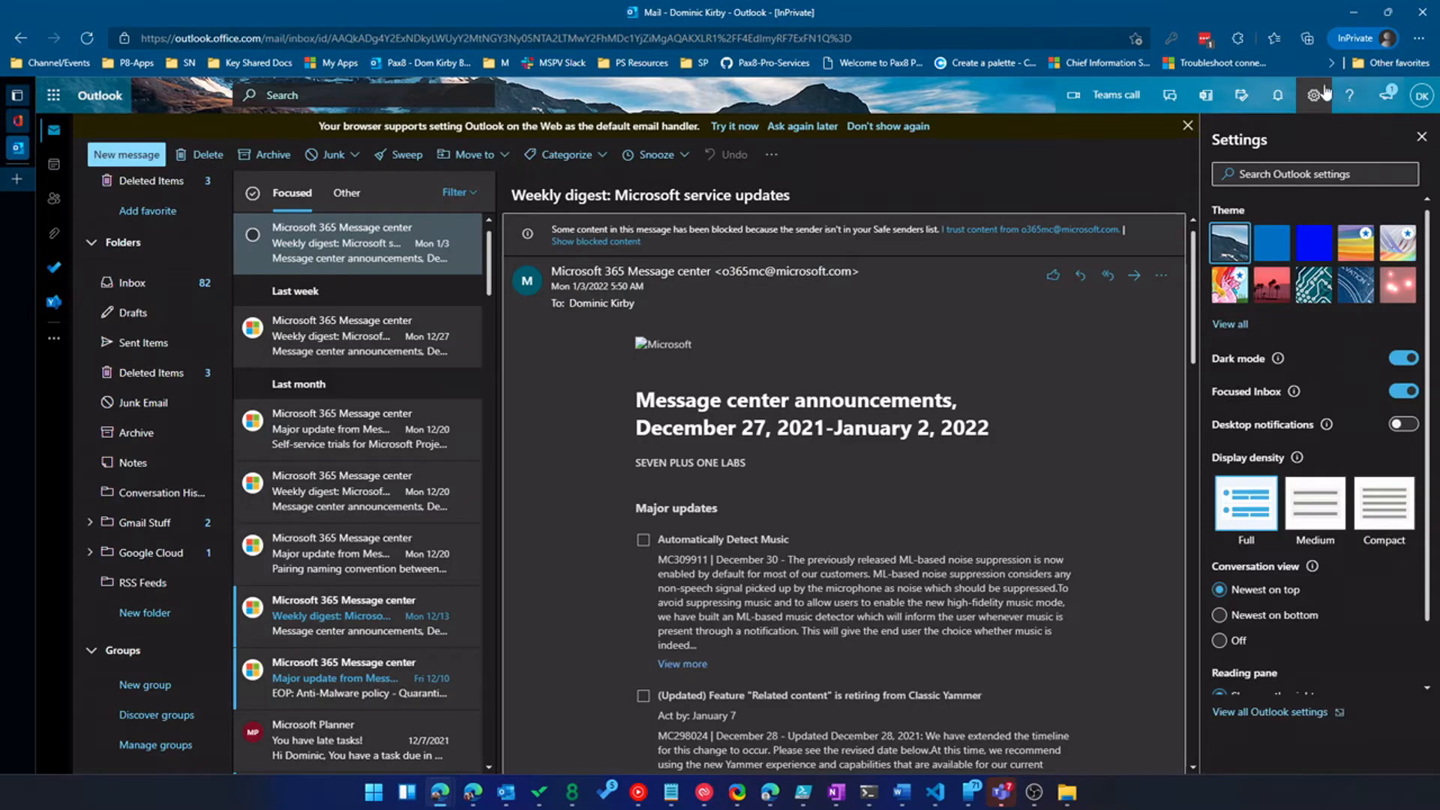
pyautogui.click(1425, 125)
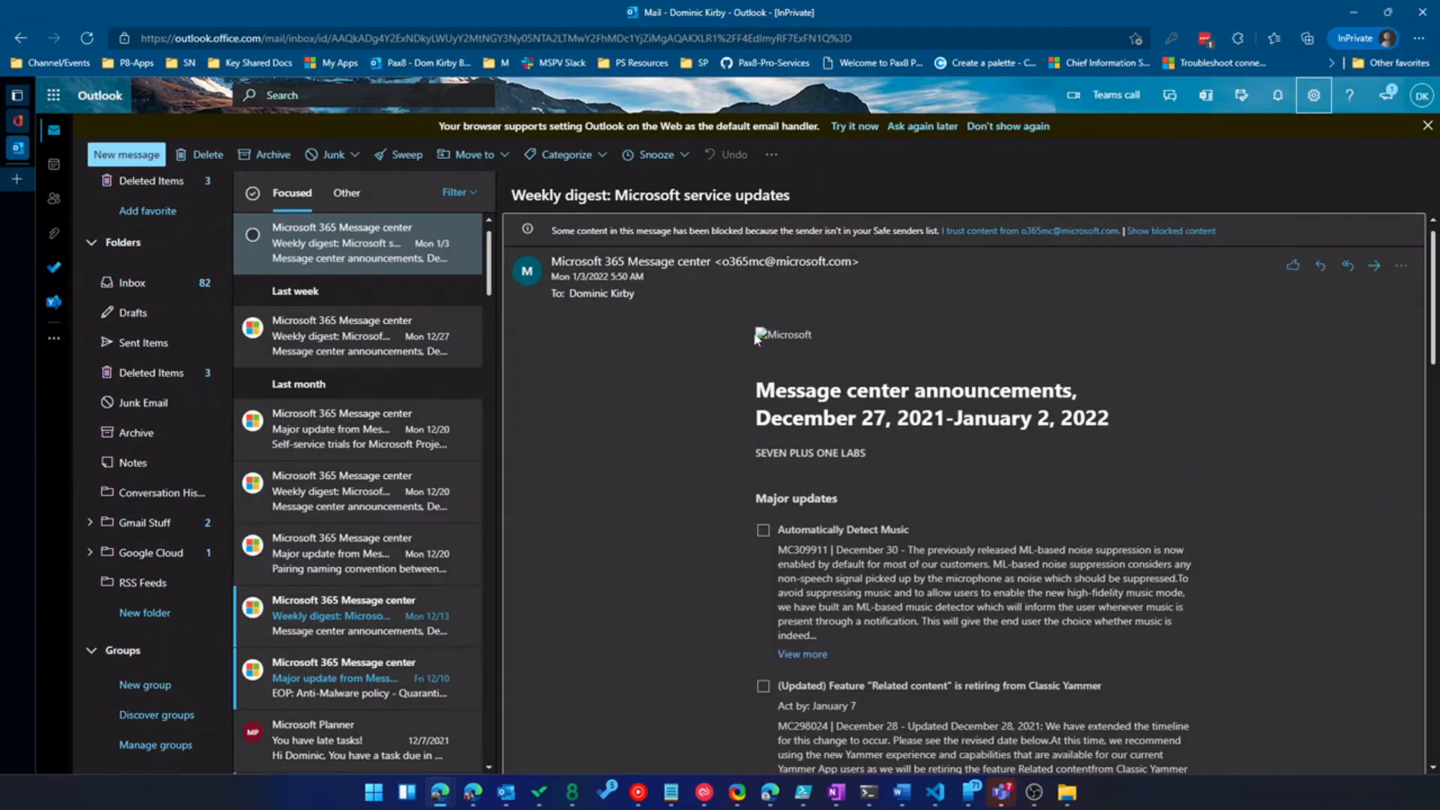
pyautogui.moveTo(732, 346)
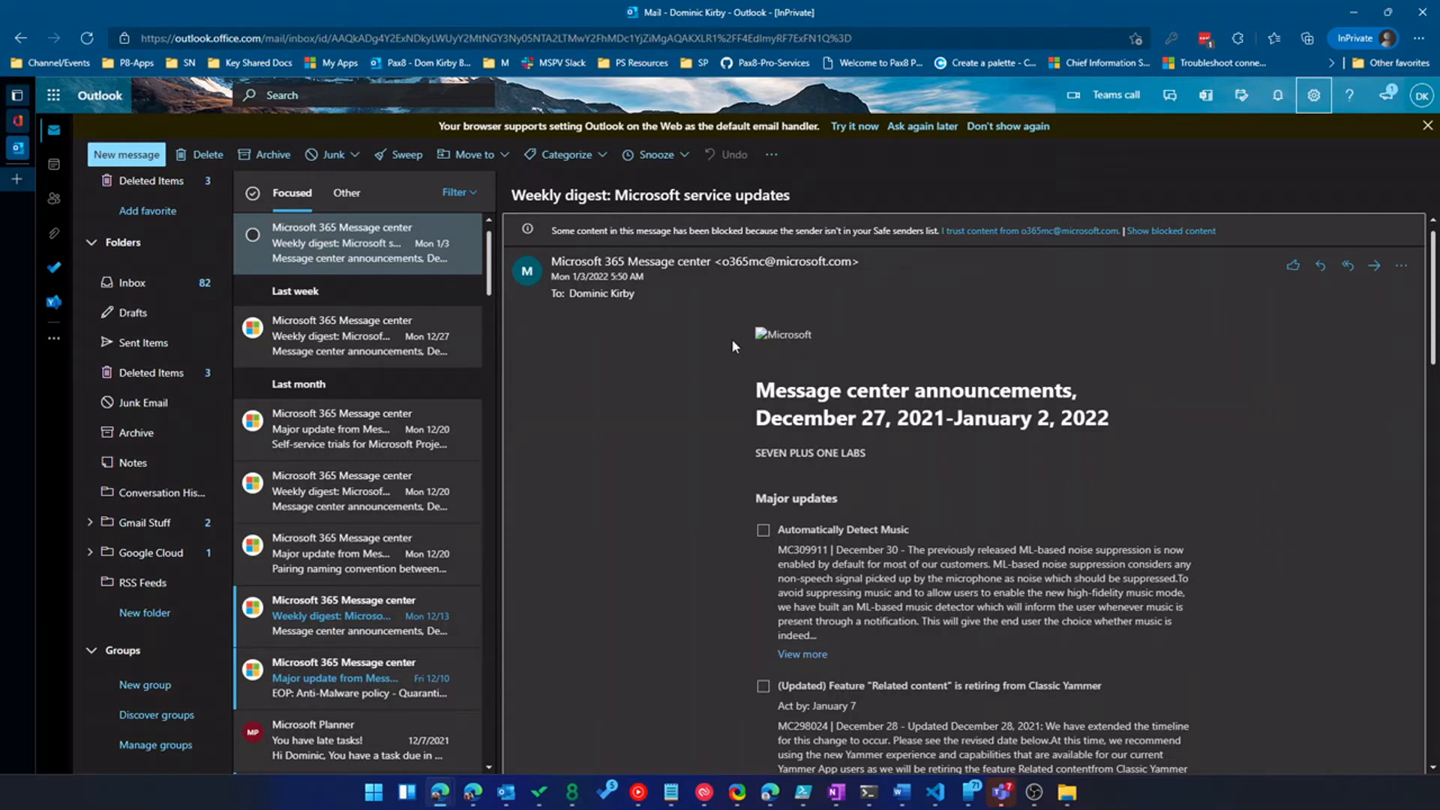
pyautogui.moveTo(171, 385)
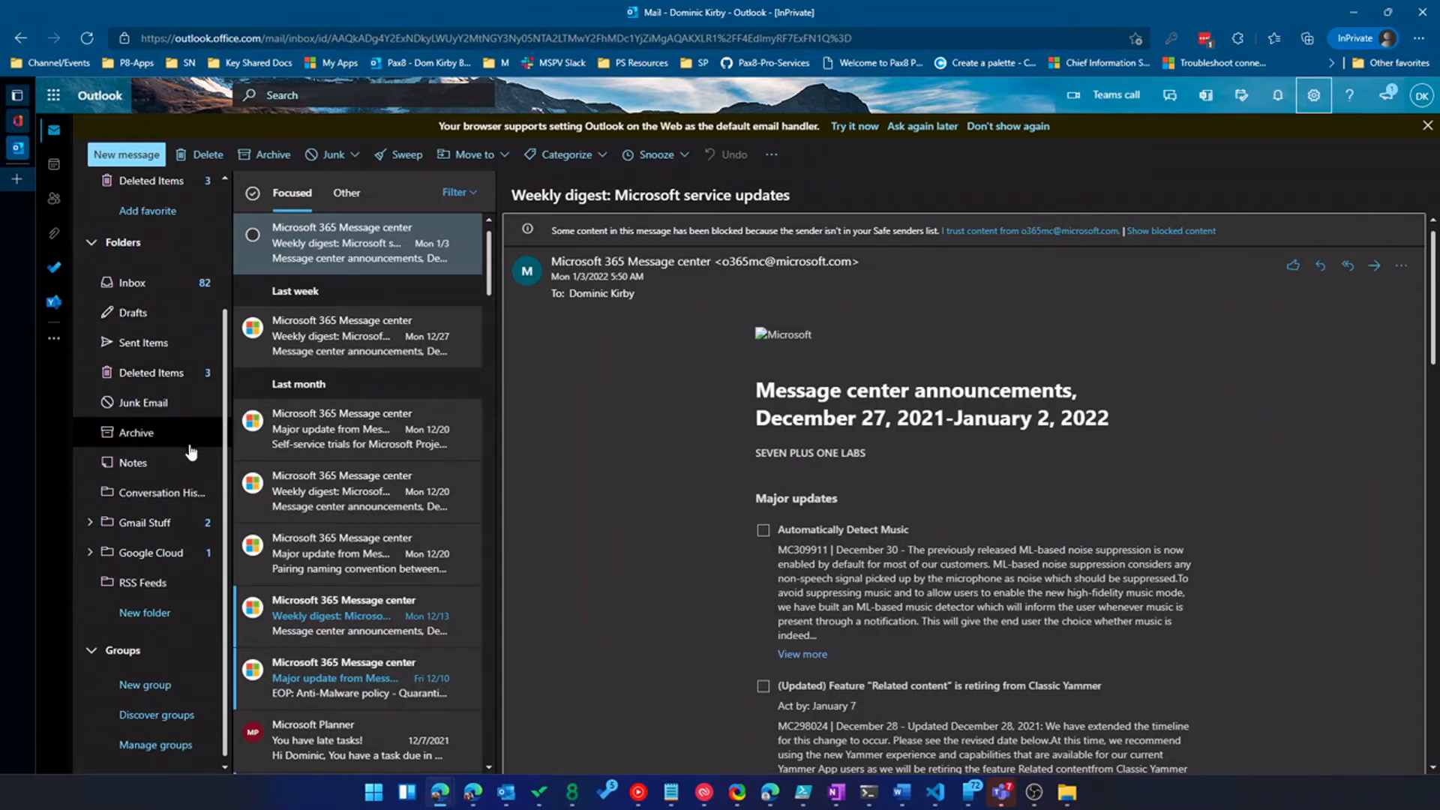
pyautogui.moveTo(169, 419)
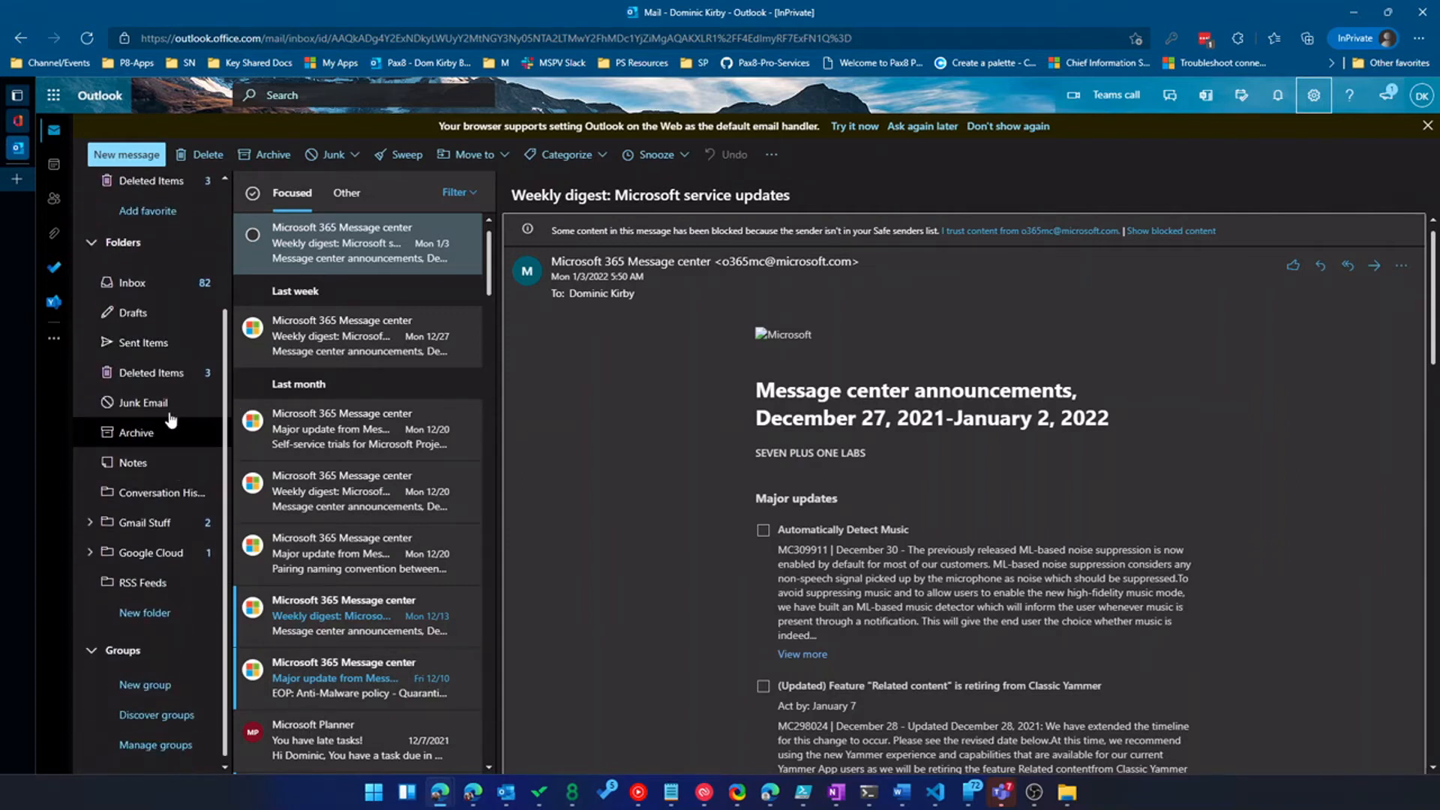
pyautogui.moveTo(146, 532)
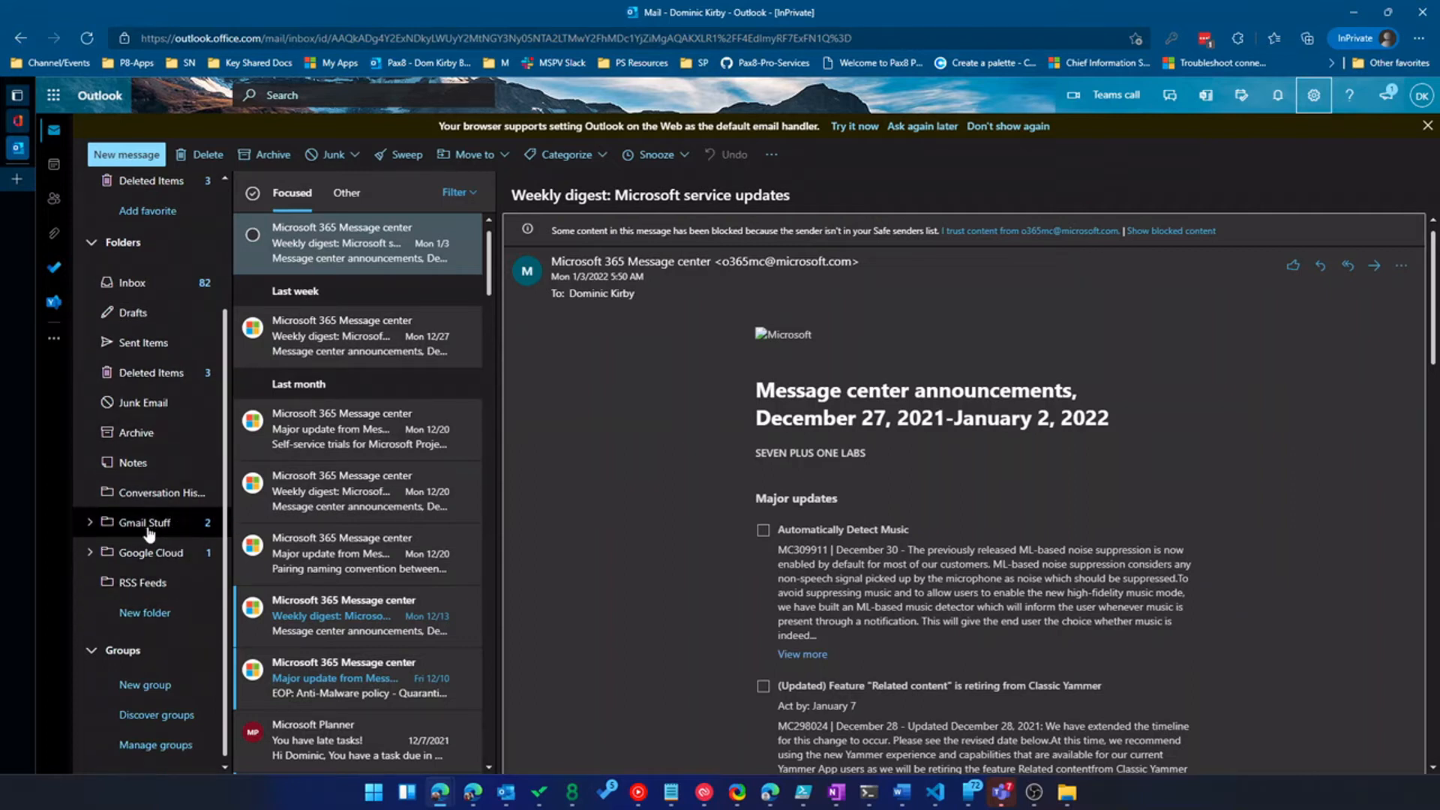
pyautogui.moveTo(180, 525)
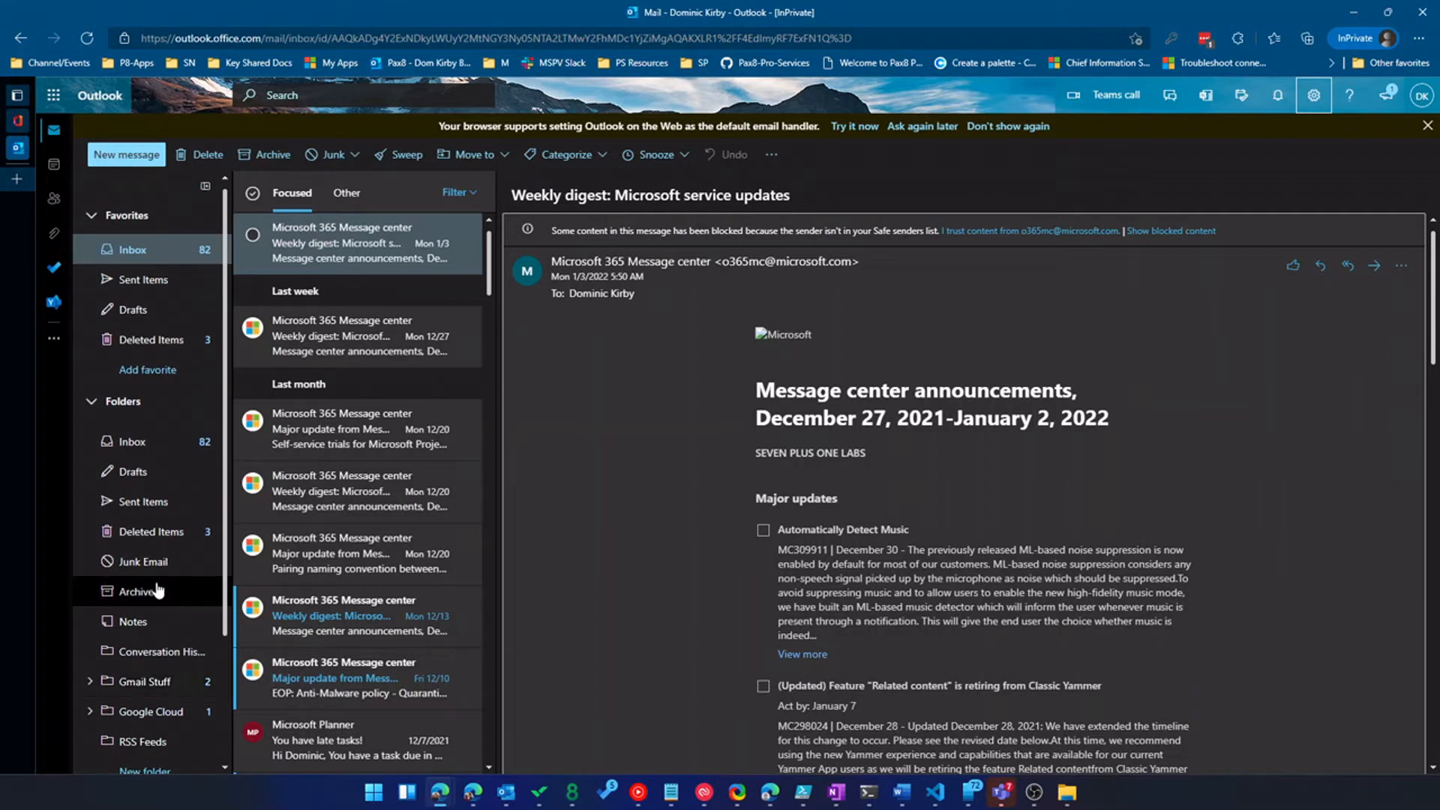
pyautogui.click(1314, 95)
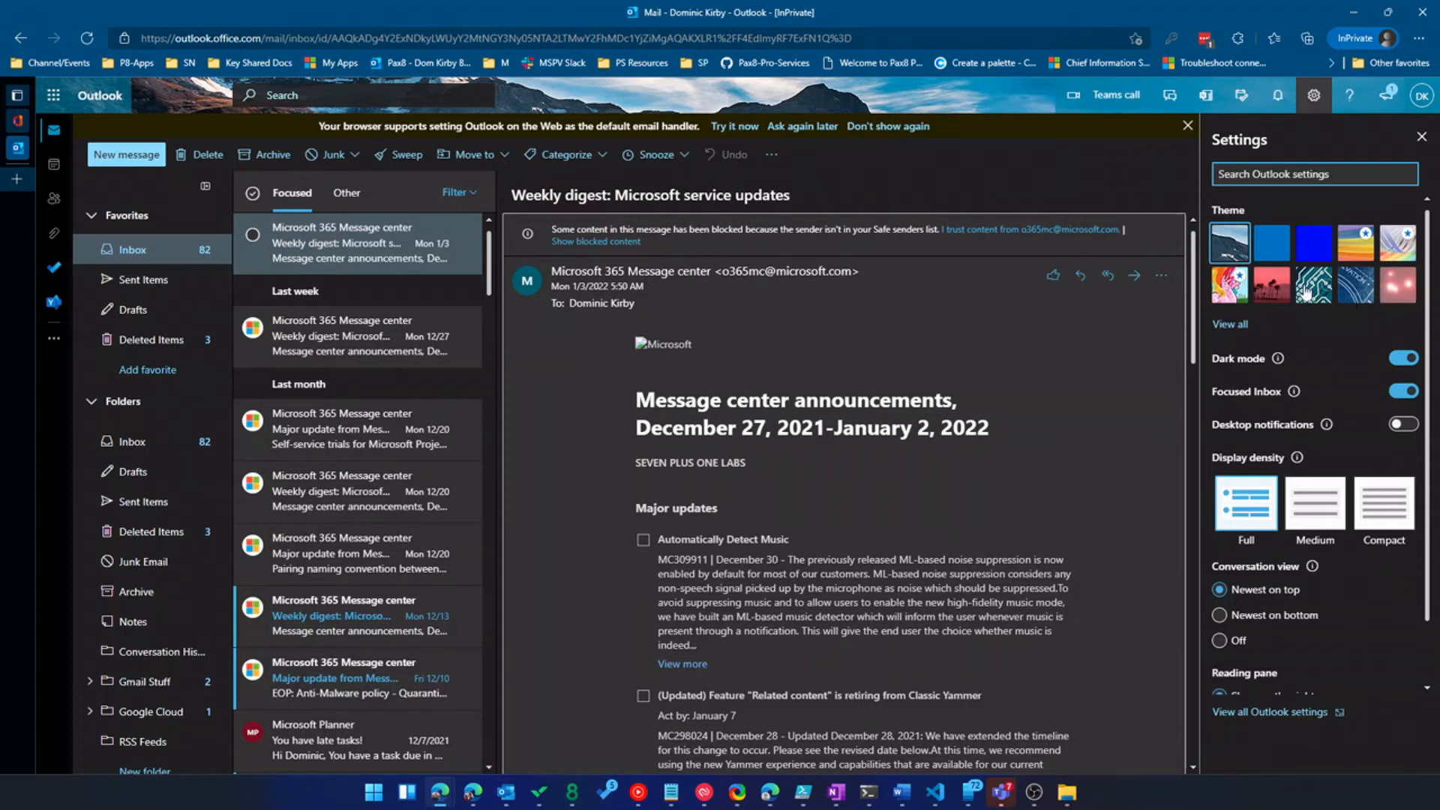
pyautogui.moveTo(1330, 309)
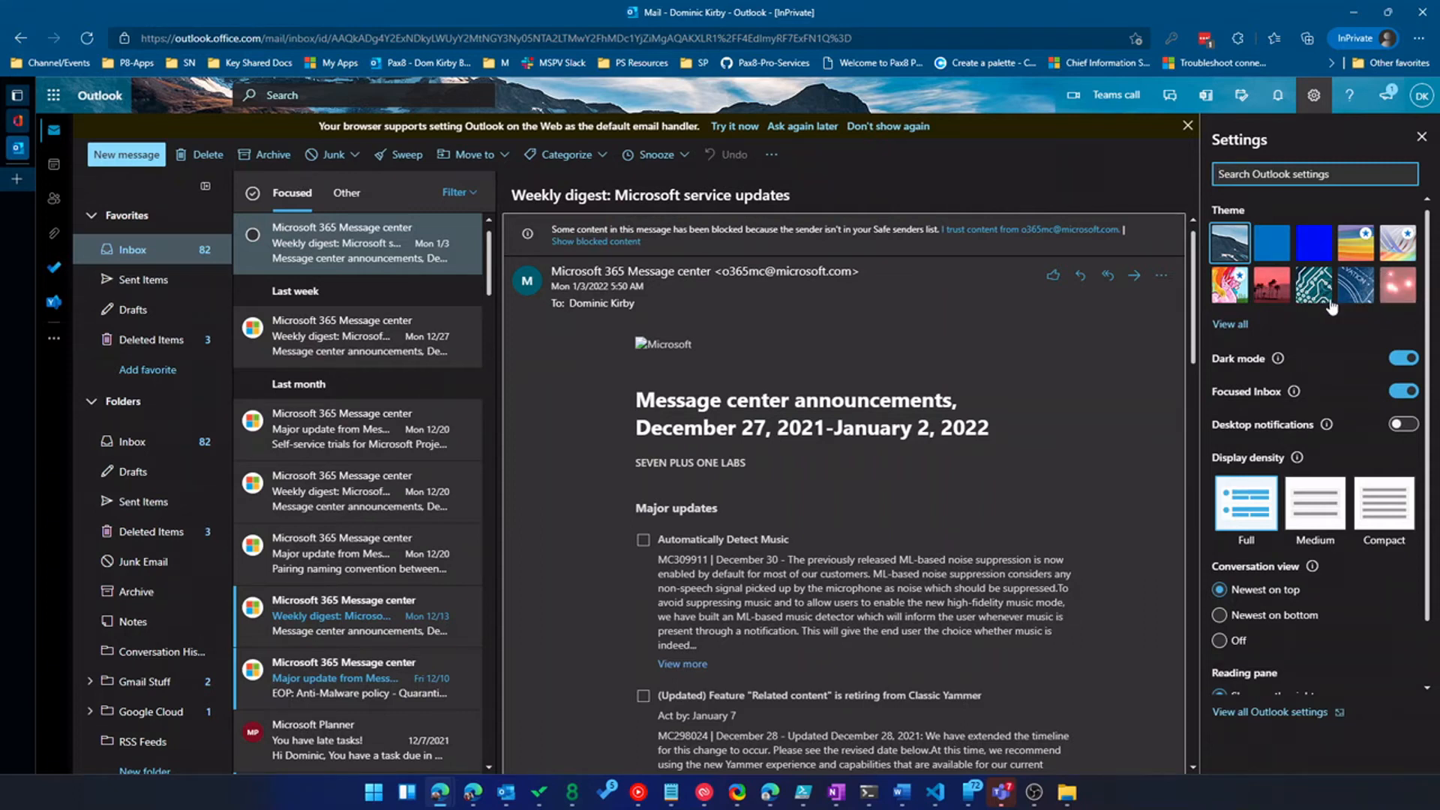
pyautogui.scroll(-3)
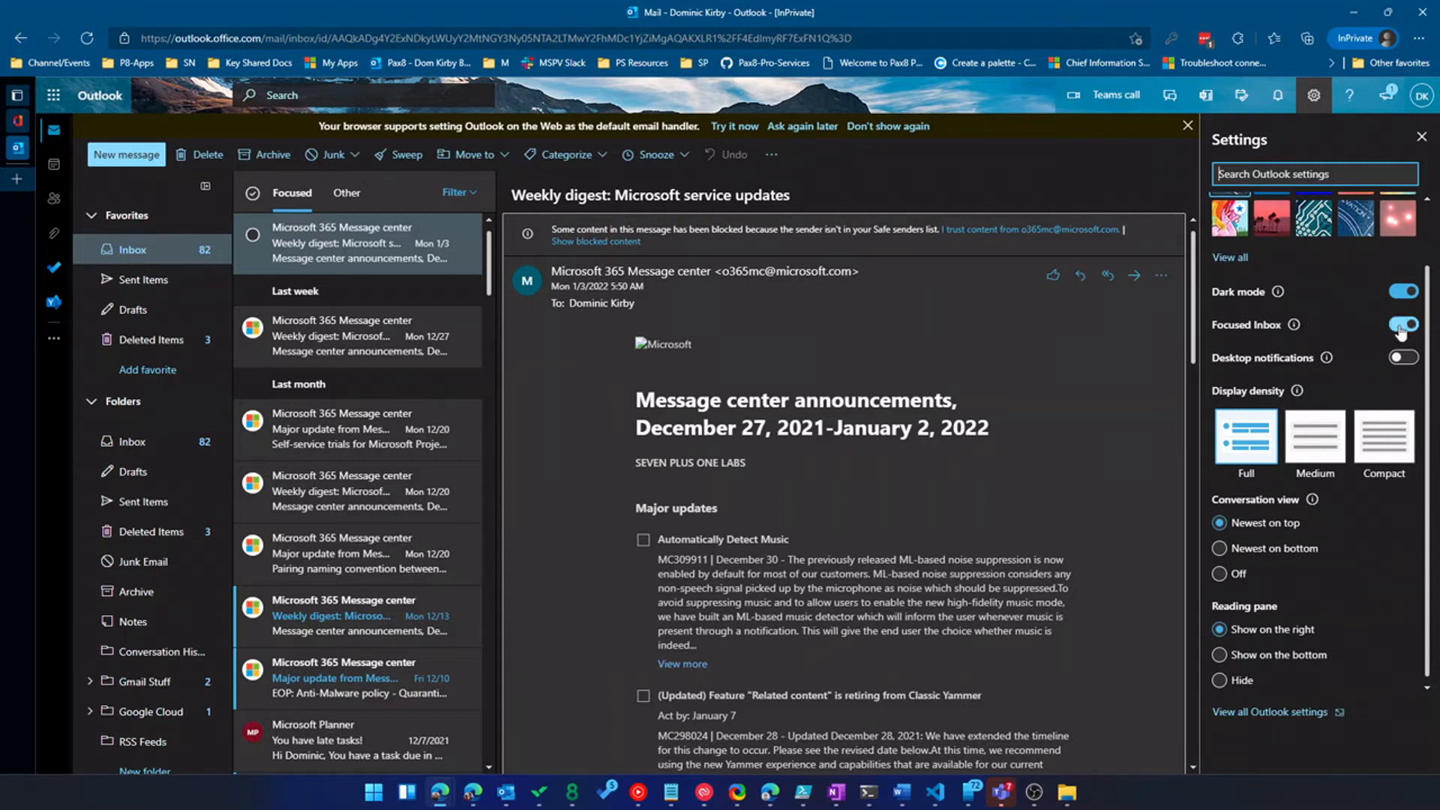
pyautogui.click(1399, 324)
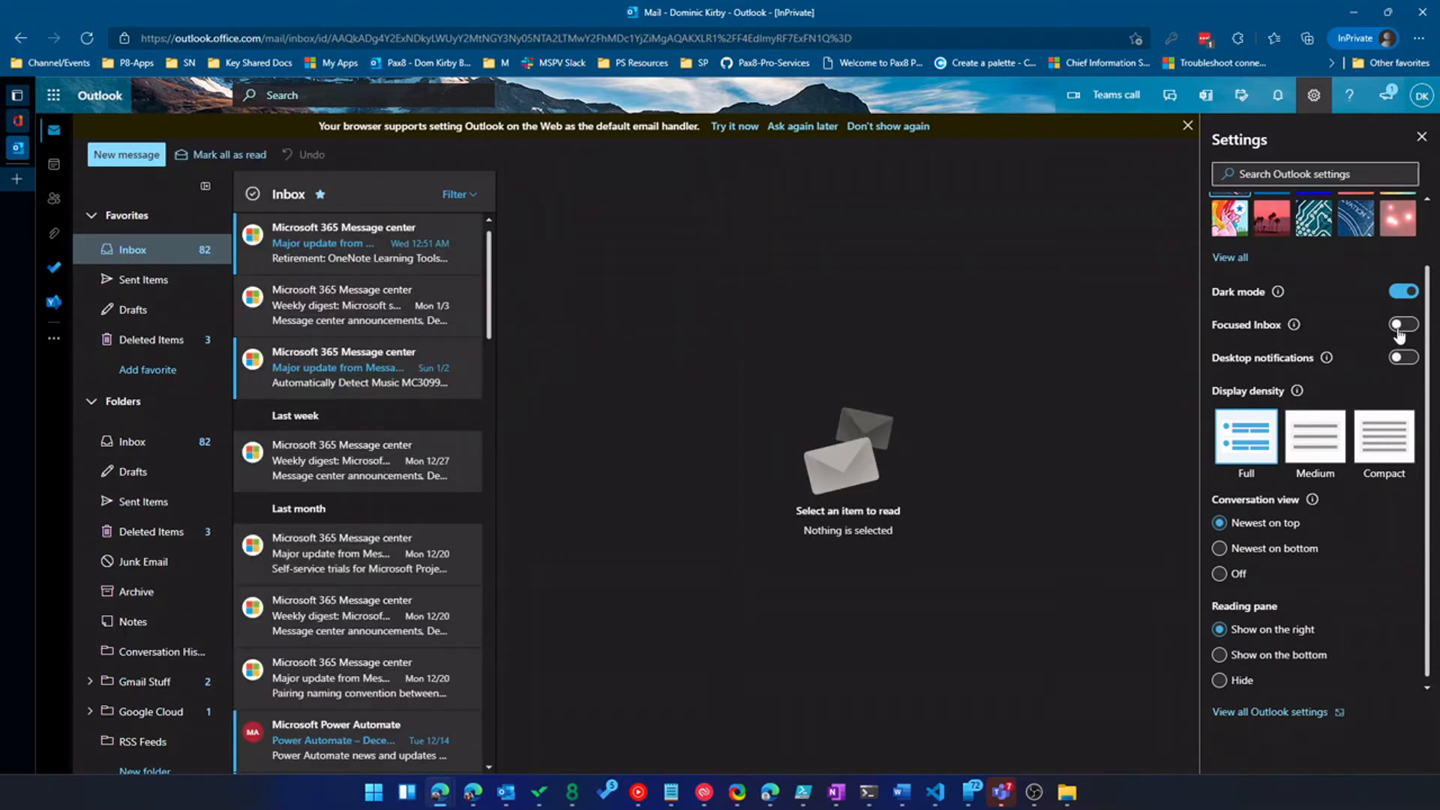
pyautogui.click(1401, 324)
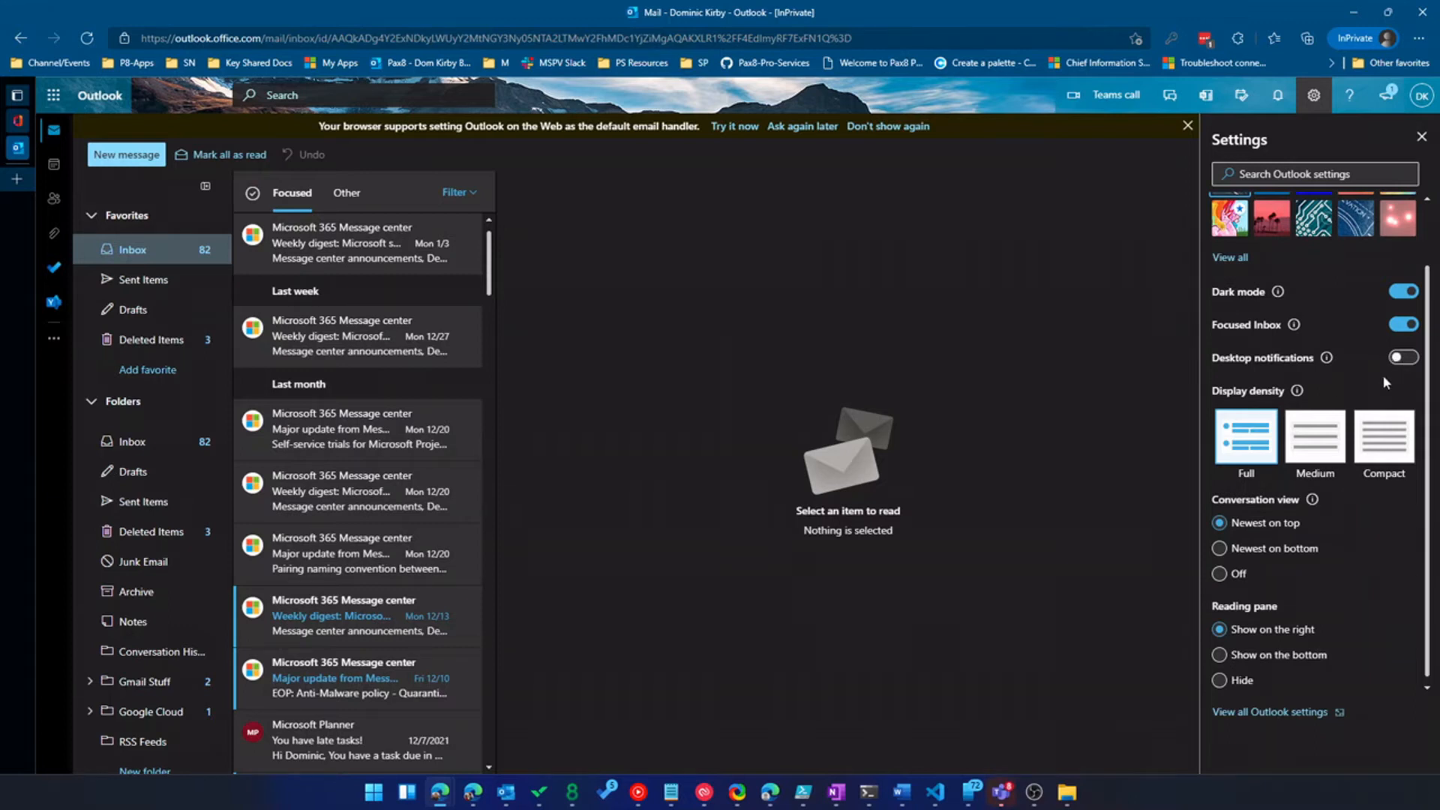
pyautogui.moveTo(864, 159)
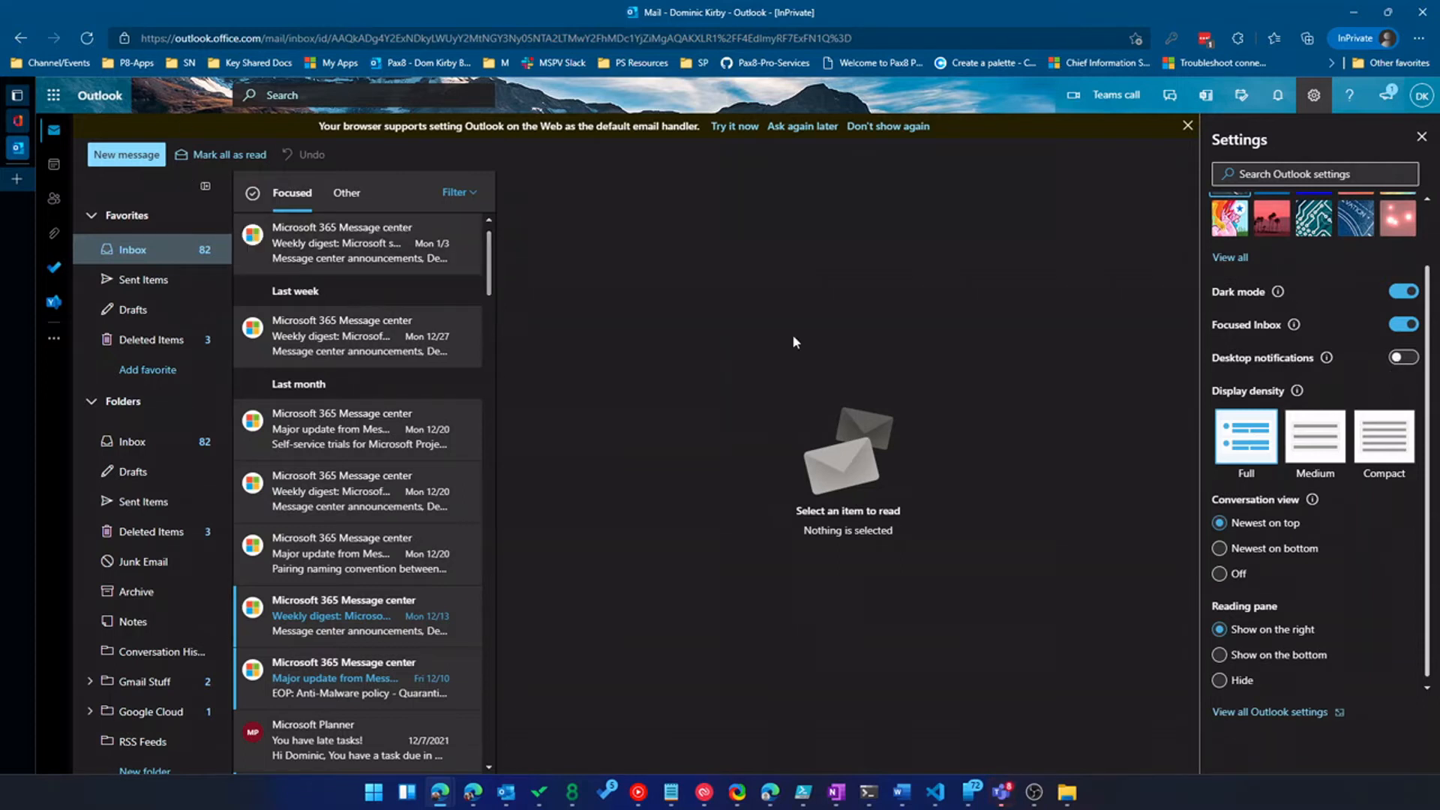
pyautogui.moveTo(941, 369)
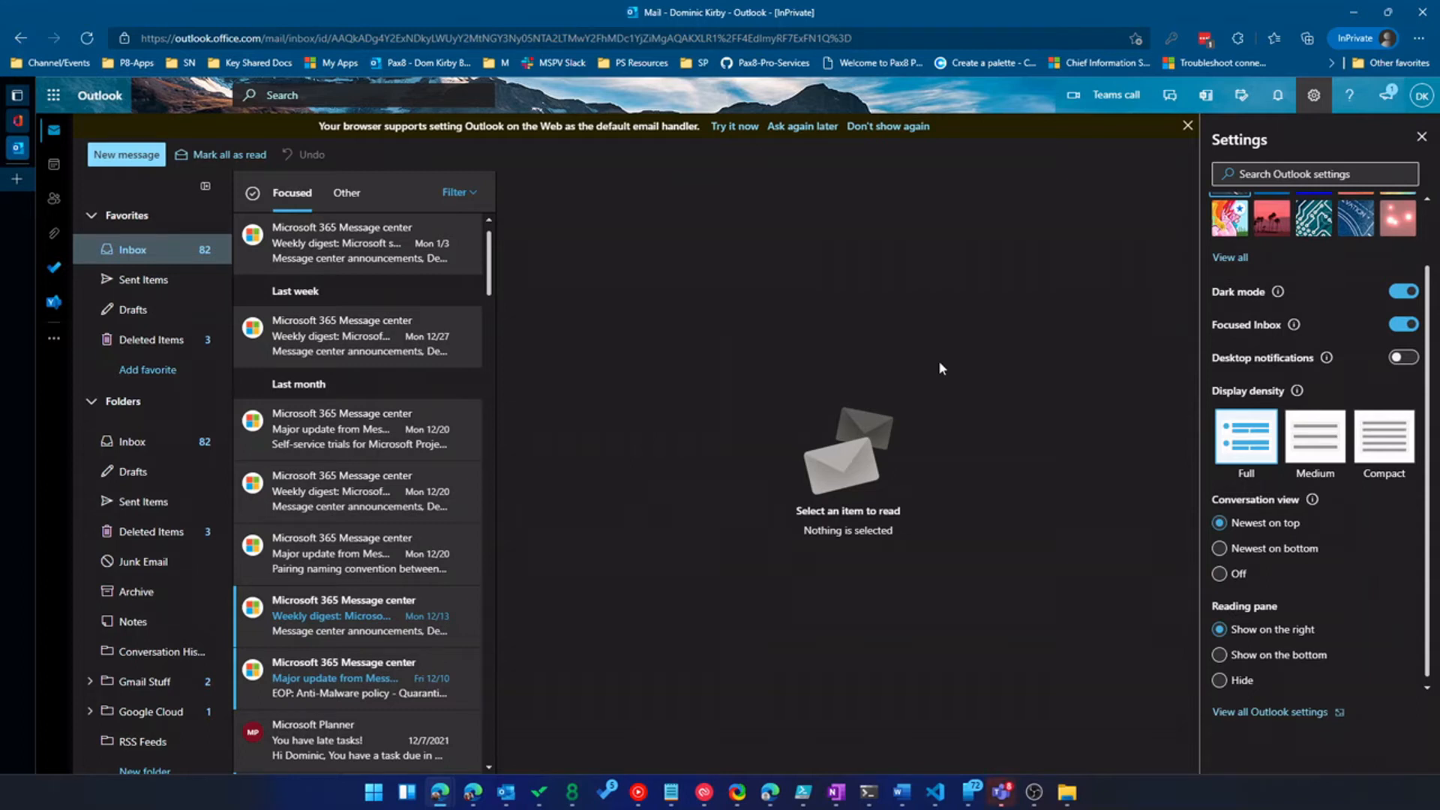
pyautogui.moveTo(1324, 452)
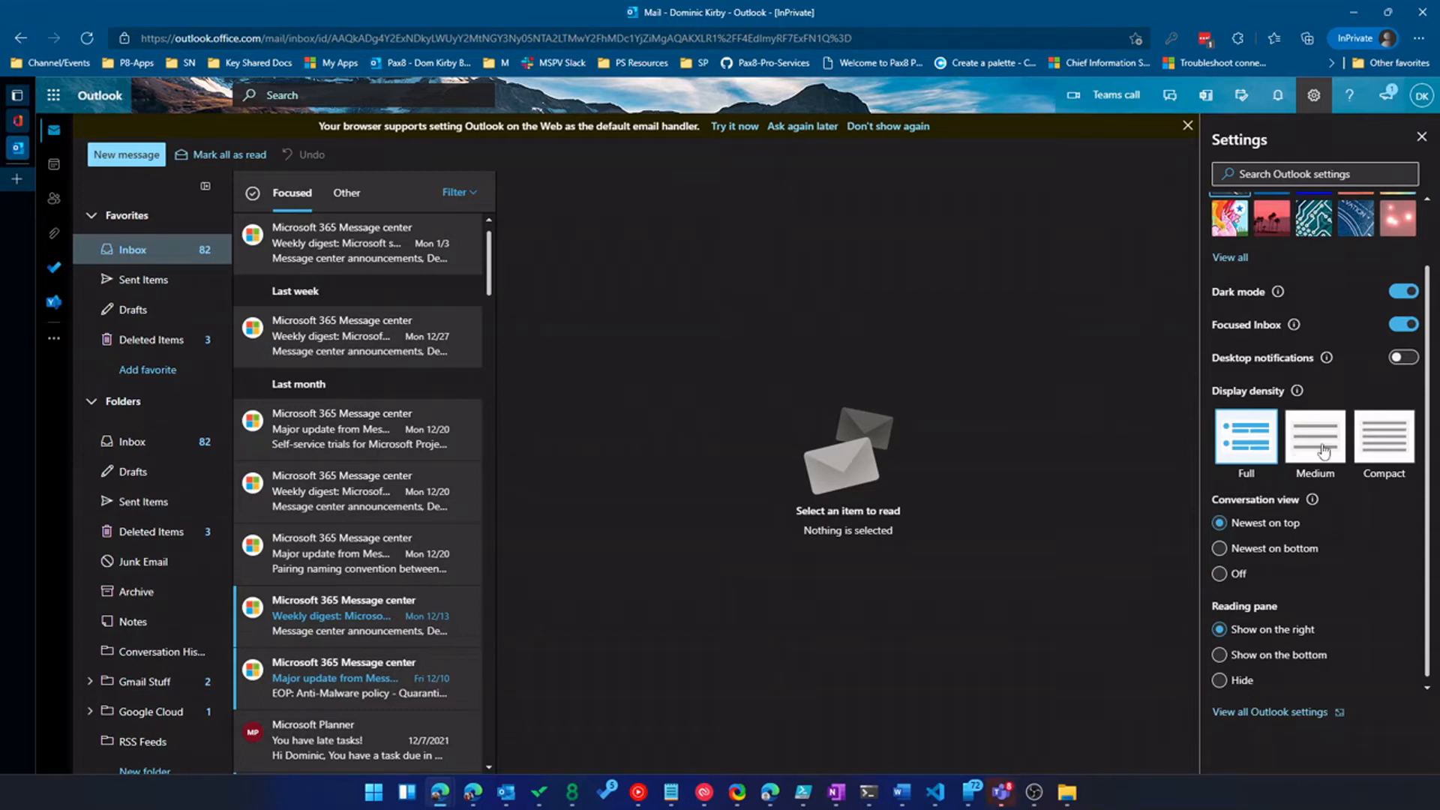
# Step: Set display density to Compact and show the reading pane on the bottom
pyautogui.click(1314, 437)
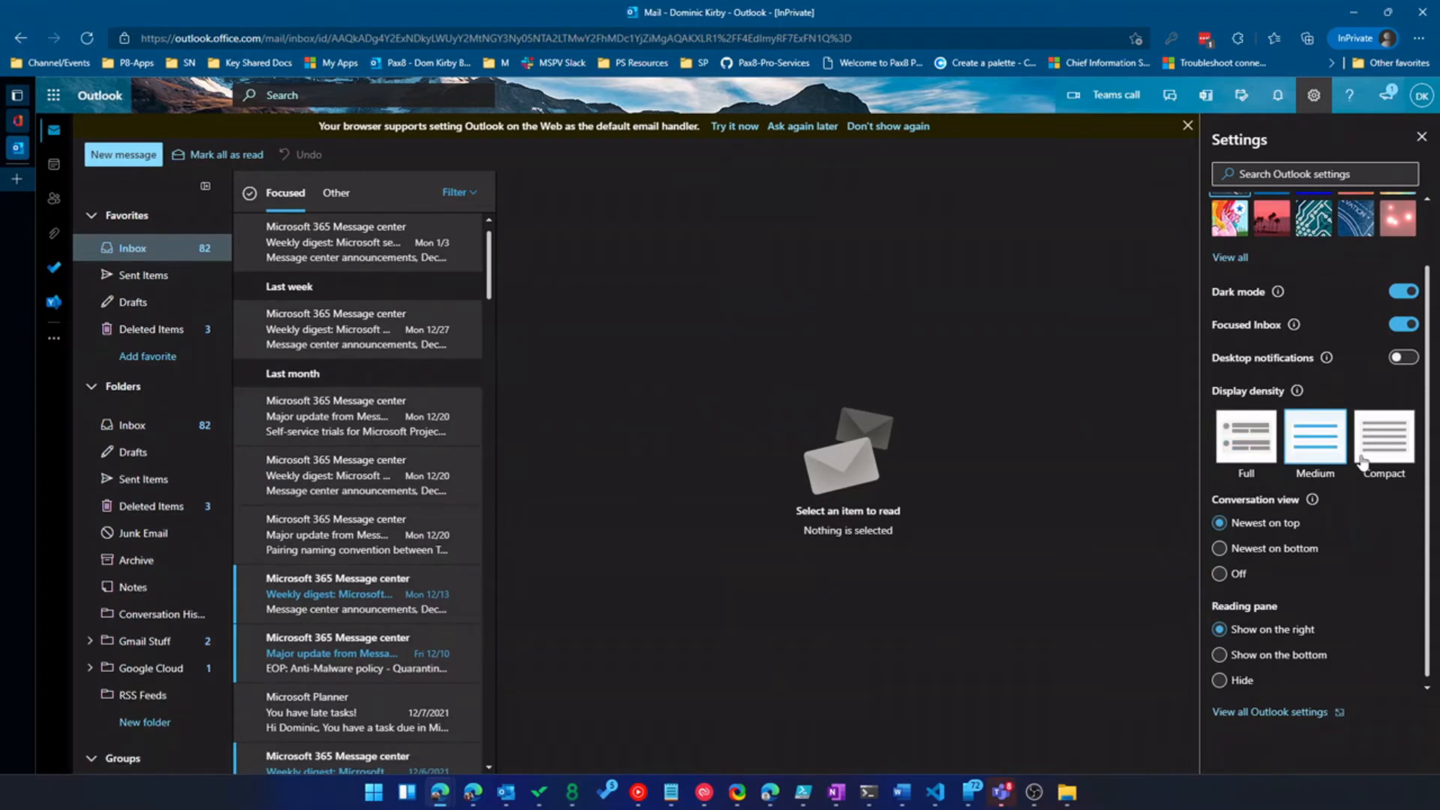
pyautogui.click(1382, 437)
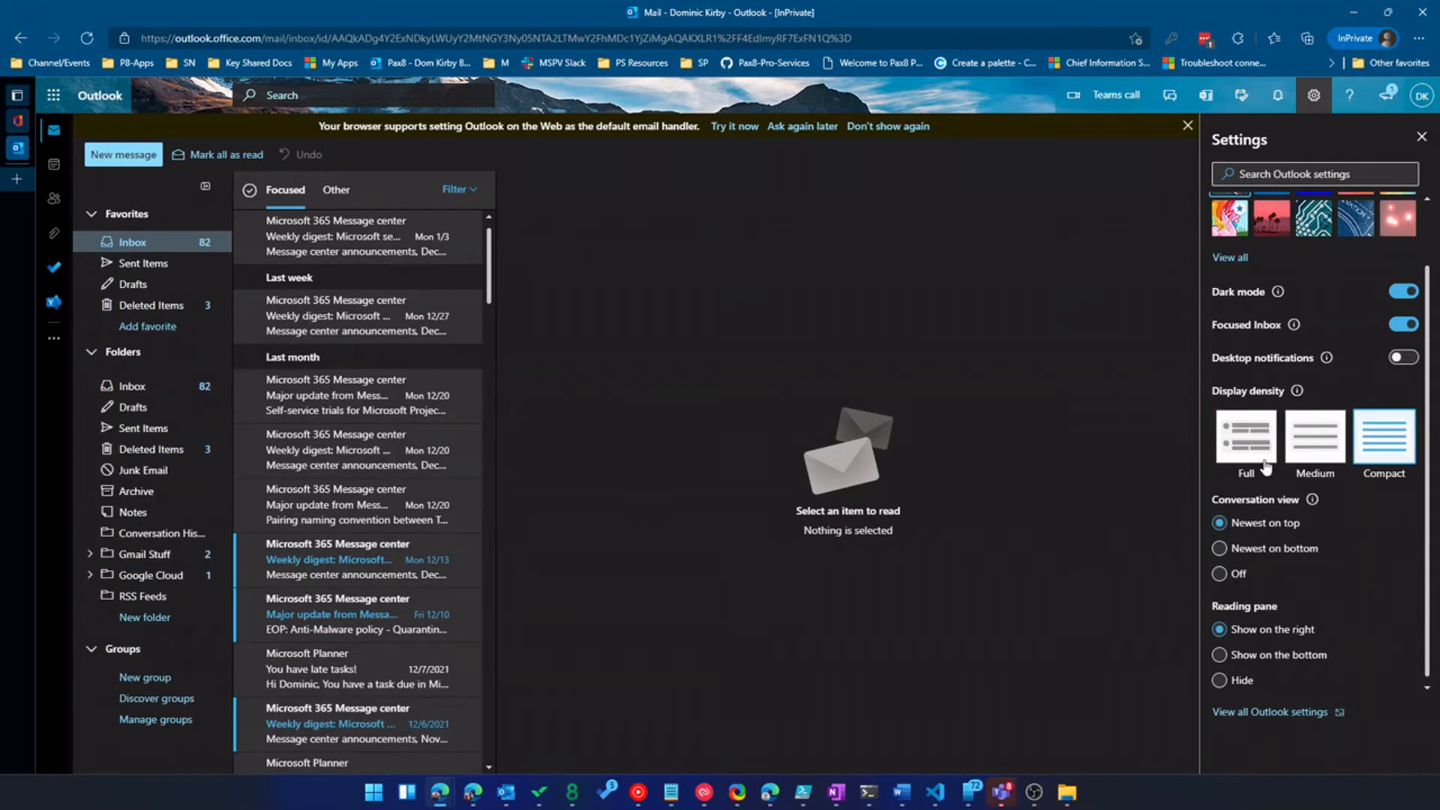
pyautogui.click(1219, 573)
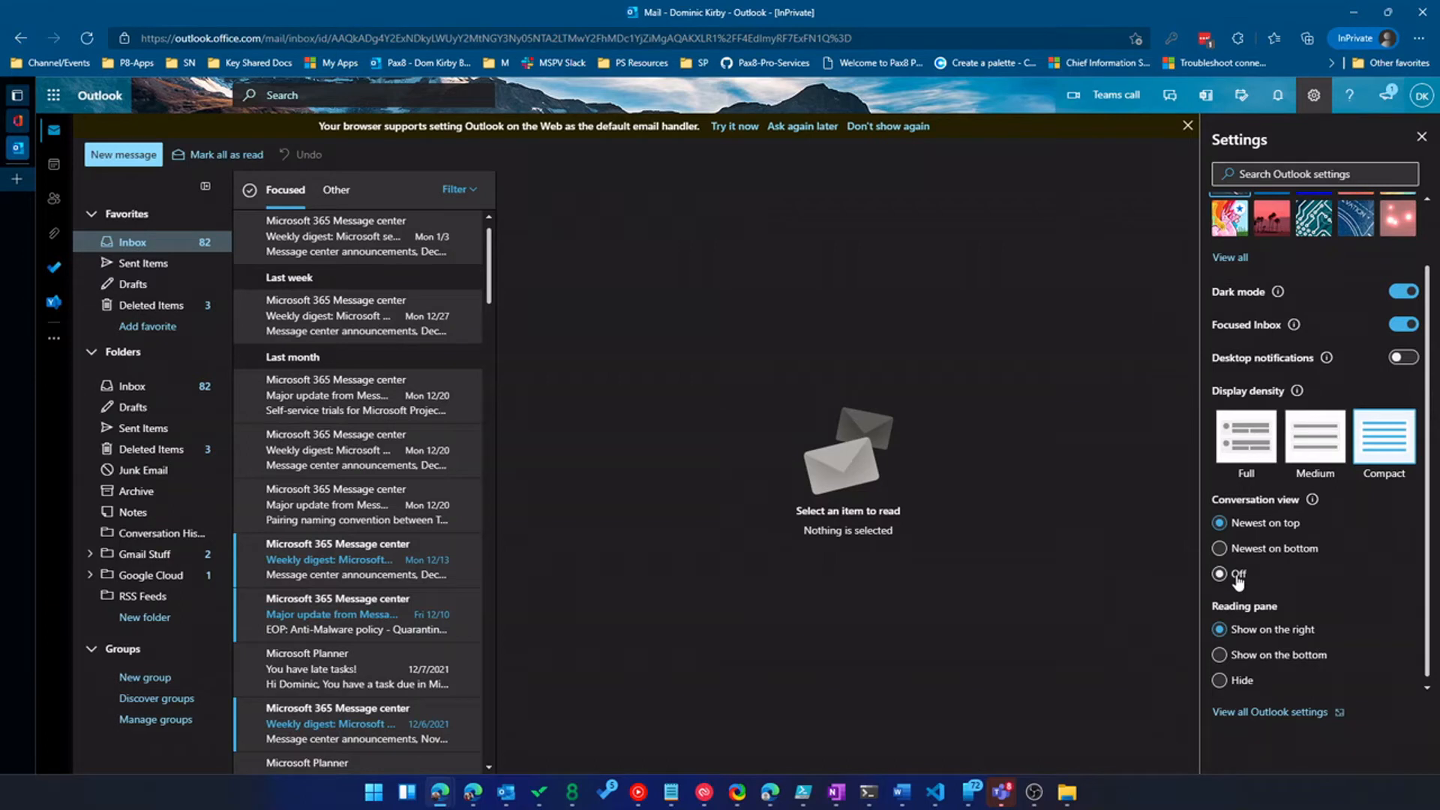
pyautogui.click(1222, 522)
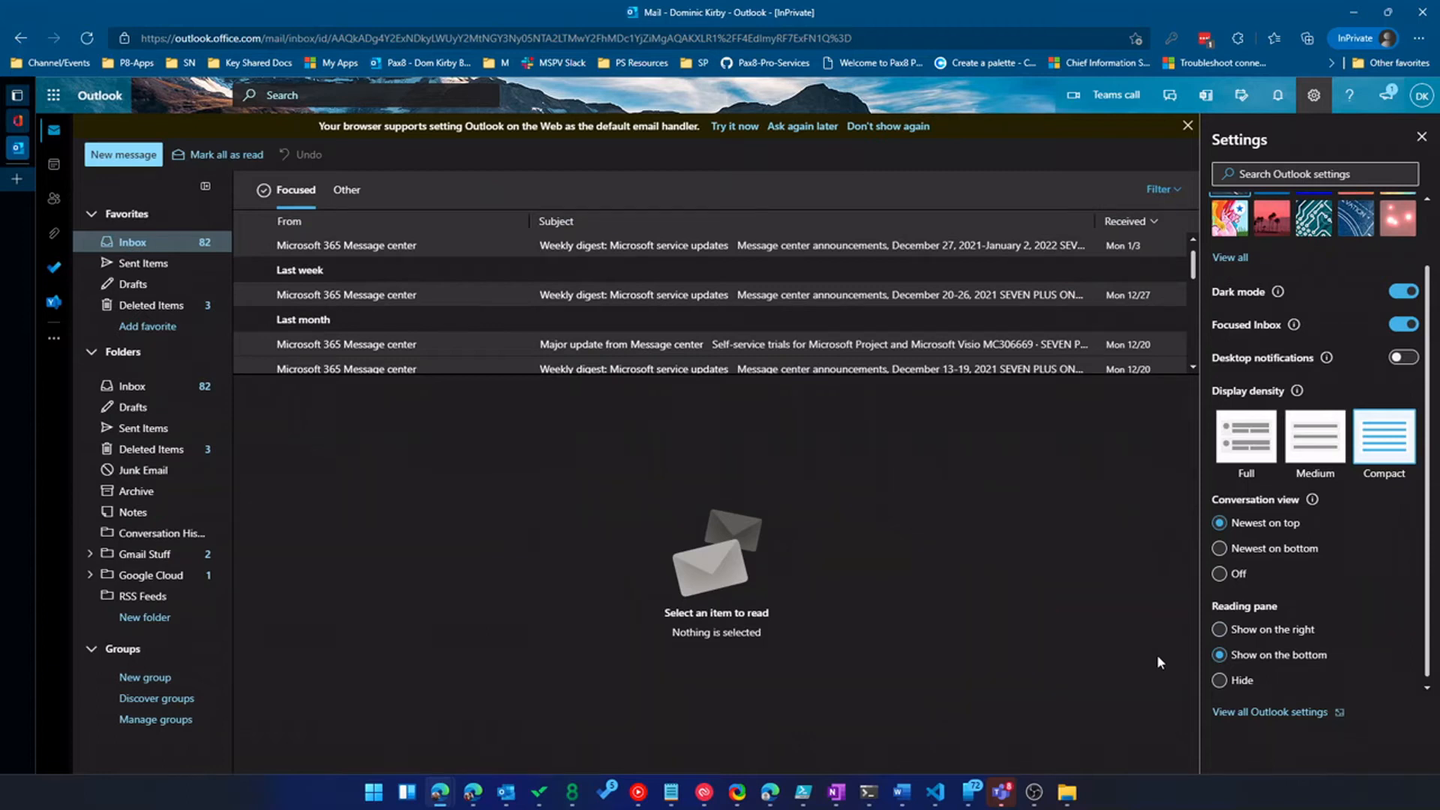
pyautogui.scroll(-3)
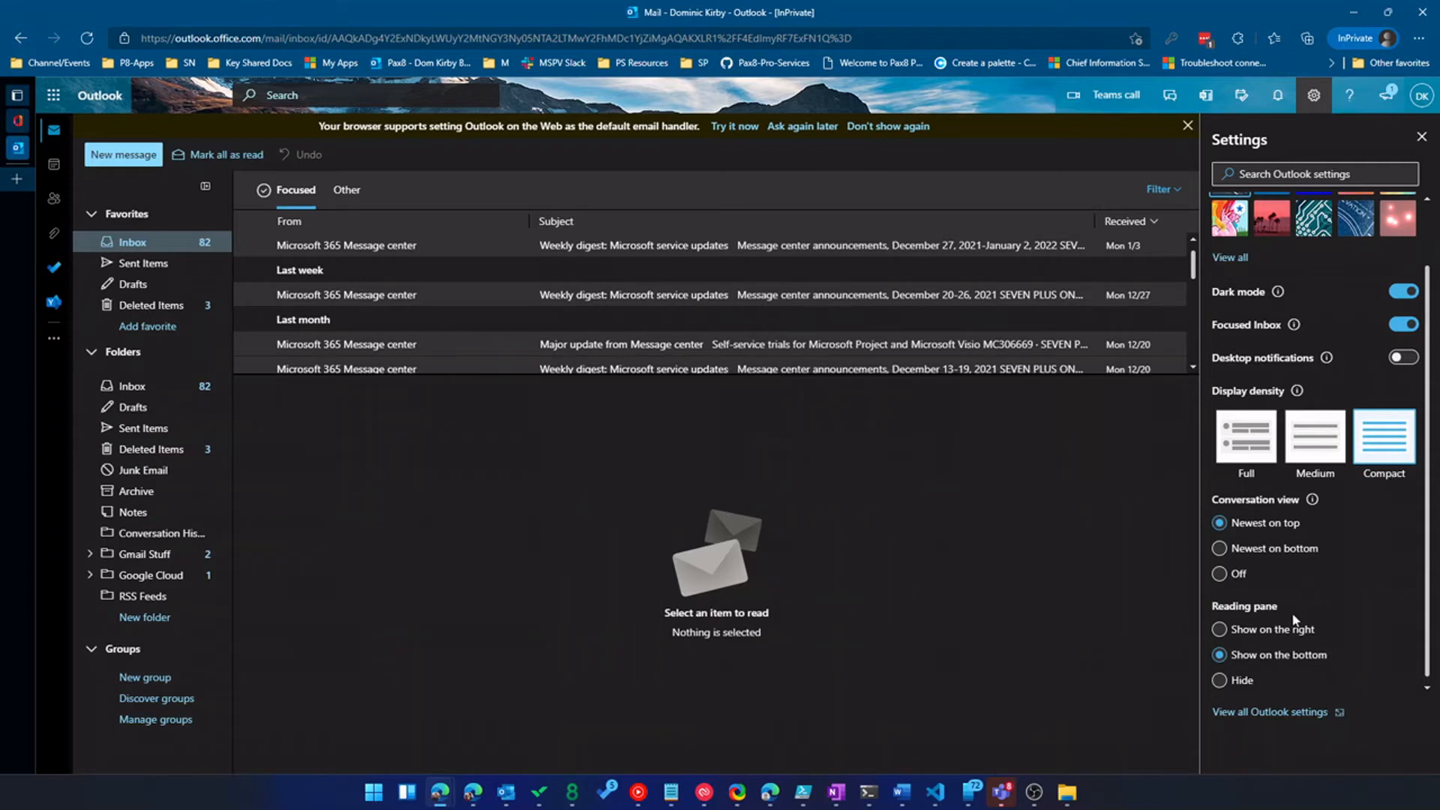
# Step: View all Outlook settings, scroll through Mail Layout, then go to Compose and reply
pyautogui.click(1271, 711)
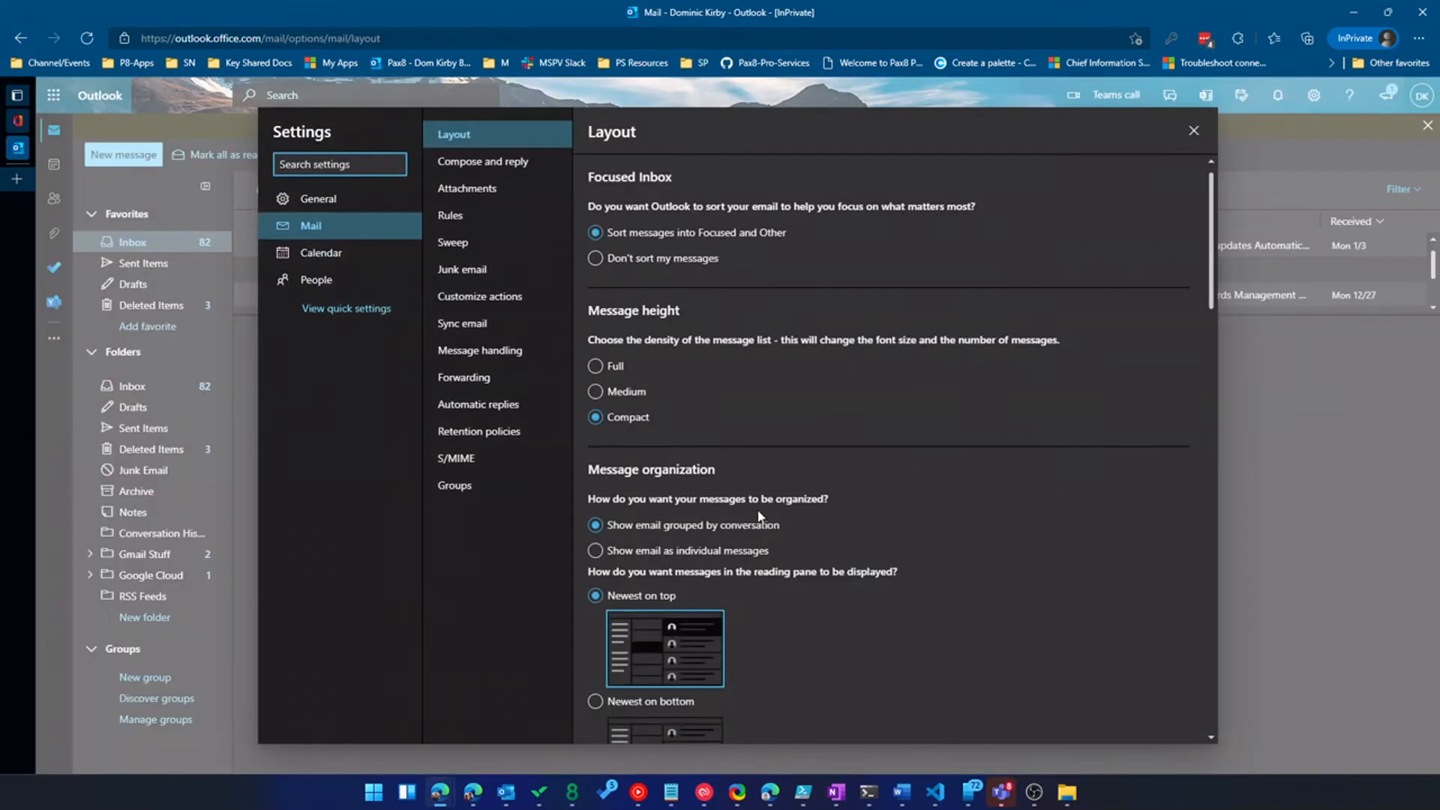
pyautogui.moveTo(735, 502)
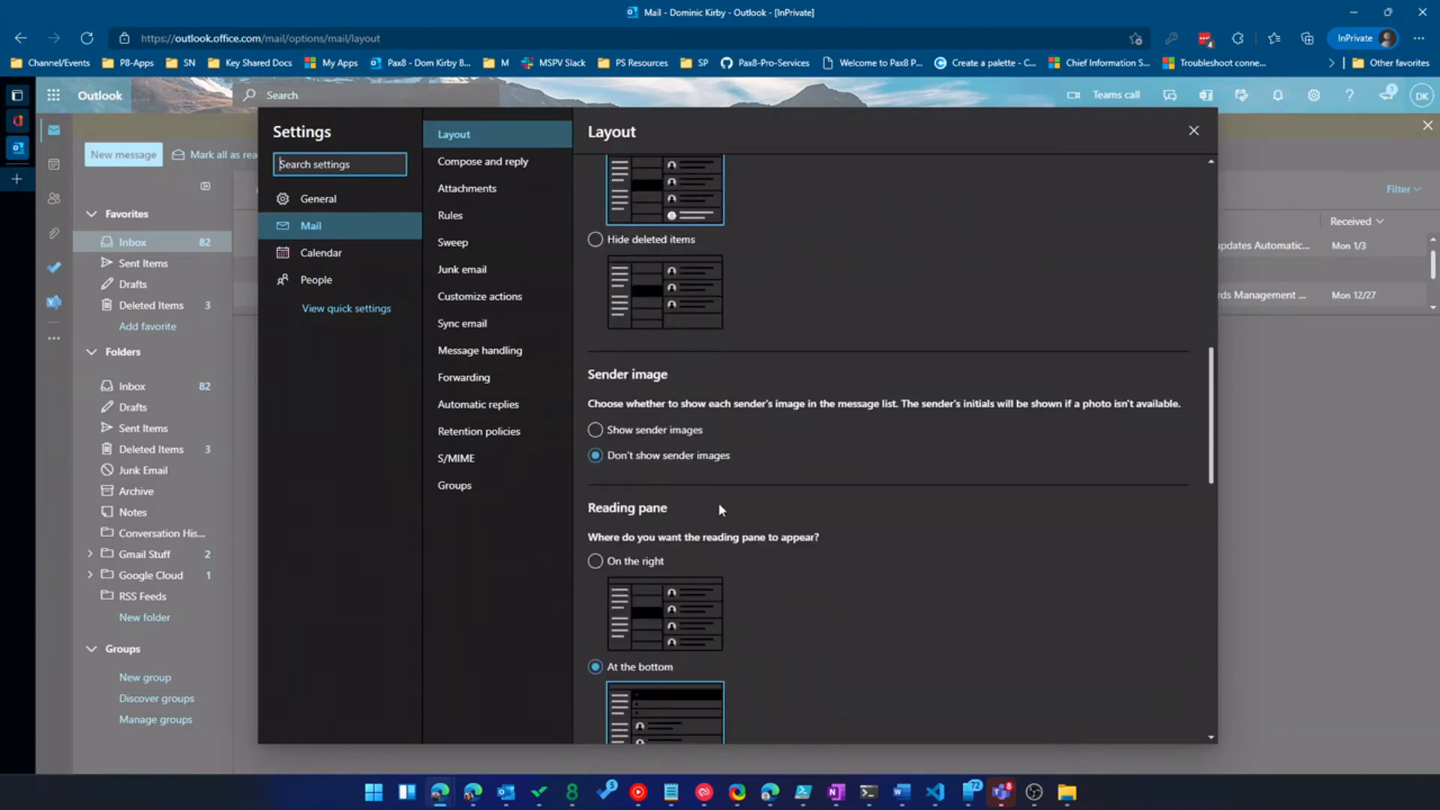
pyautogui.scroll(-3)
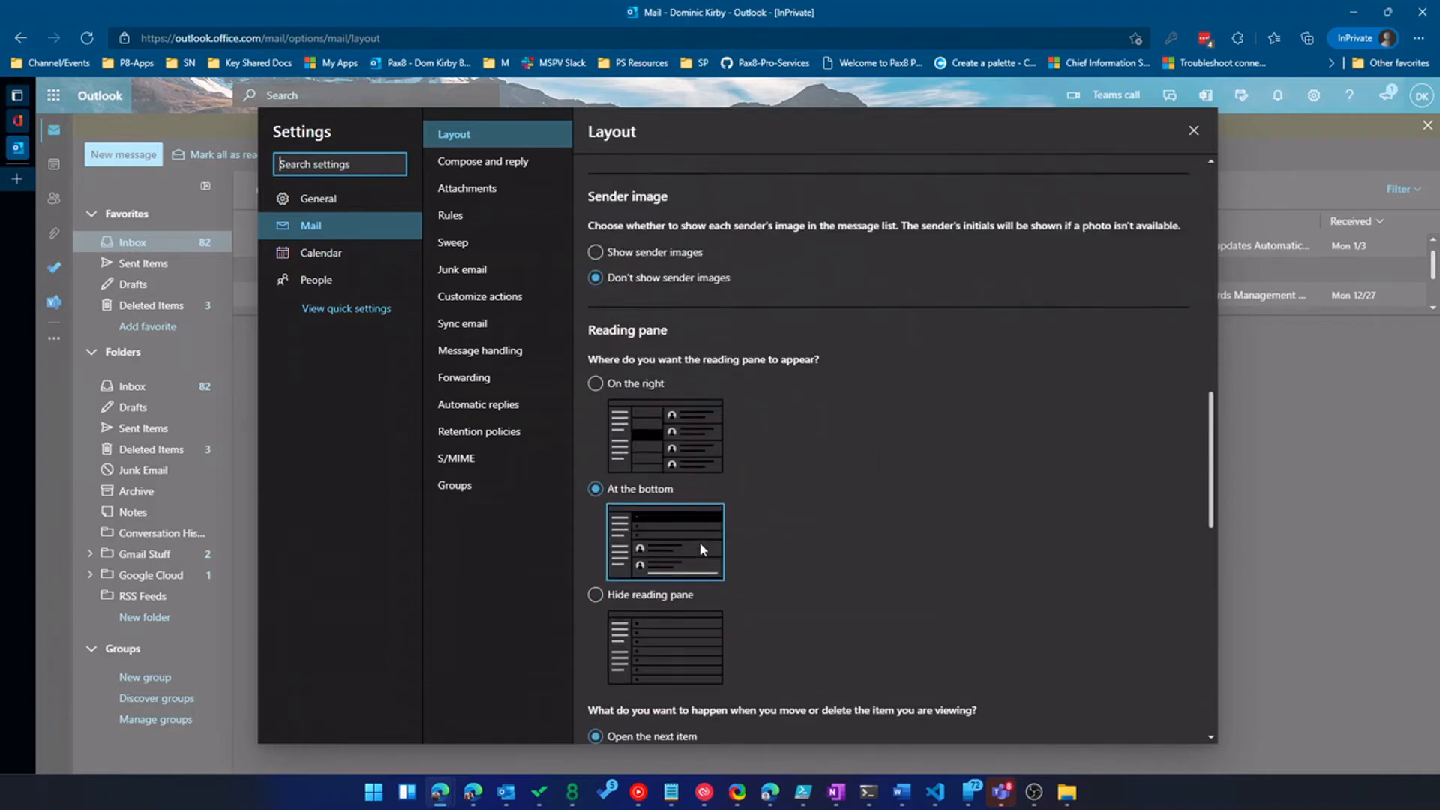
pyautogui.scroll(-3)
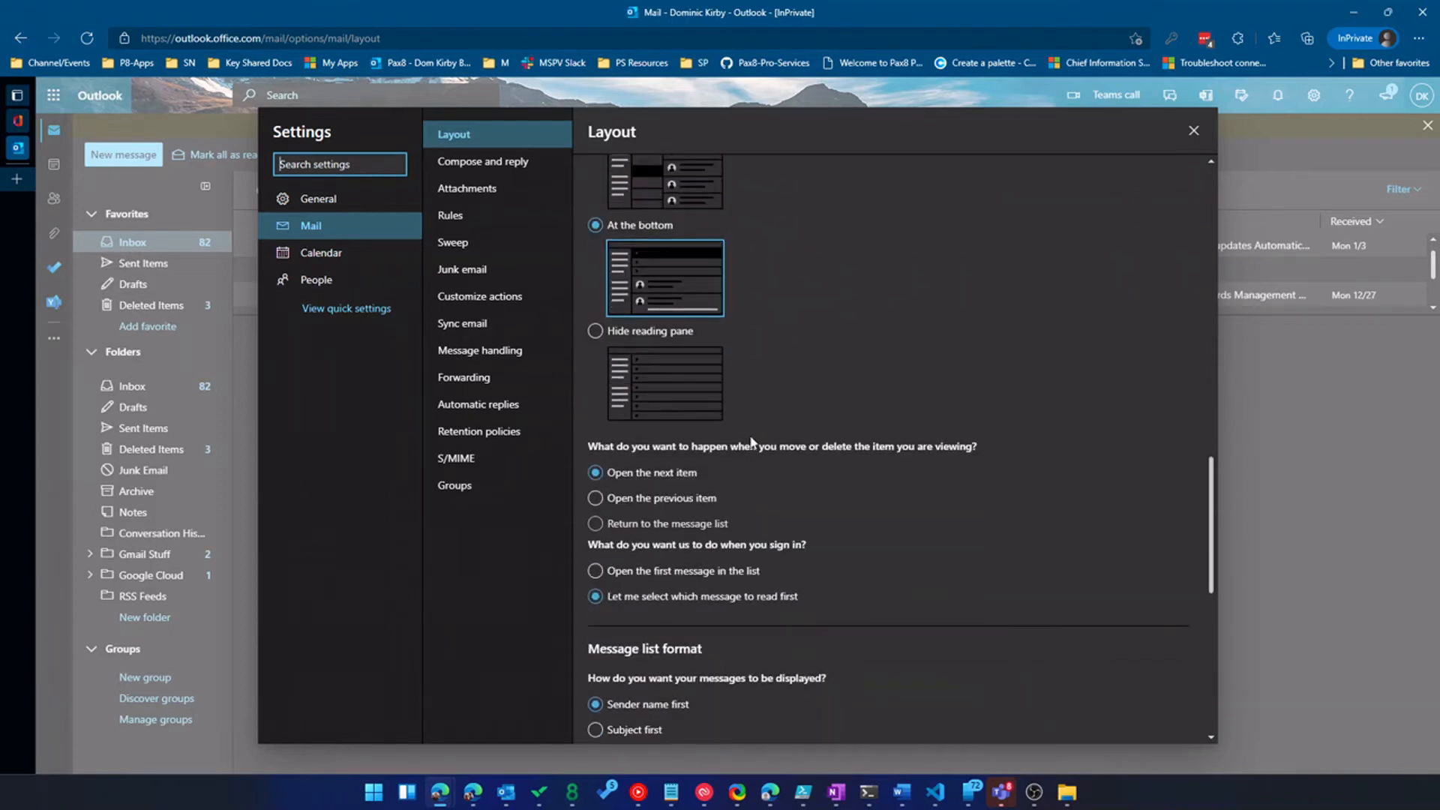
pyautogui.scroll(-3)
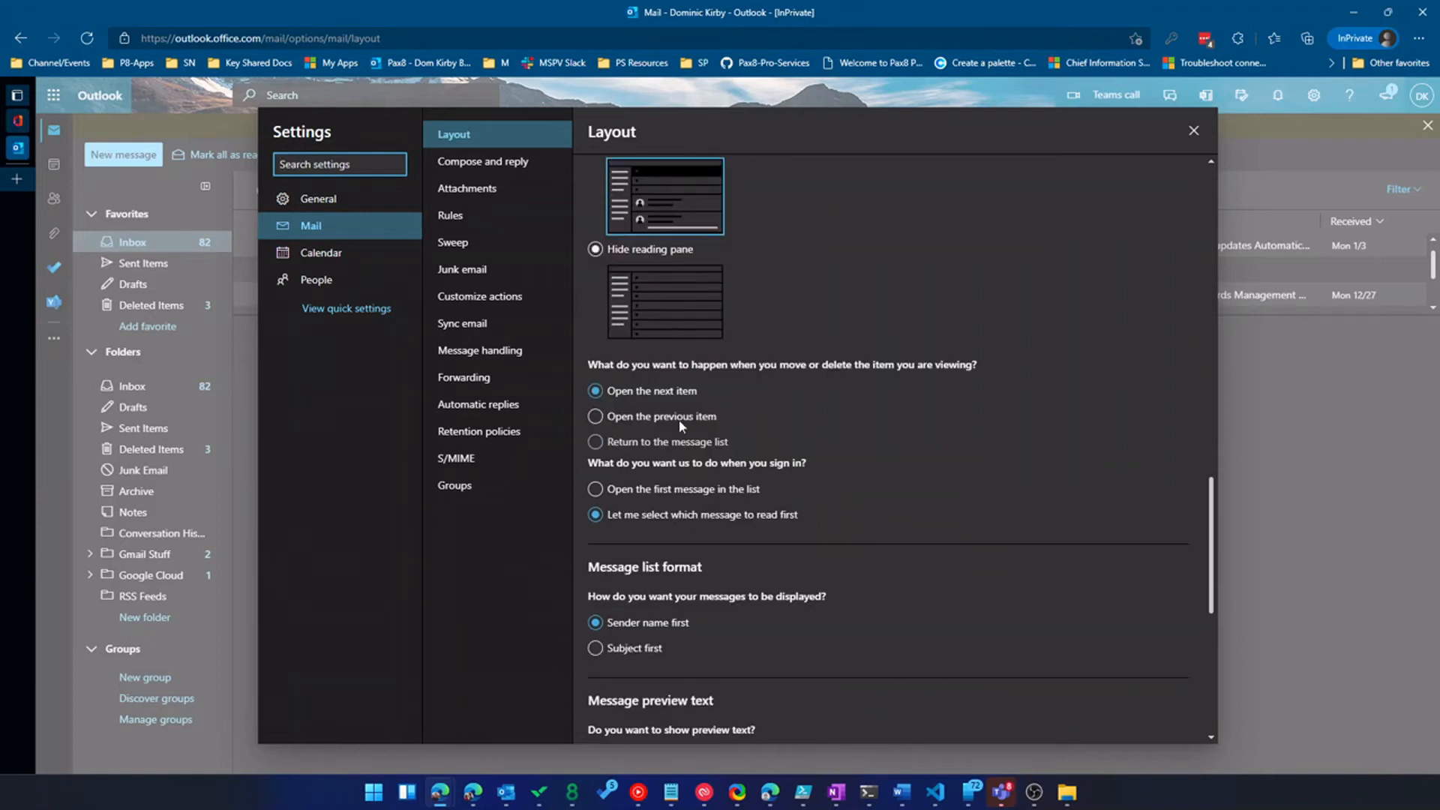
pyautogui.scroll(-3)
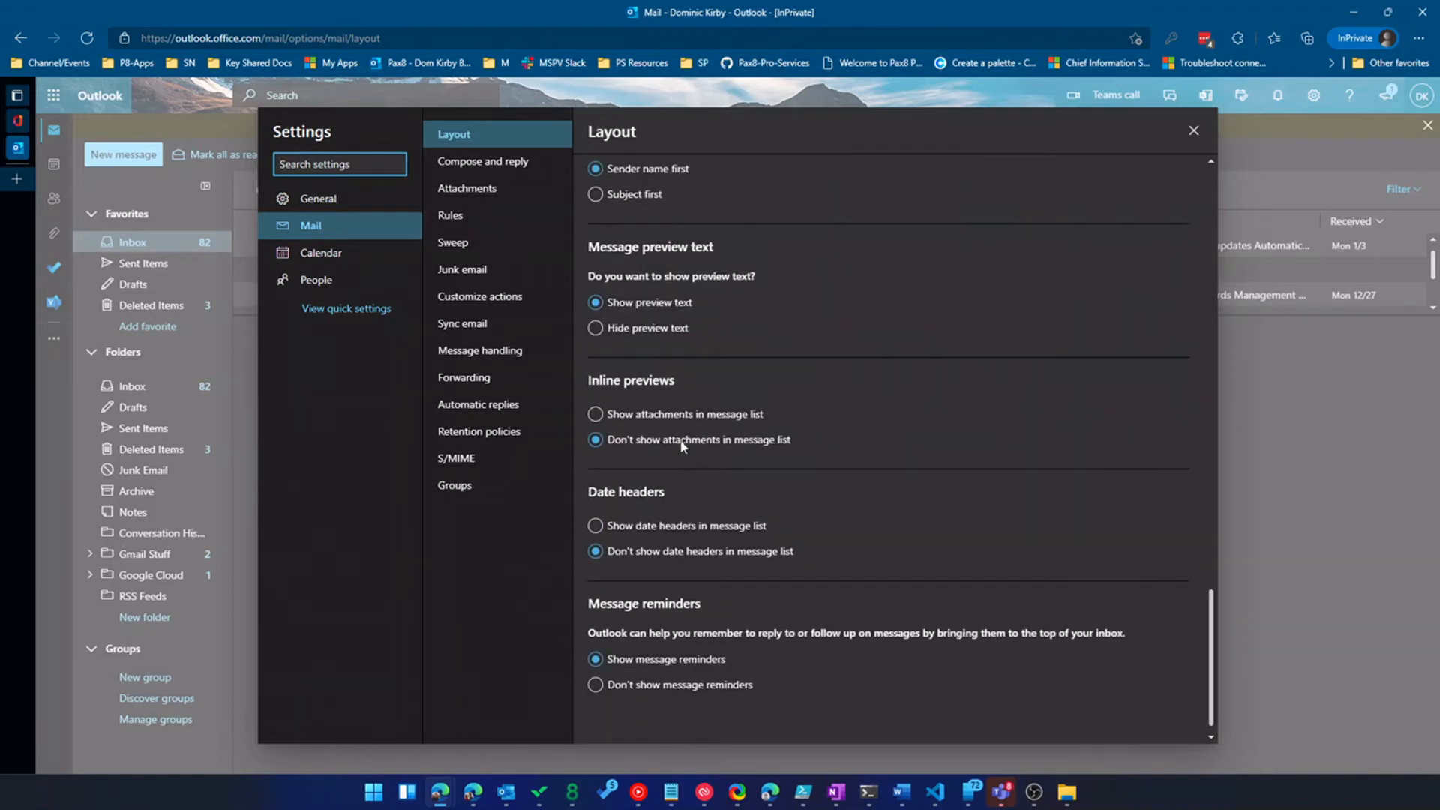
pyautogui.click(481, 161)
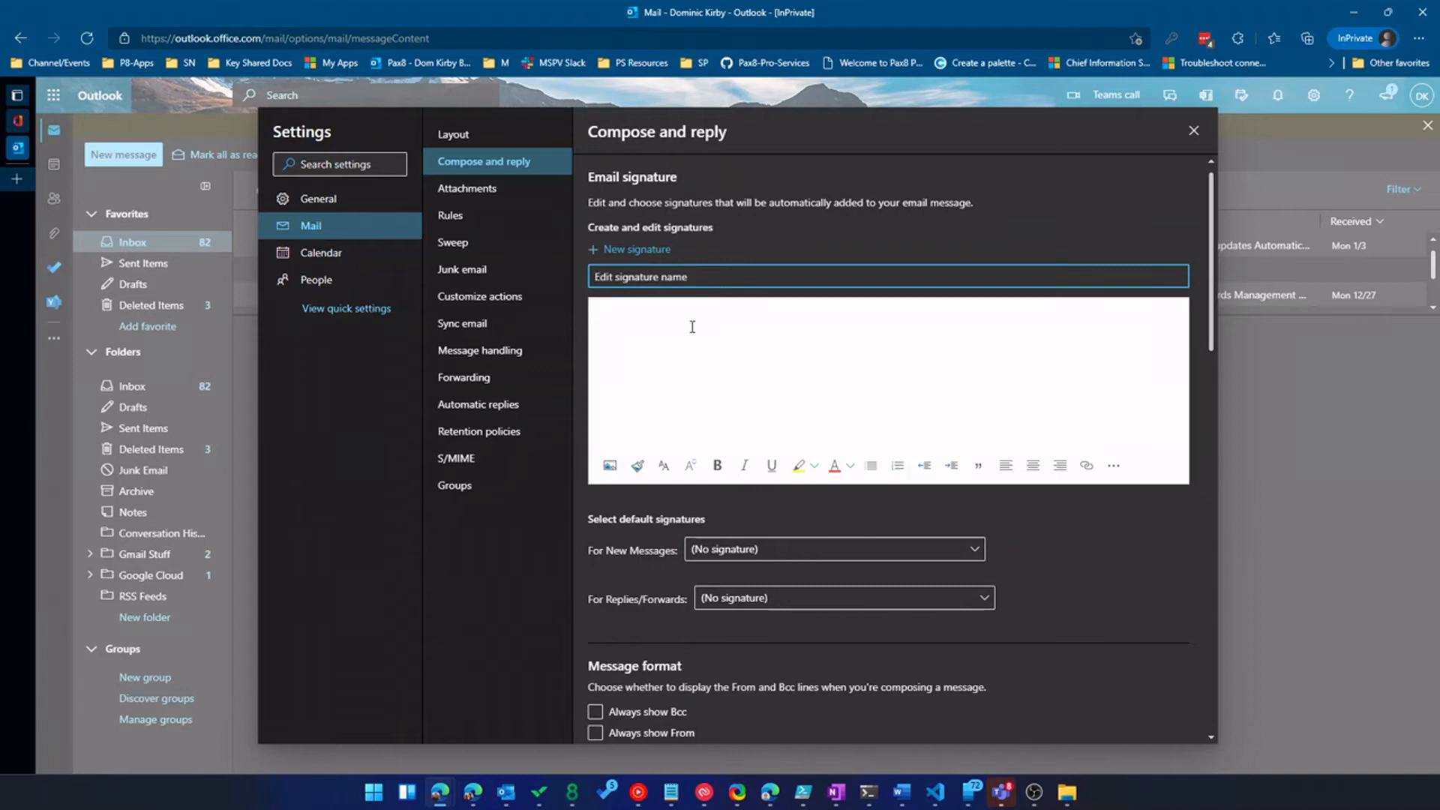
# Step: Name the signature 'Signature One' and enter Dom Kirb with a something.com email address
pyautogui.write('Signature One')
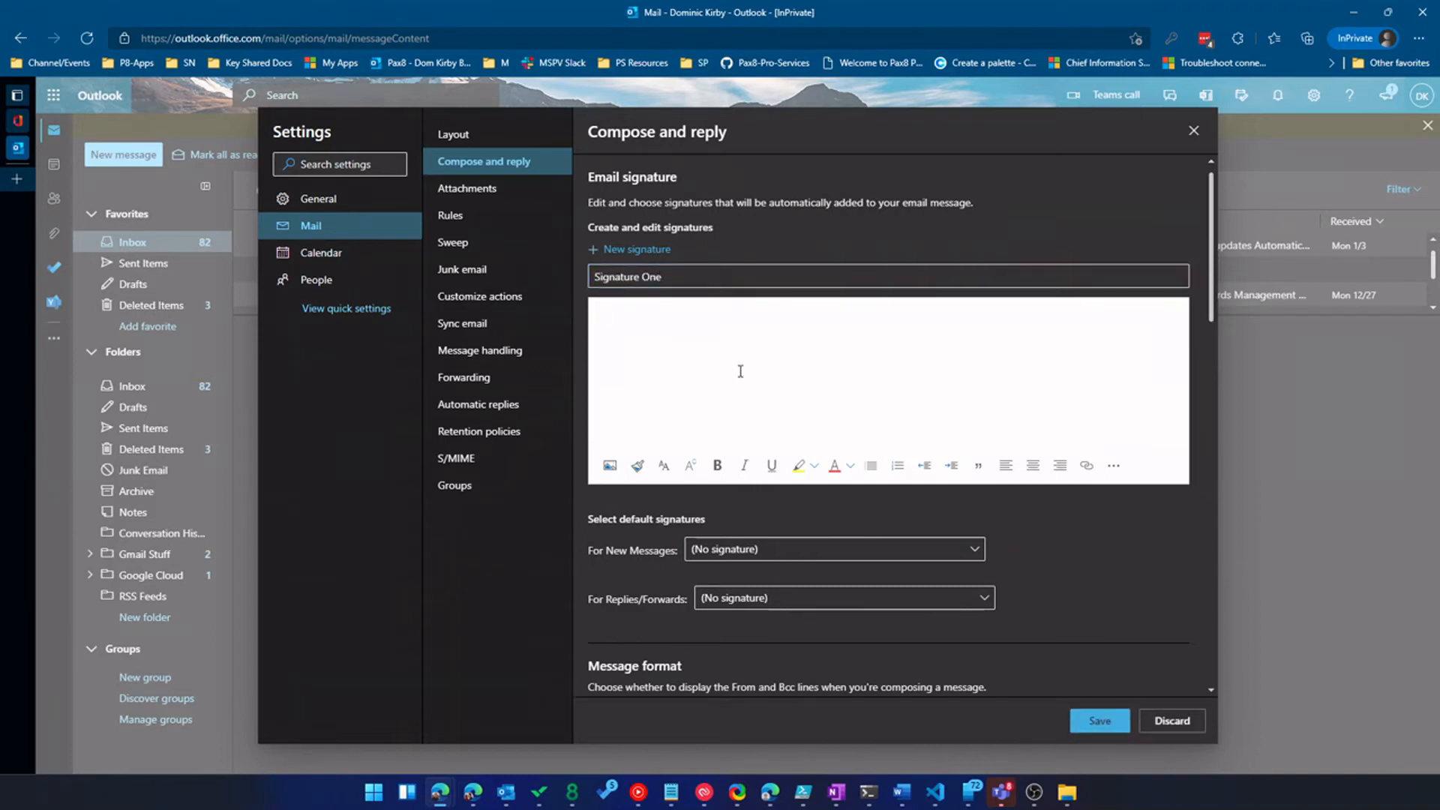
pyautogui.write('Dom')
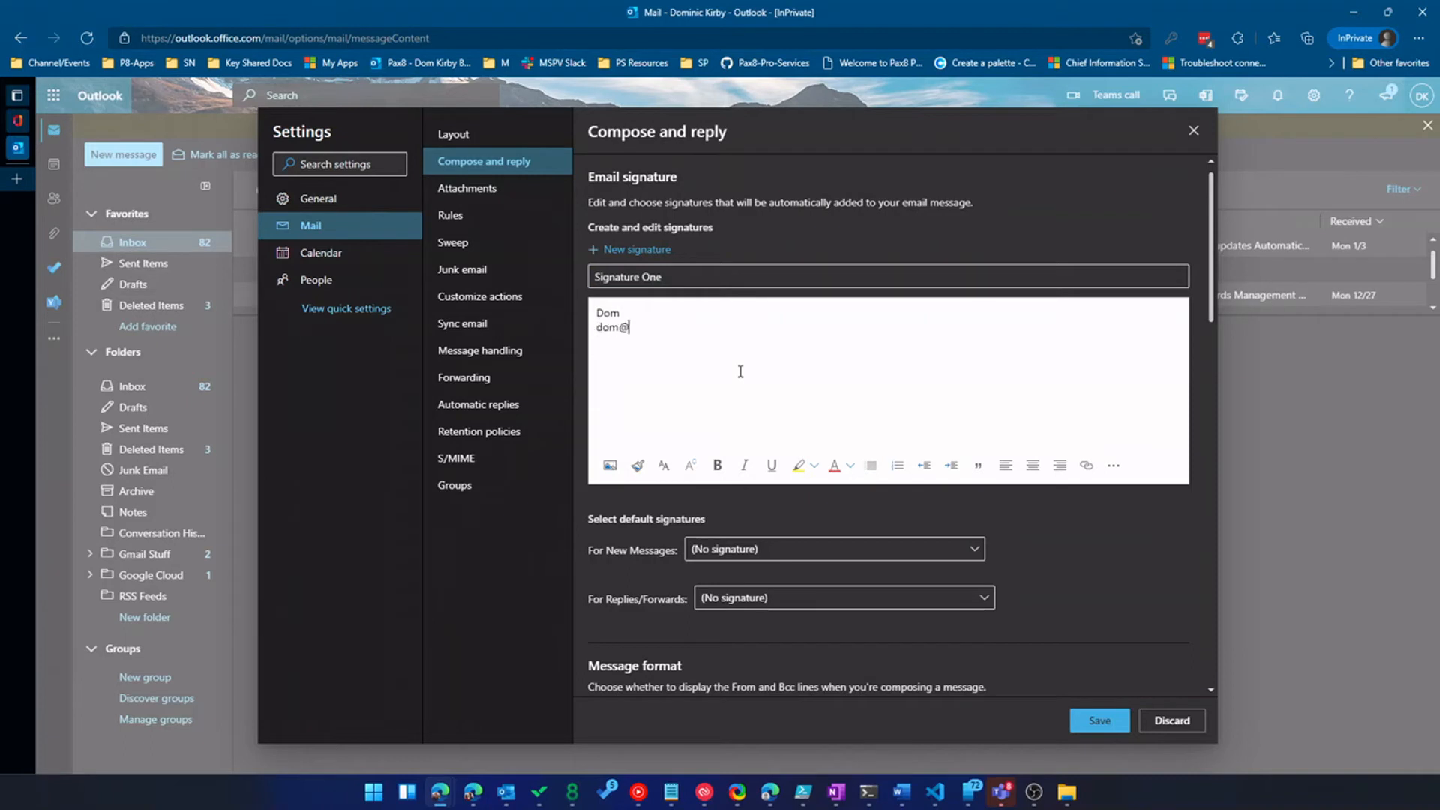
pyautogui.write('something.com')
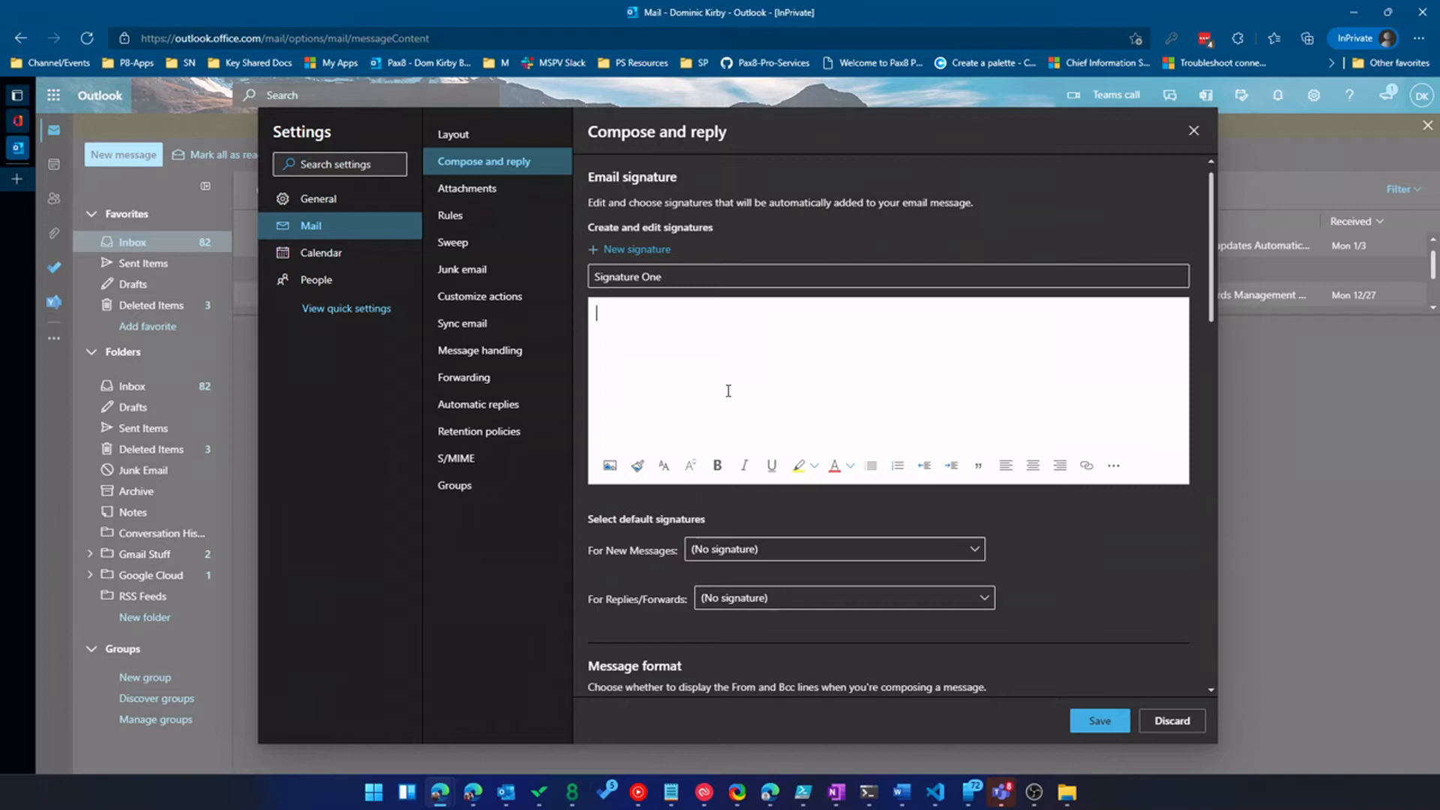
pyautogui.write('Dom Kirb')
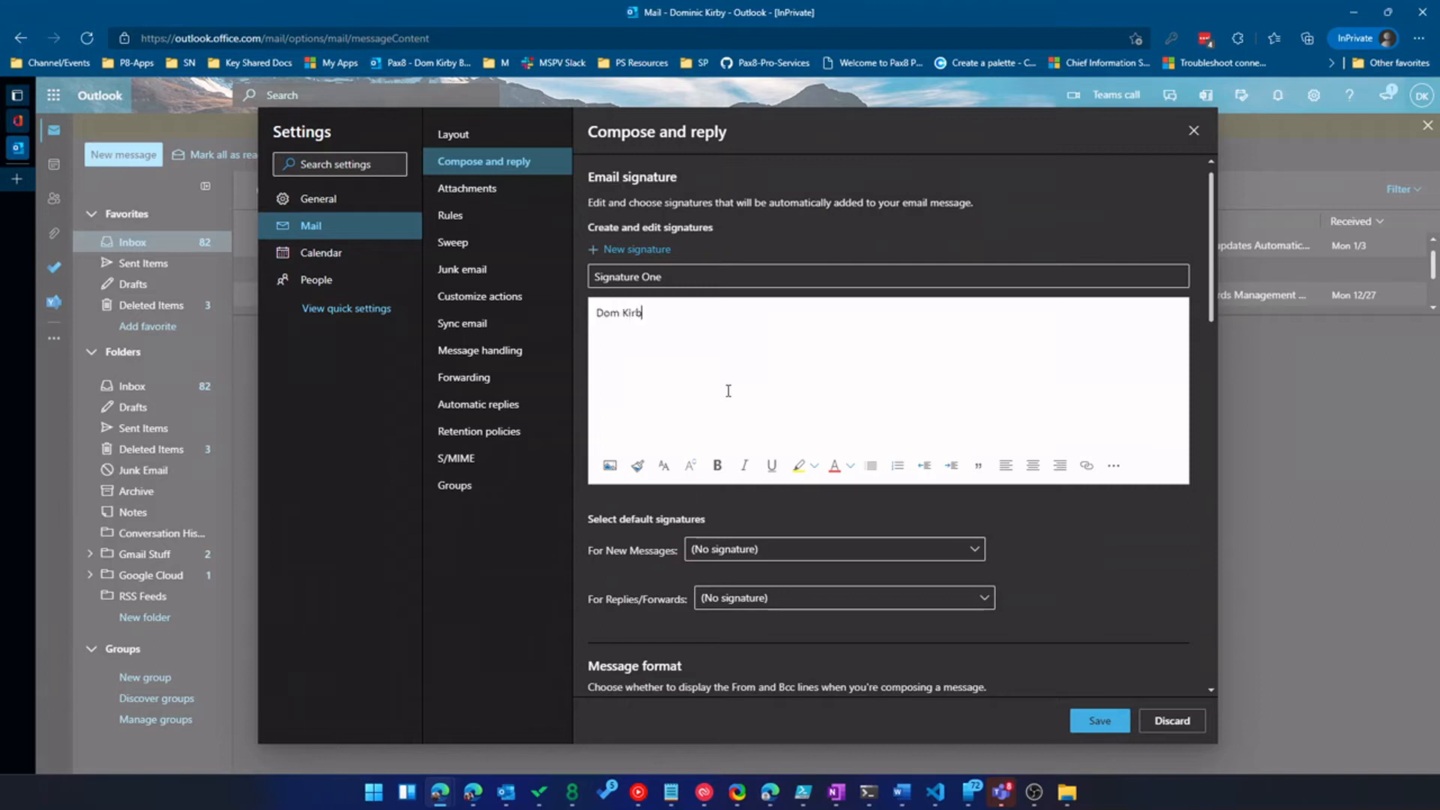
pyautogui.write('domd')
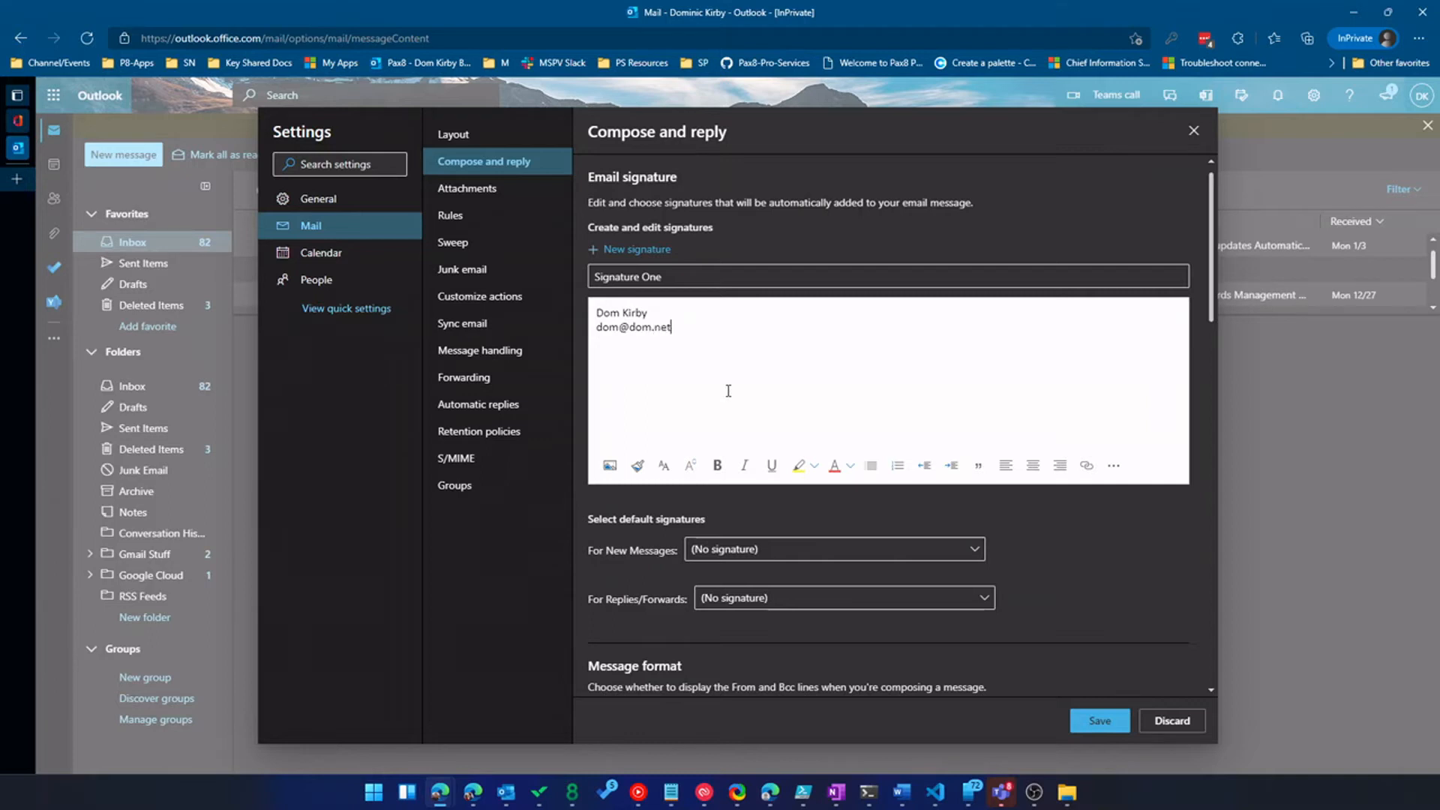
pyautogui.scroll(-3)
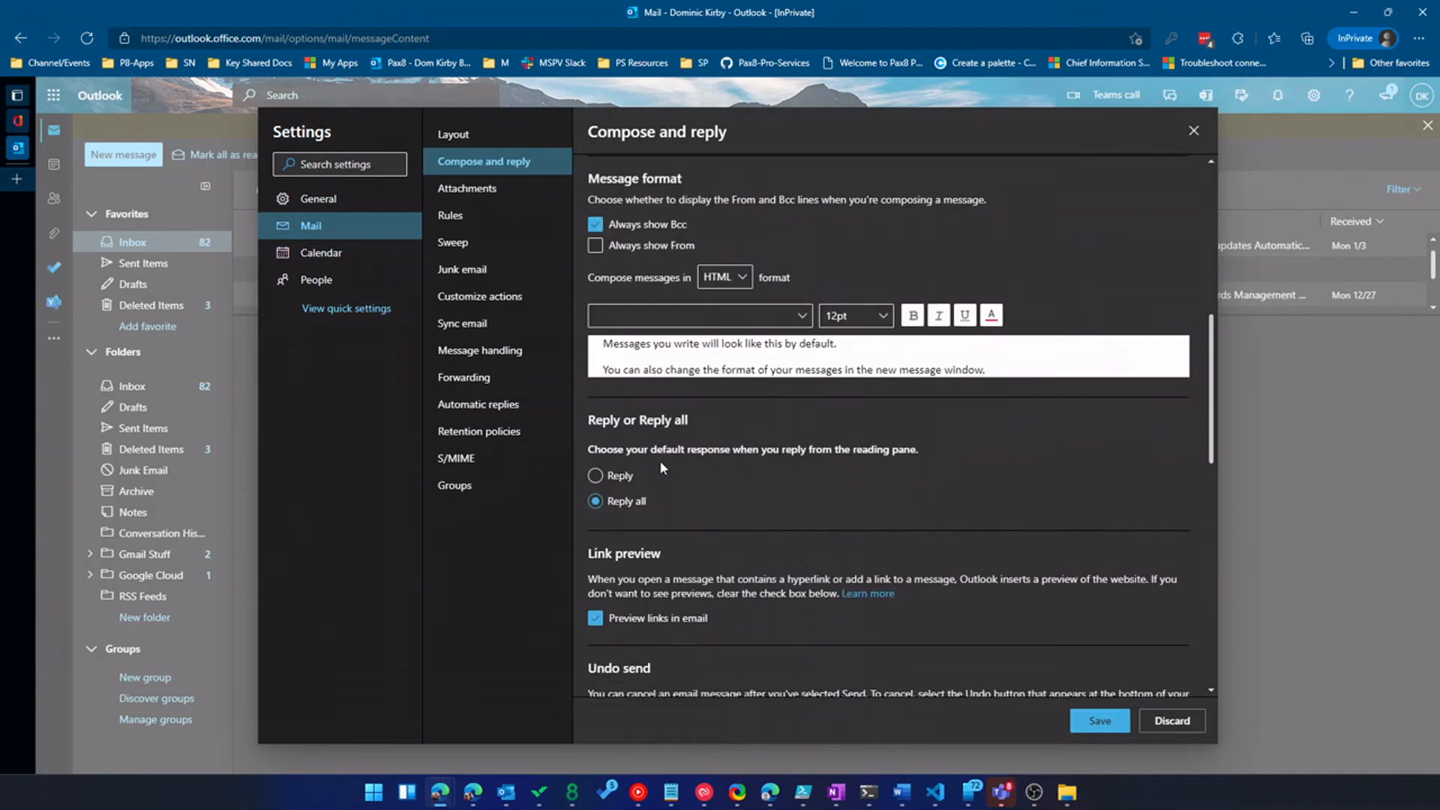
# Step: Set the Undo send delay to 5 seconds, then leave toward the Attachments settings
pyautogui.click(595, 223)
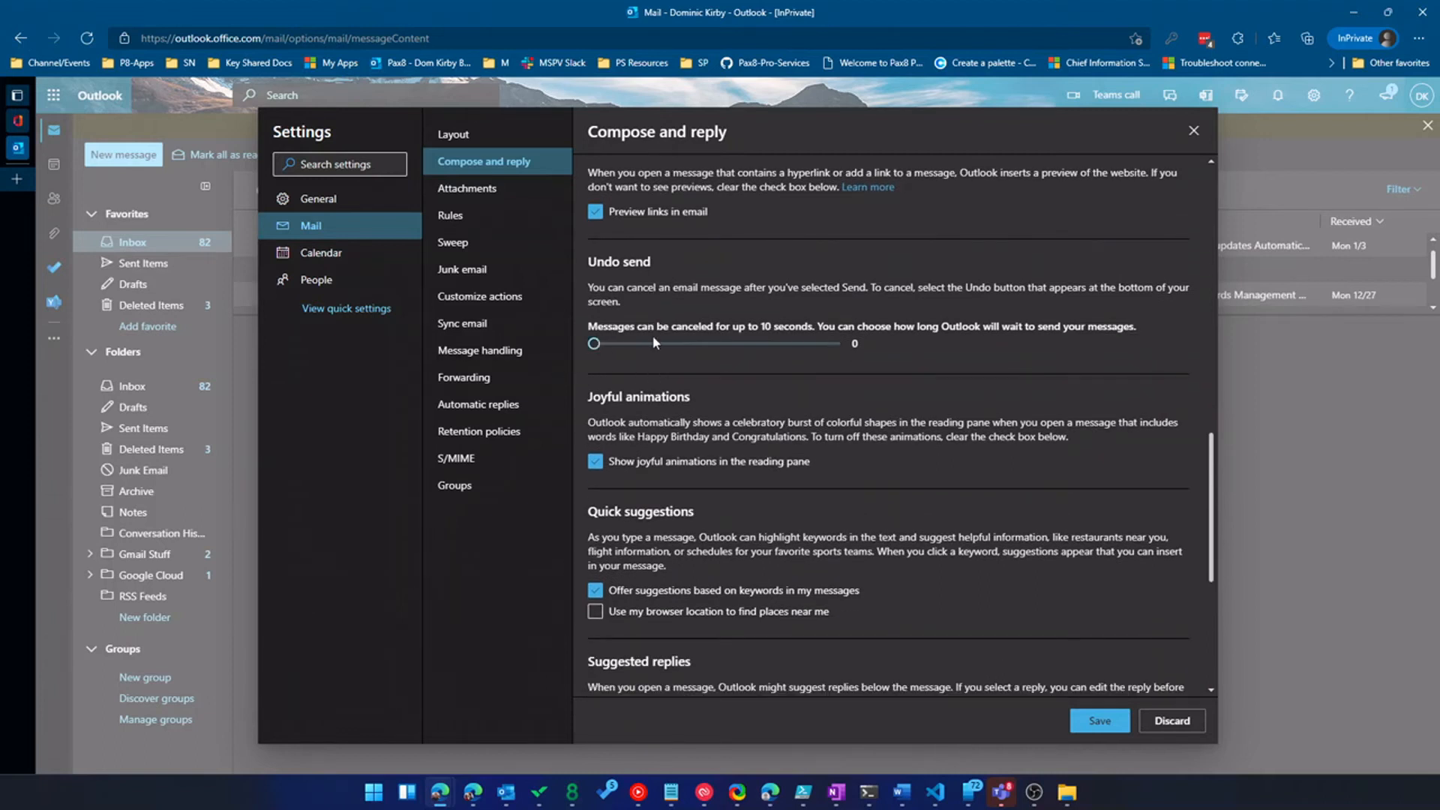
pyautogui.moveTo(596, 343); pyautogui.dragTo(717, 344)
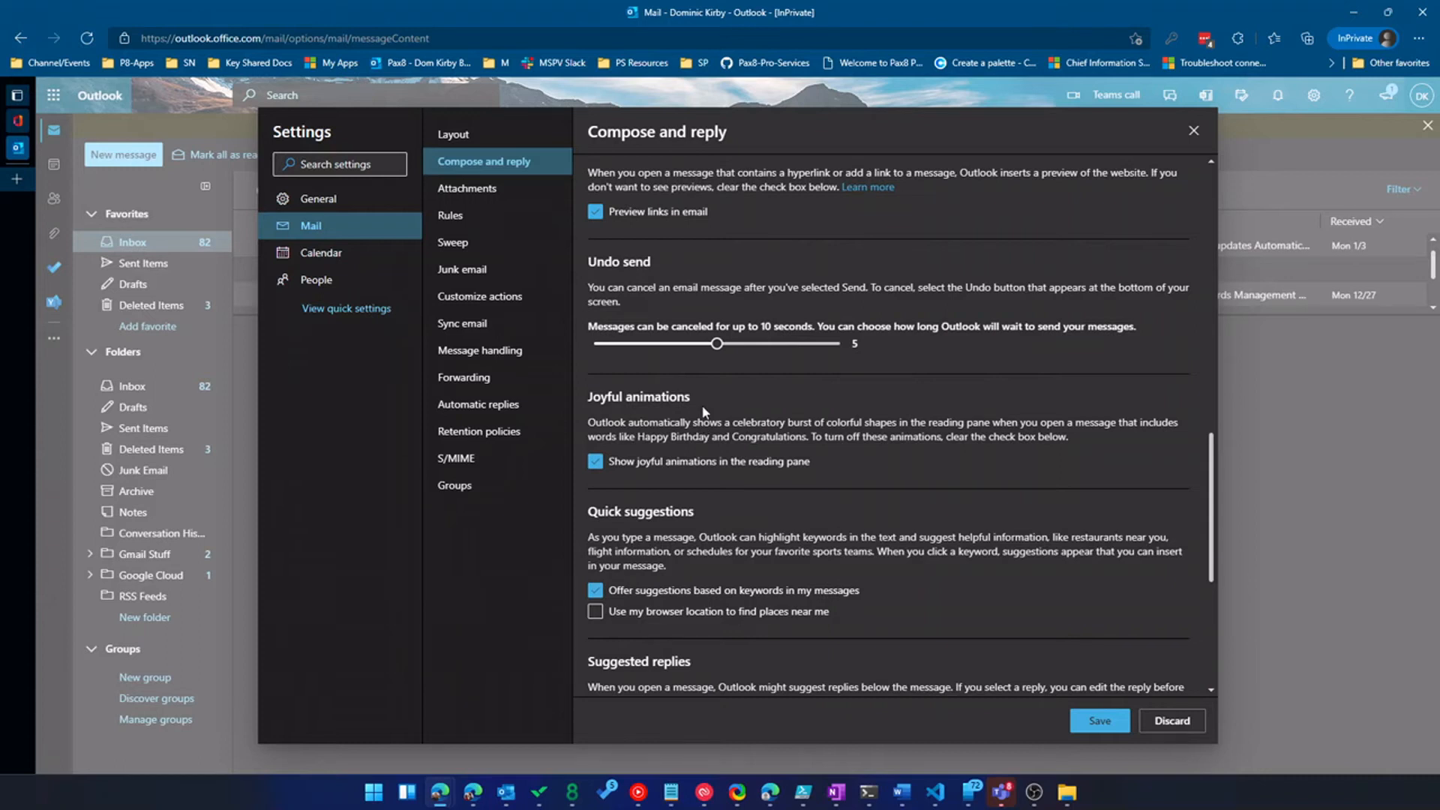
pyautogui.moveTo(705, 387)
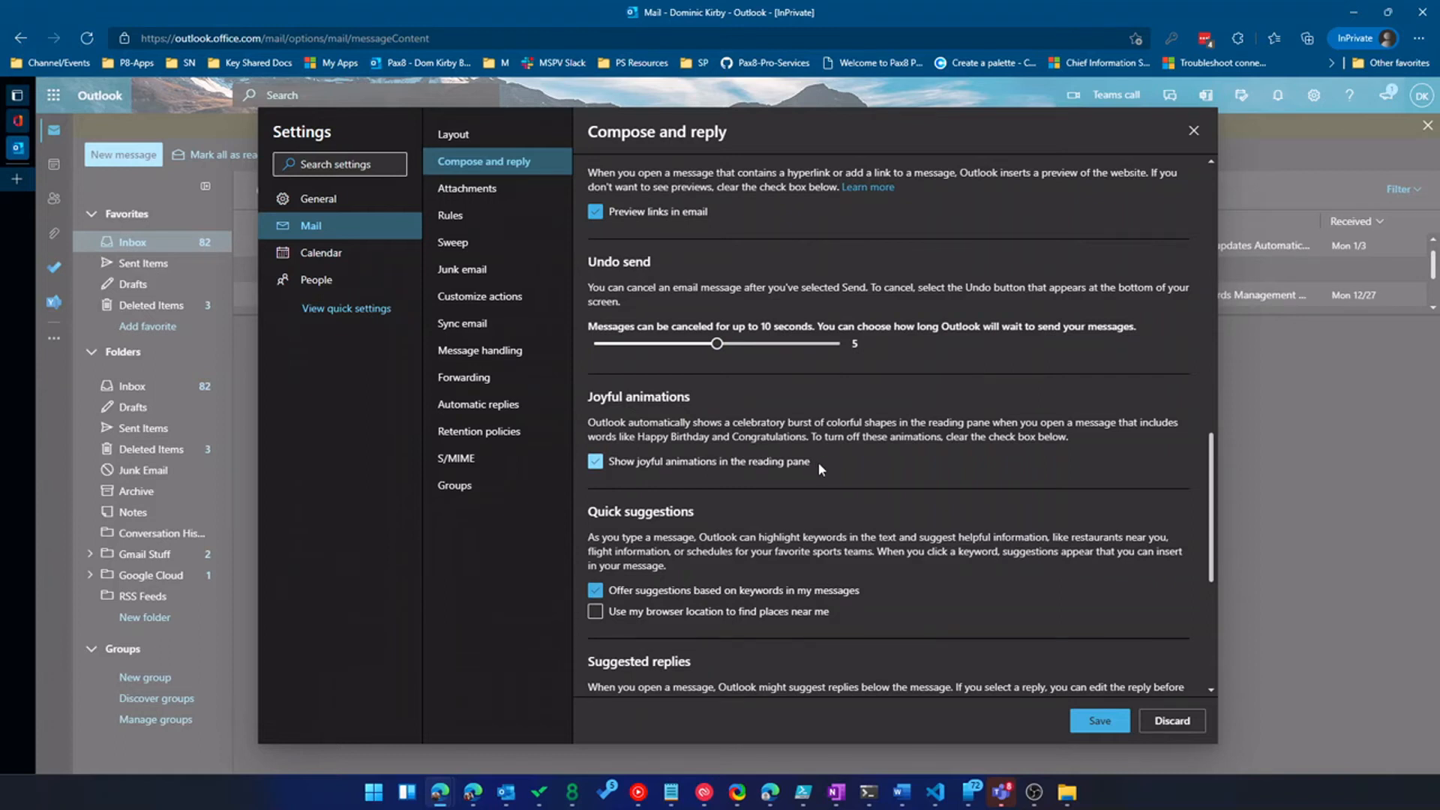
pyautogui.scroll(-3)
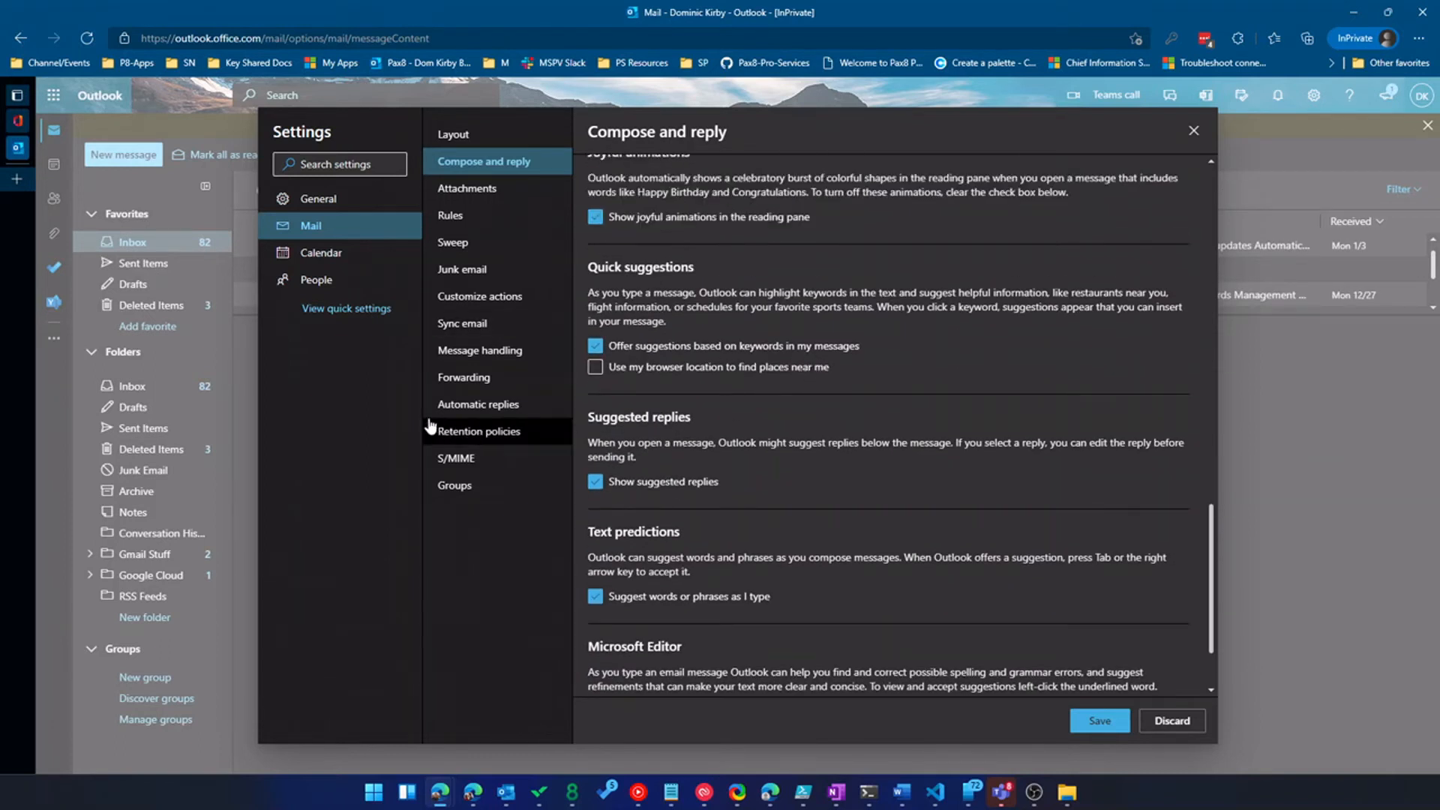
pyautogui.scroll(-3)
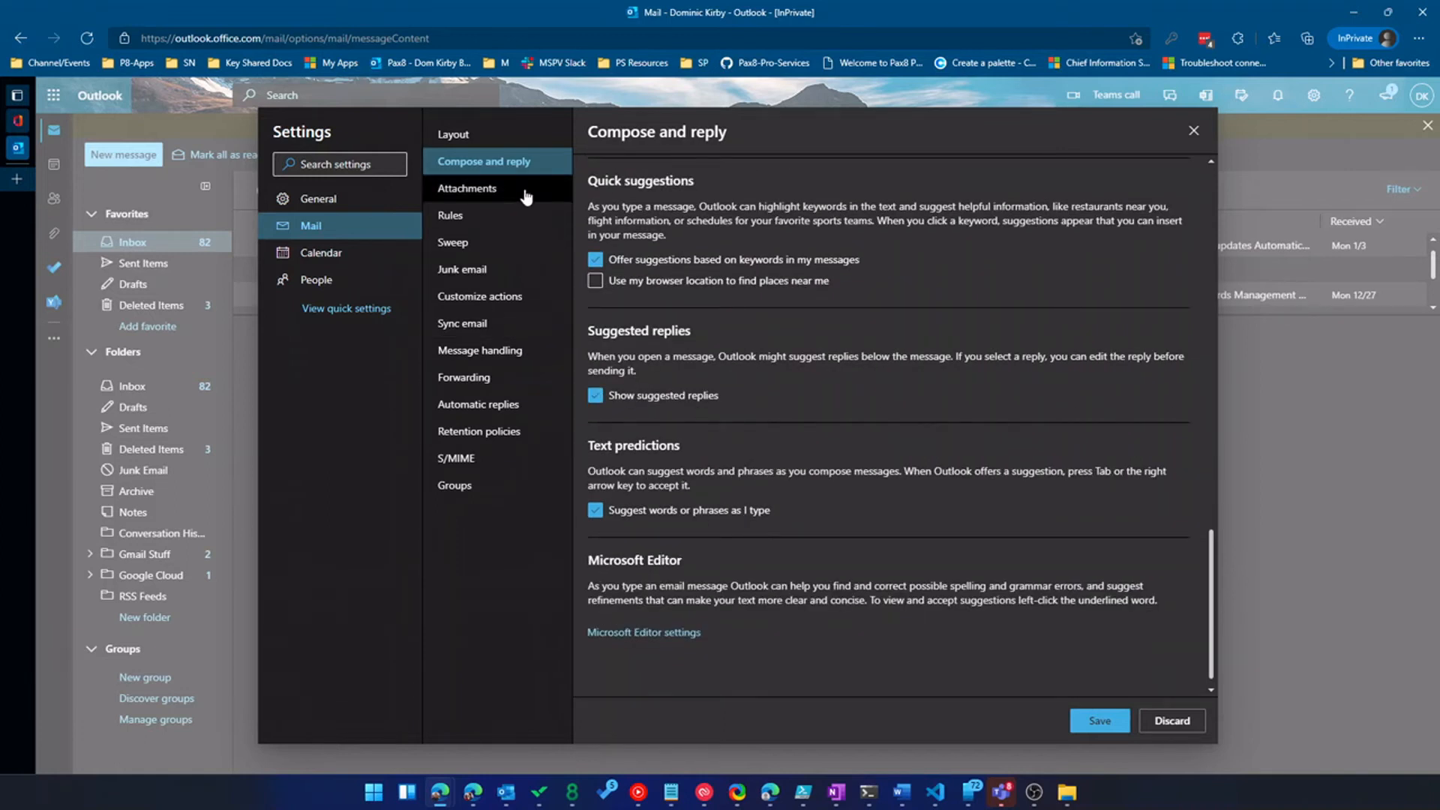
pyautogui.click(466, 189)
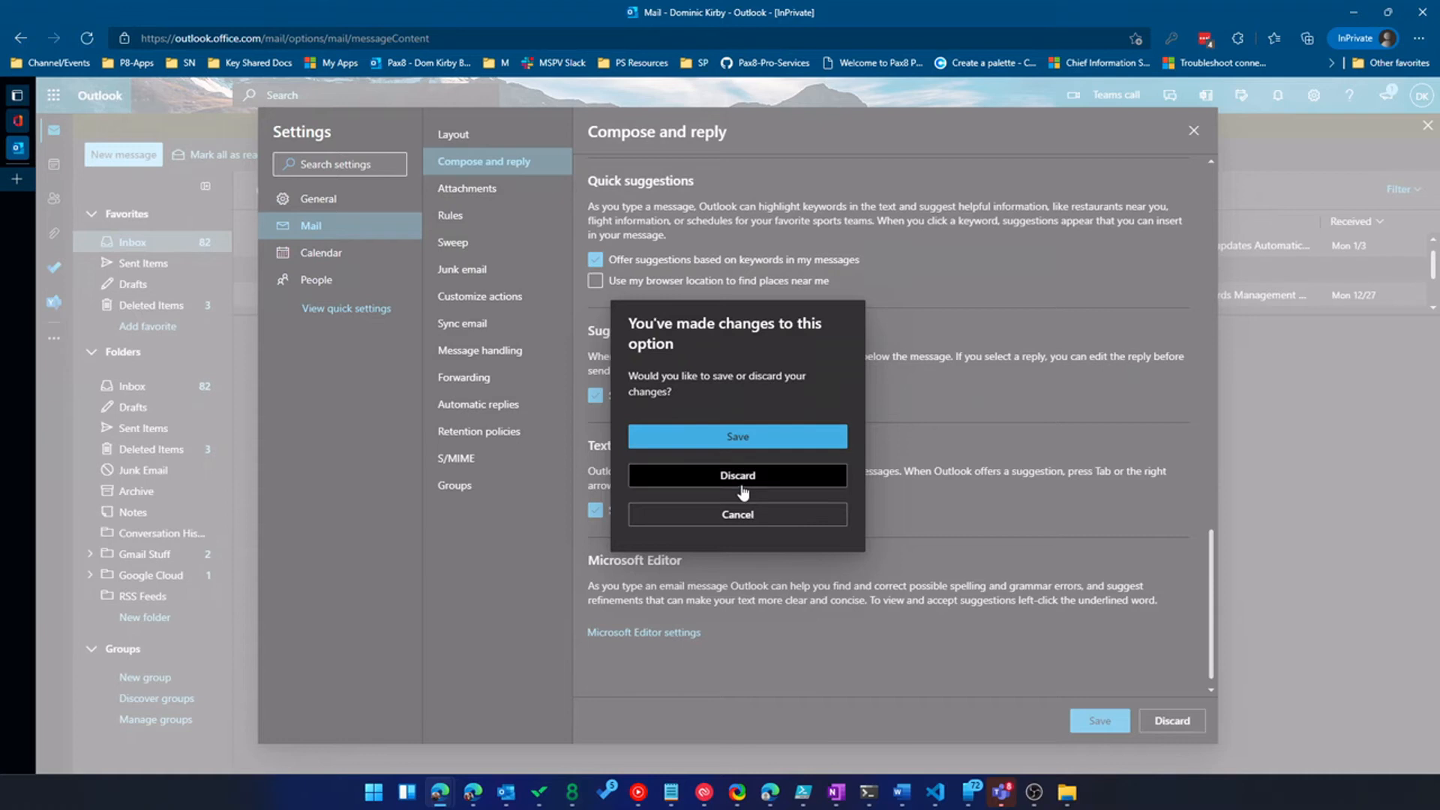
# Step: Discard the unsaved compose changes and bring up the Mail Rules settings page
pyautogui.click(738, 476)
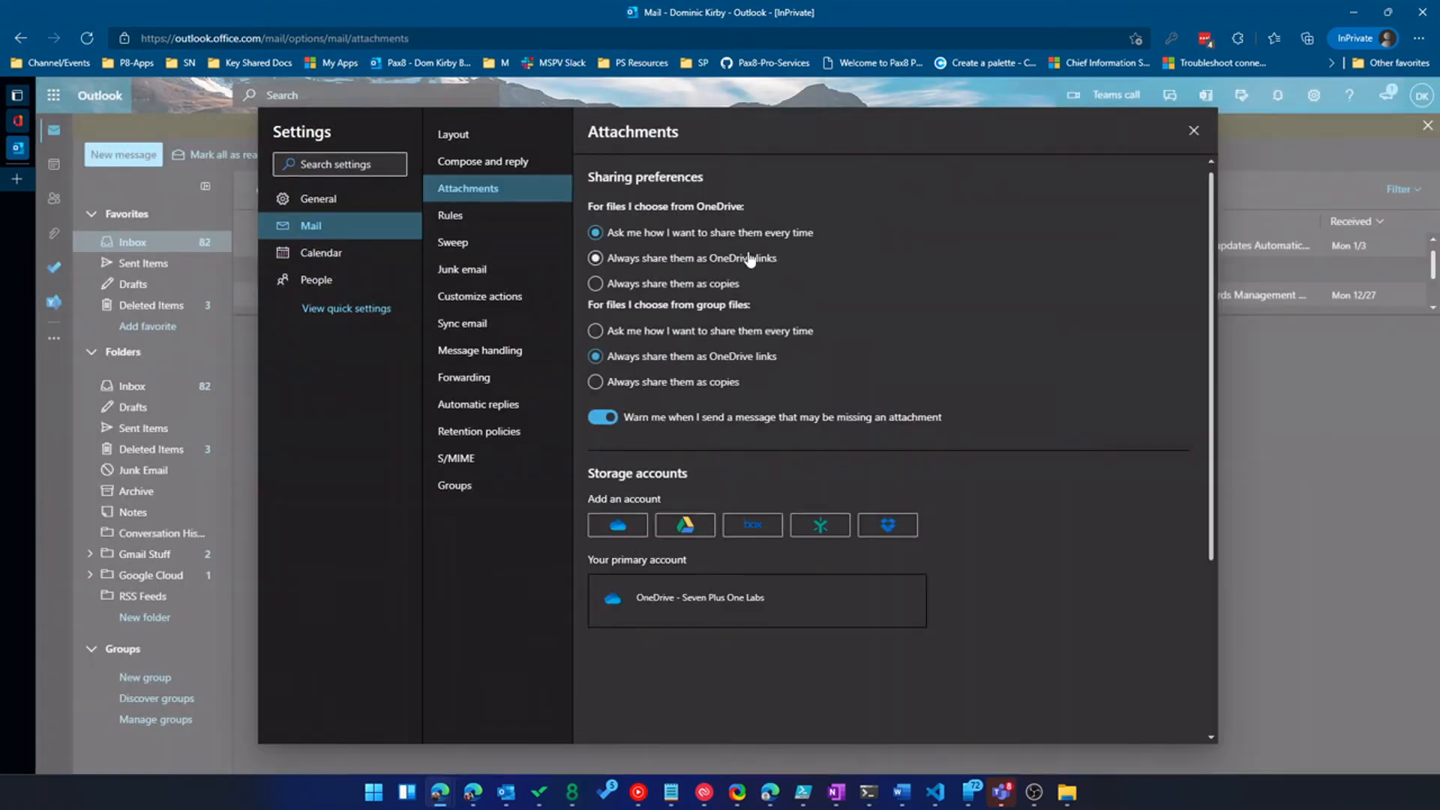
pyautogui.click(595, 232)
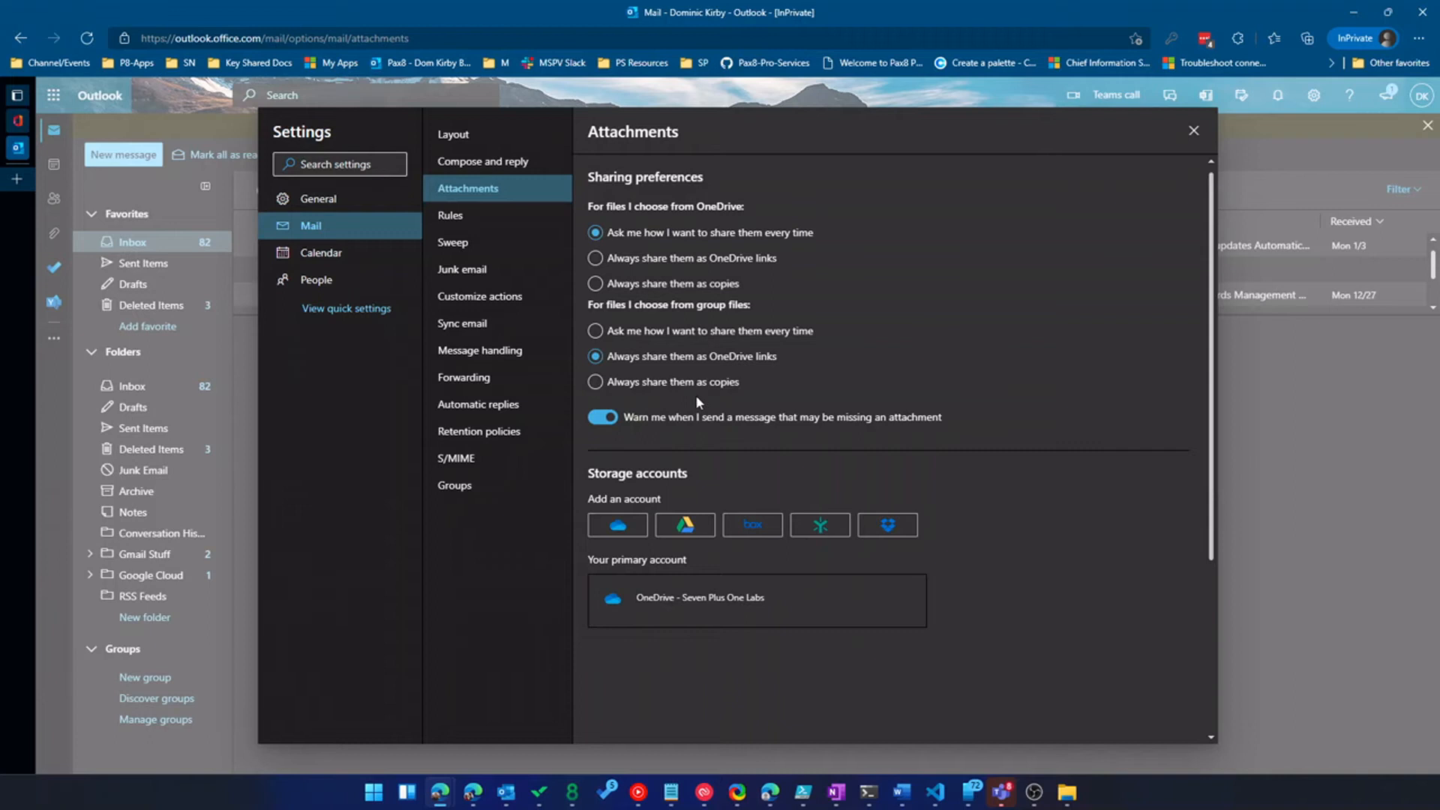
pyautogui.moveTo(543, 258)
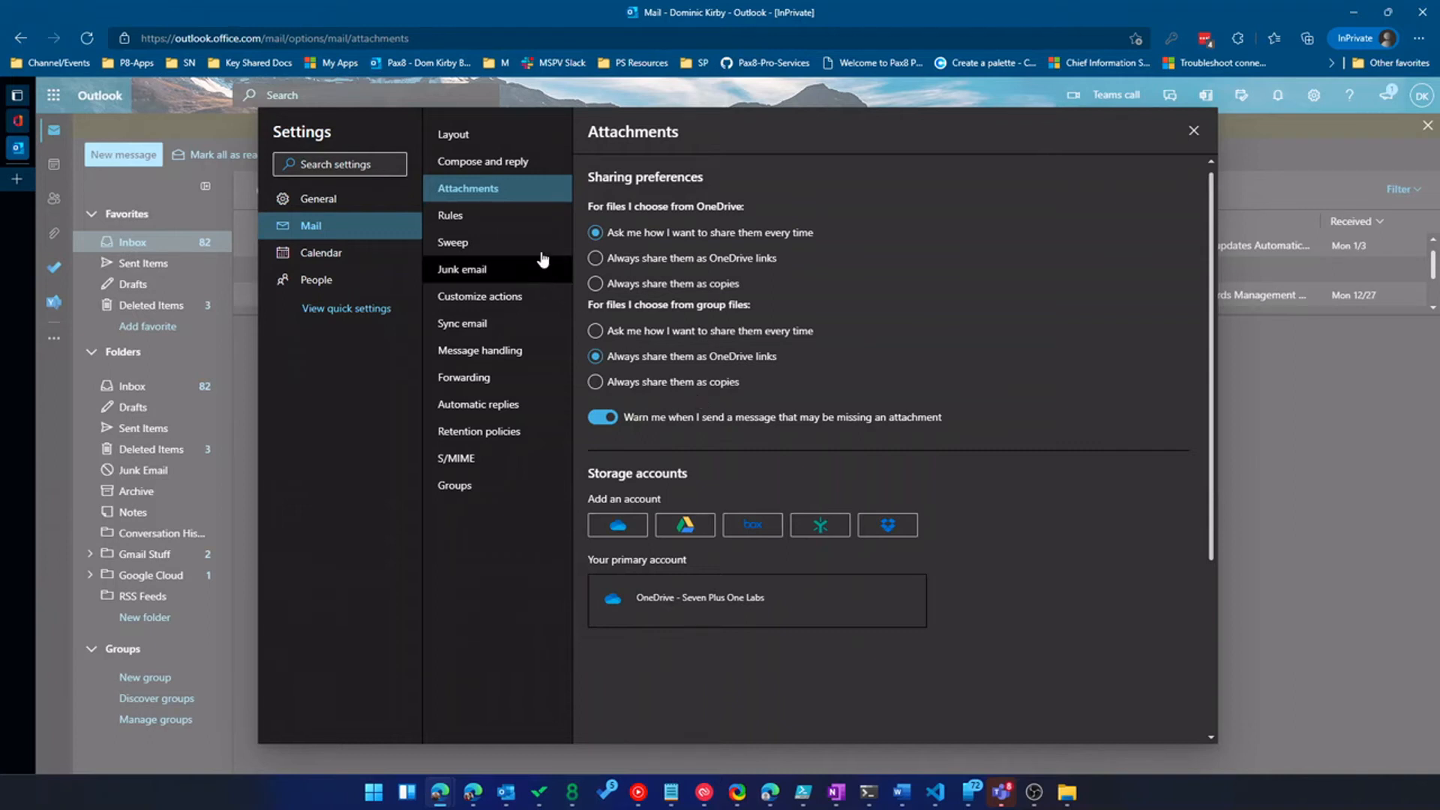
pyautogui.click(450, 214)
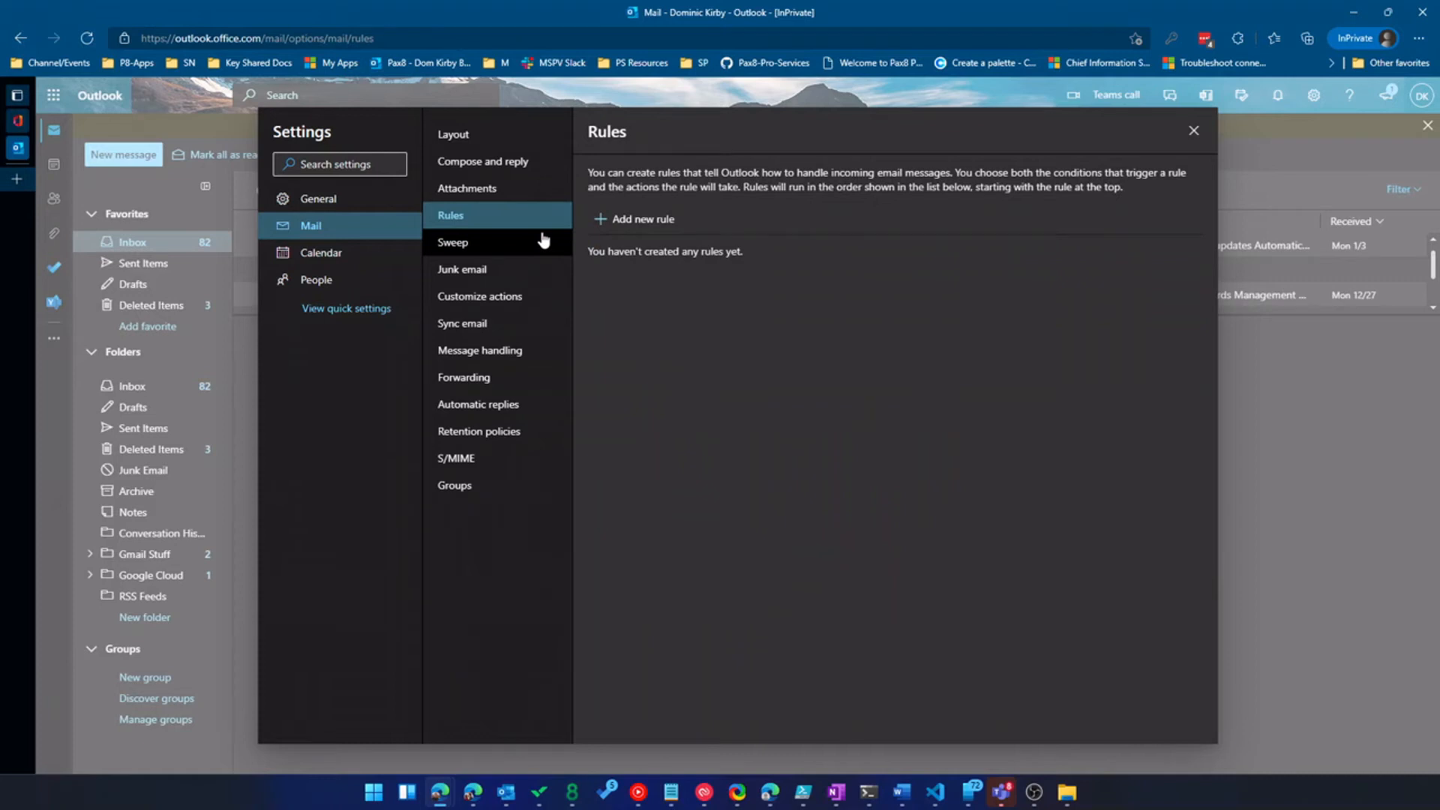
pyautogui.moveTo(545, 241)
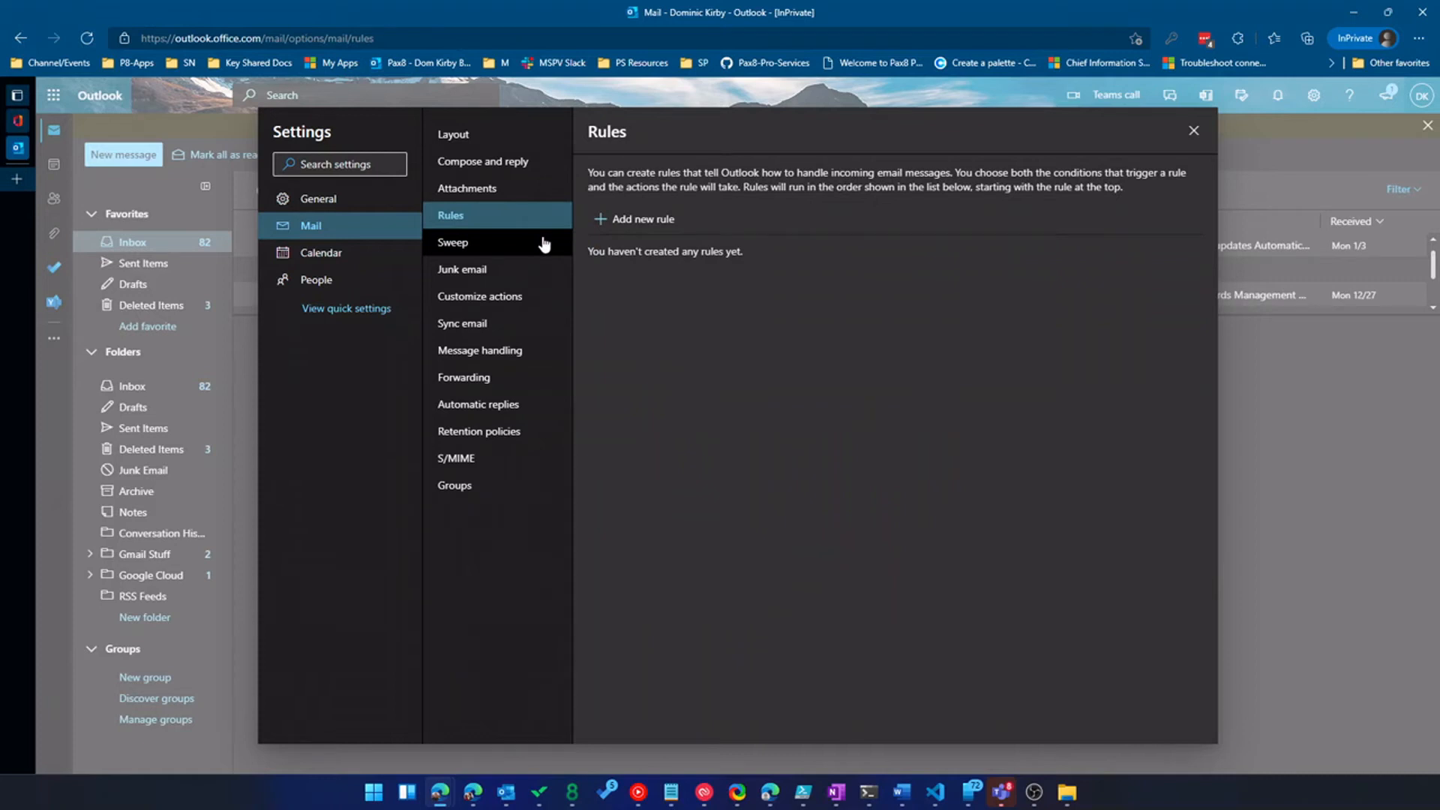
# Step: Add a new rule named 'Unsub' and bring up its condition list
pyautogui.click(633, 219)
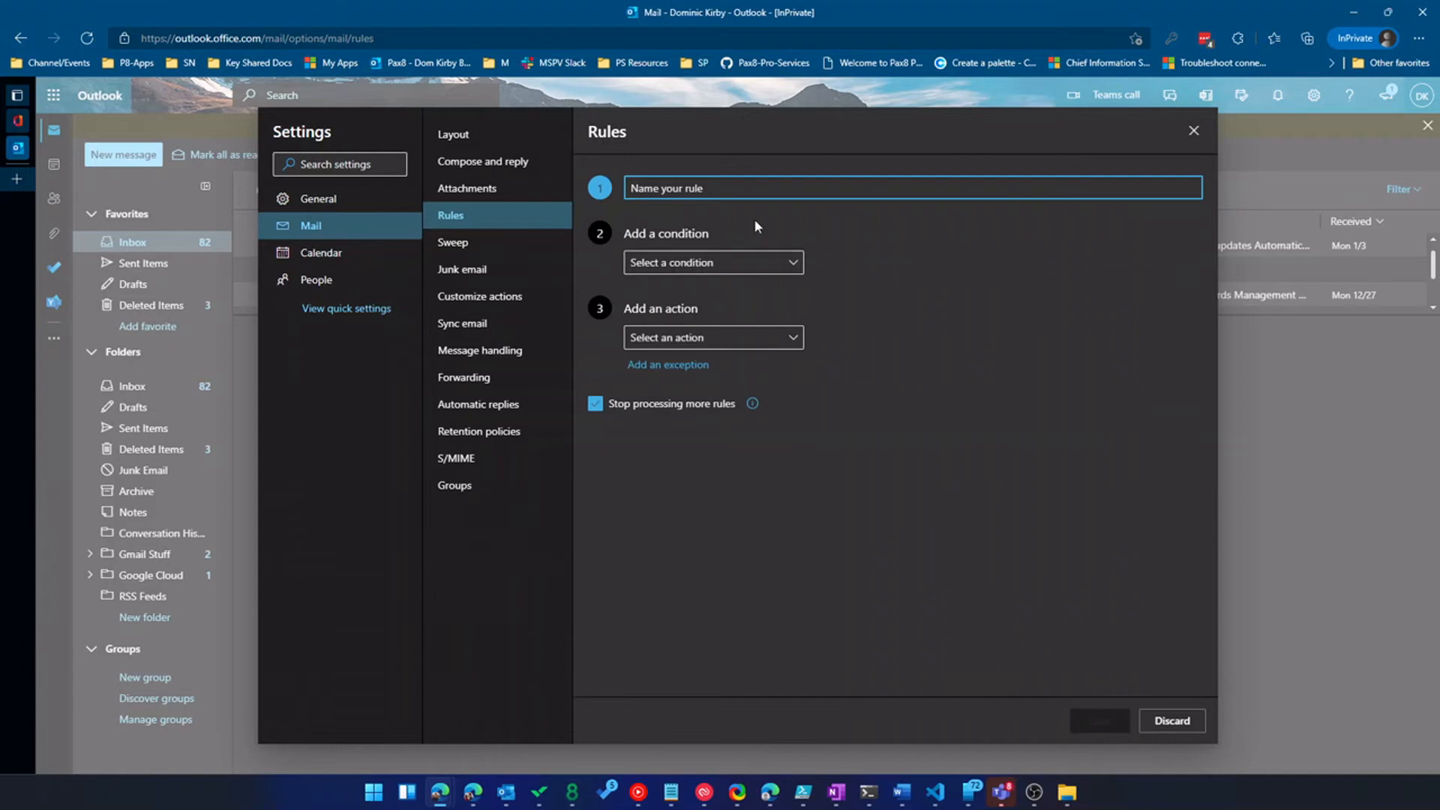
pyautogui.click(711, 261)
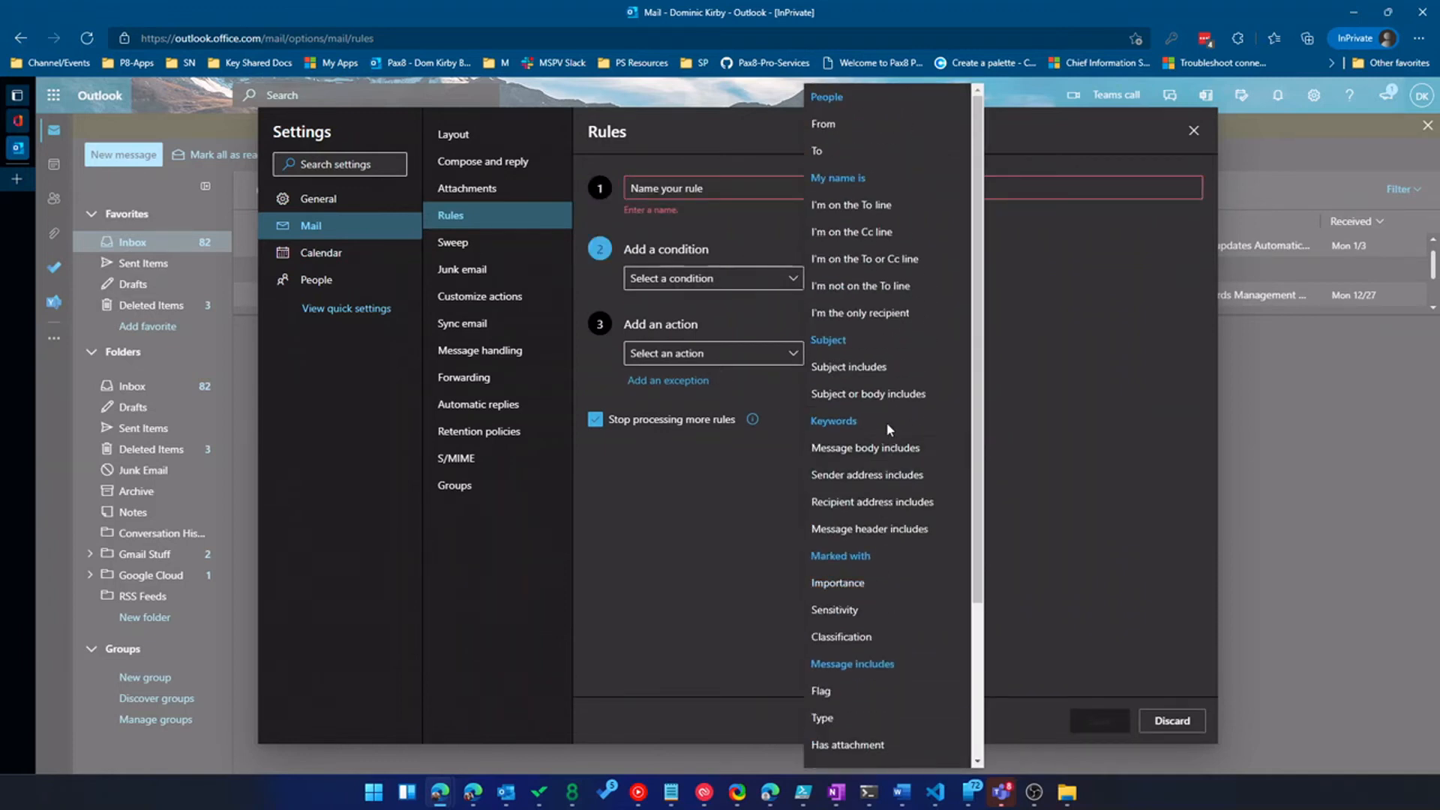
pyautogui.moveTo(866, 476)
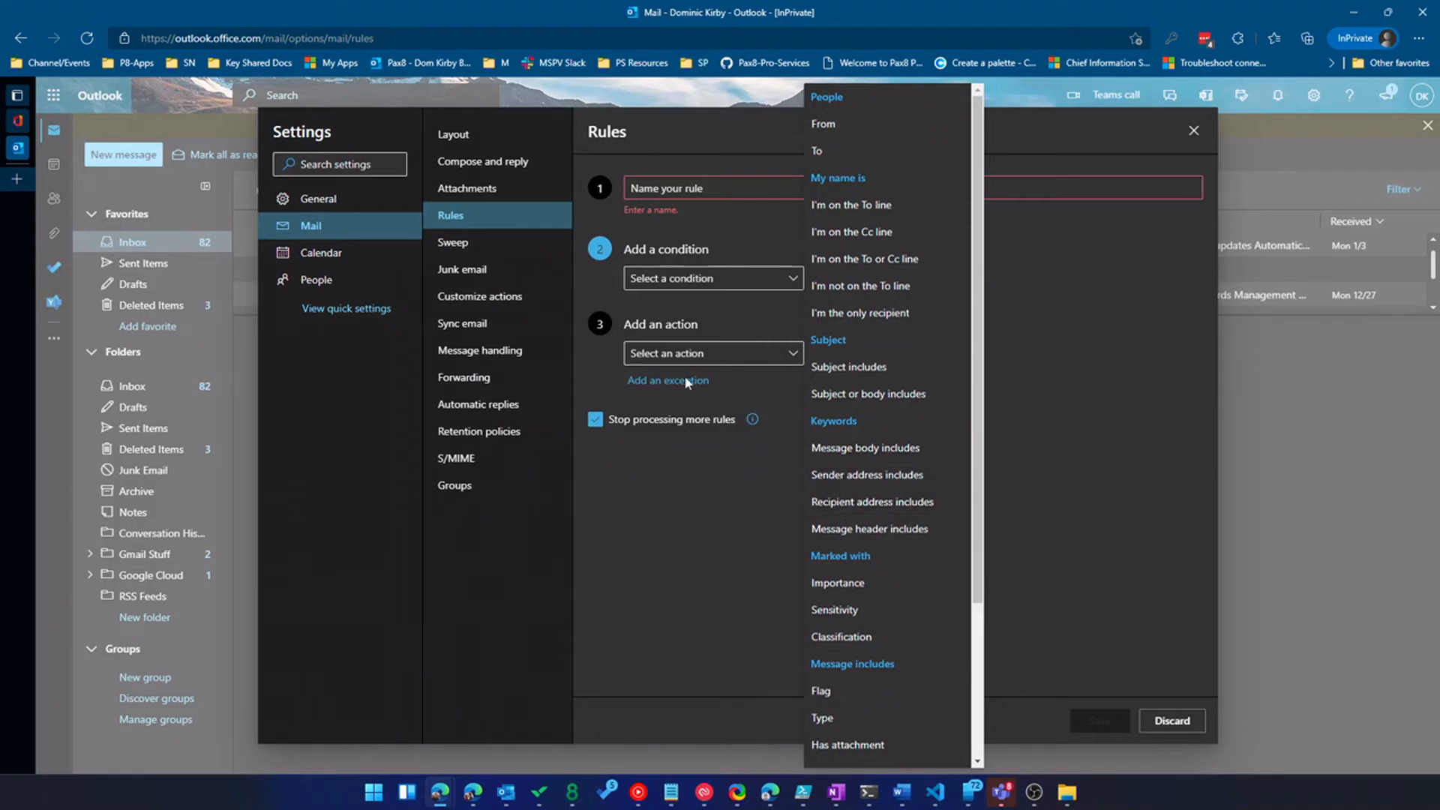
pyautogui.write('Ub')
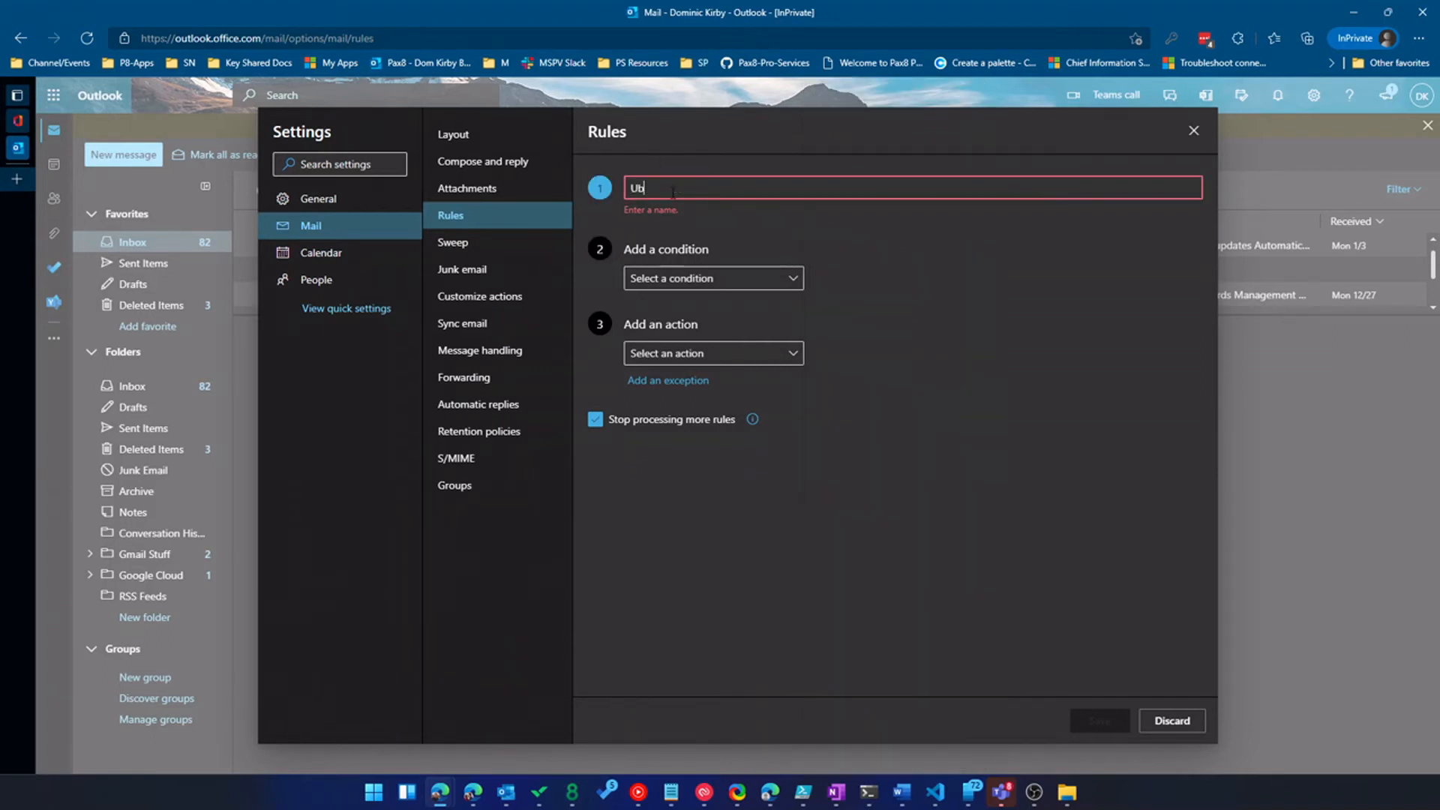
pyautogui.write('Unsub')
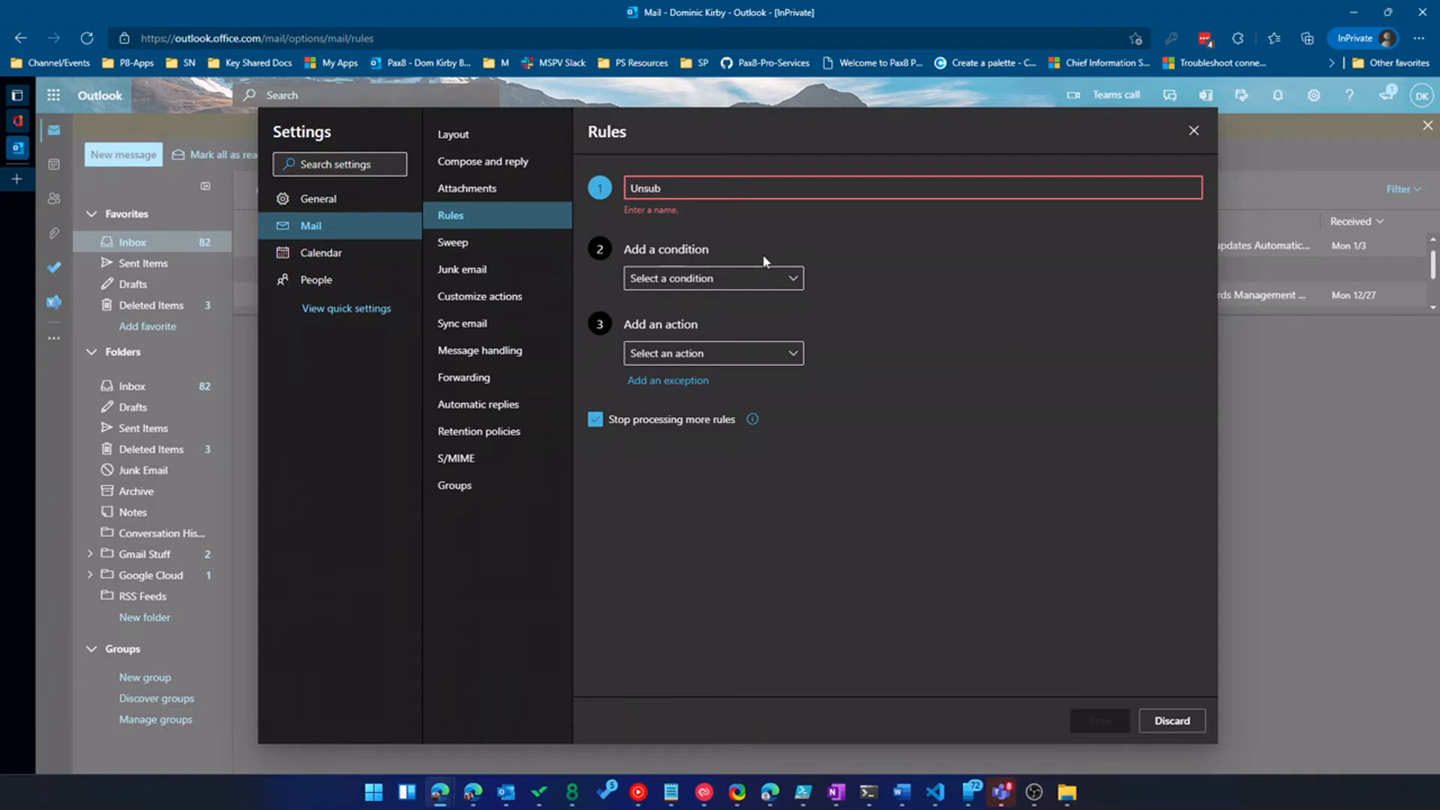
pyautogui.click(711, 279)
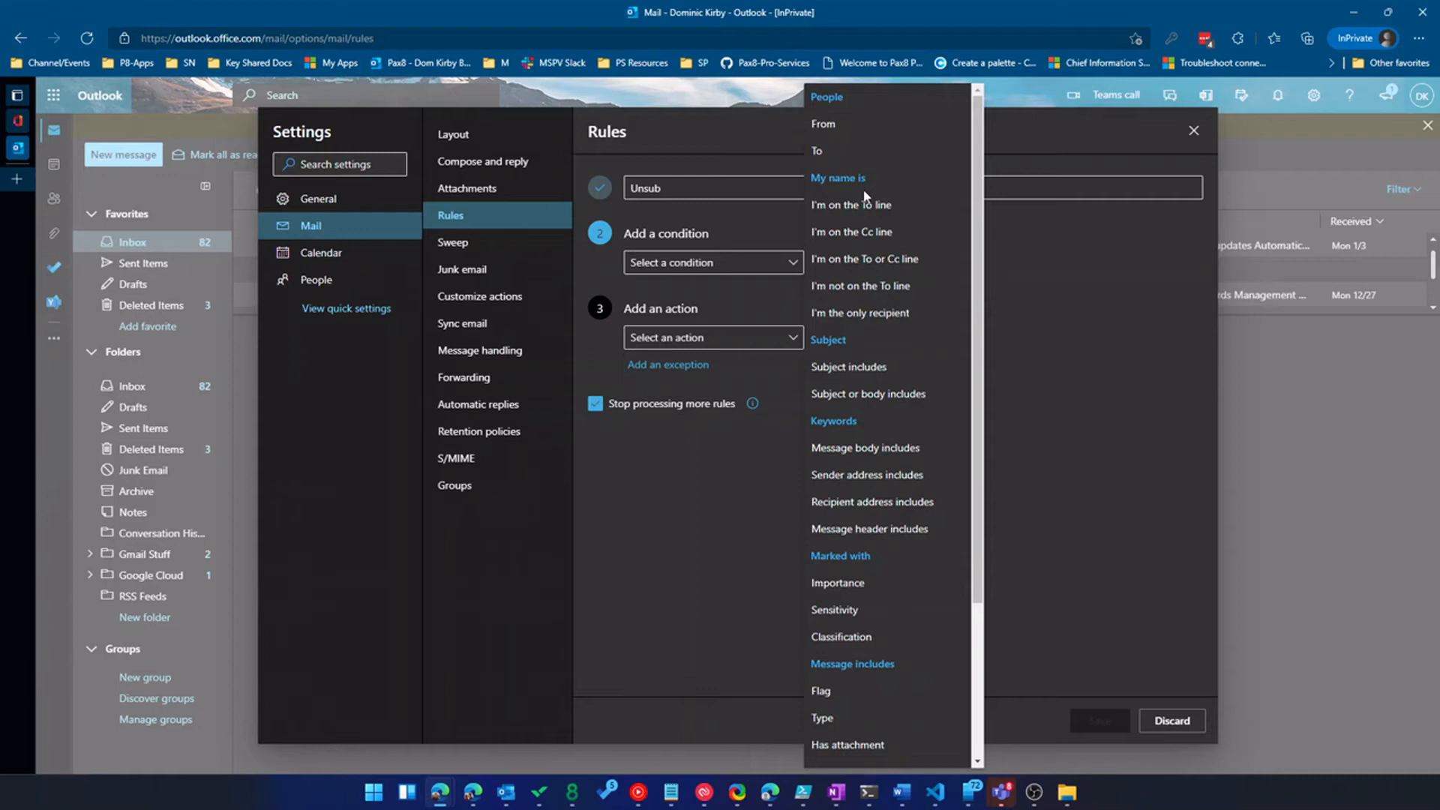
# Step: Set the condition 'Subject or body includes' Unsubscribe and choose the Move to action
pyautogui.scroll(-3)
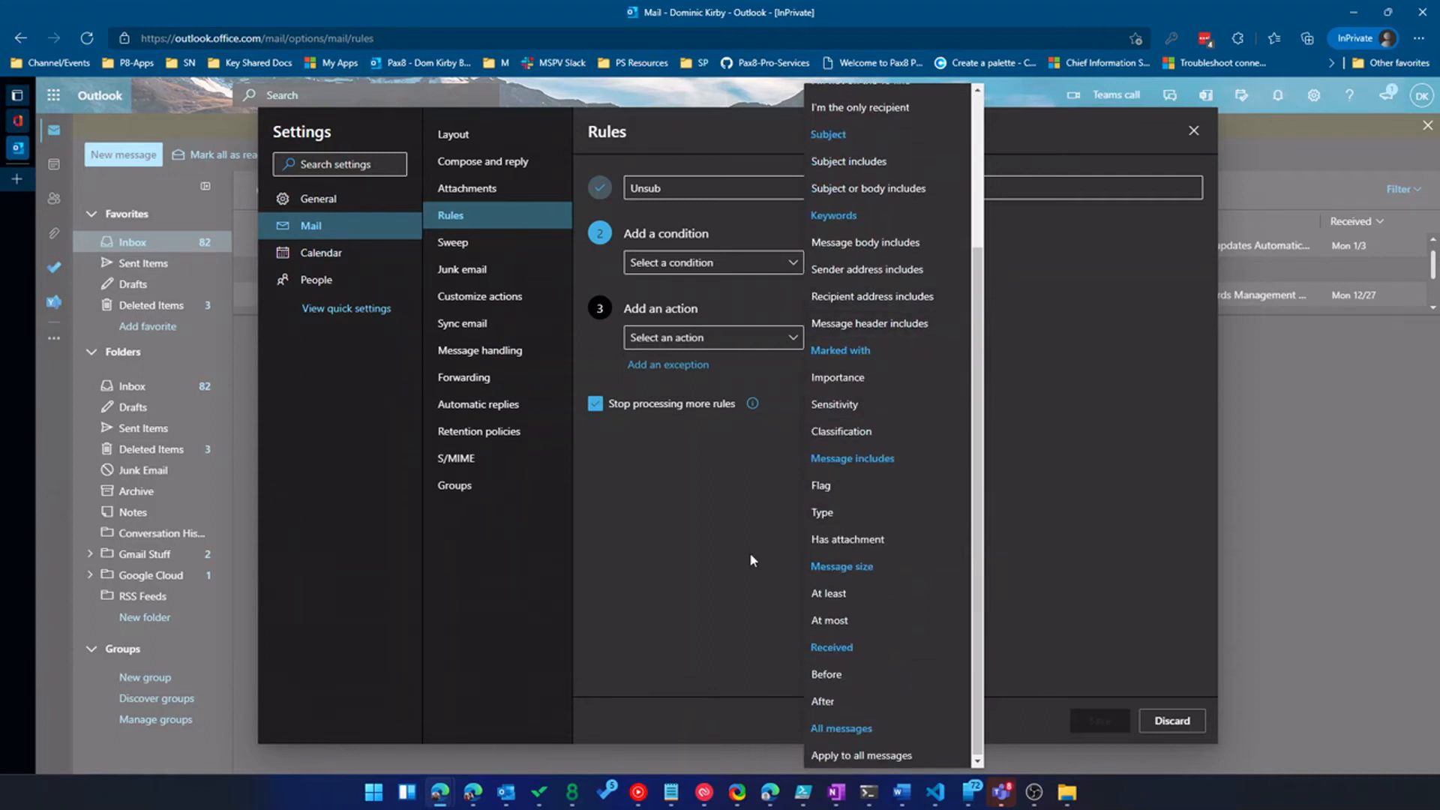
pyautogui.moveTo(810, 310)
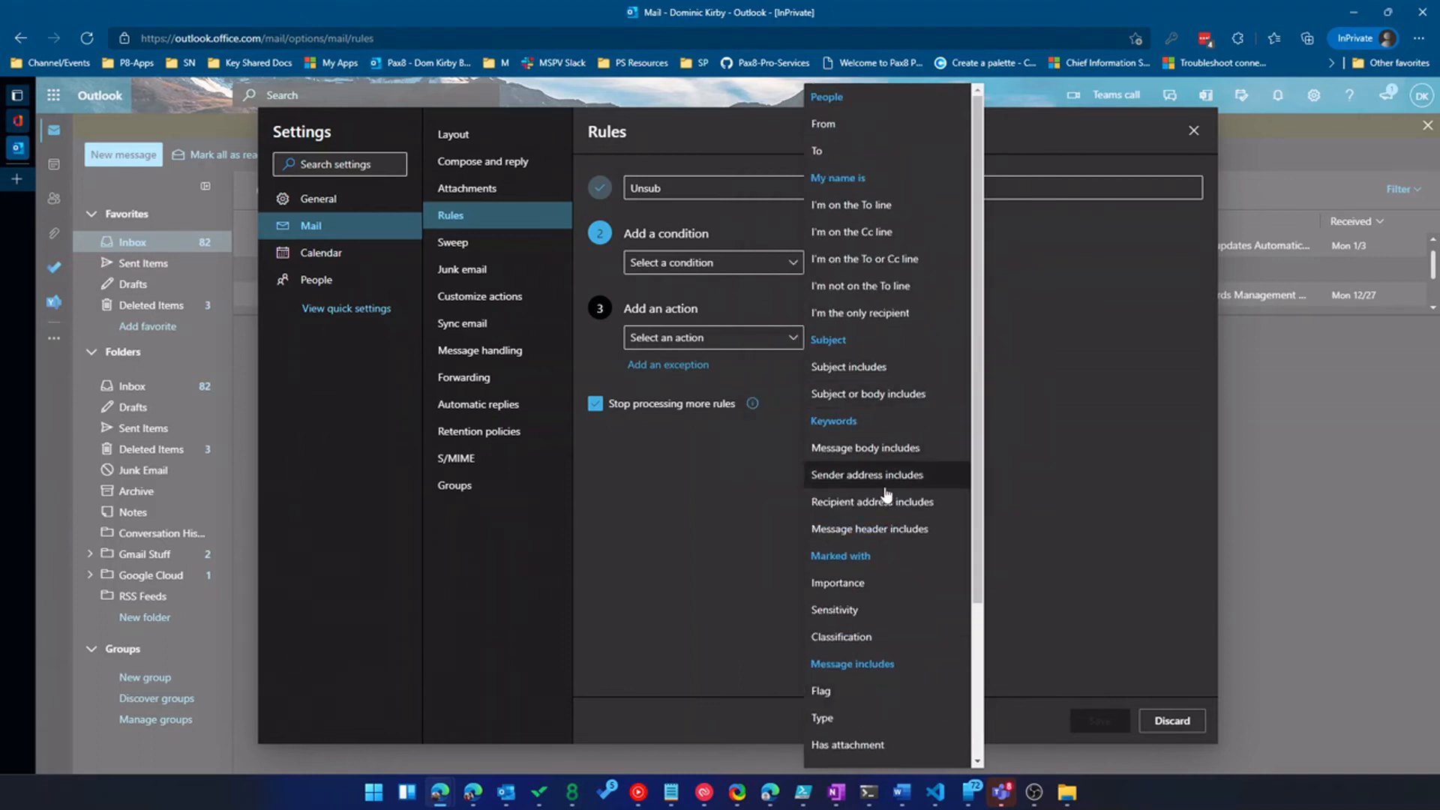
pyautogui.click(867, 393)
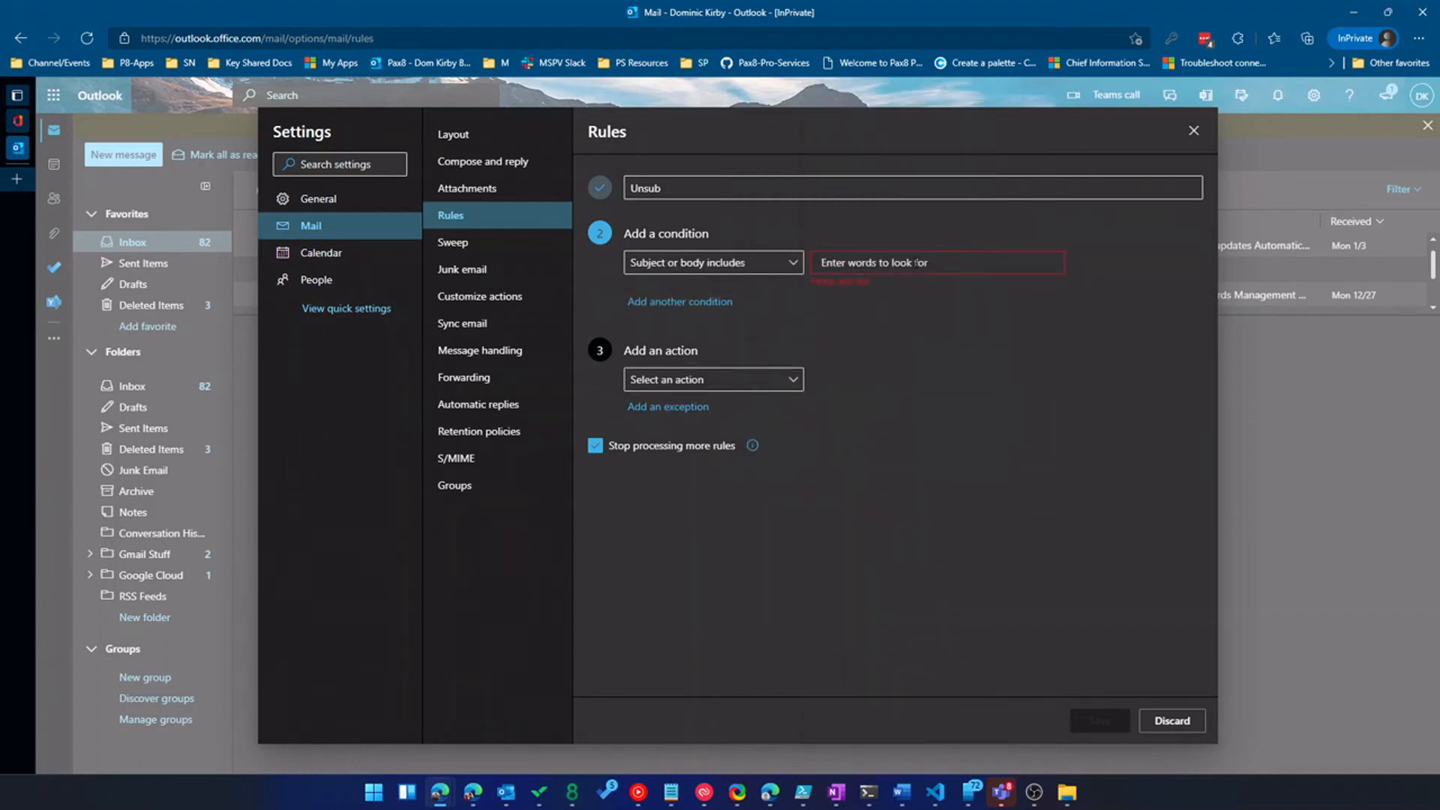
pyautogui.write('Unsubscribe')
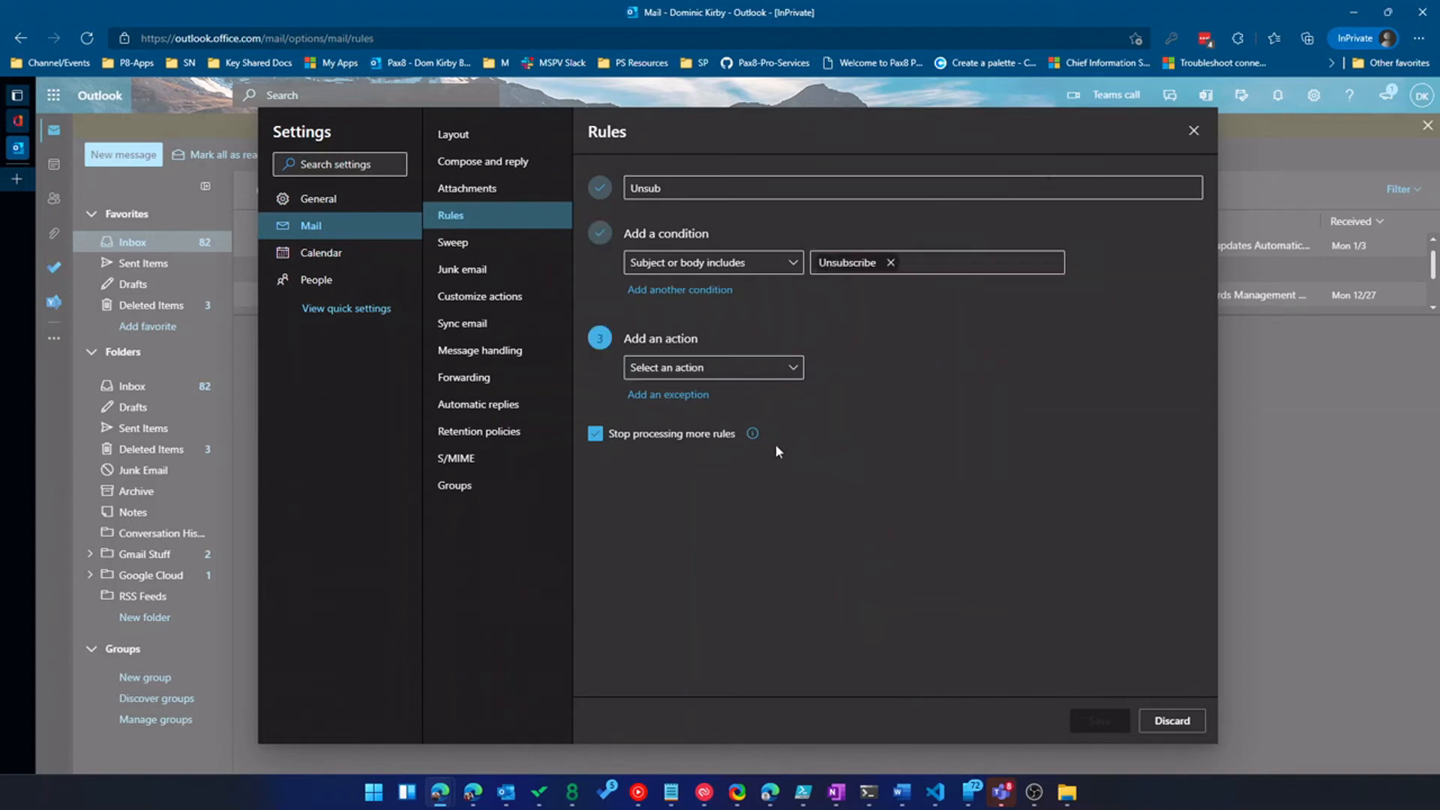
pyautogui.click(711, 366)
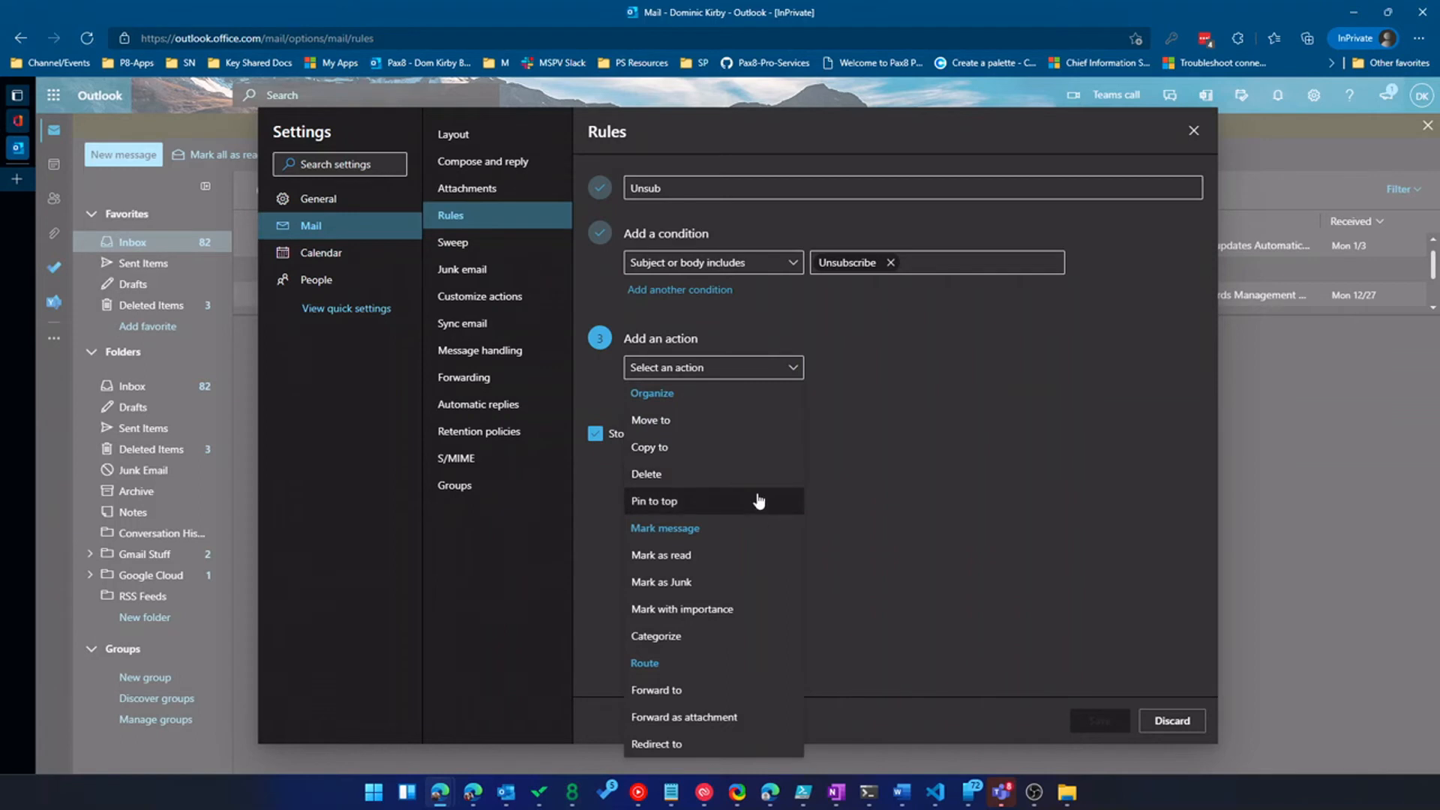
pyautogui.moveTo(776, 555)
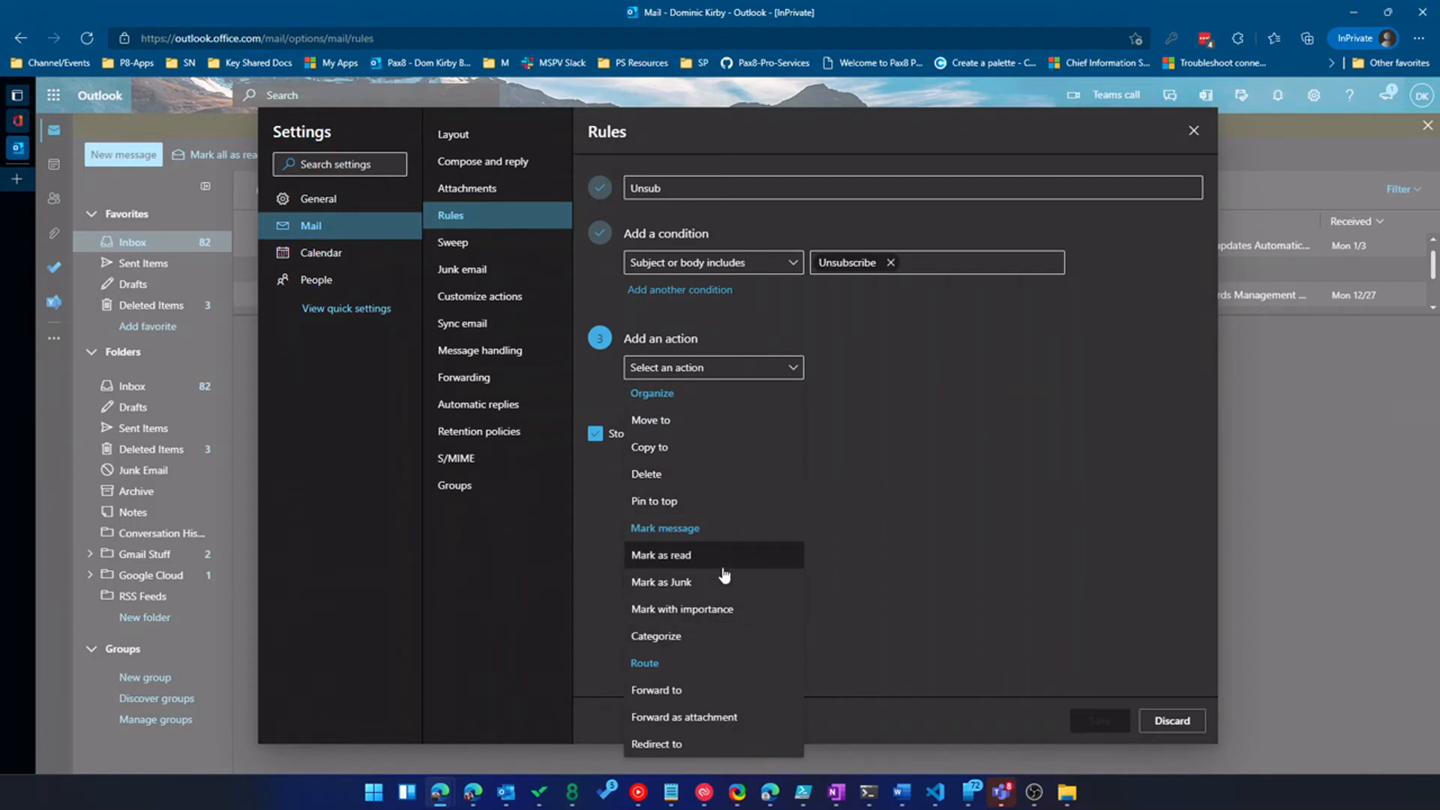
pyautogui.moveTo(724, 660)
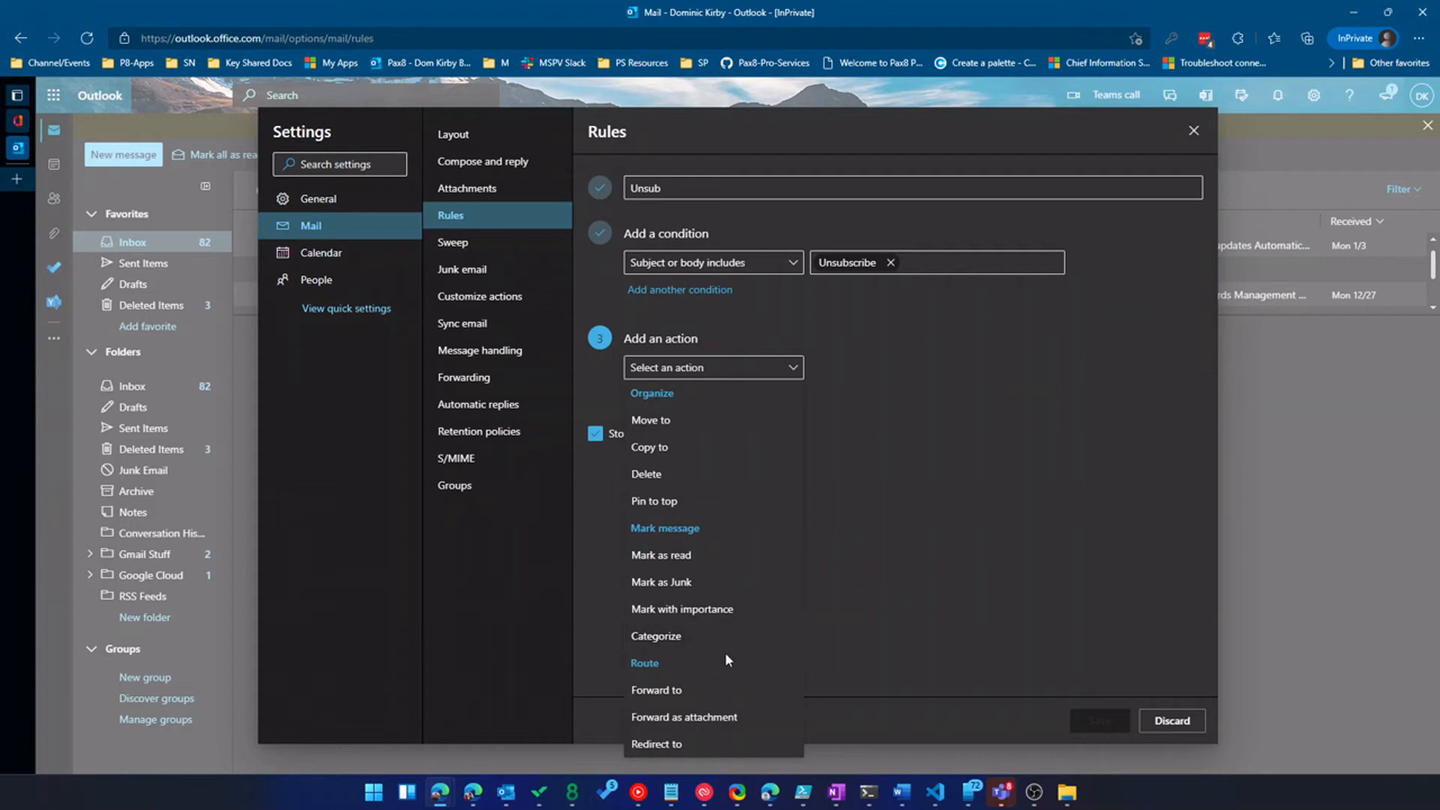
pyautogui.moveTo(719, 678)
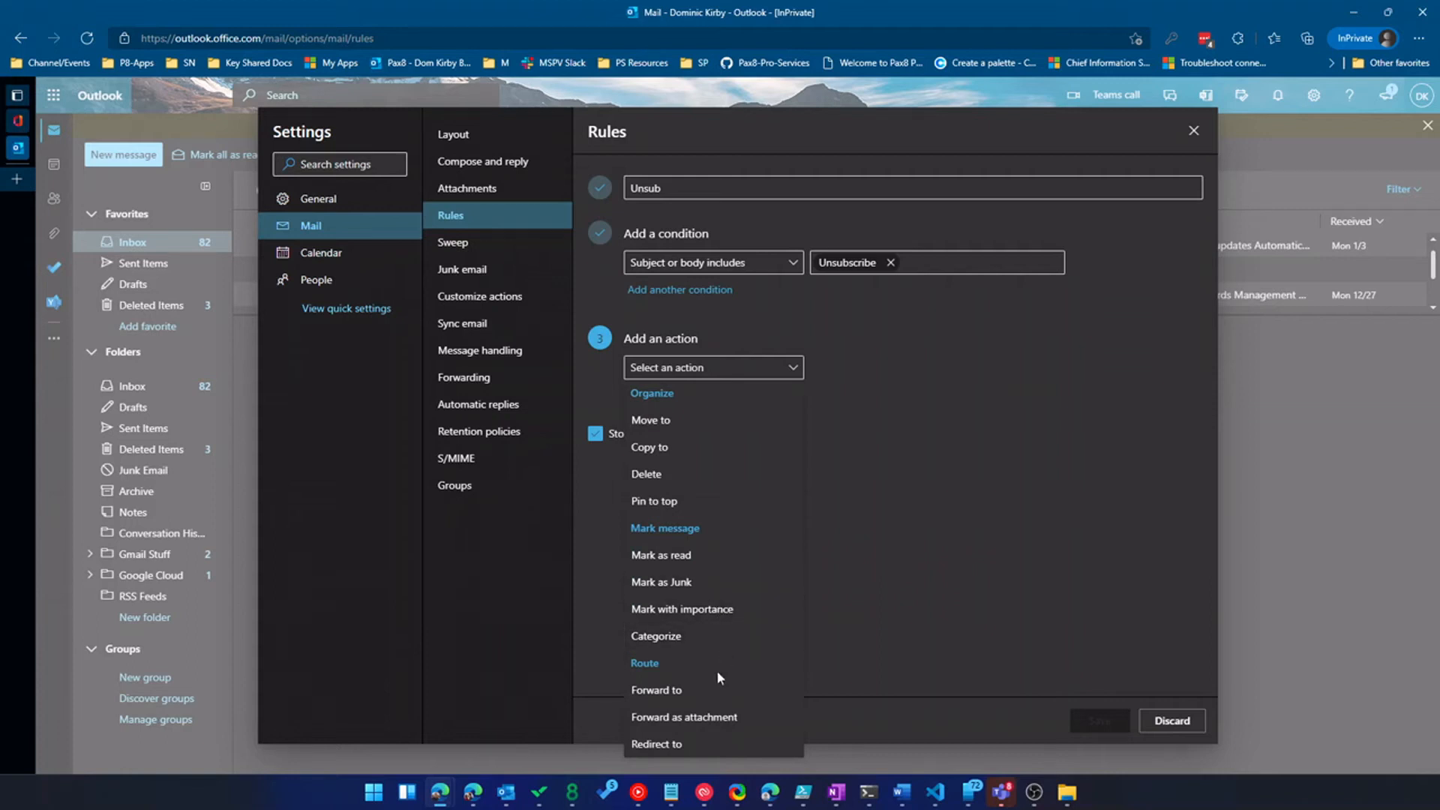
pyautogui.click(649, 420)
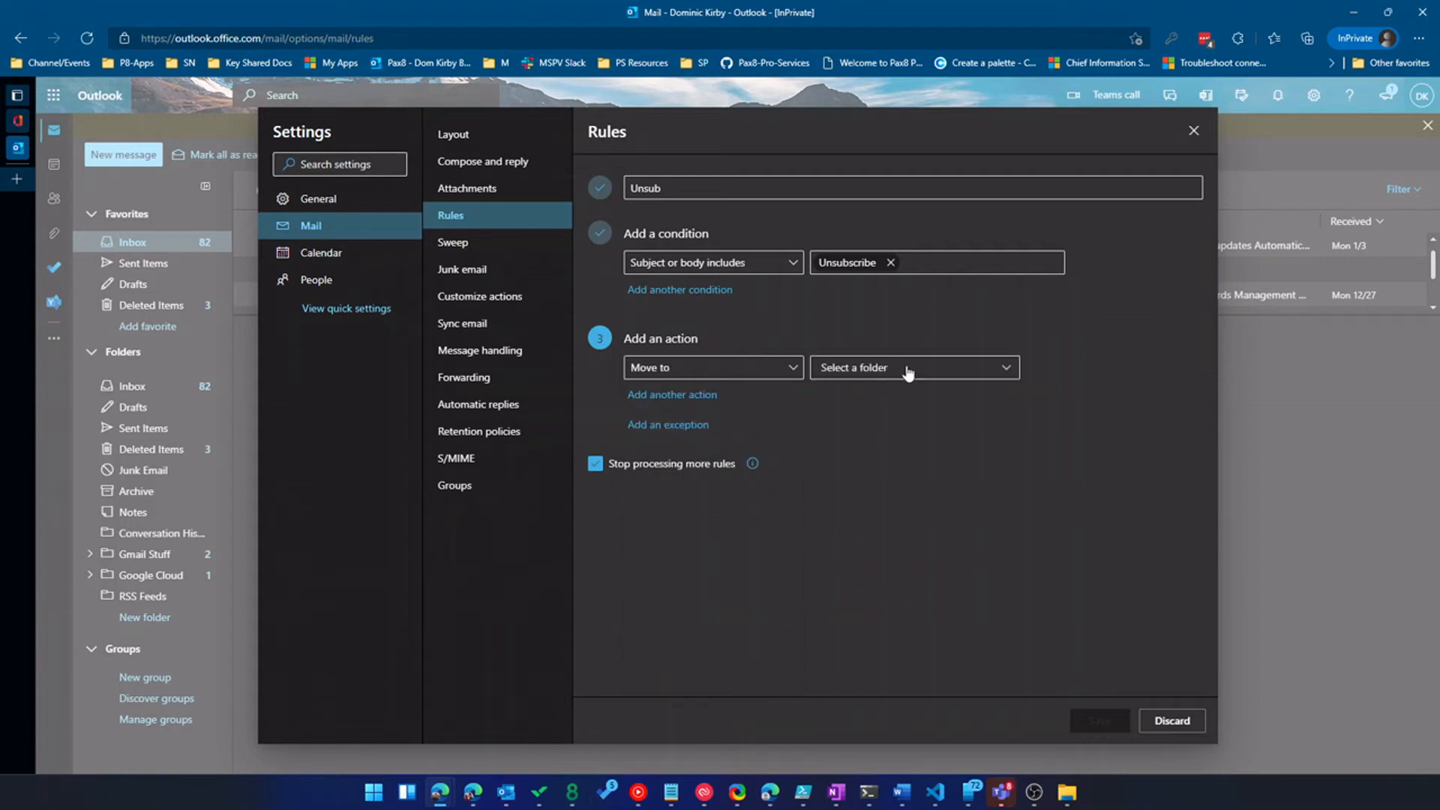
# Step: Pick the Subscriptions folder as destination, save the Unsub rule and keep changes when leaving
pyautogui.click(913, 368)
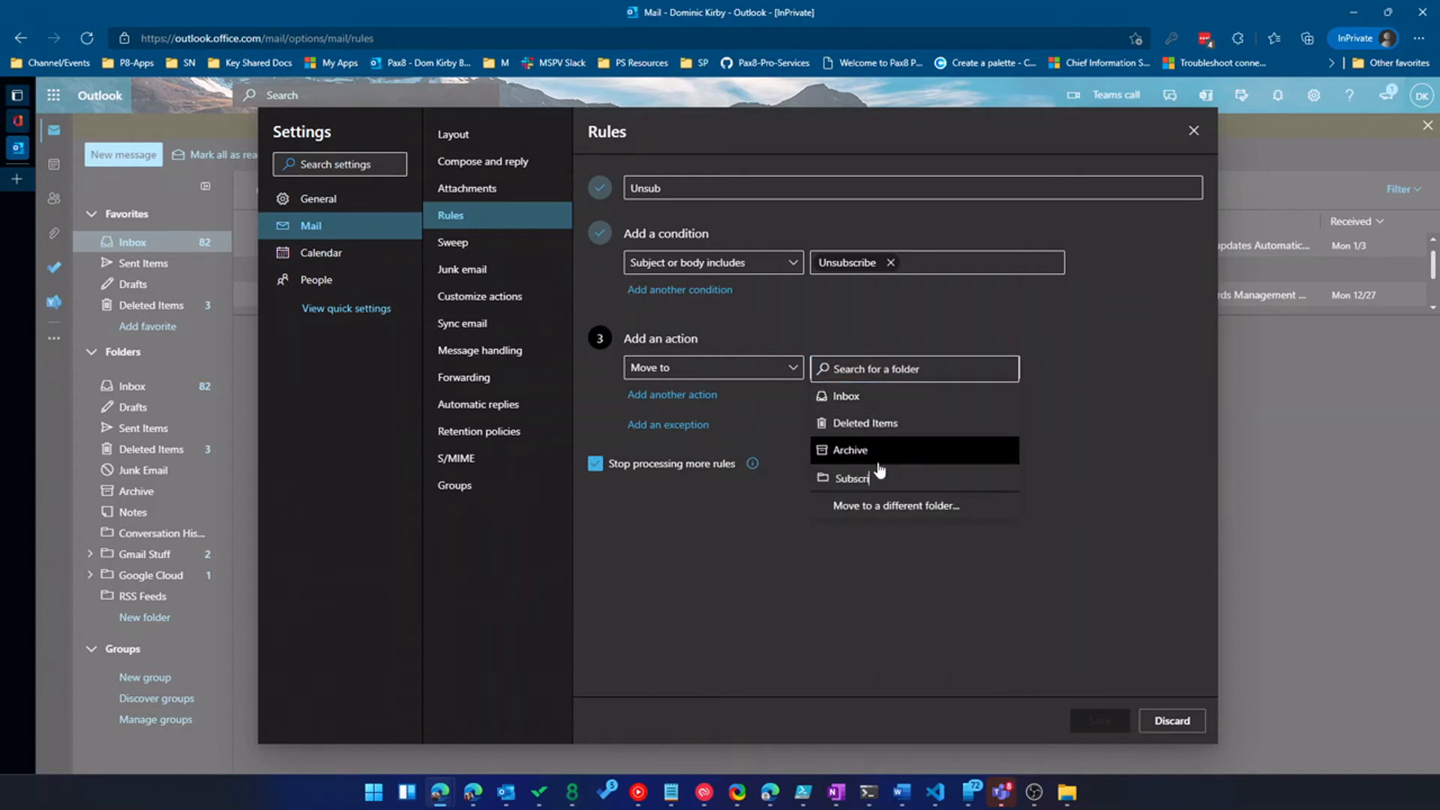
pyautogui.click(850, 477)
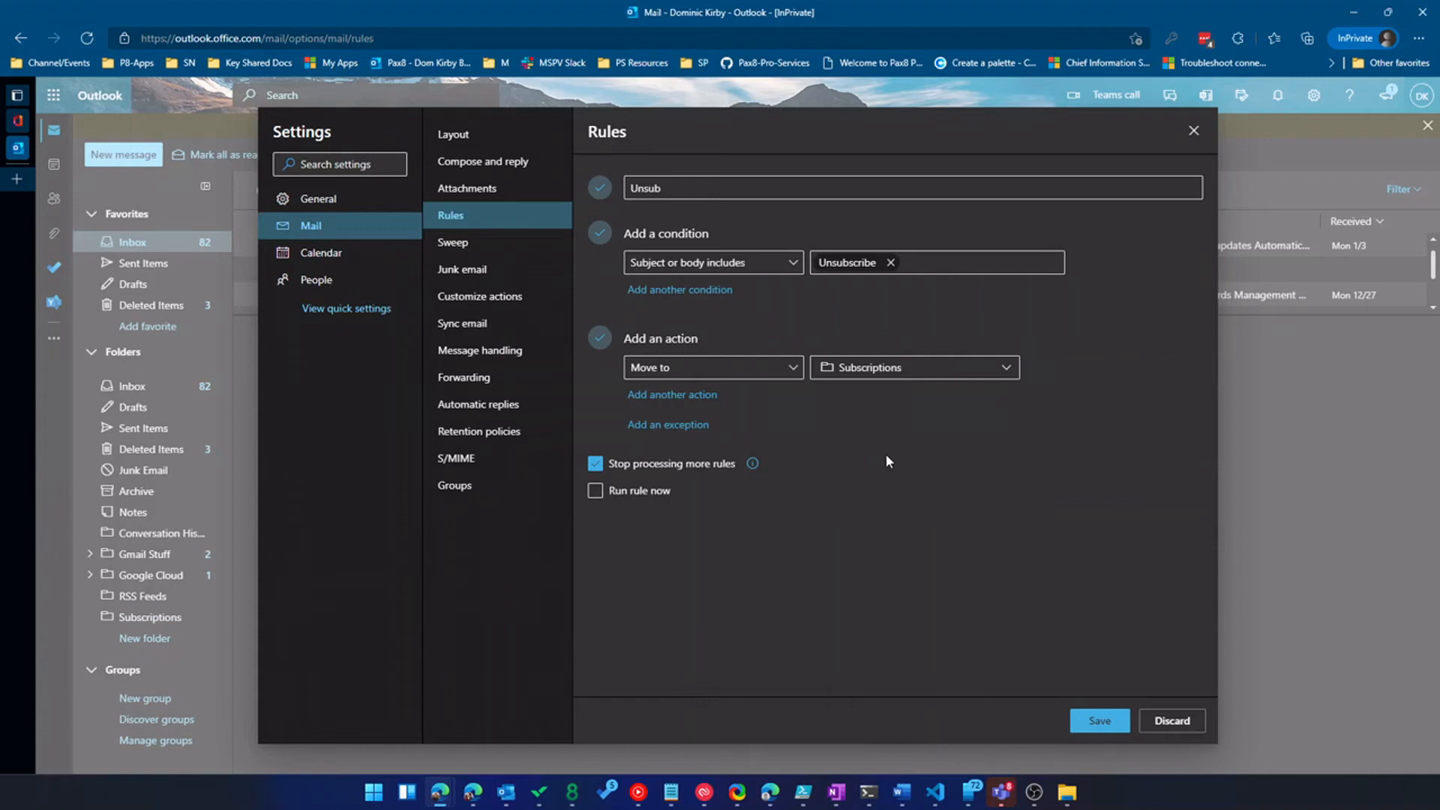
pyautogui.moveTo(887, 462)
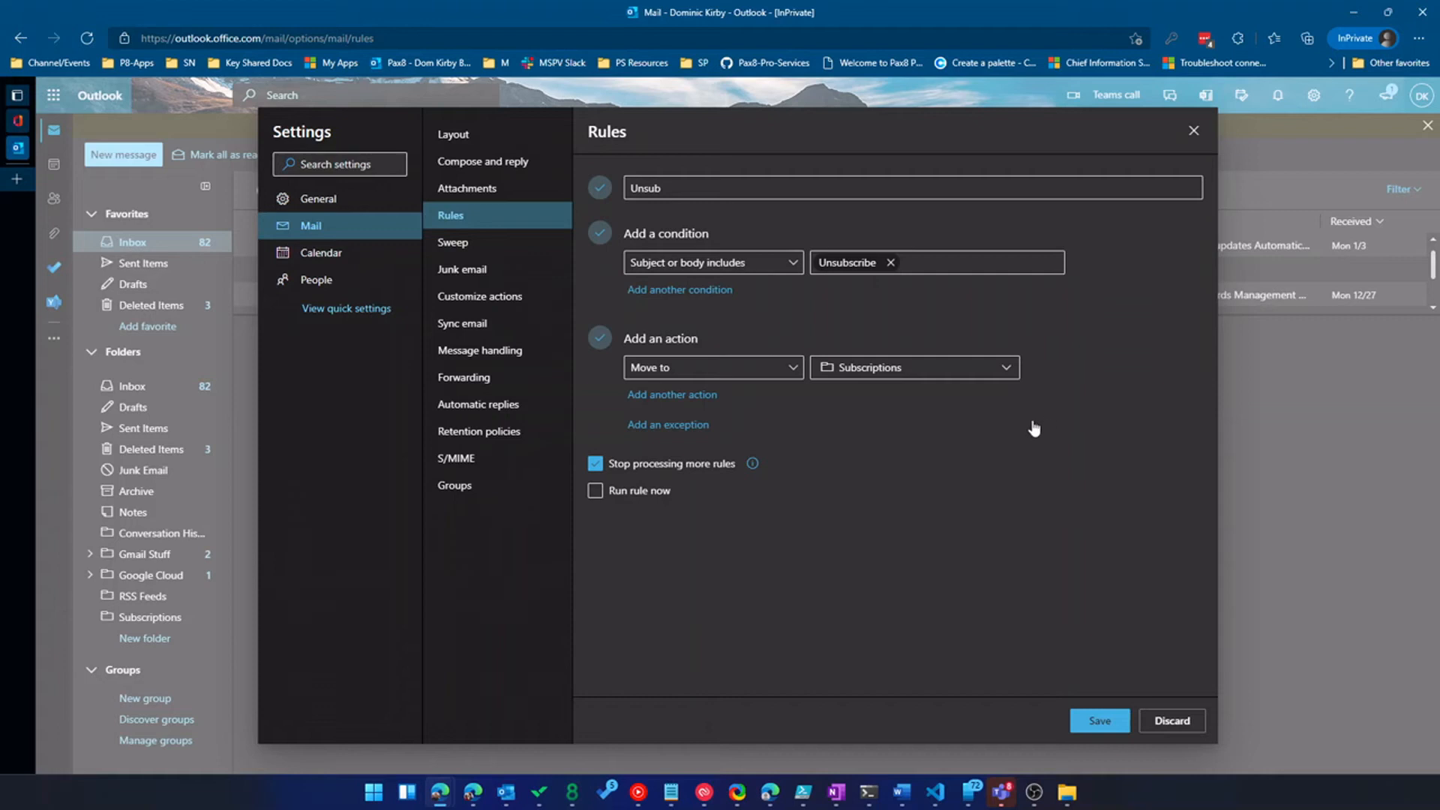
pyautogui.click(1098, 720)
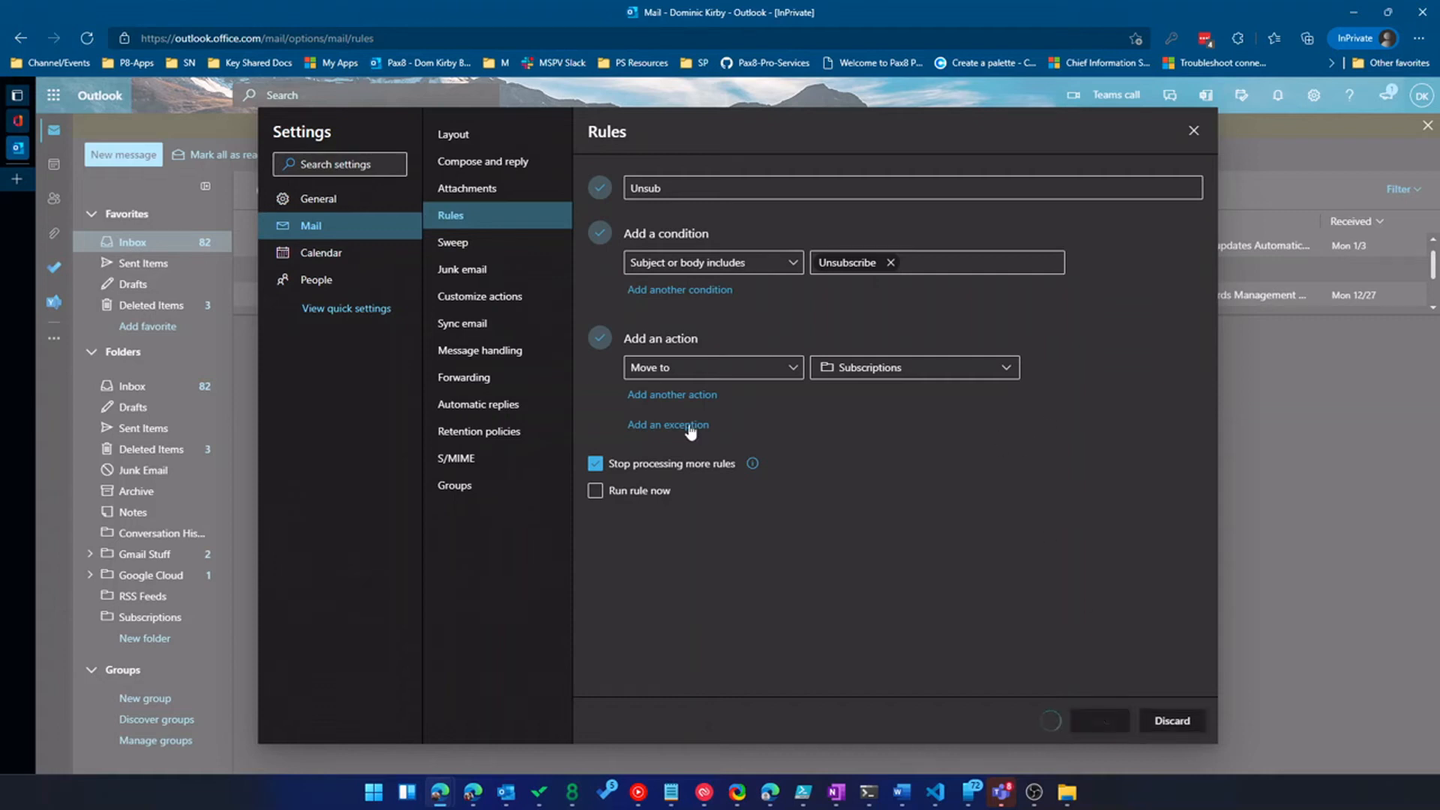
pyautogui.click(1192, 131)
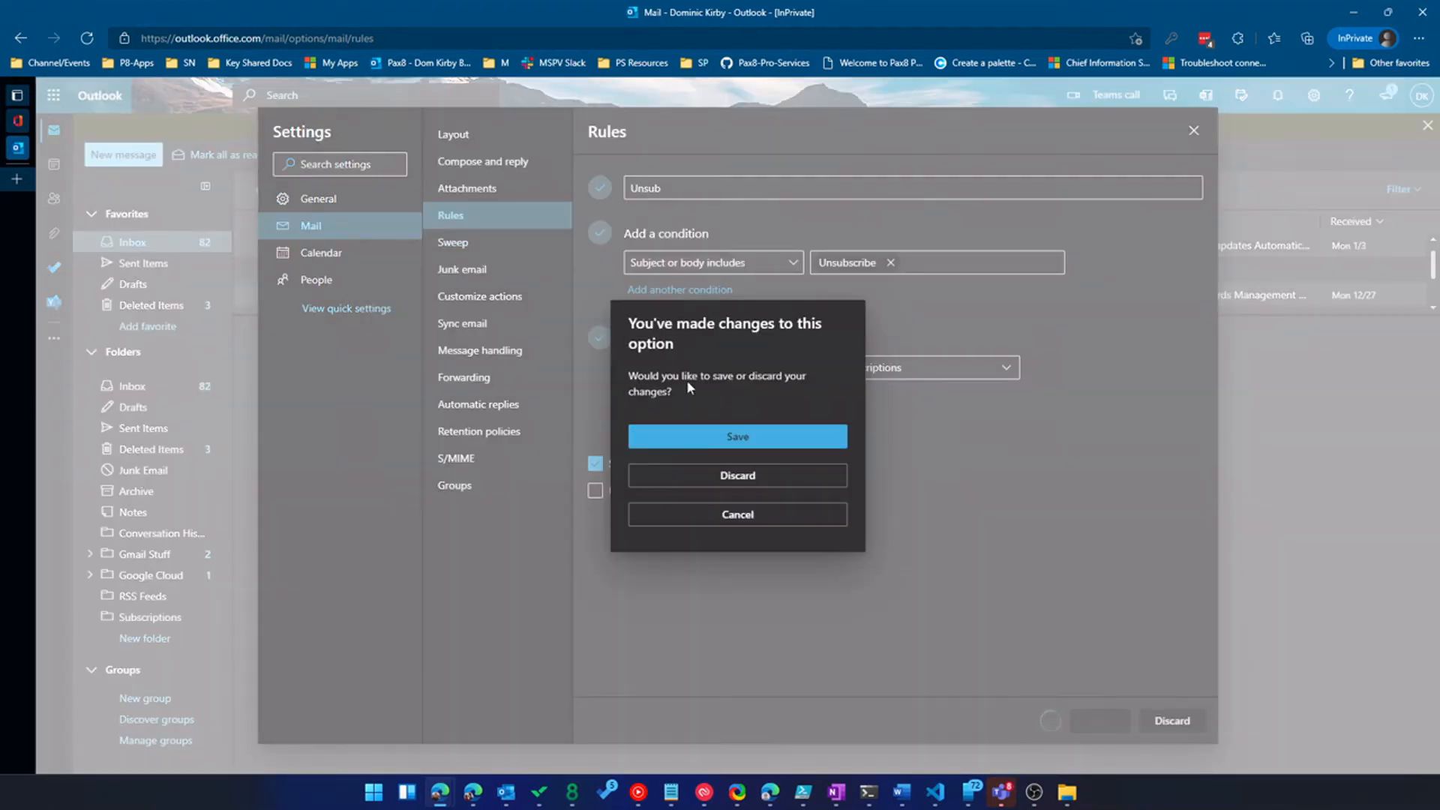
pyautogui.click(737, 476)
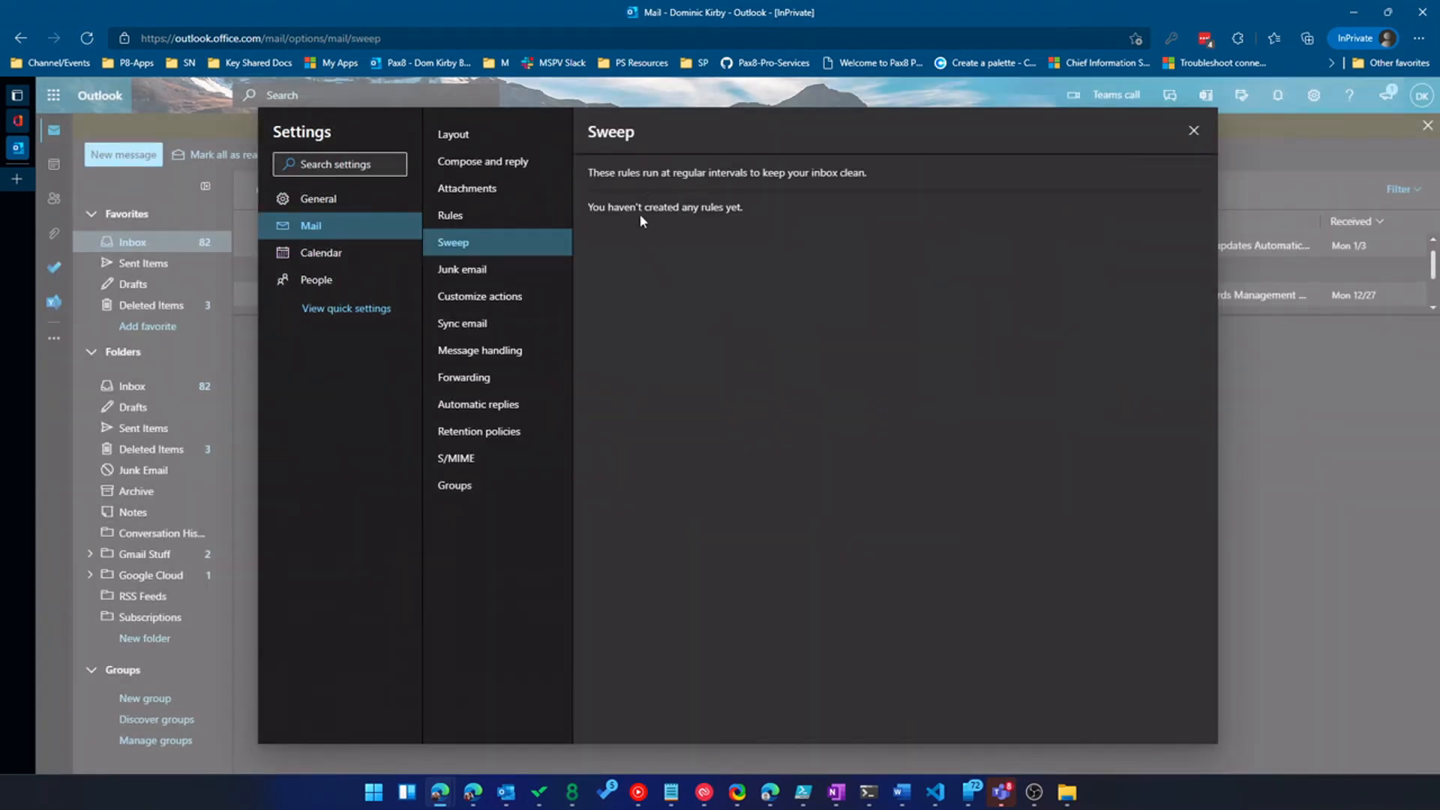
# Step: Look over Junk email and Automatic replies settings, then switch to Calendar settings
pyautogui.click(462, 268)
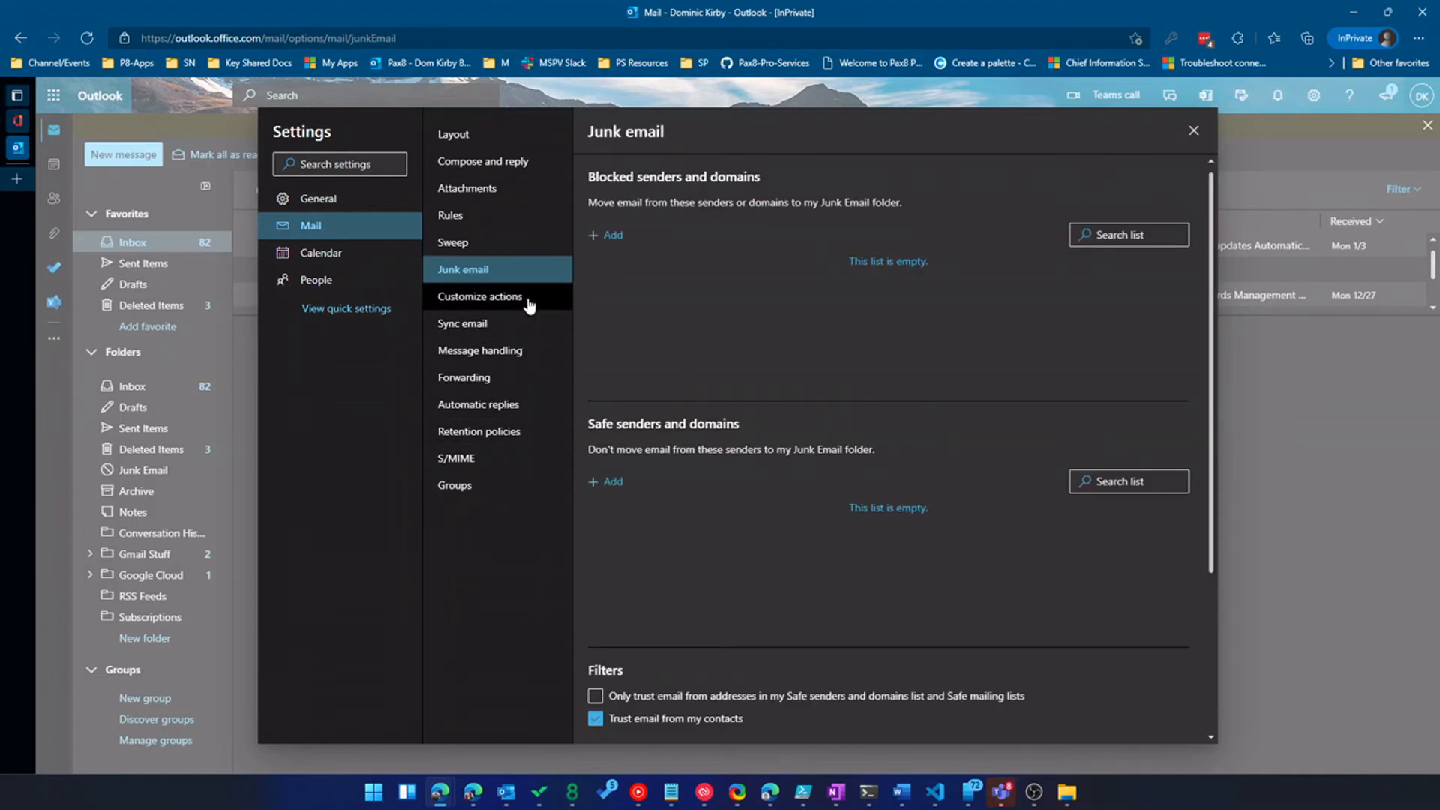
pyautogui.click(478, 404)
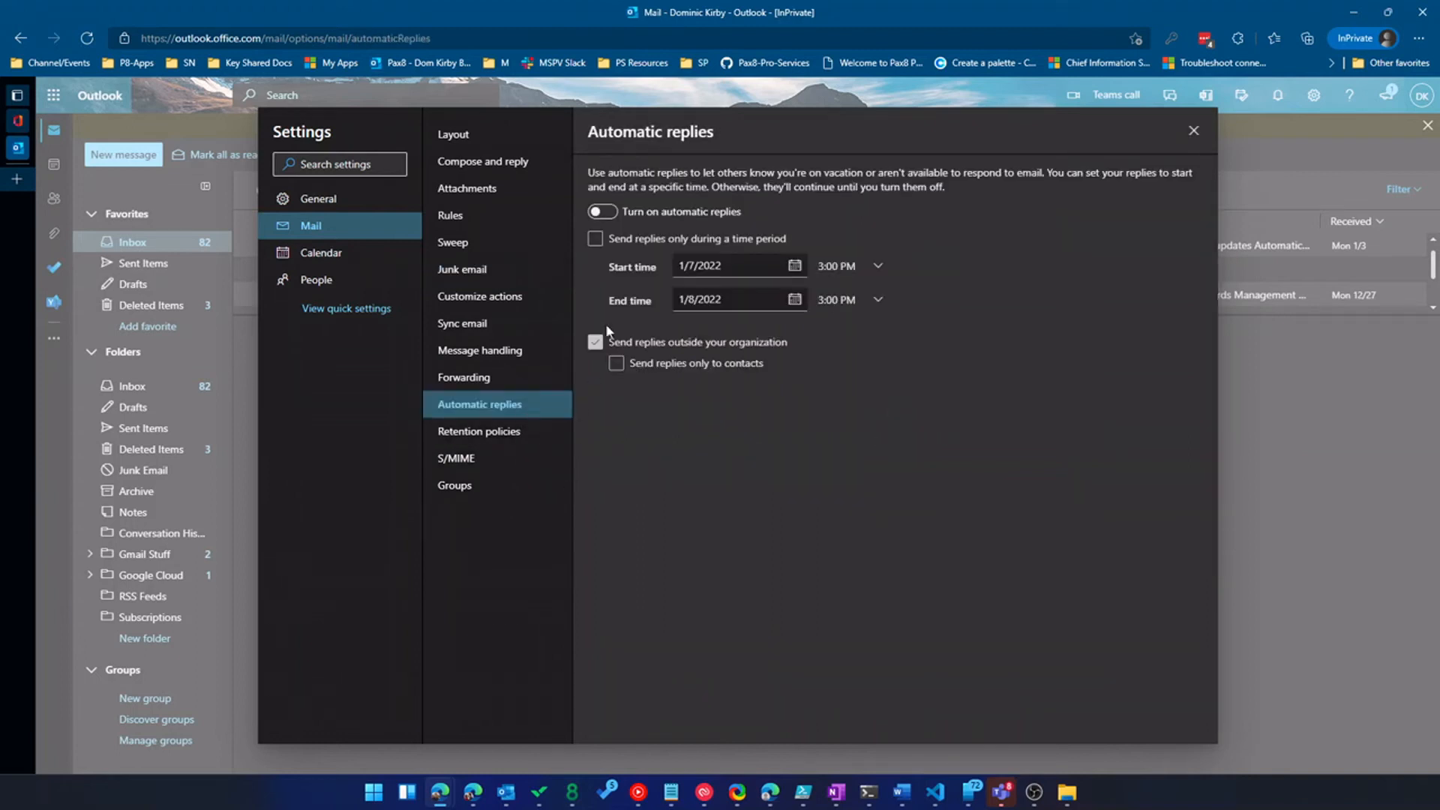
pyautogui.click(321, 252)
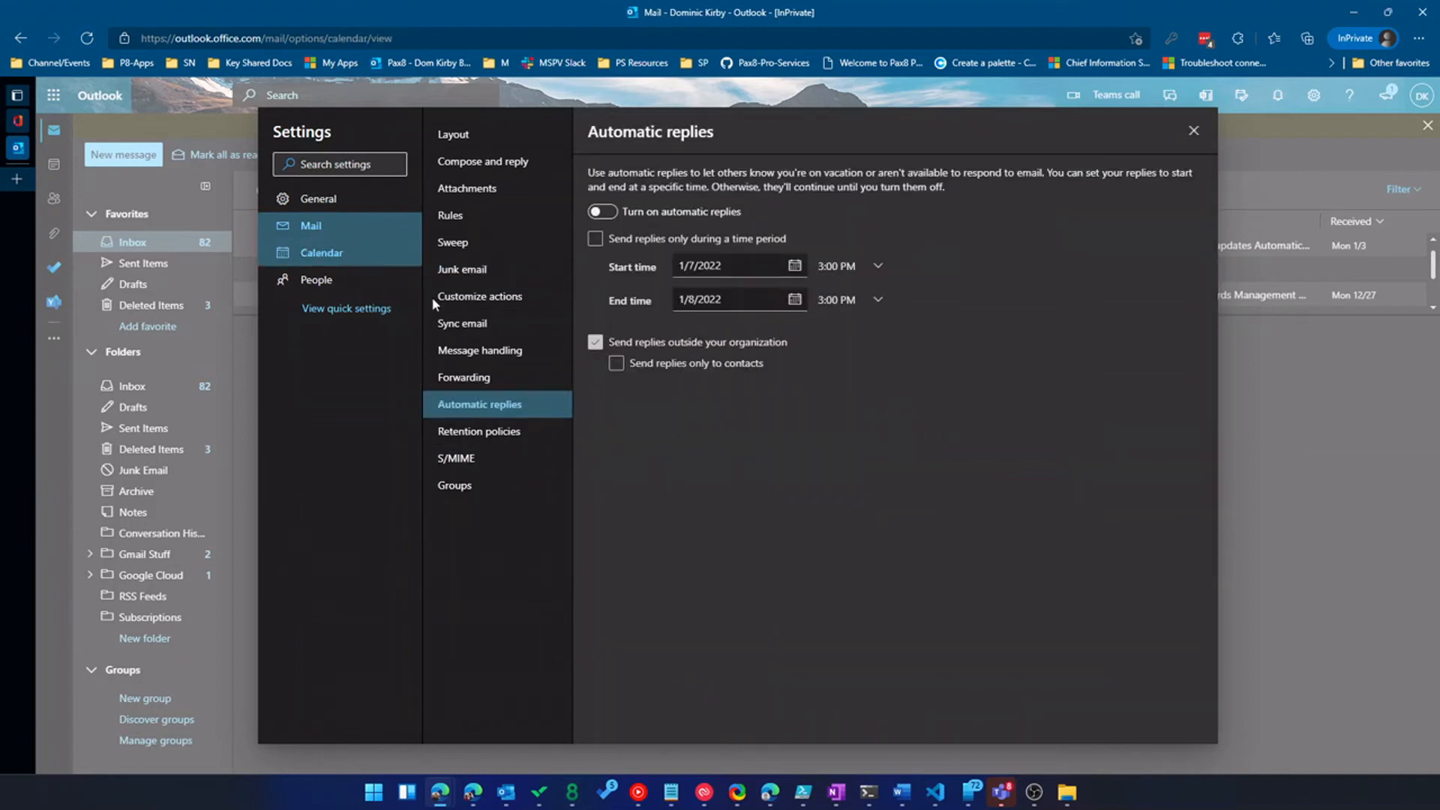
# Step: Browse calendar Weather and Shared calendars settings, ending on Accounts for Outlook.com or Google
pyautogui.click(322, 252)
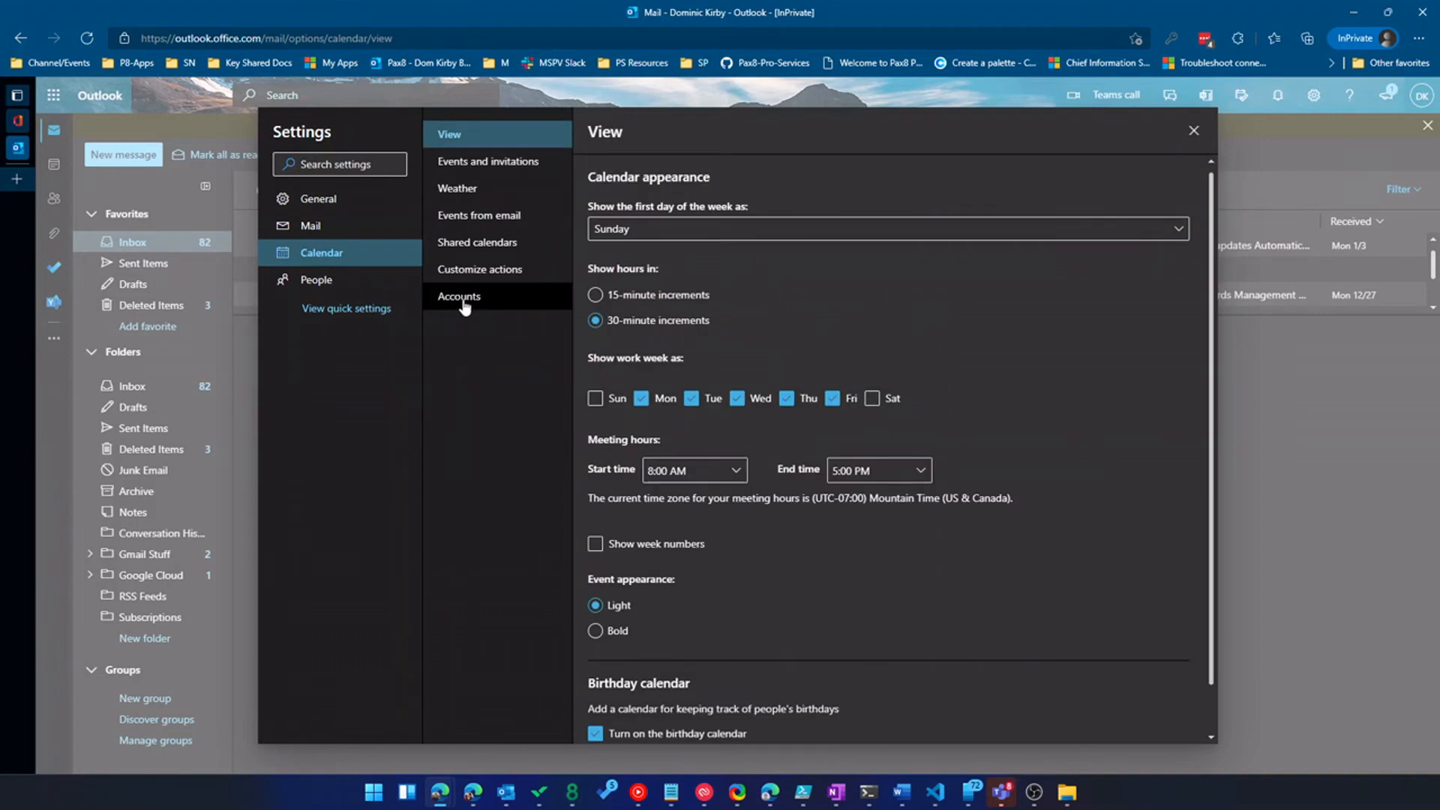
pyautogui.click(457, 189)
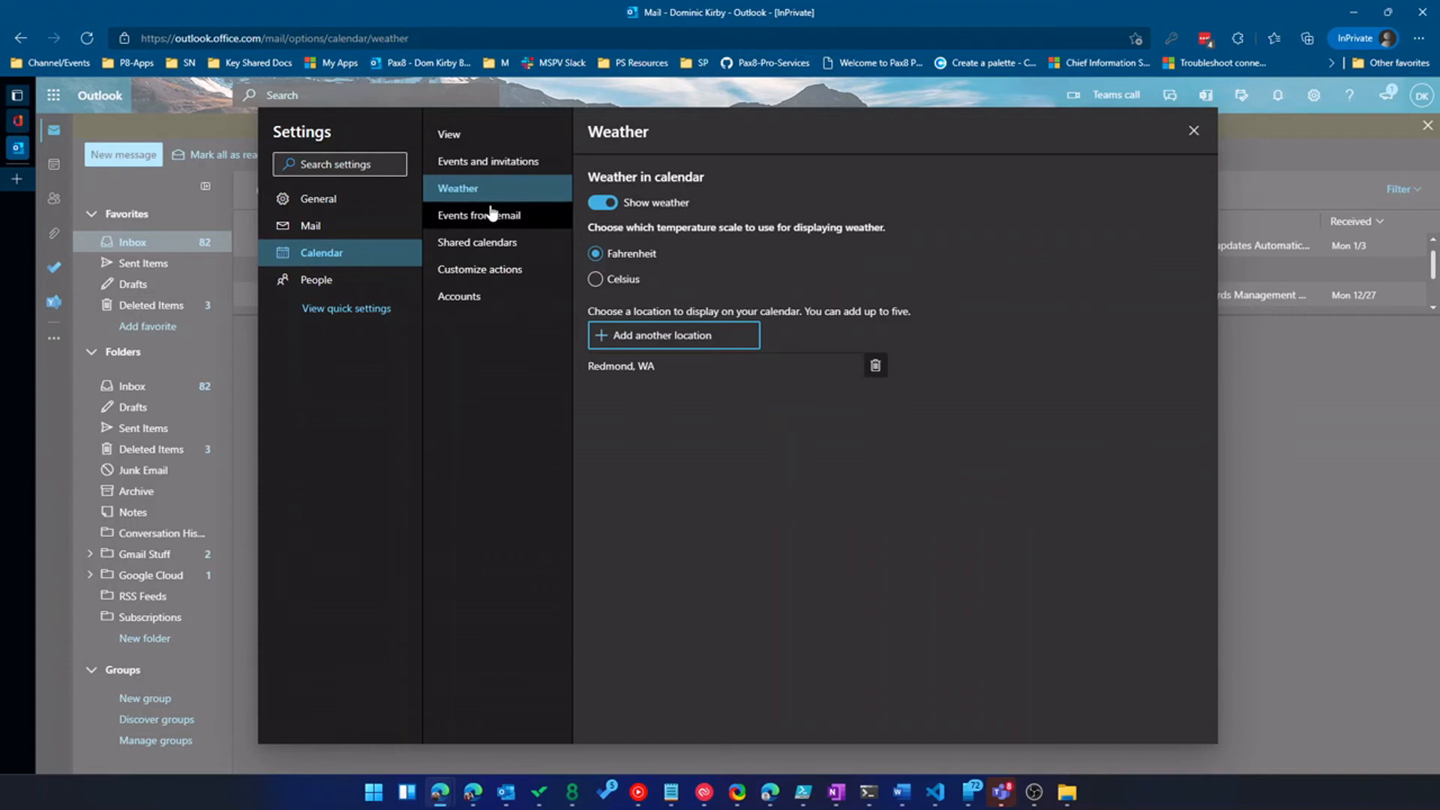
pyautogui.moveTo(513, 273)
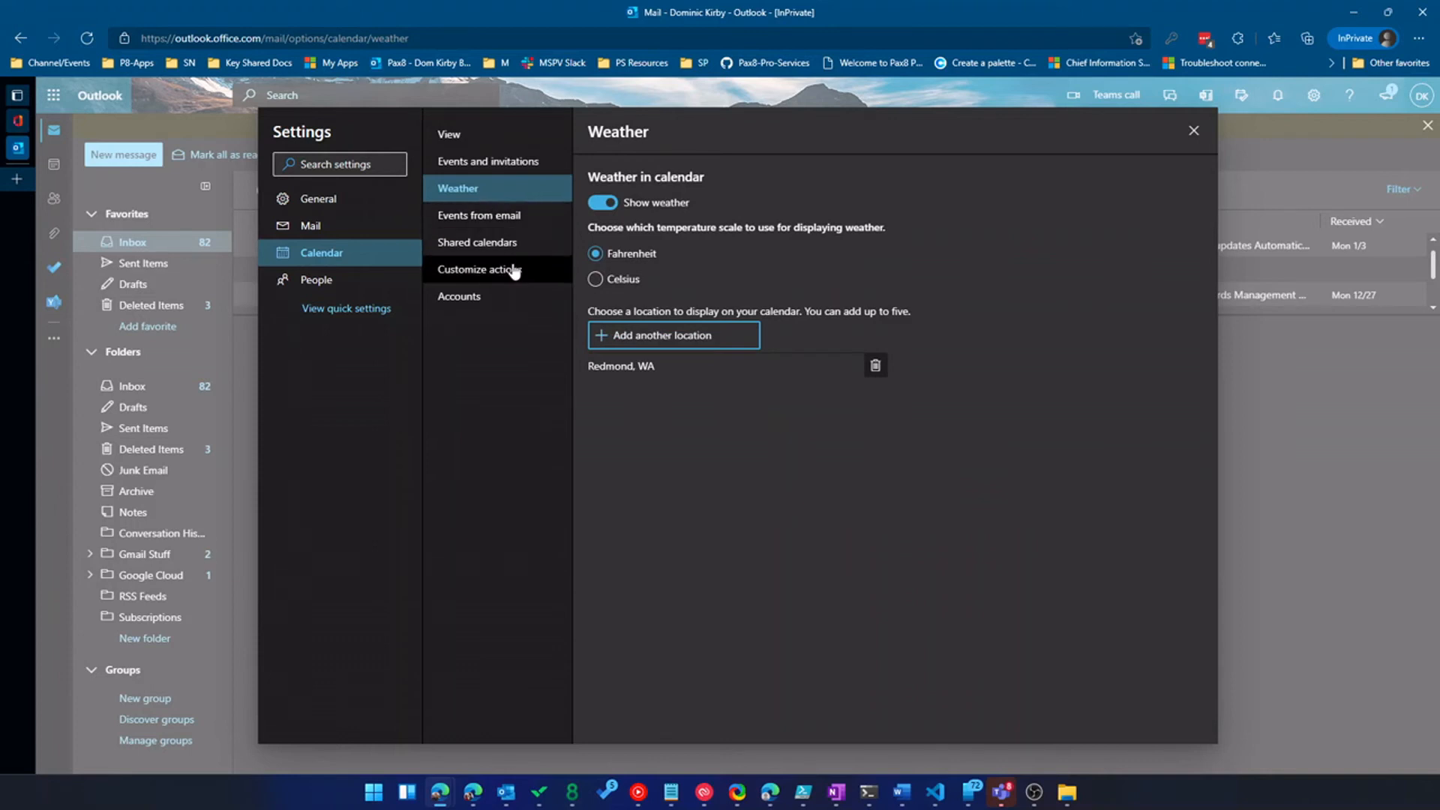
pyautogui.moveTo(511, 267)
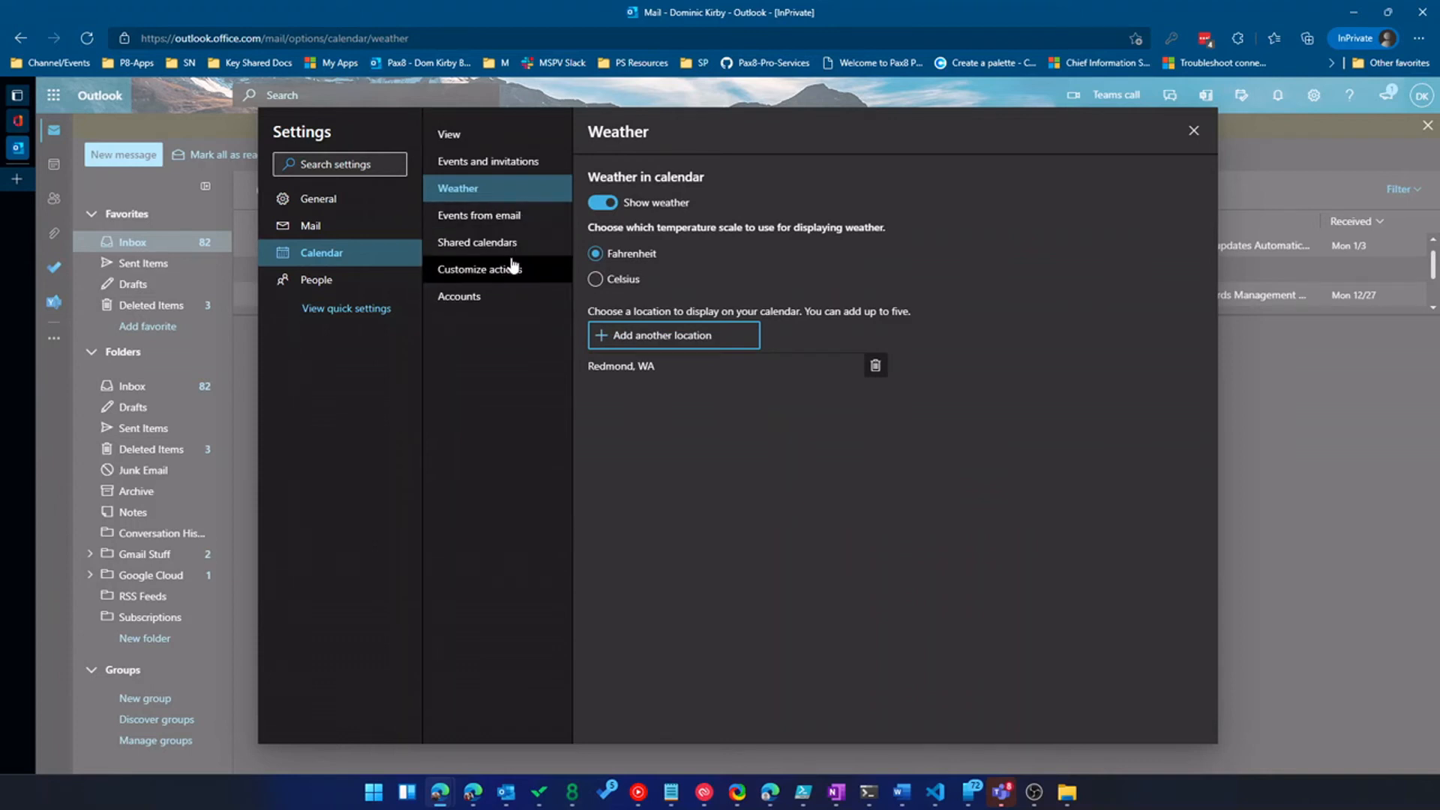
pyautogui.moveTo(477, 242)
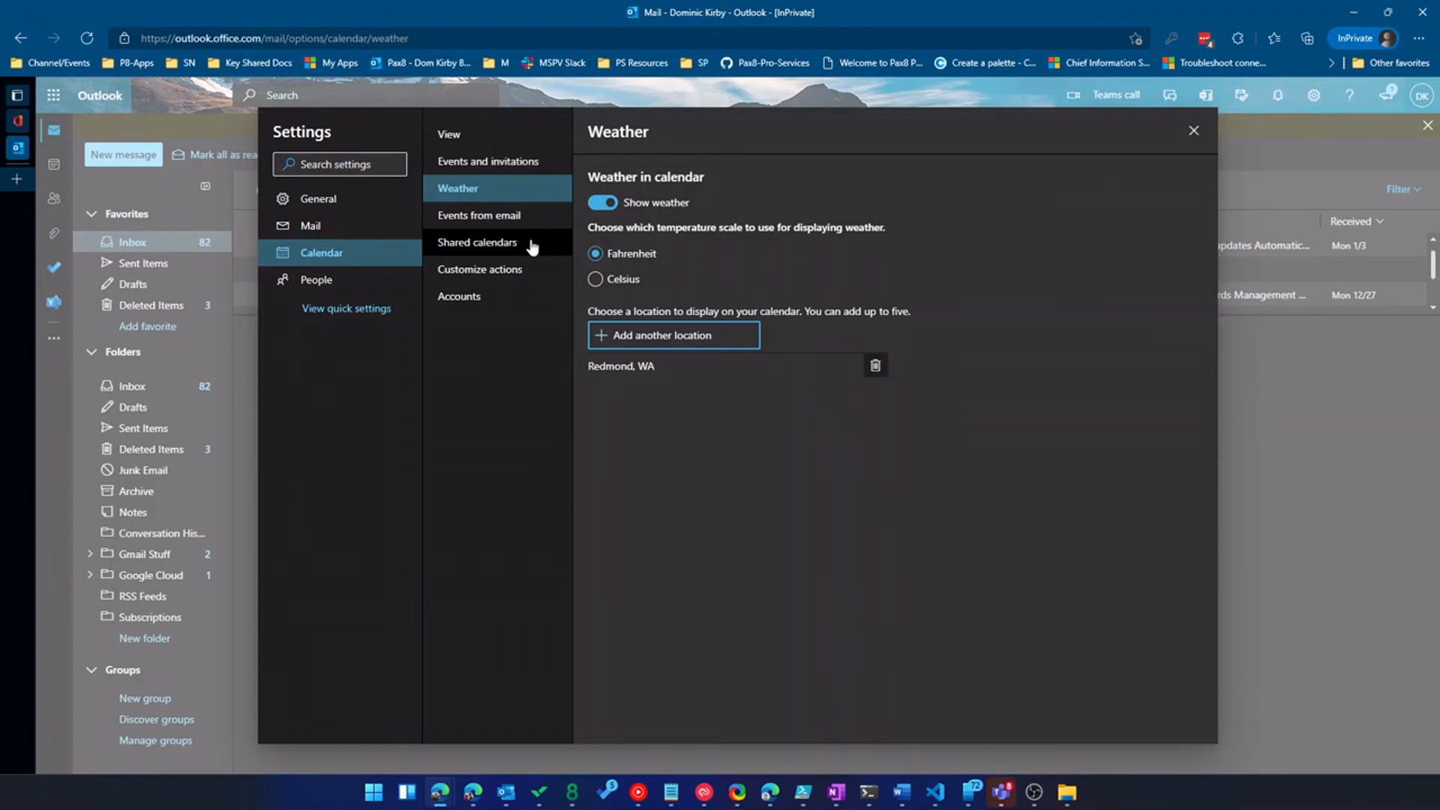
pyautogui.moveTo(555, 269)
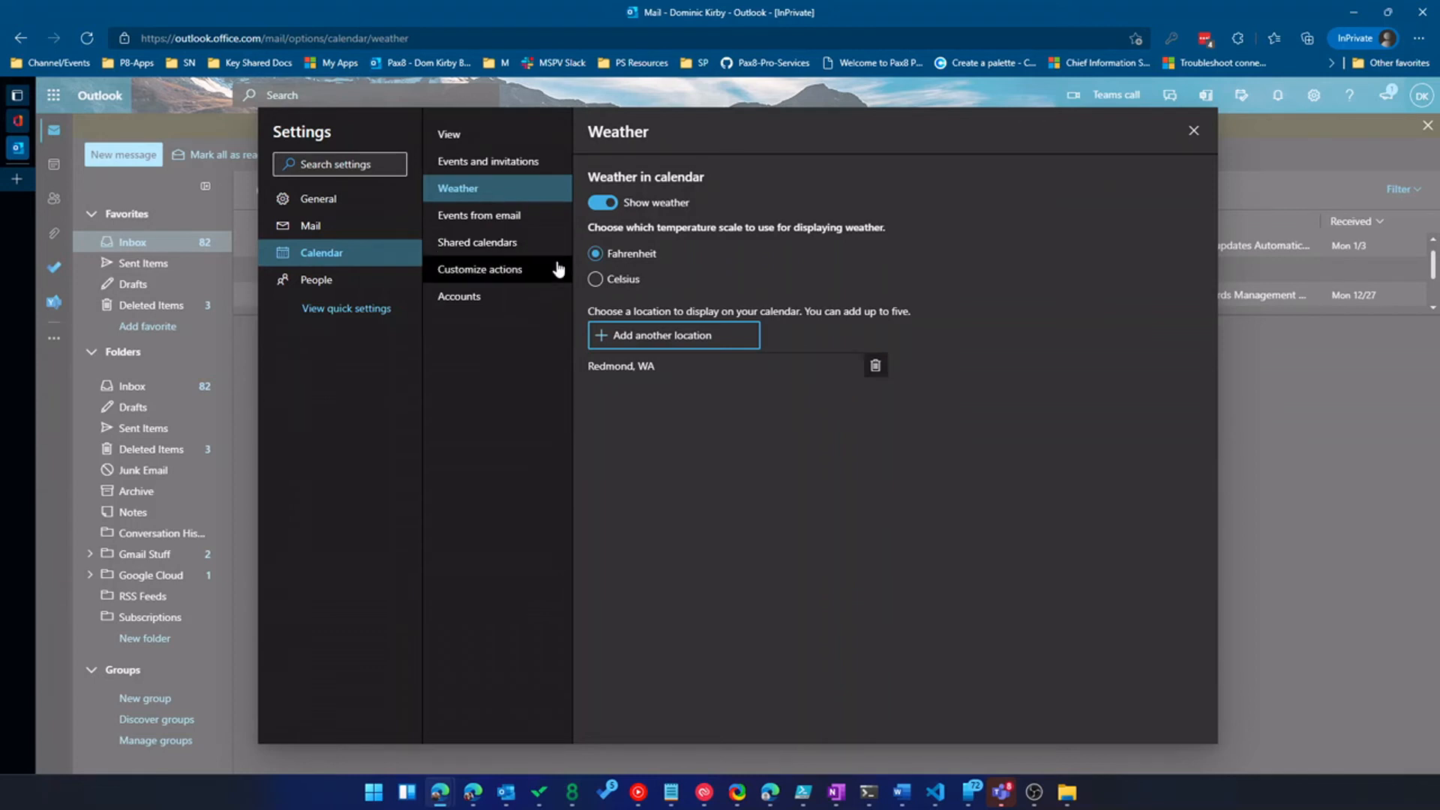
pyautogui.moveTo(549, 249)
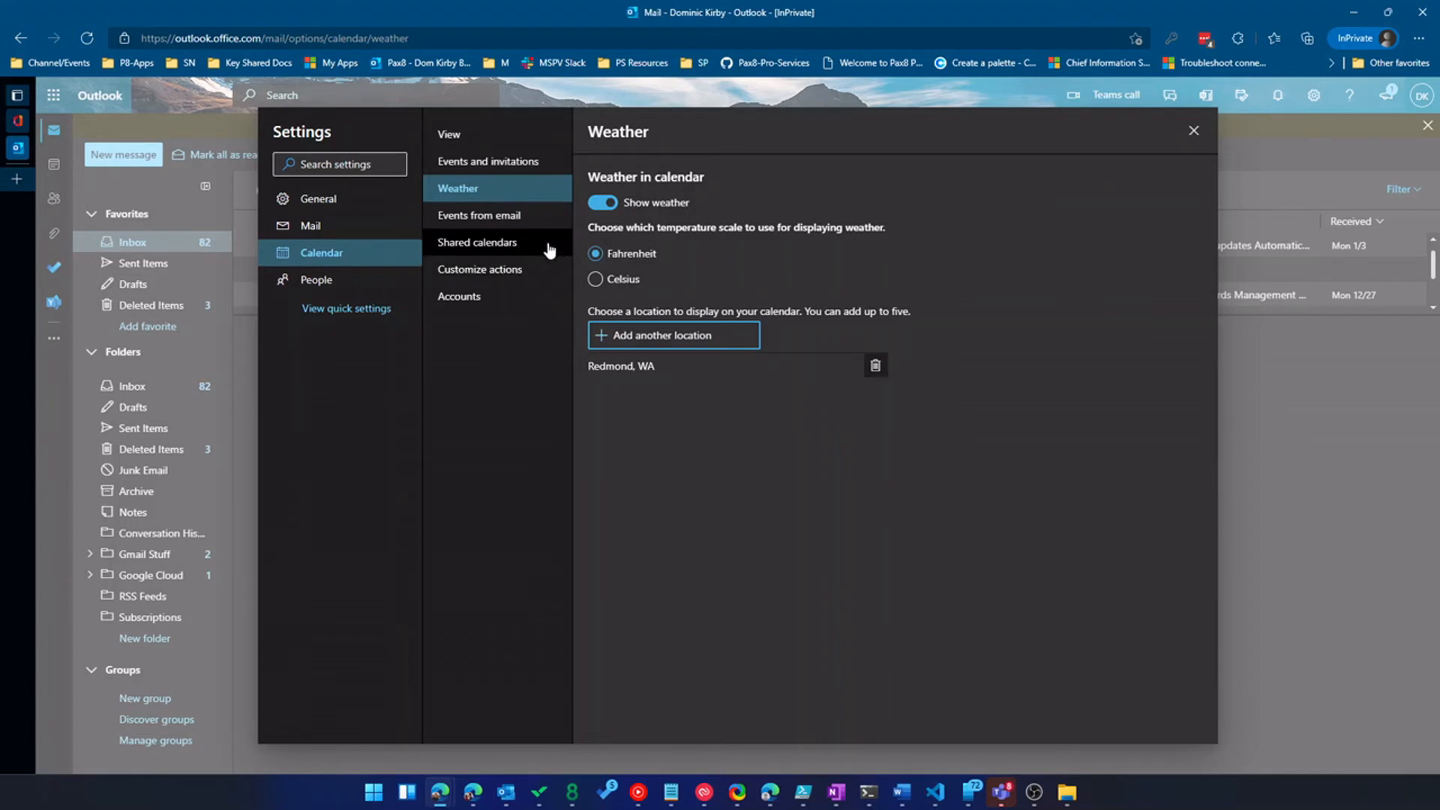
pyautogui.click(477, 241)
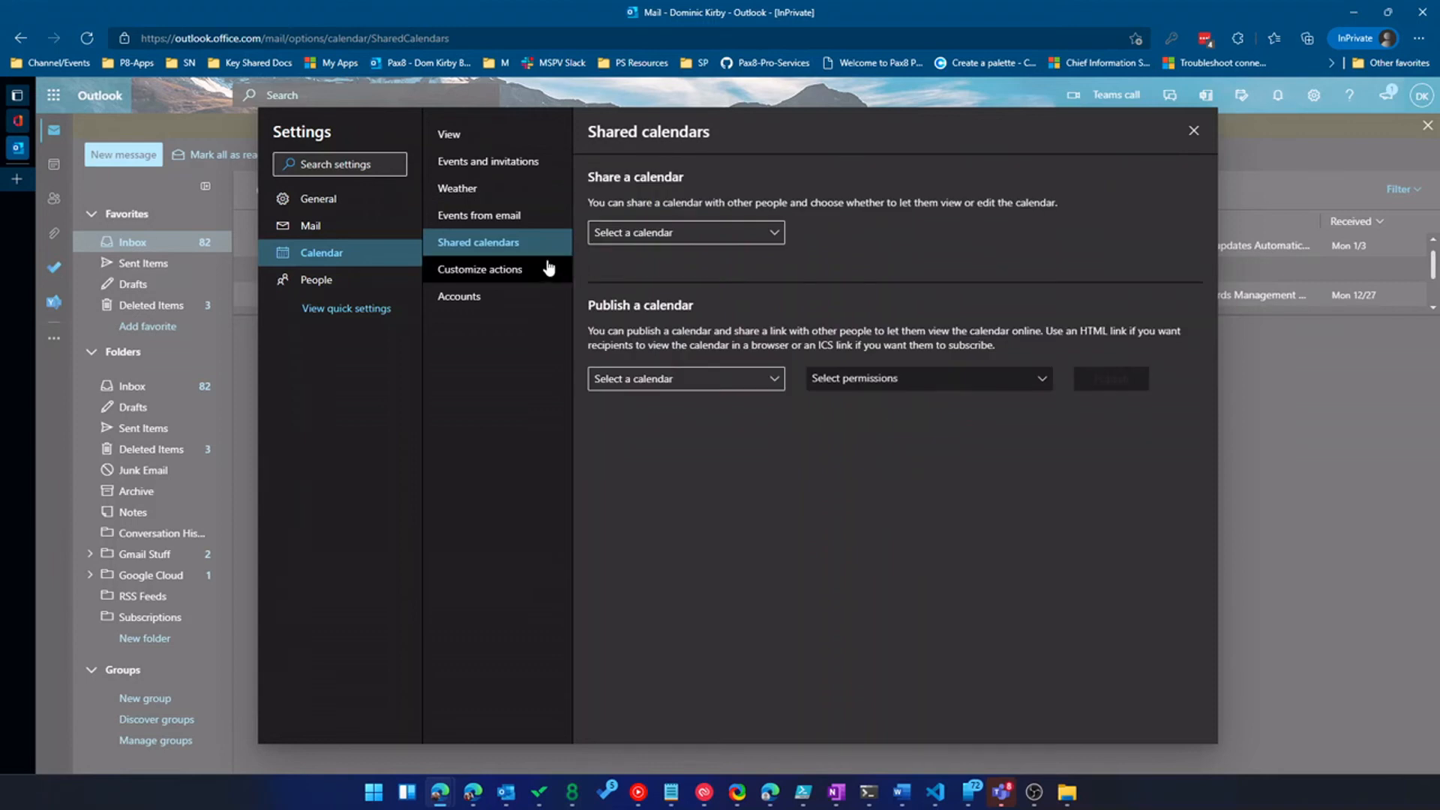
pyautogui.moveTo(475, 282)
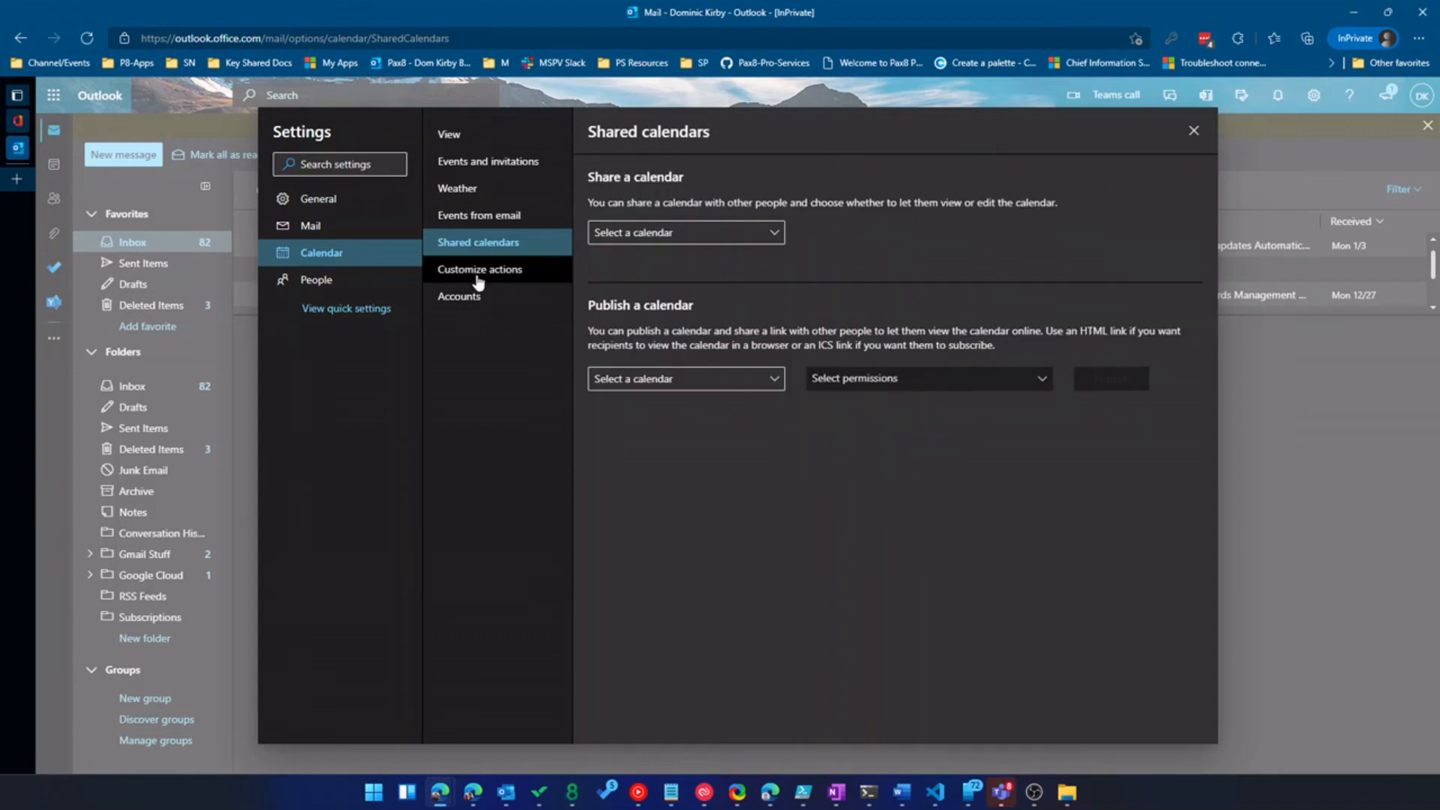
pyautogui.click(459, 296)
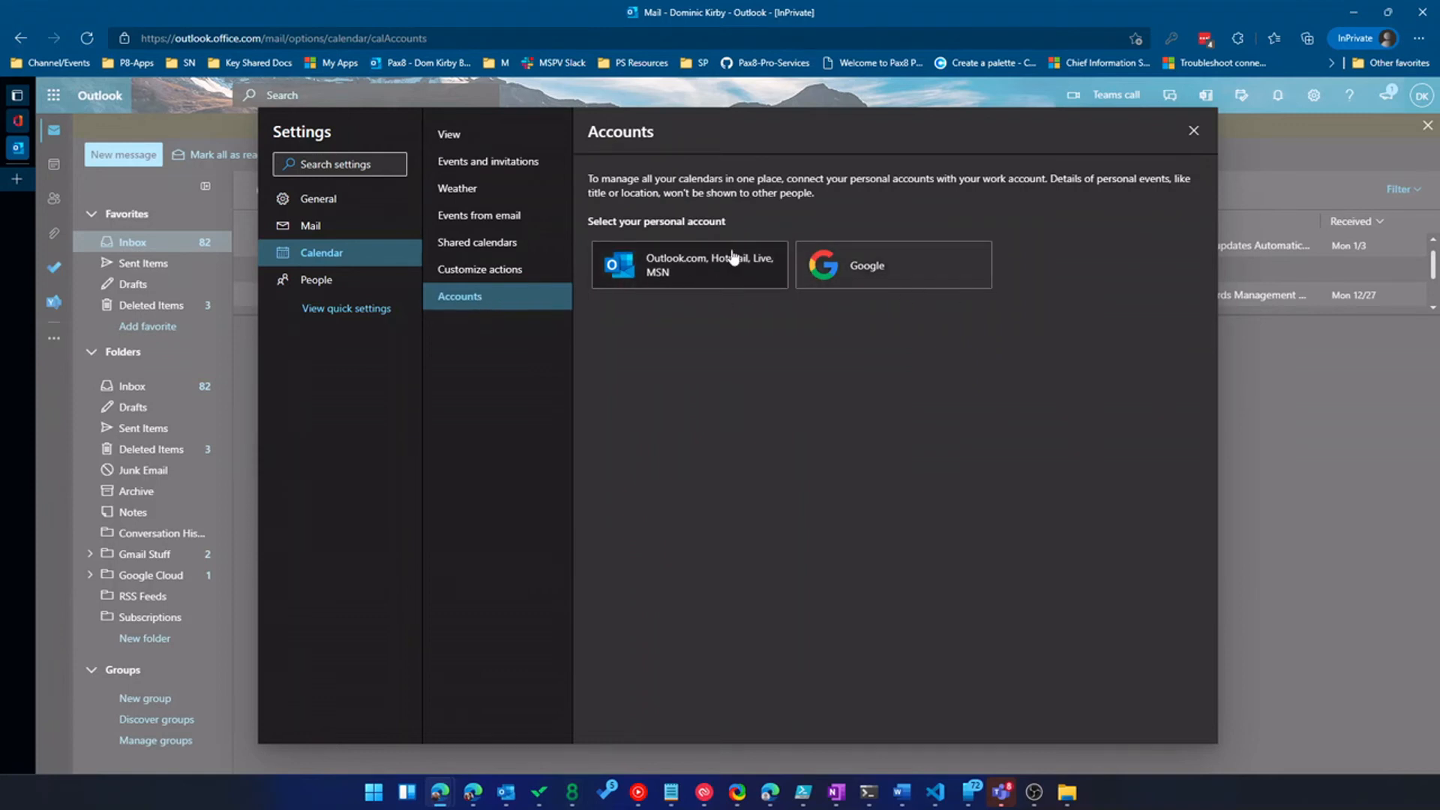
pyautogui.moveTo(866, 271)
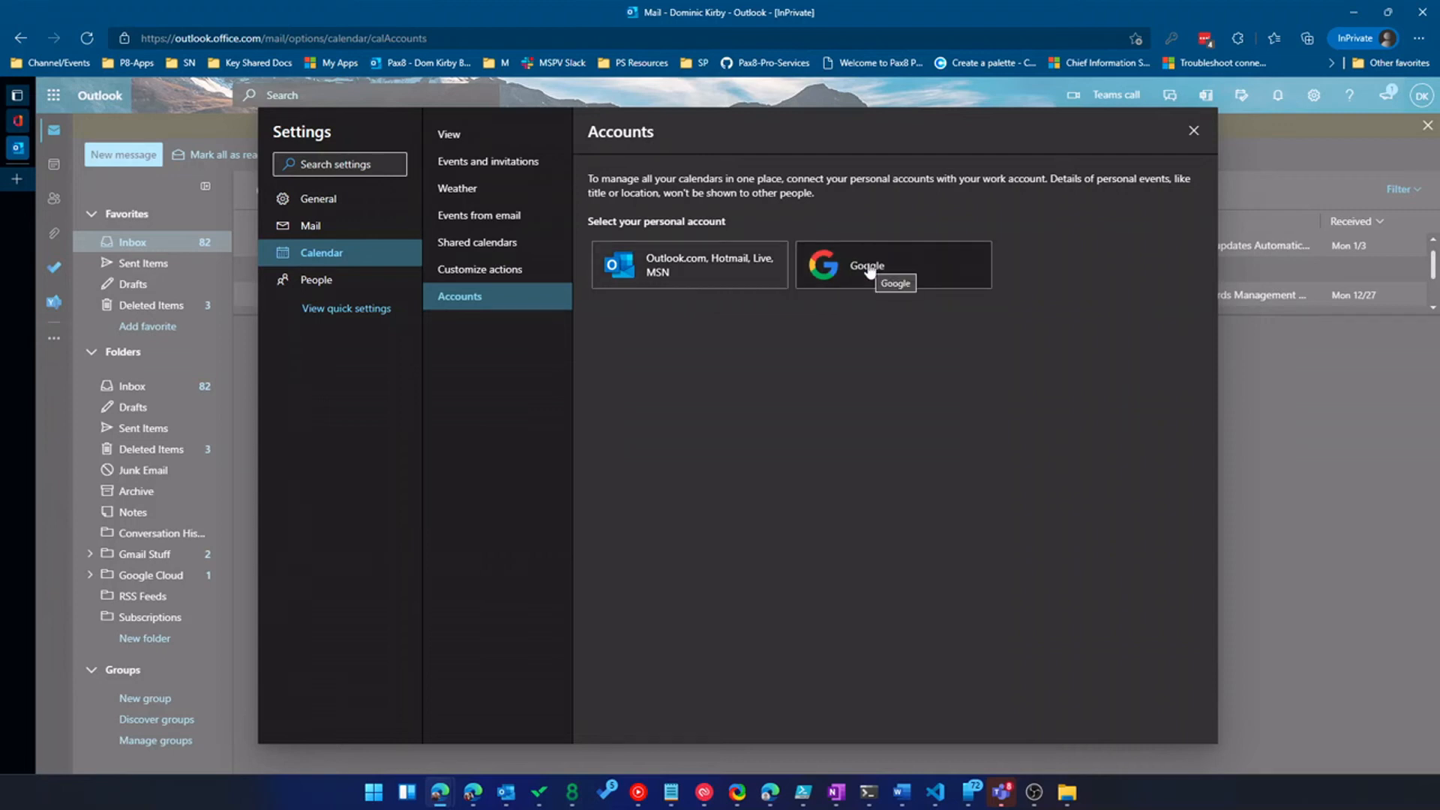
pyautogui.moveTo(638, 385)
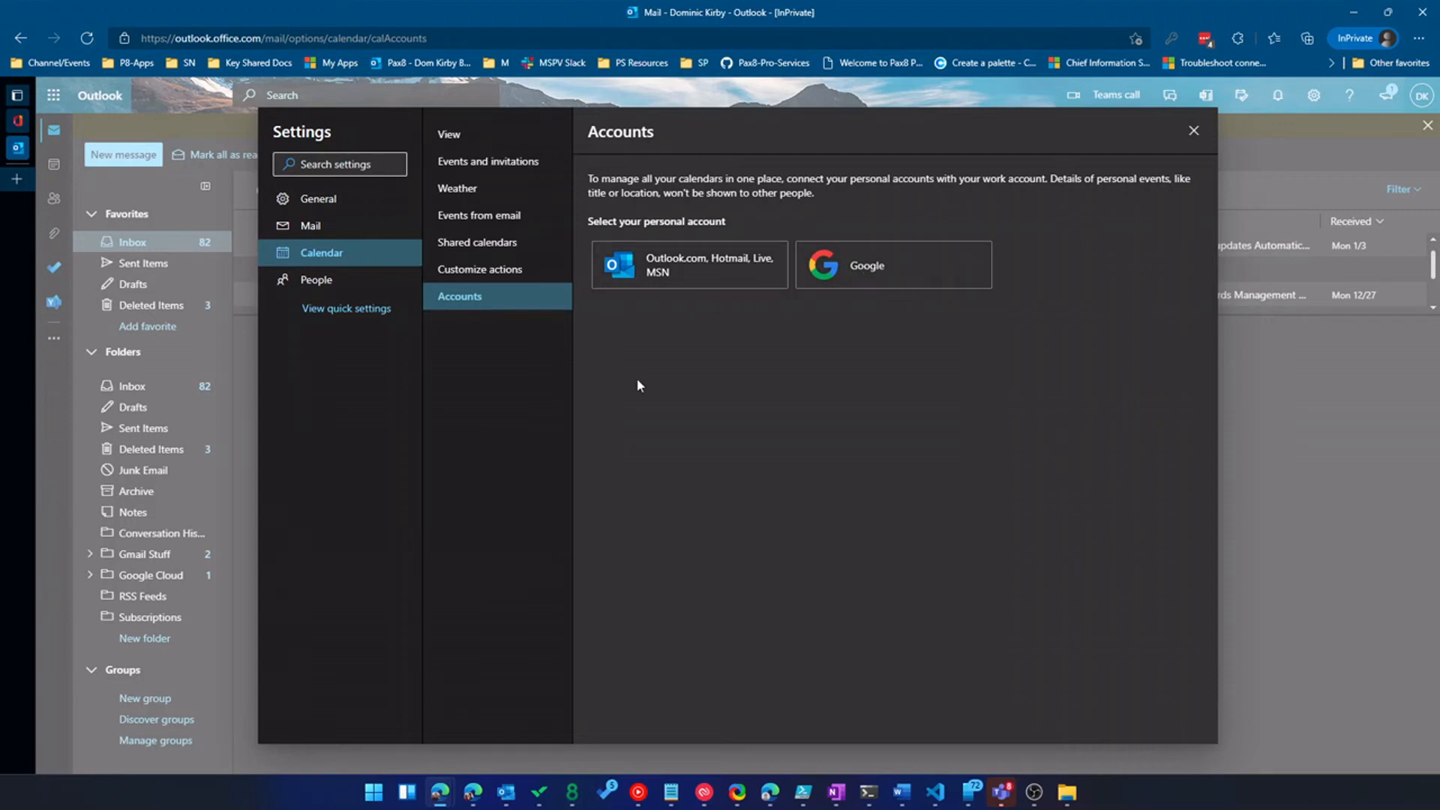
pyautogui.moveTo(487, 161)
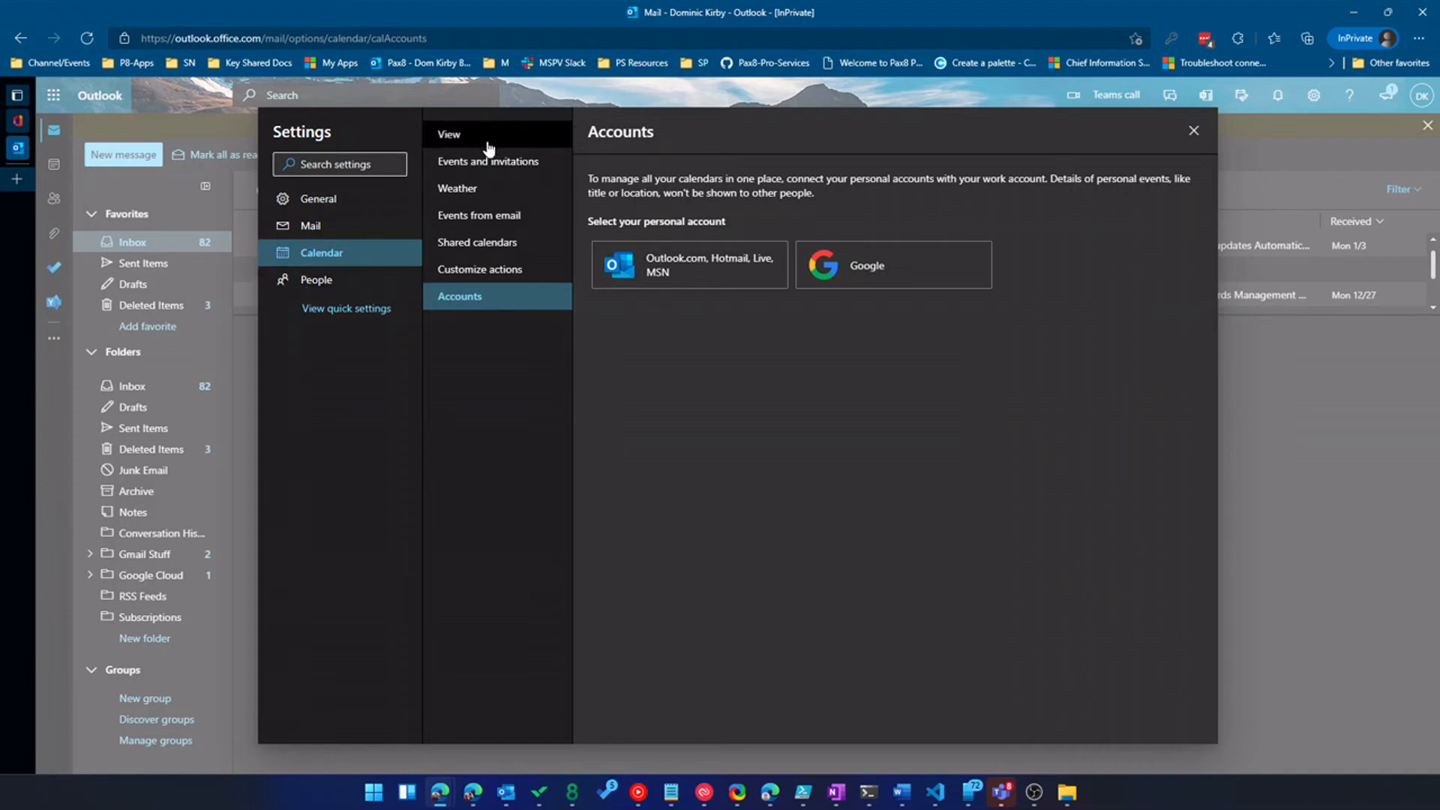
# Step: Try enabling Shorten duration for all events under Events and invitations
pyautogui.click(487, 160)
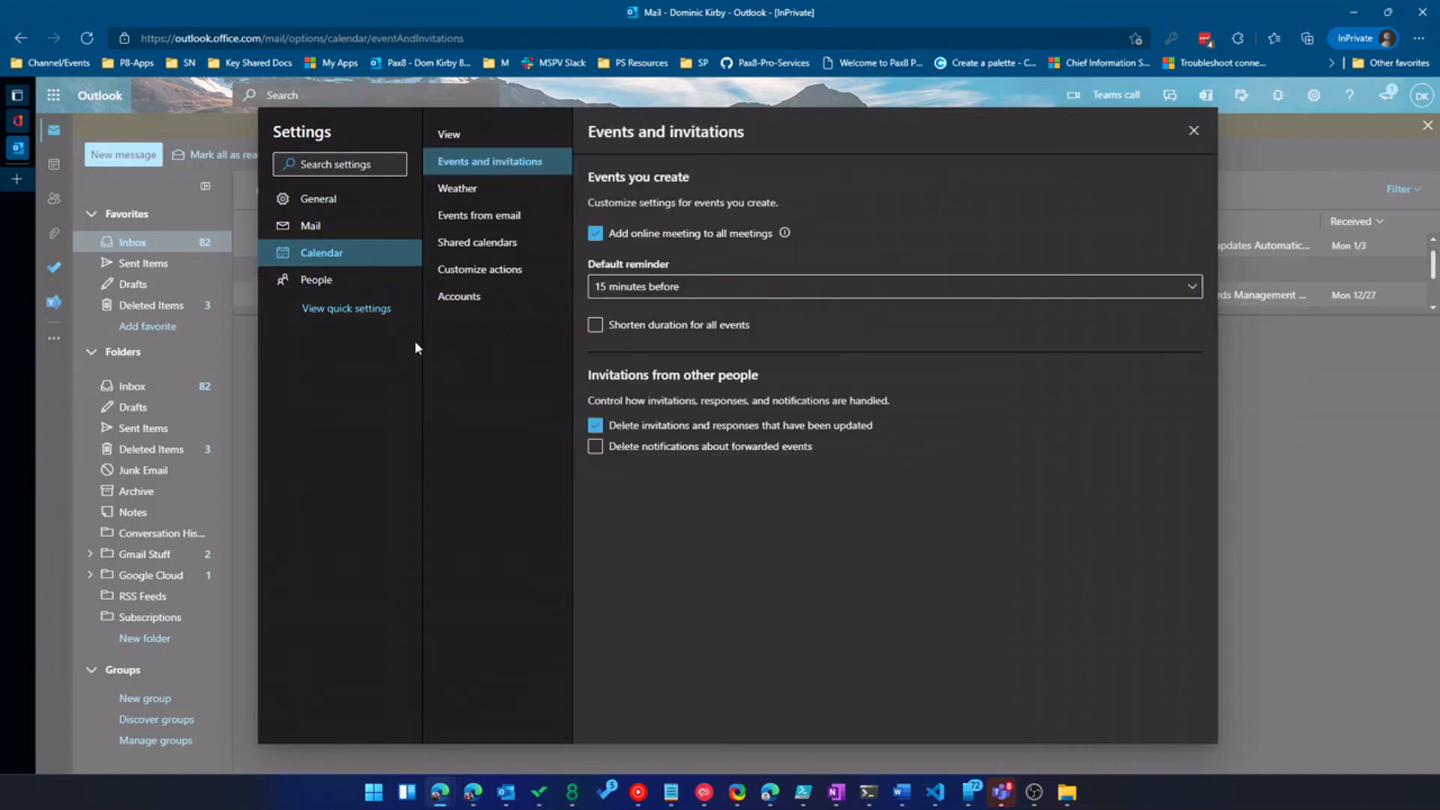
pyautogui.click(596, 325)
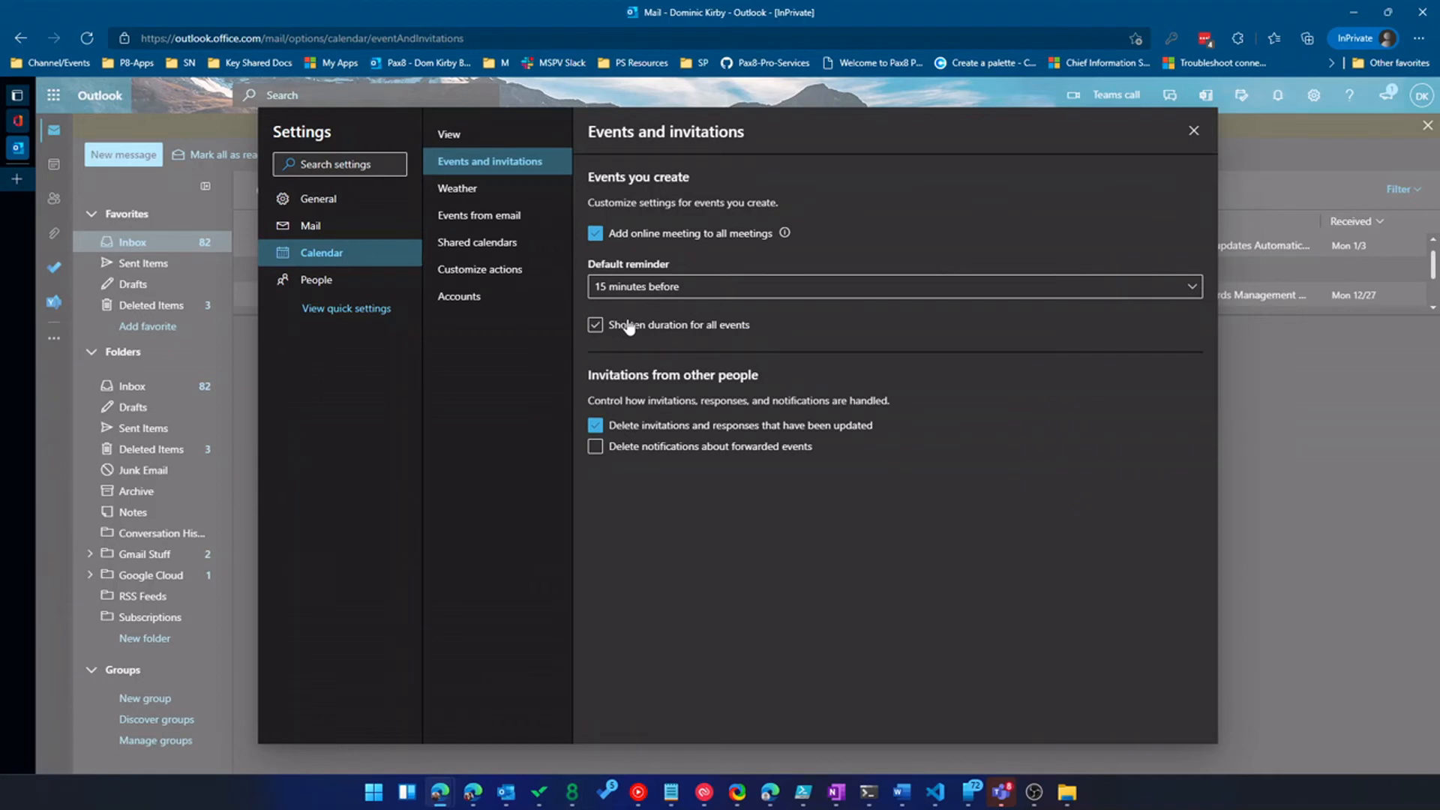
pyautogui.click(595, 324)
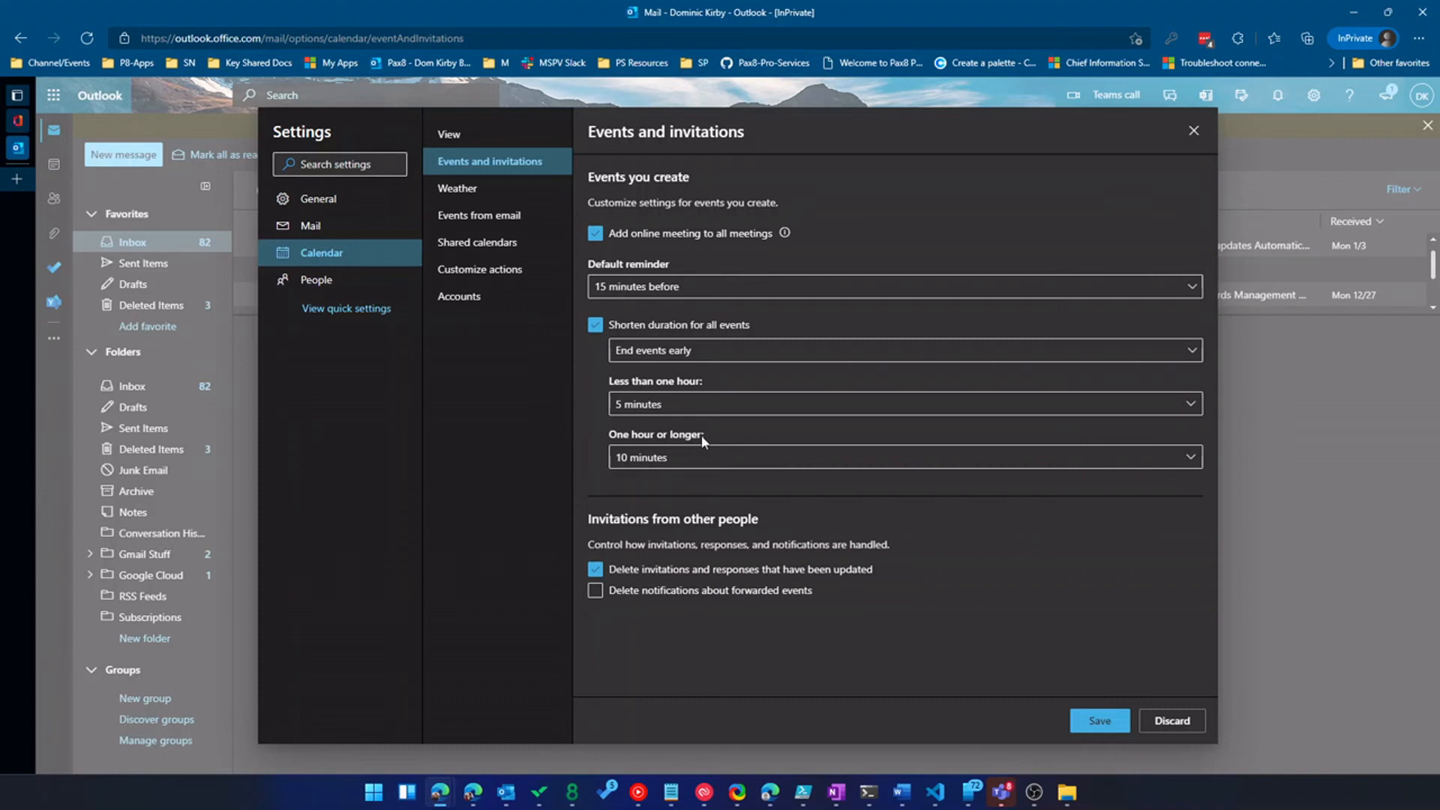
pyautogui.click(905, 349)
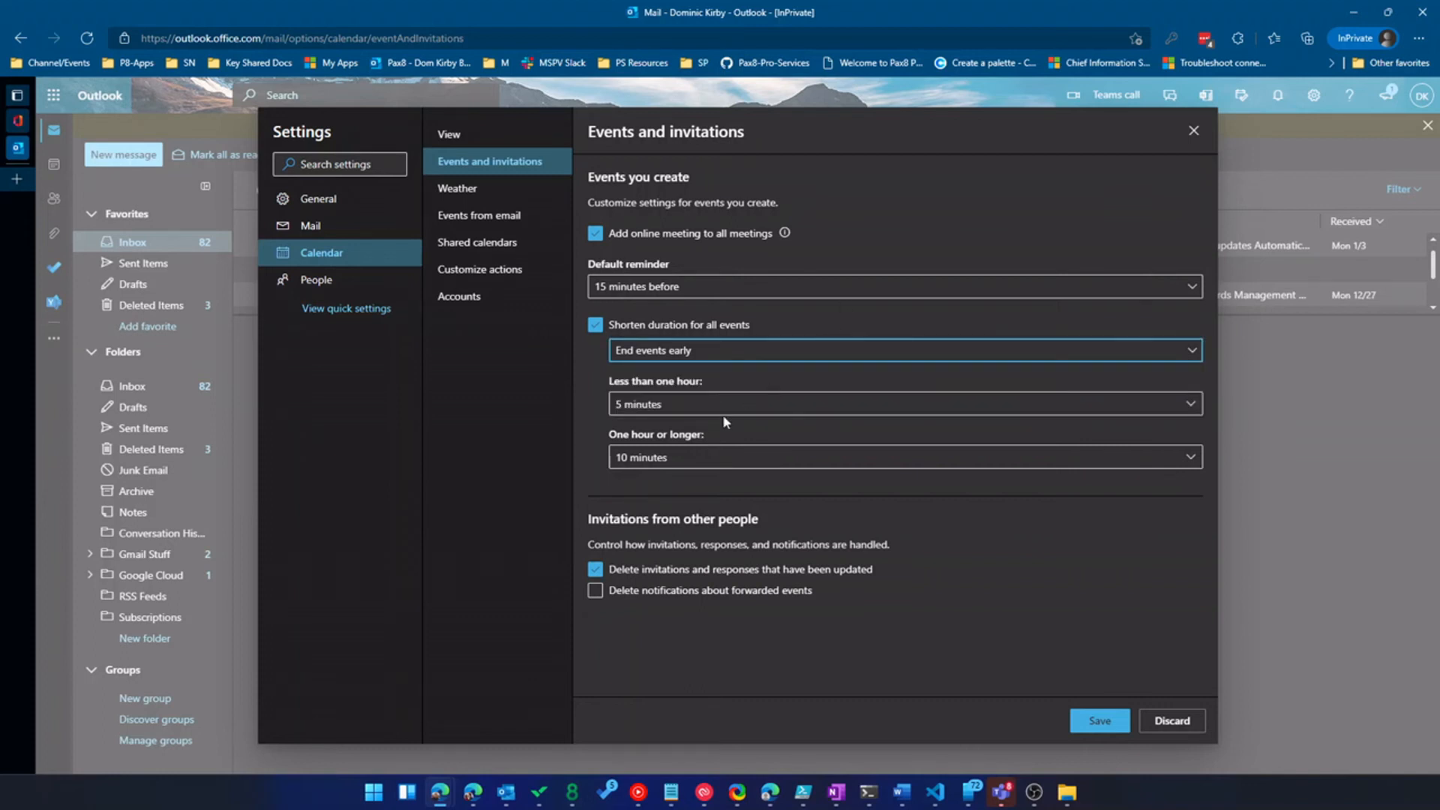
pyautogui.moveTo(656, 452)
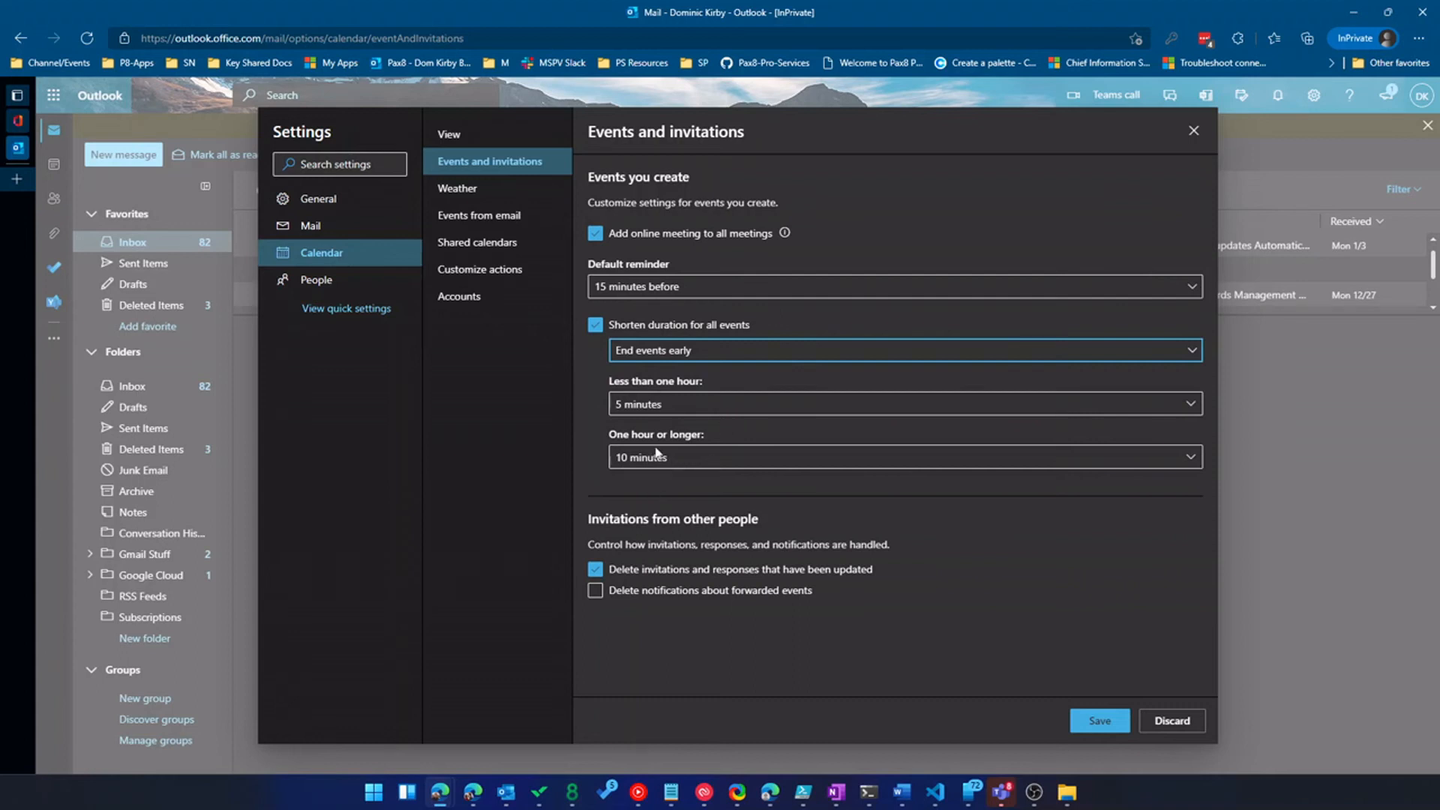
# Step: Move to the People settings, discarding the unsaved event duration change
pyautogui.click(905, 404)
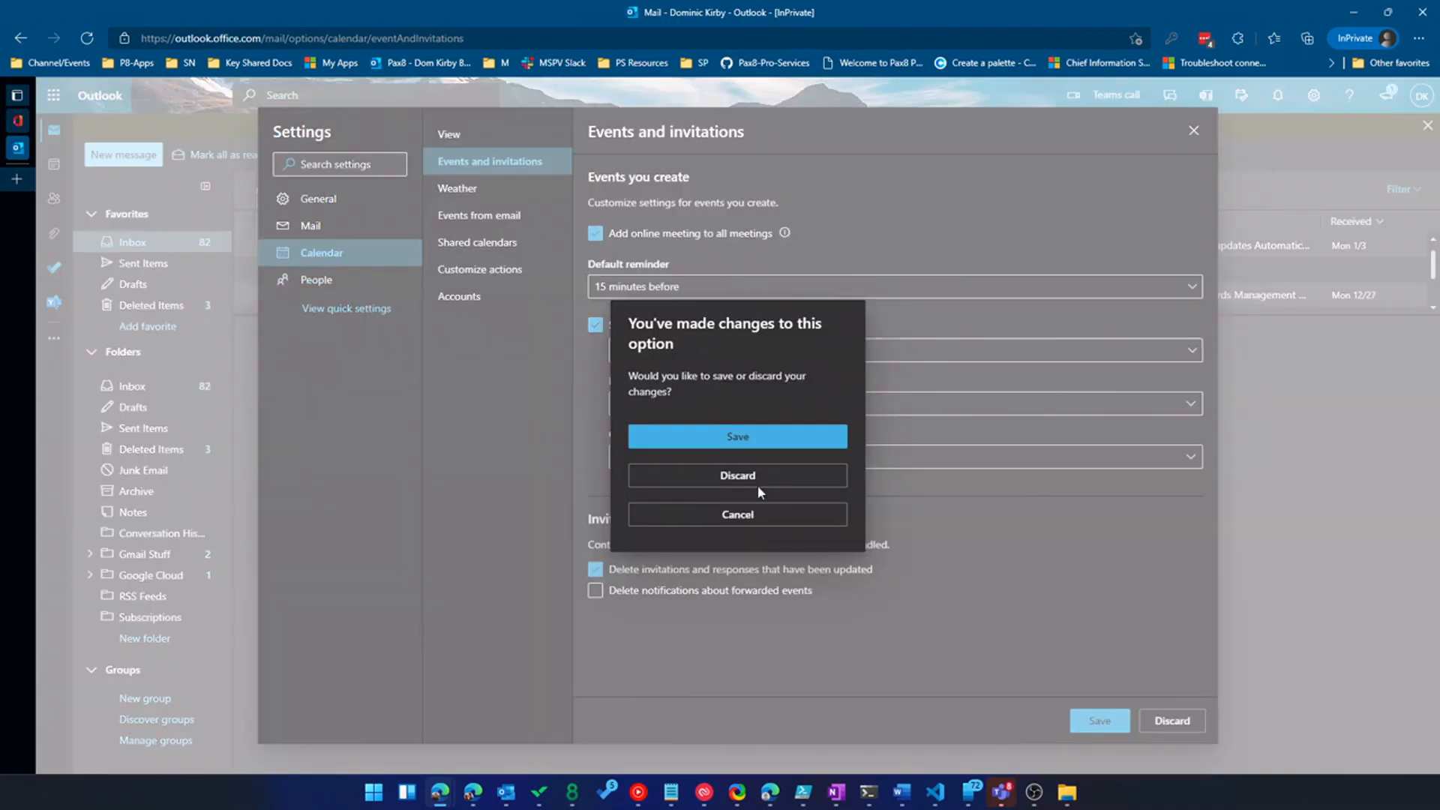
pyautogui.click(736, 476)
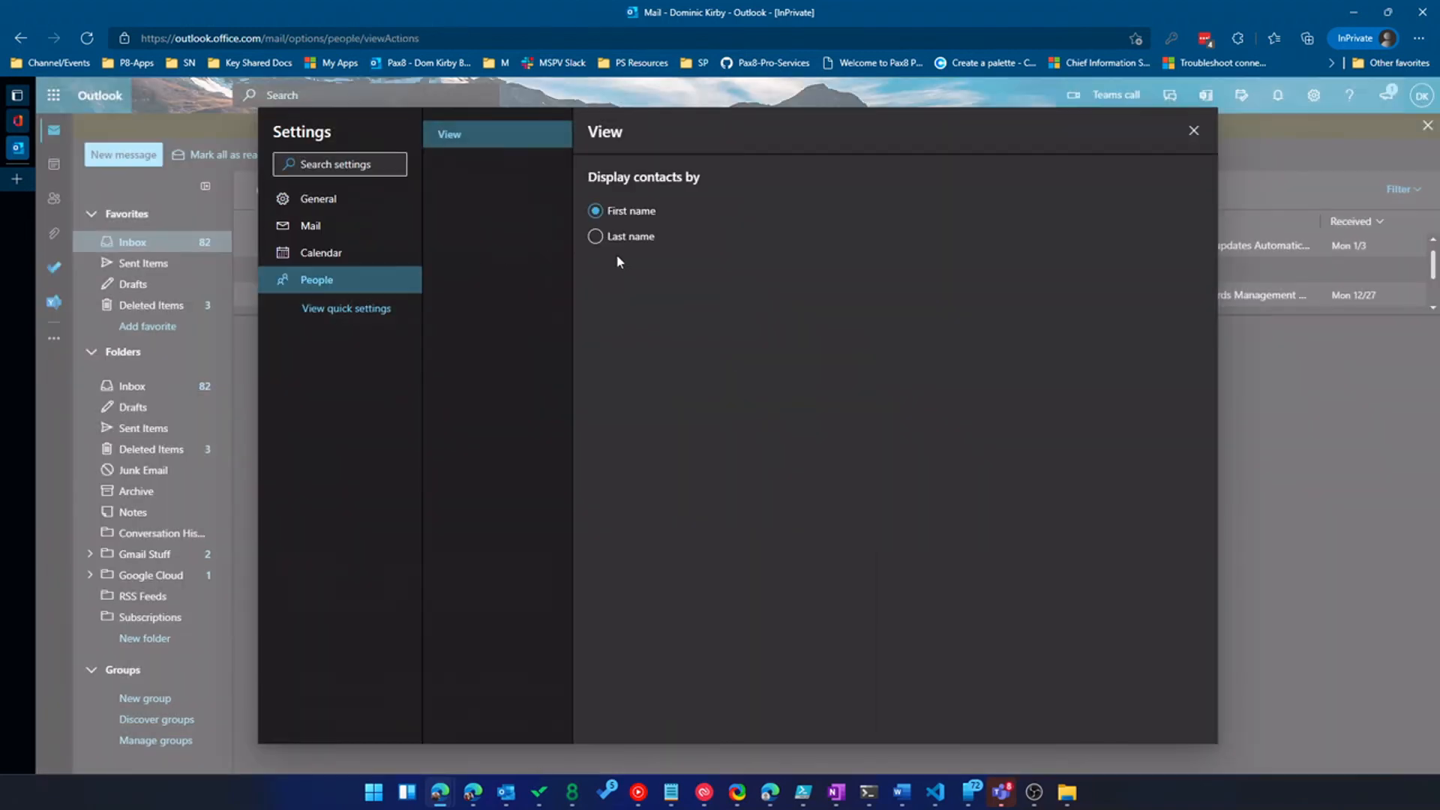
pyautogui.moveTo(779, 596)
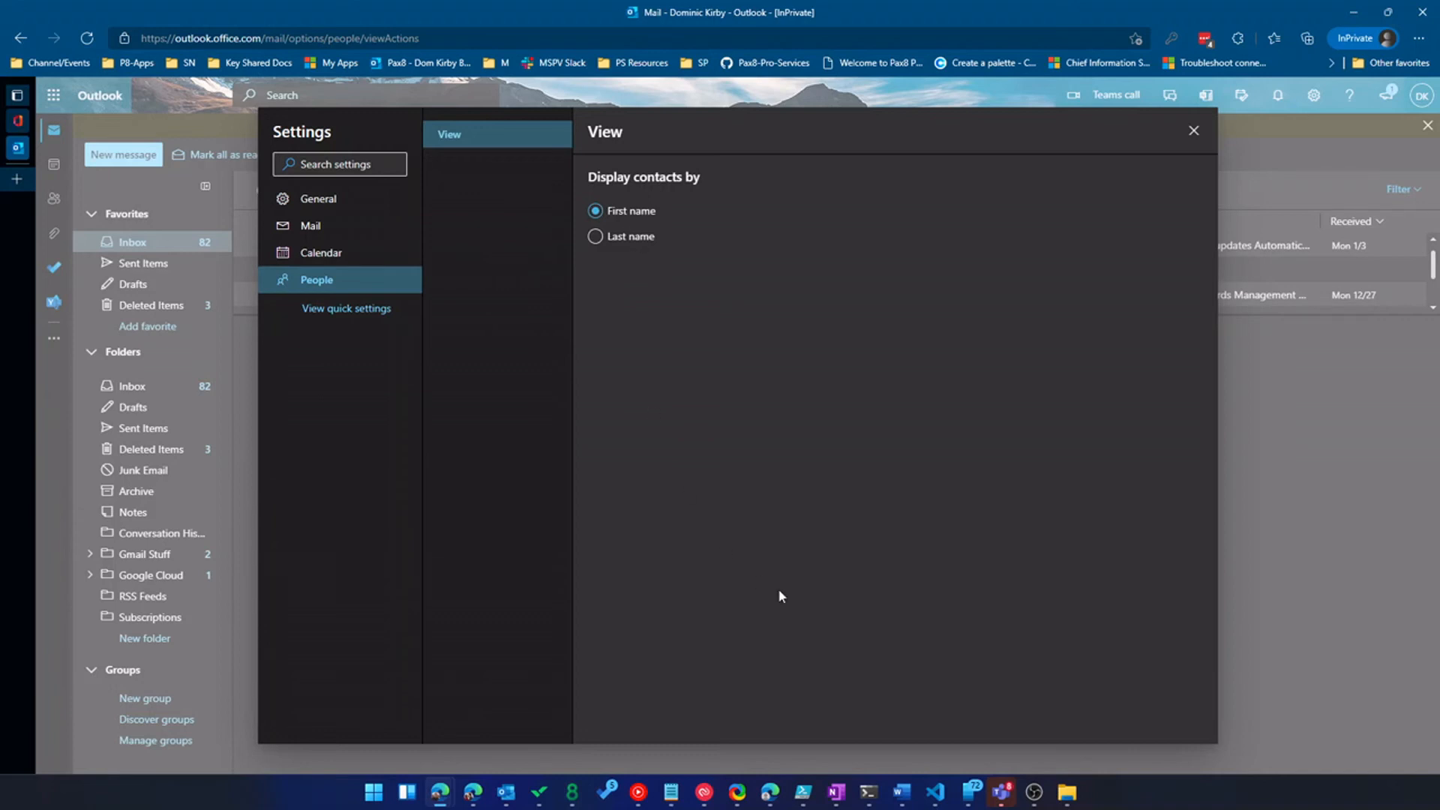
# Step: Close Settings and return to the inbox with the Microsoft 365 digest open
pyautogui.click(1193, 130)
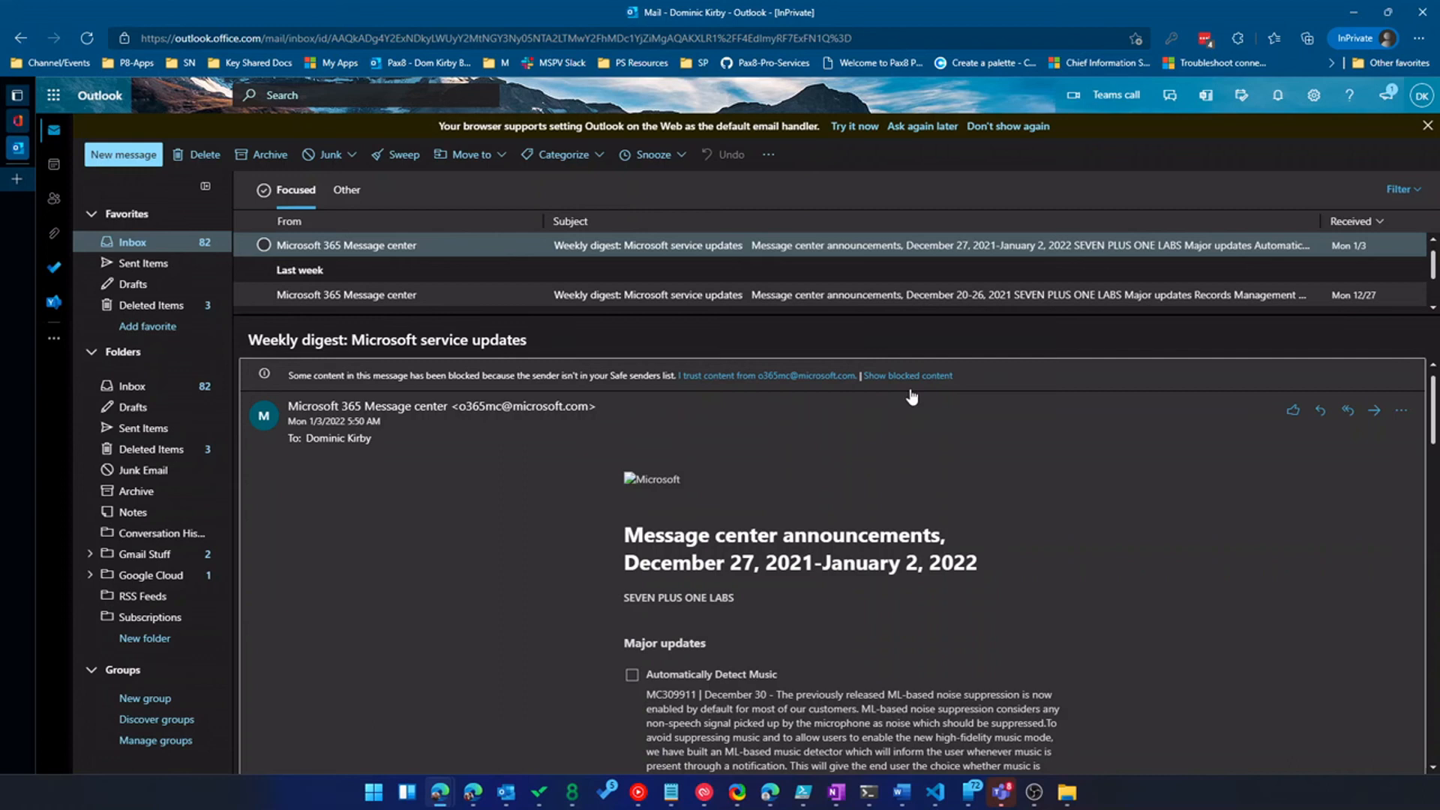
pyautogui.moveTo(366, 177)
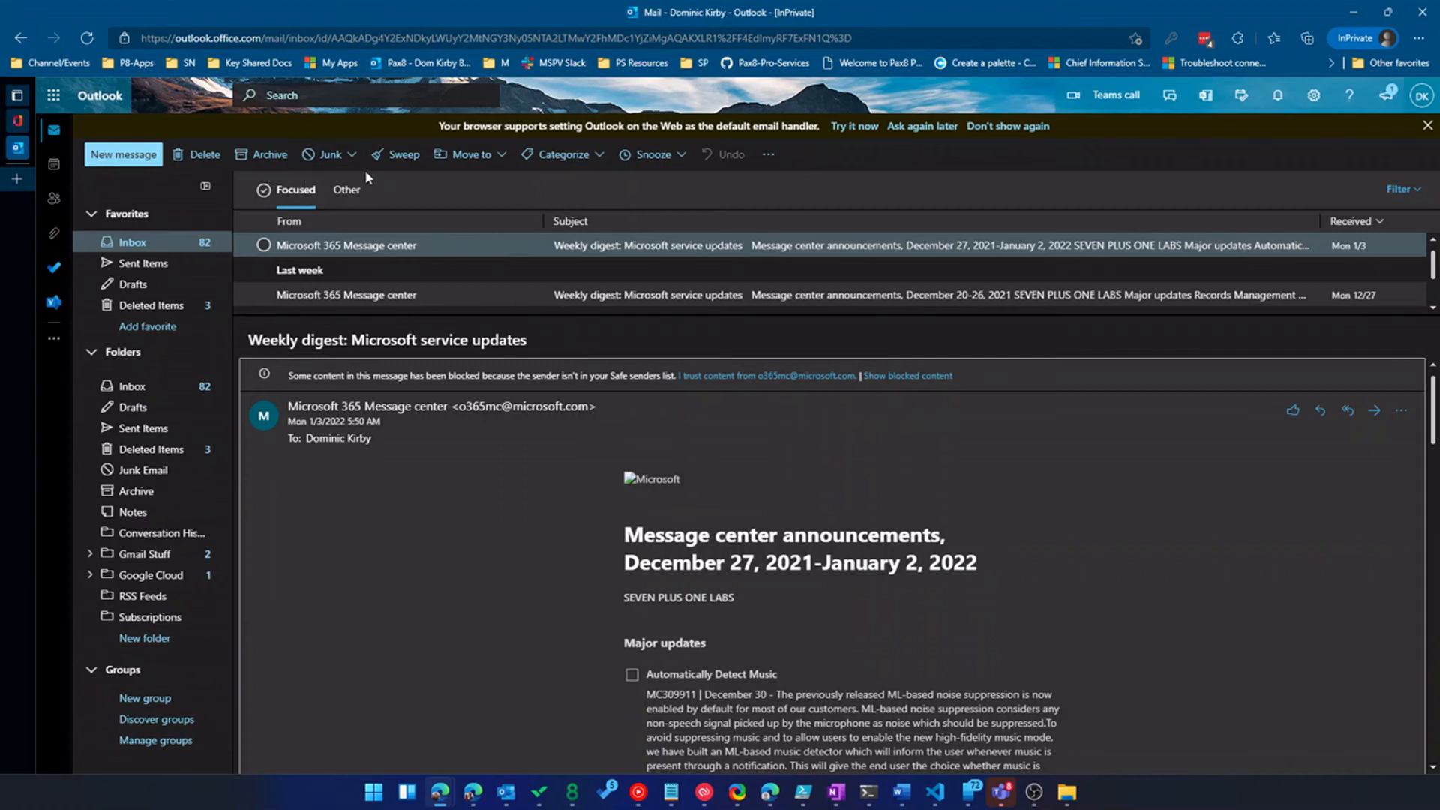
# Step: Start a Sweep for Message center mail moving it to a new Message Center Messages folder
pyautogui.click(401, 154)
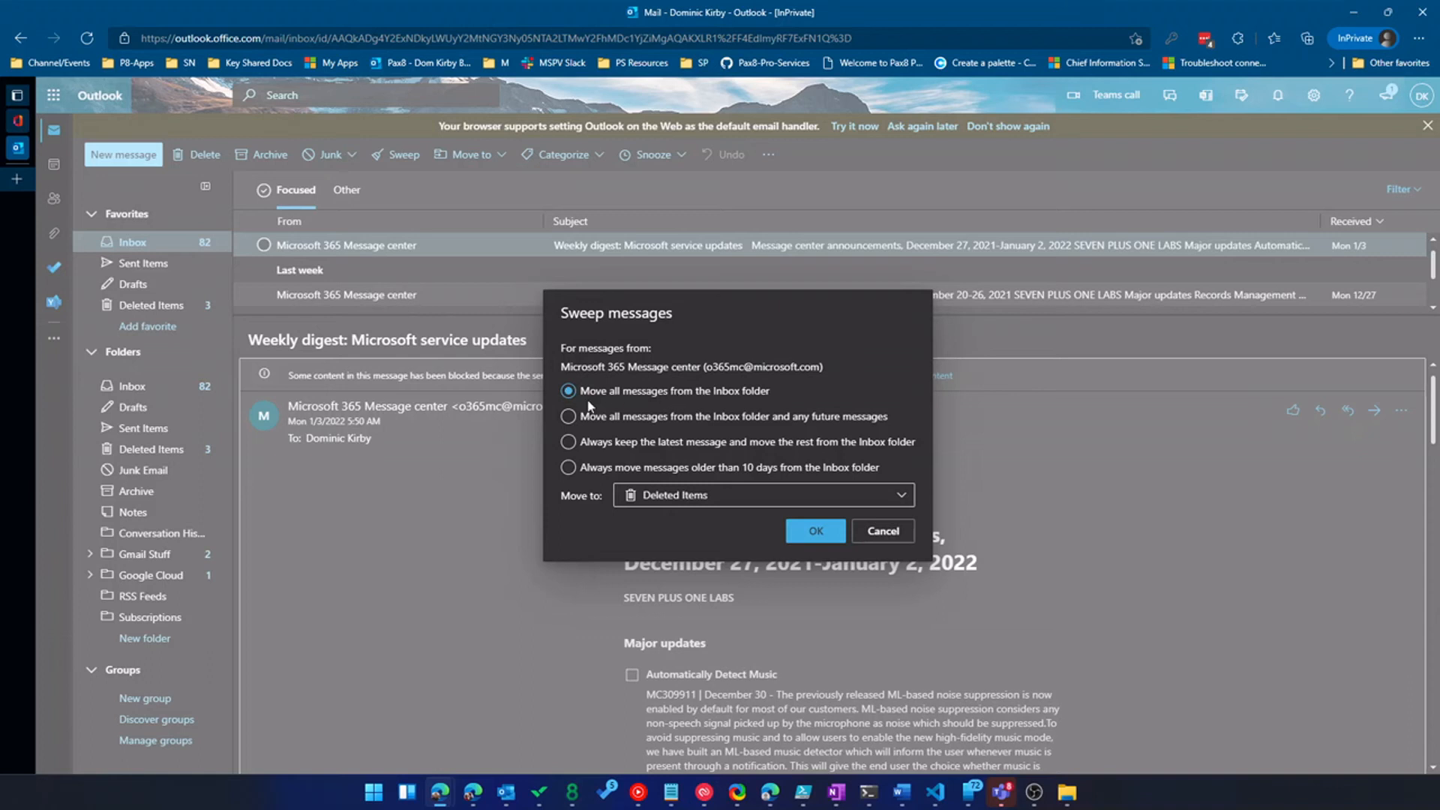
pyautogui.click(569, 415)
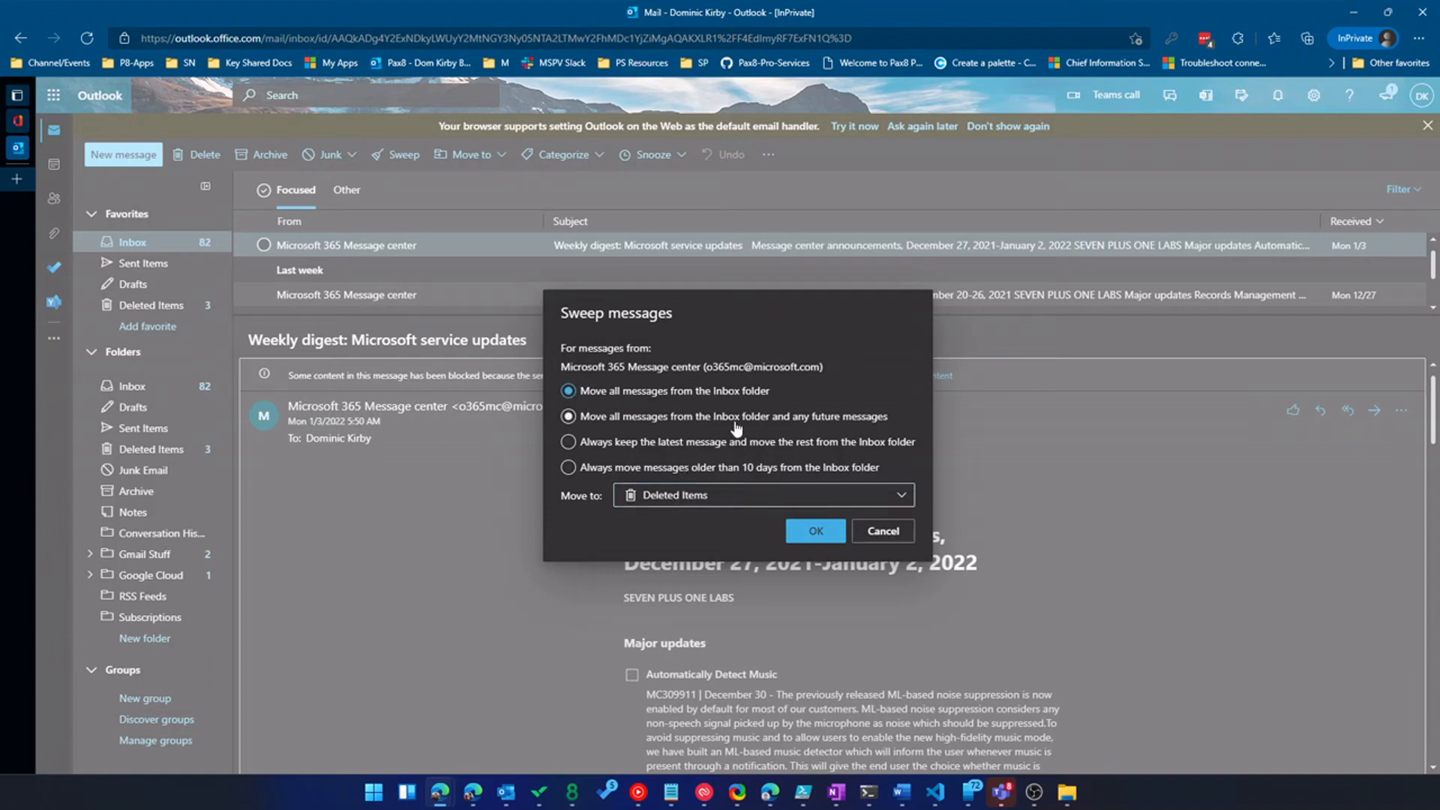
pyautogui.click(568, 416)
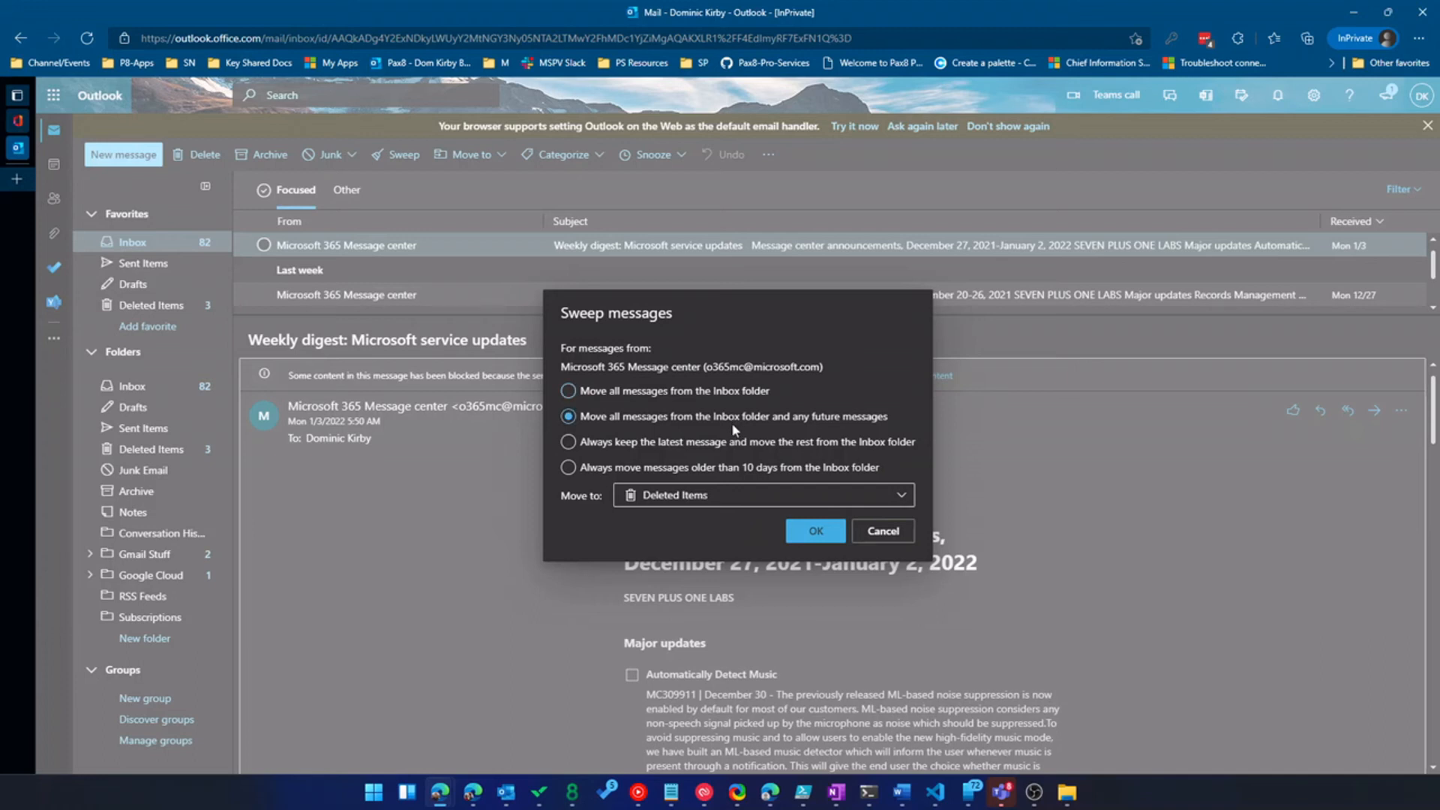
pyautogui.click(762, 495)
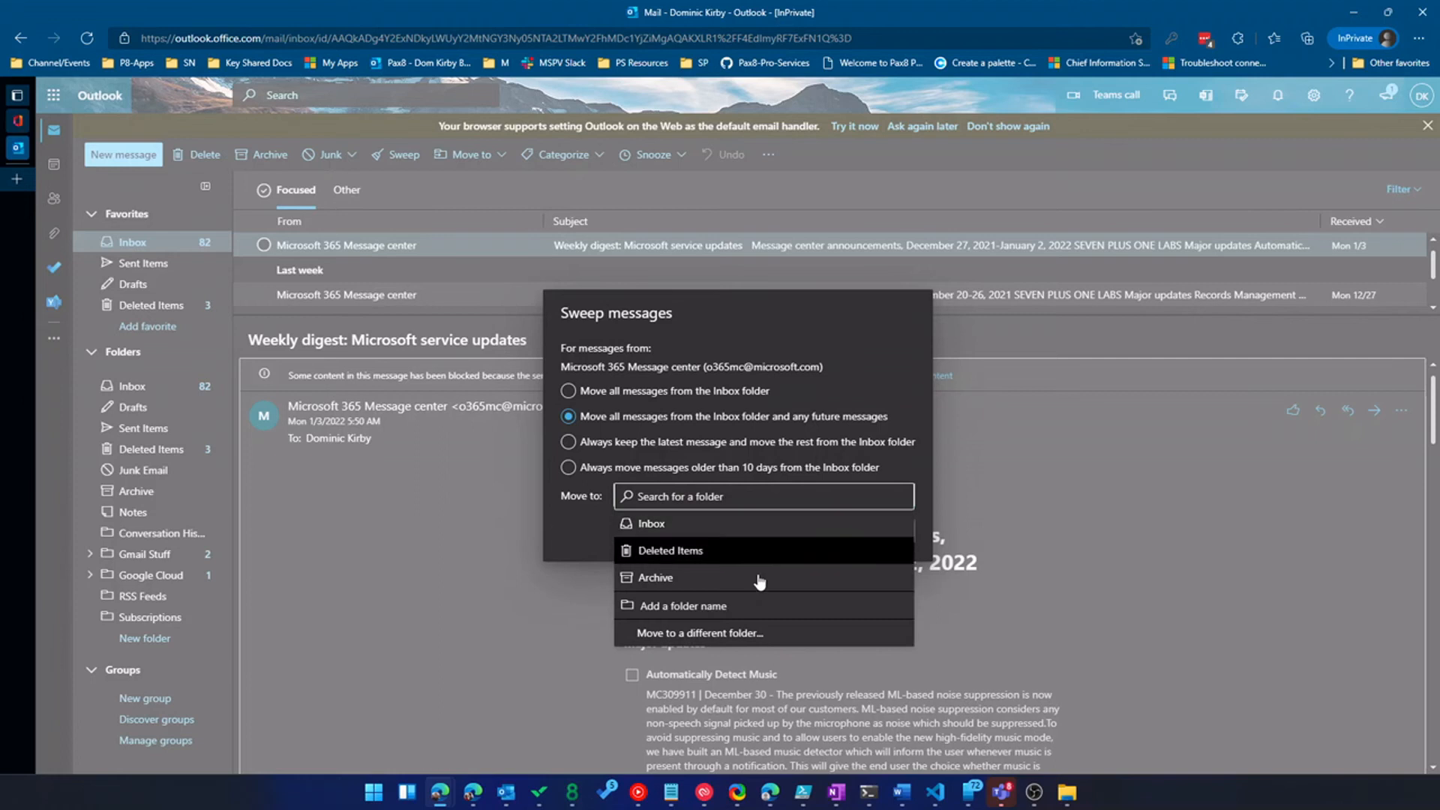
pyautogui.write('Message Center Mess')
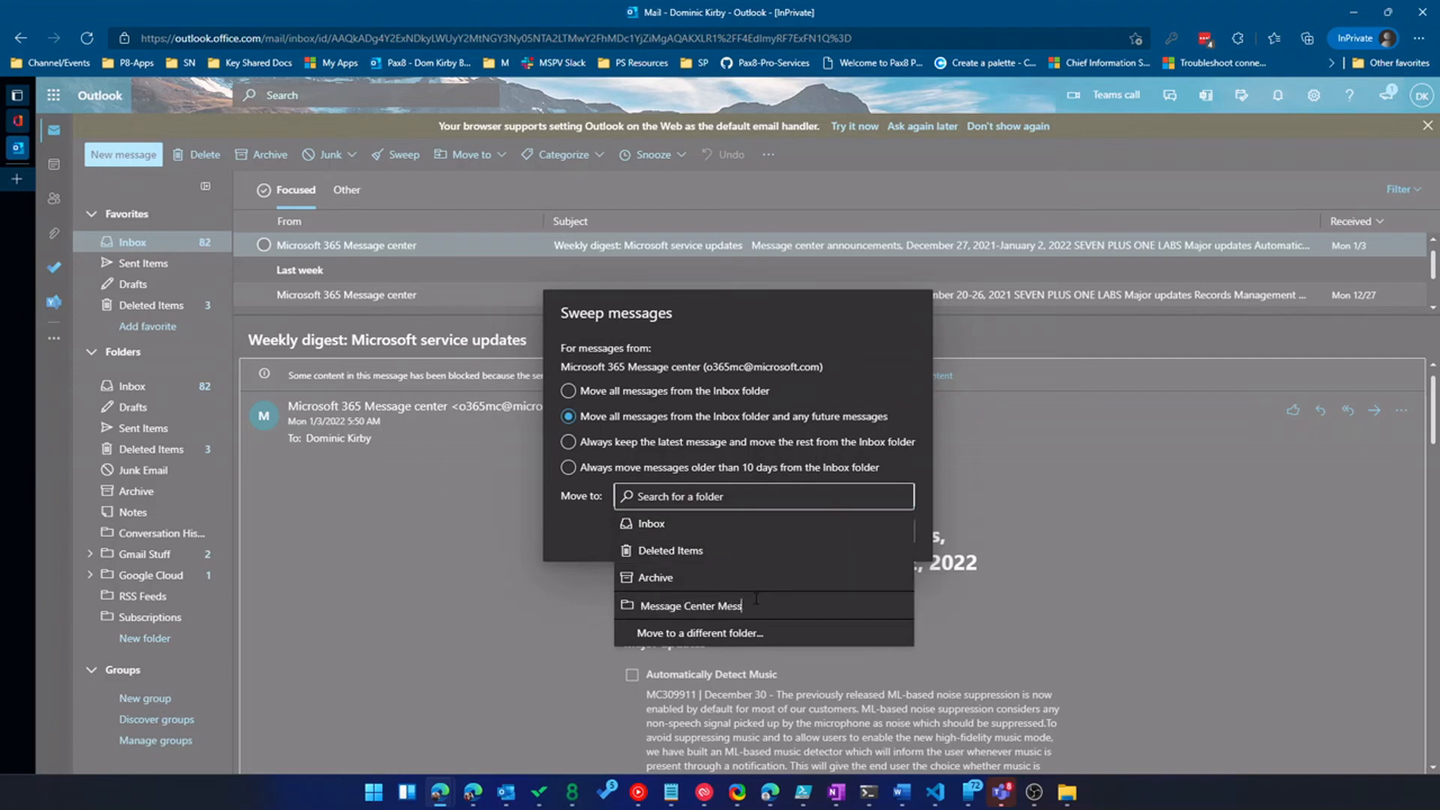
pyautogui.click(691, 605)
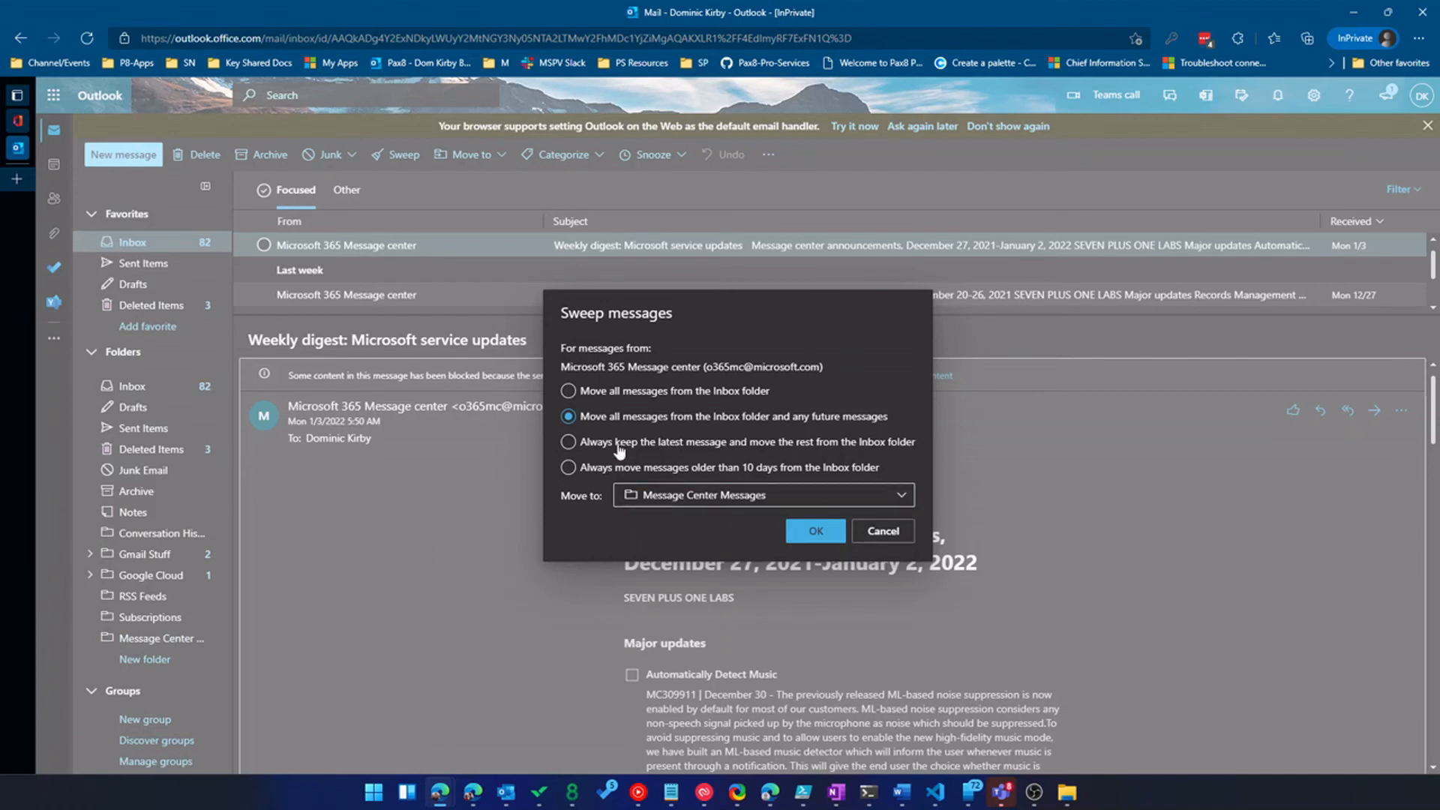
# Step: Choose to move messages older than 10 days and confirm the sweep
pyautogui.click(569, 441)
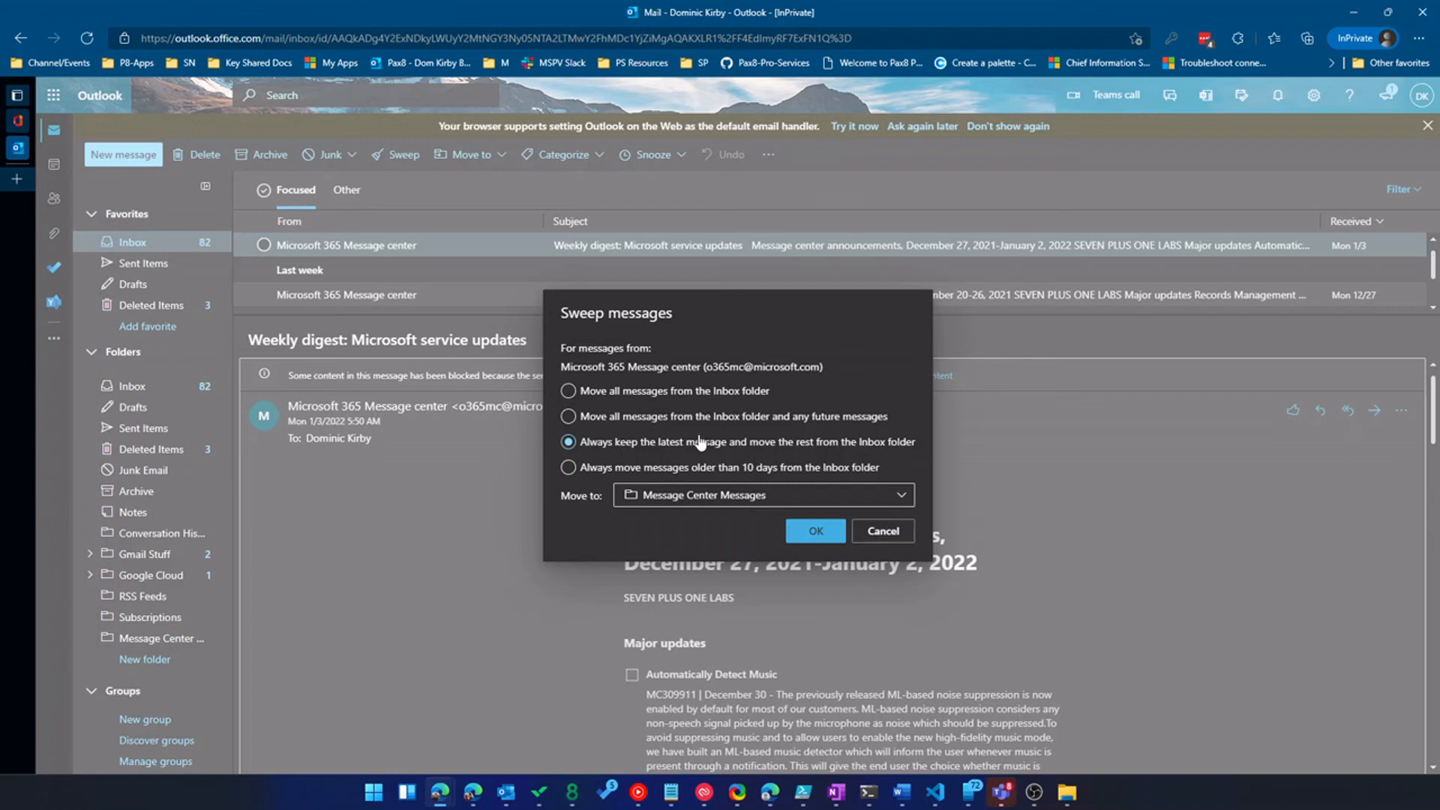
pyautogui.moveTo(726, 444)
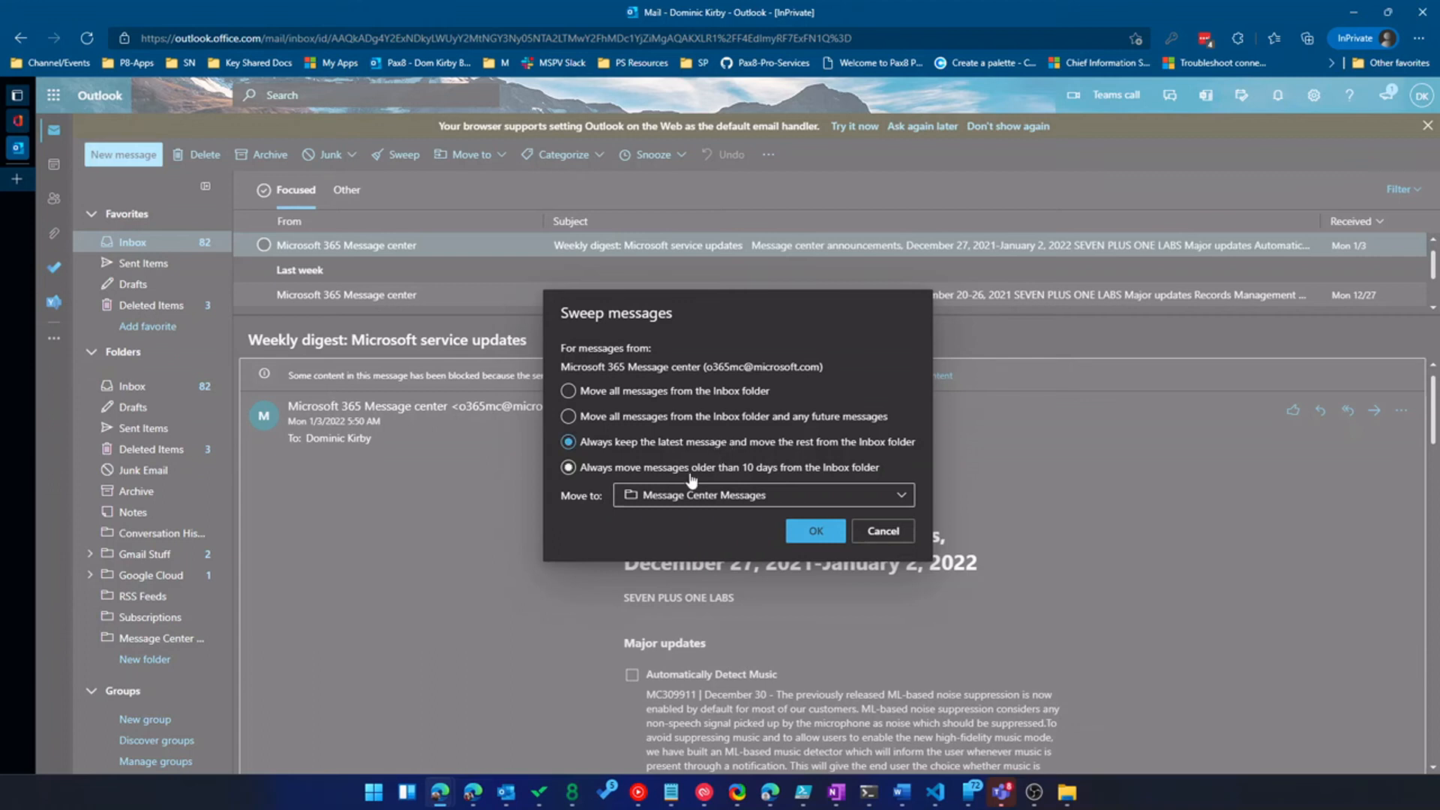
pyautogui.click(569, 468)
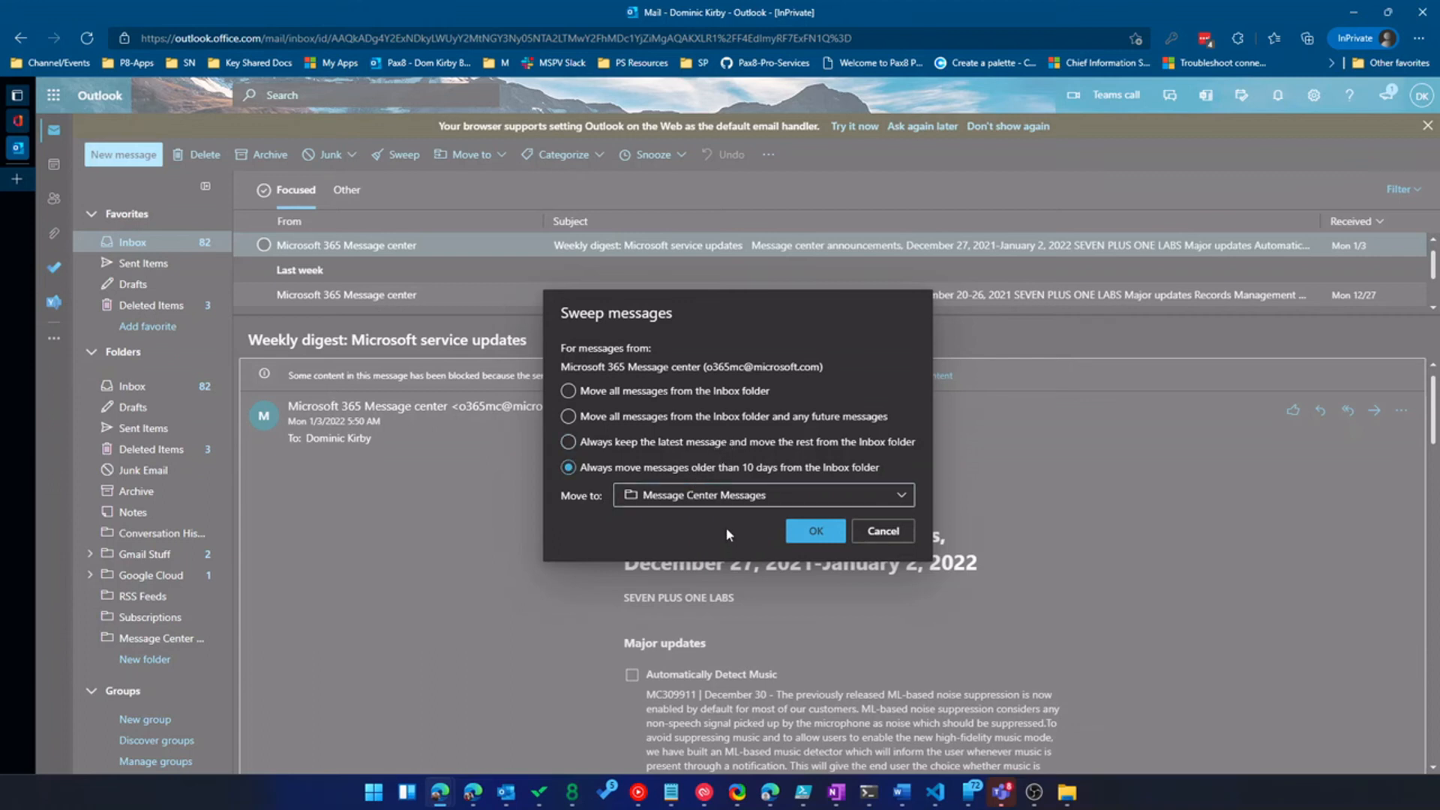
pyautogui.click(568, 390)
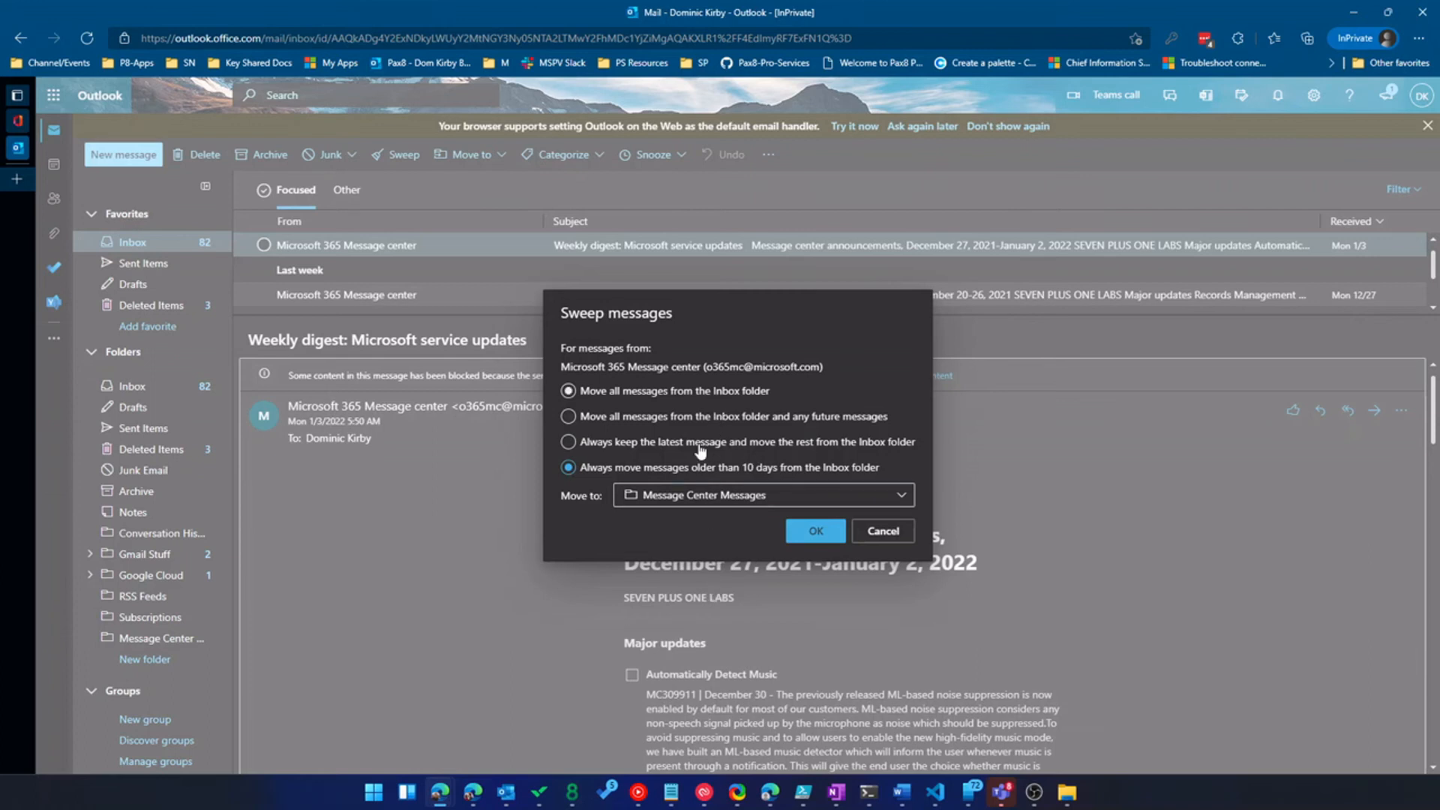
pyautogui.click(813, 531)
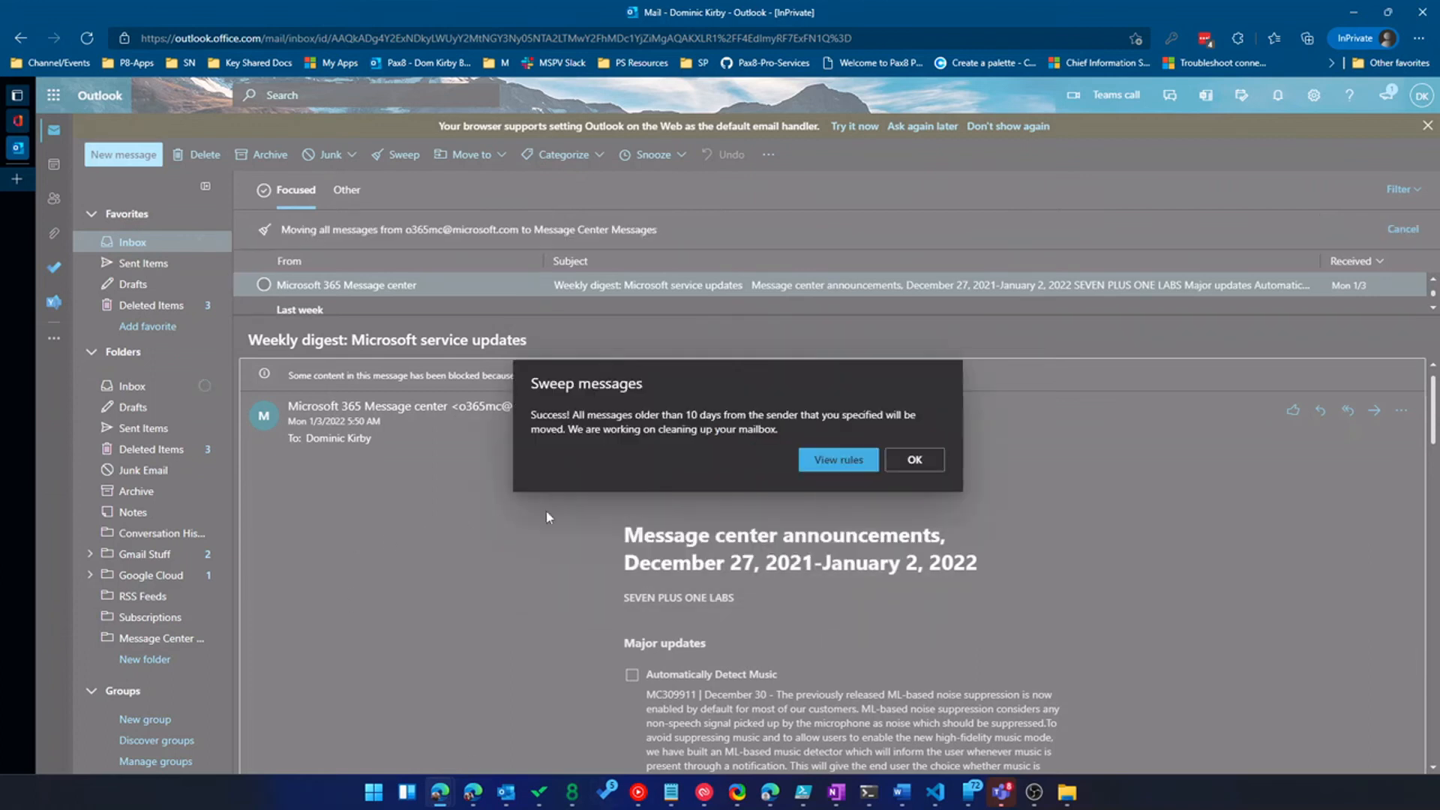
# Step: Review the new Message center rule in Sweep settings, then return to the inbox
pyautogui.click(838, 459)
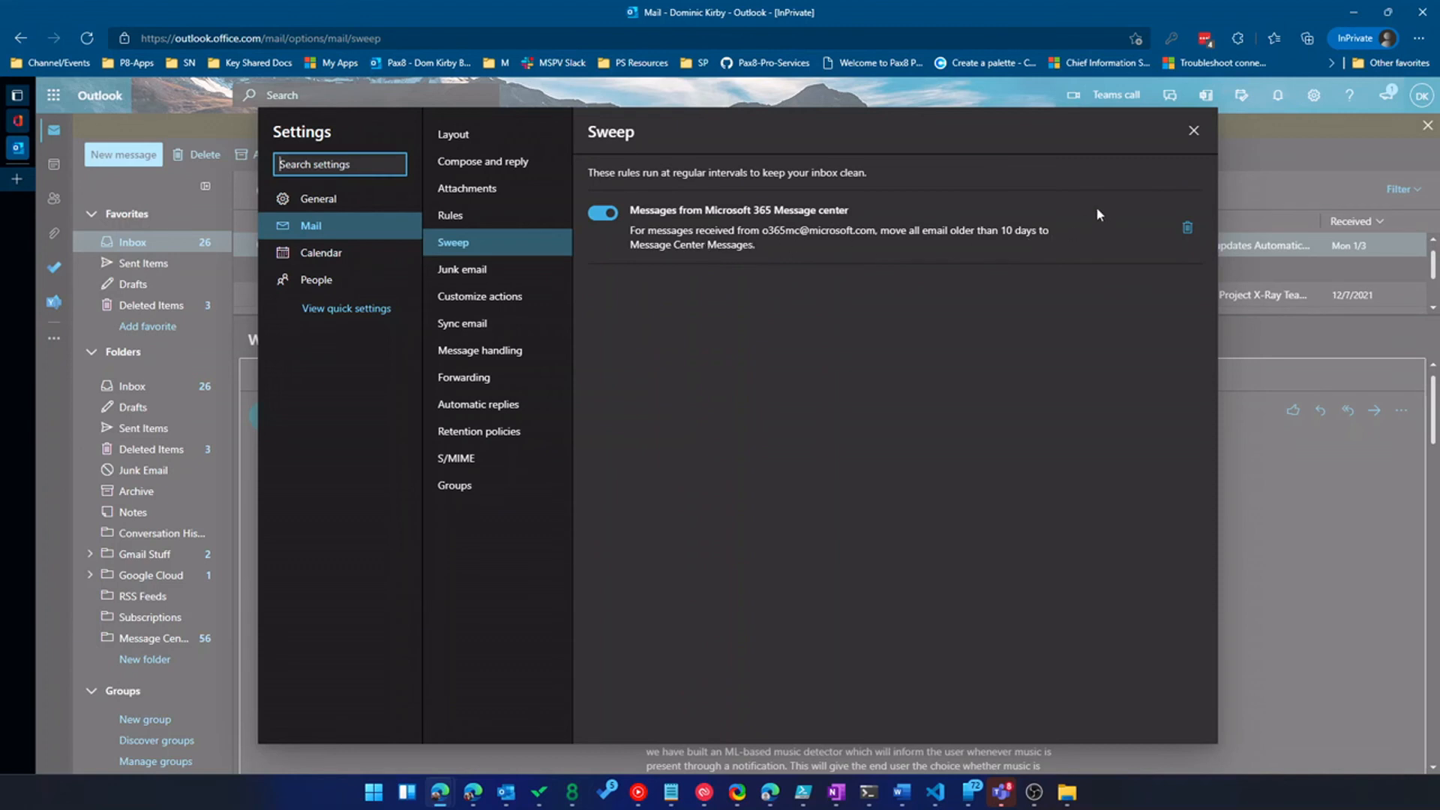
pyautogui.click(1193, 131)
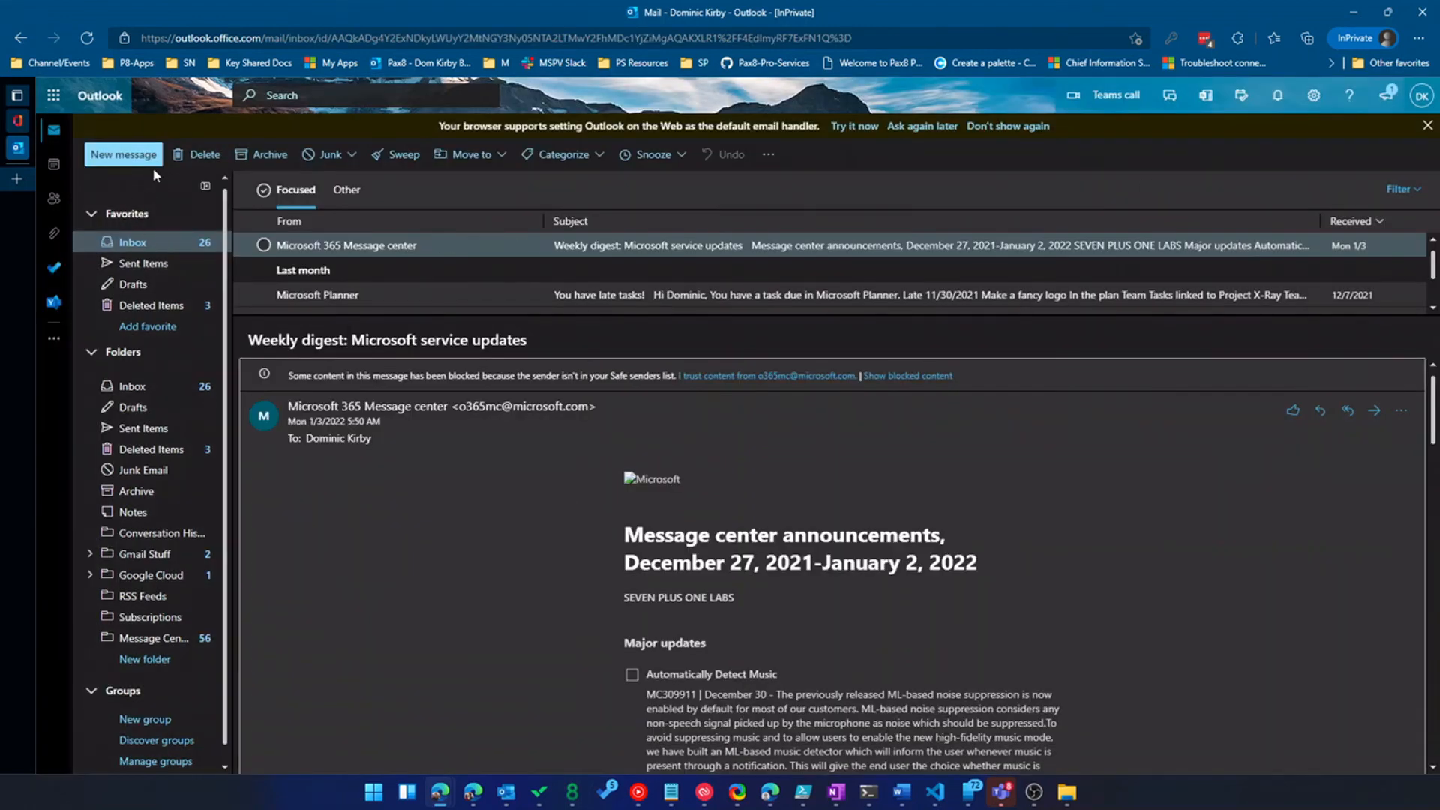
# Step: Start a blank new message, then go back to the inbox with nothing selected
pyautogui.click(122, 155)
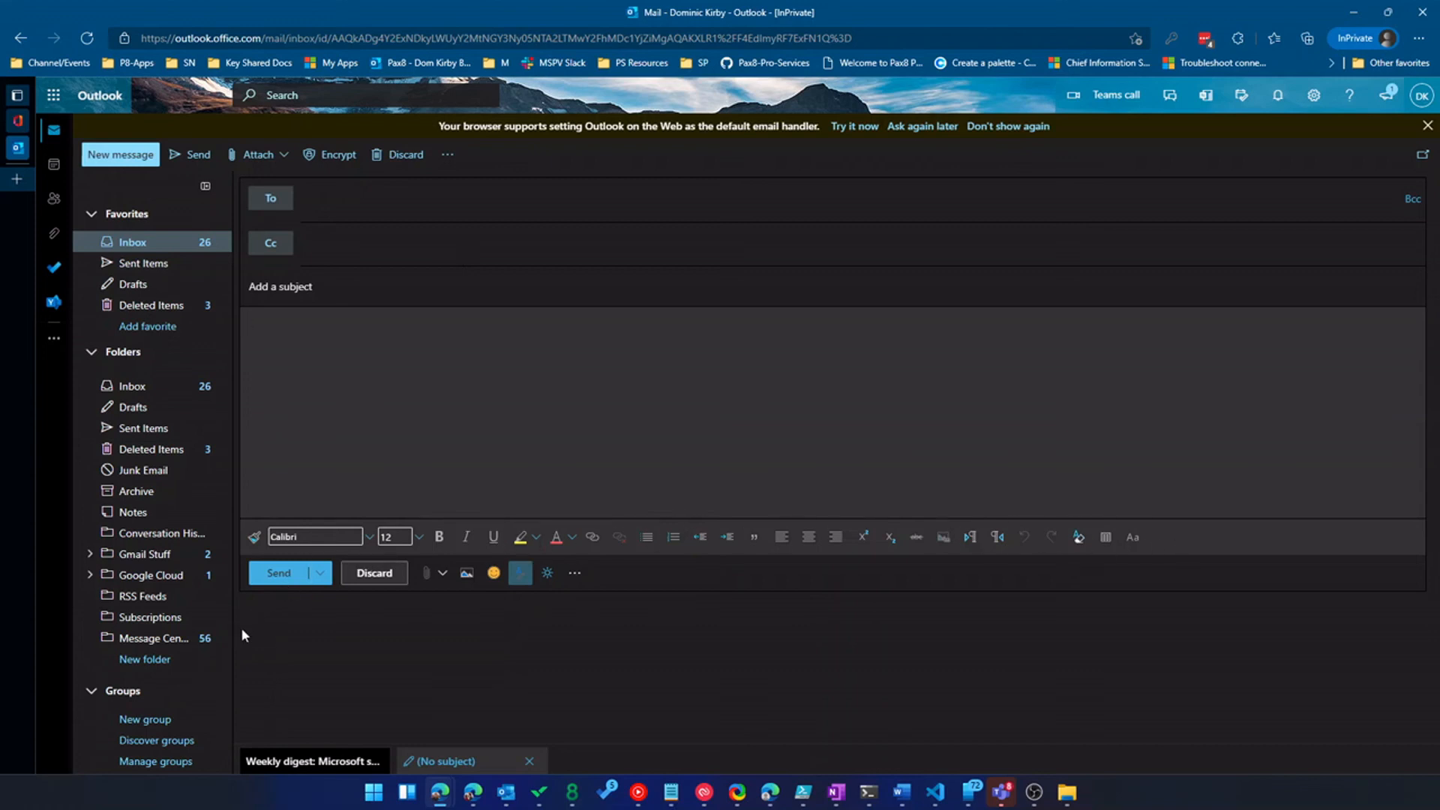
pyautogui.click(249, 325)
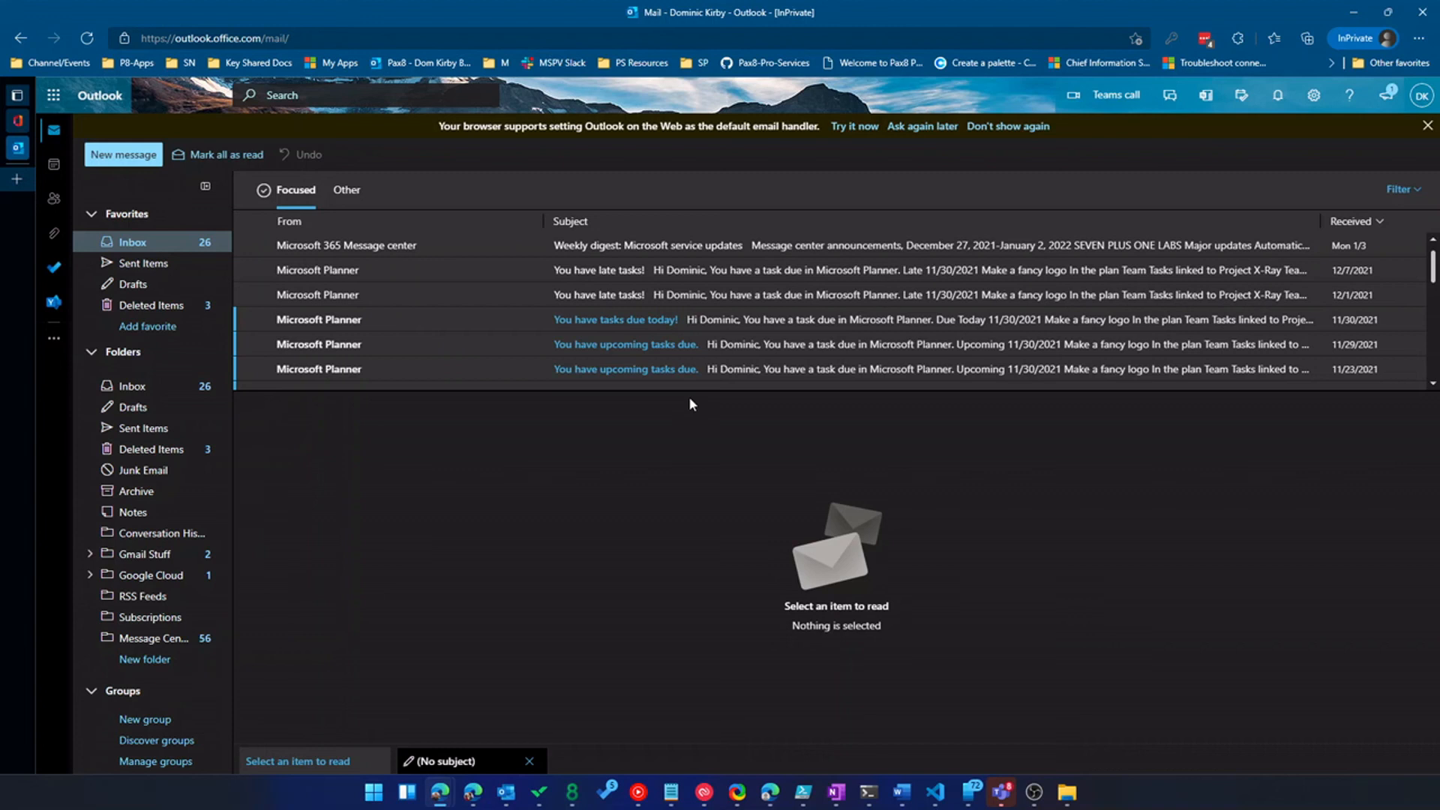
pyautogui.moveTo(318, 318)
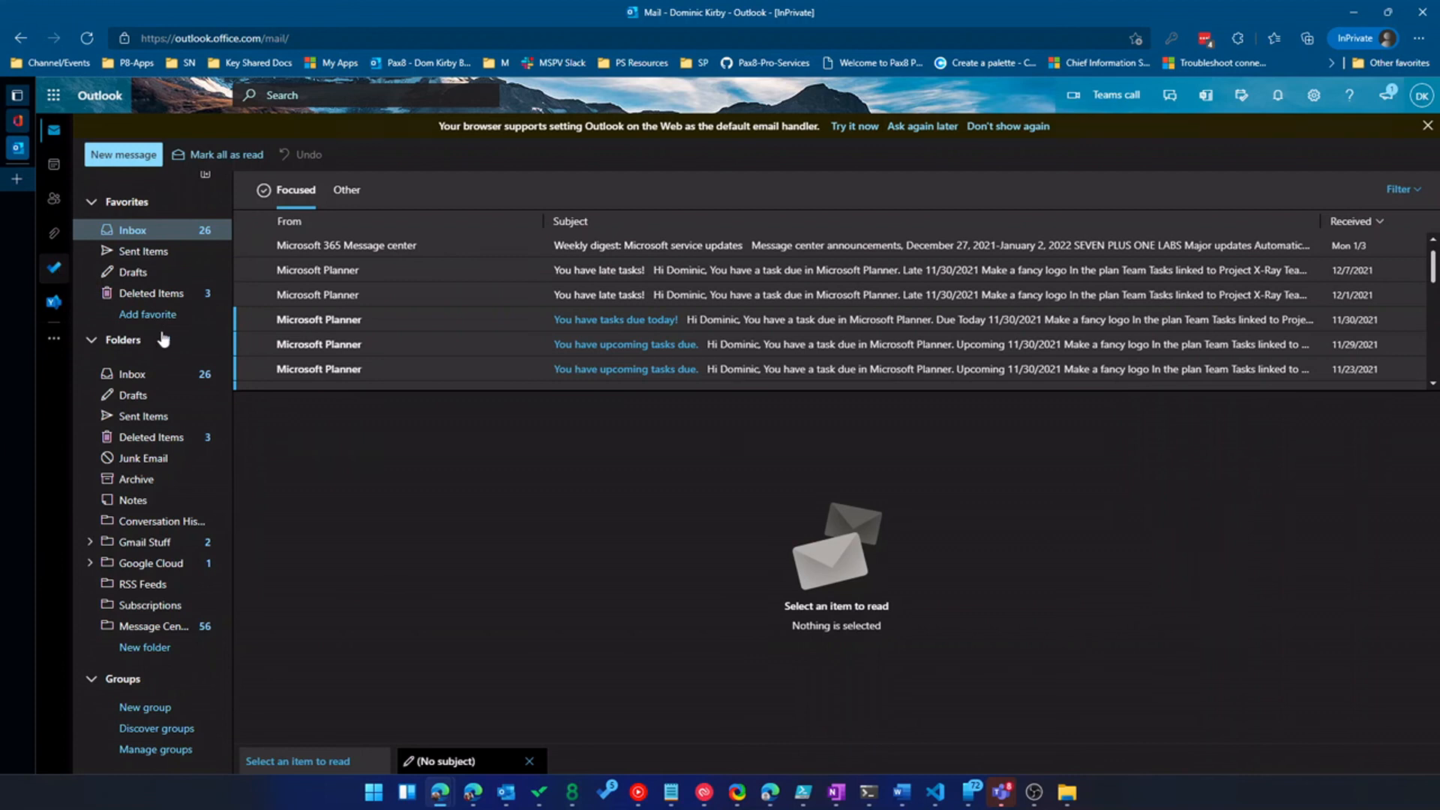
pyautogui.click(52, 149)
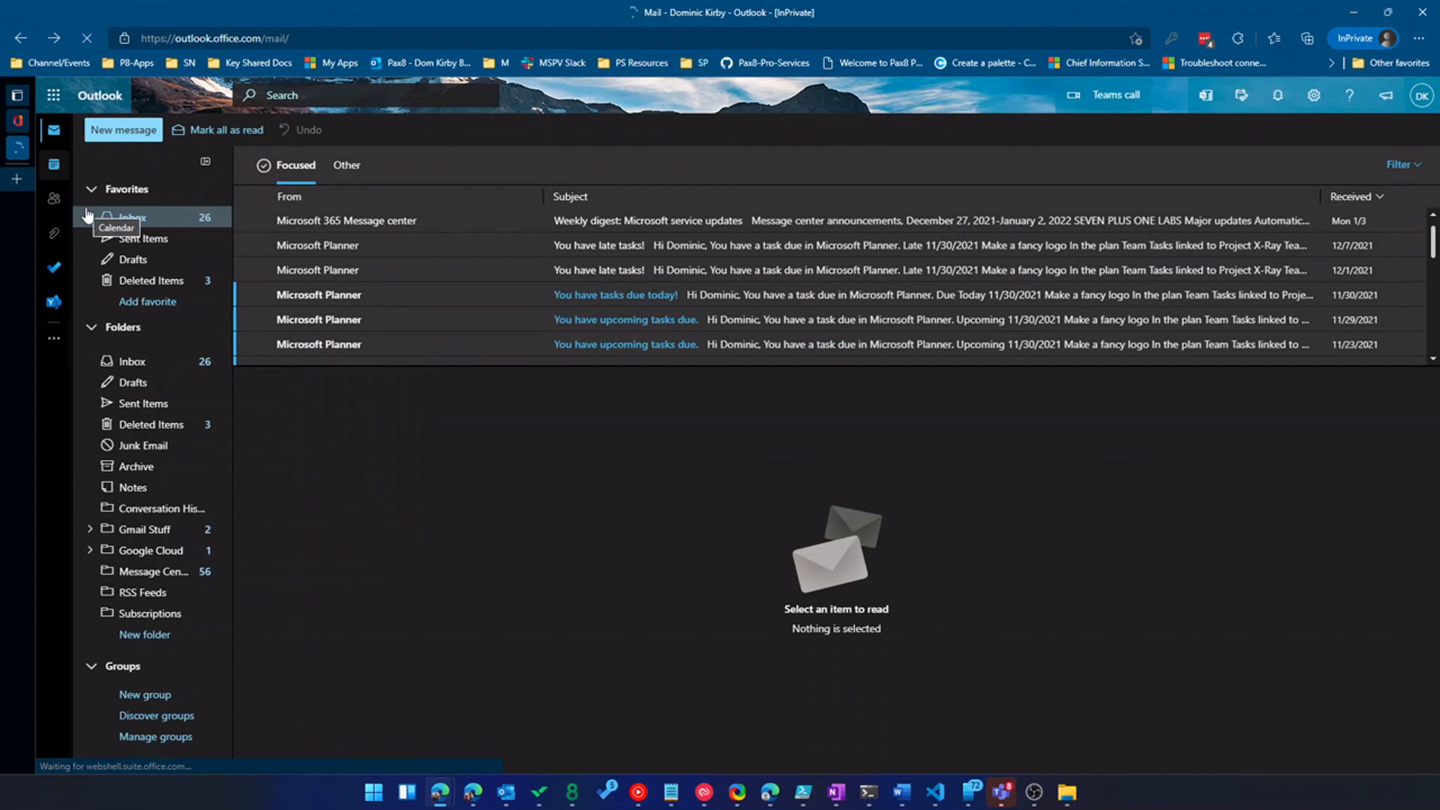
# Step: Switch to the calendar showing the January 3–7, 2022 work week
pyautogui.click(54, 164)
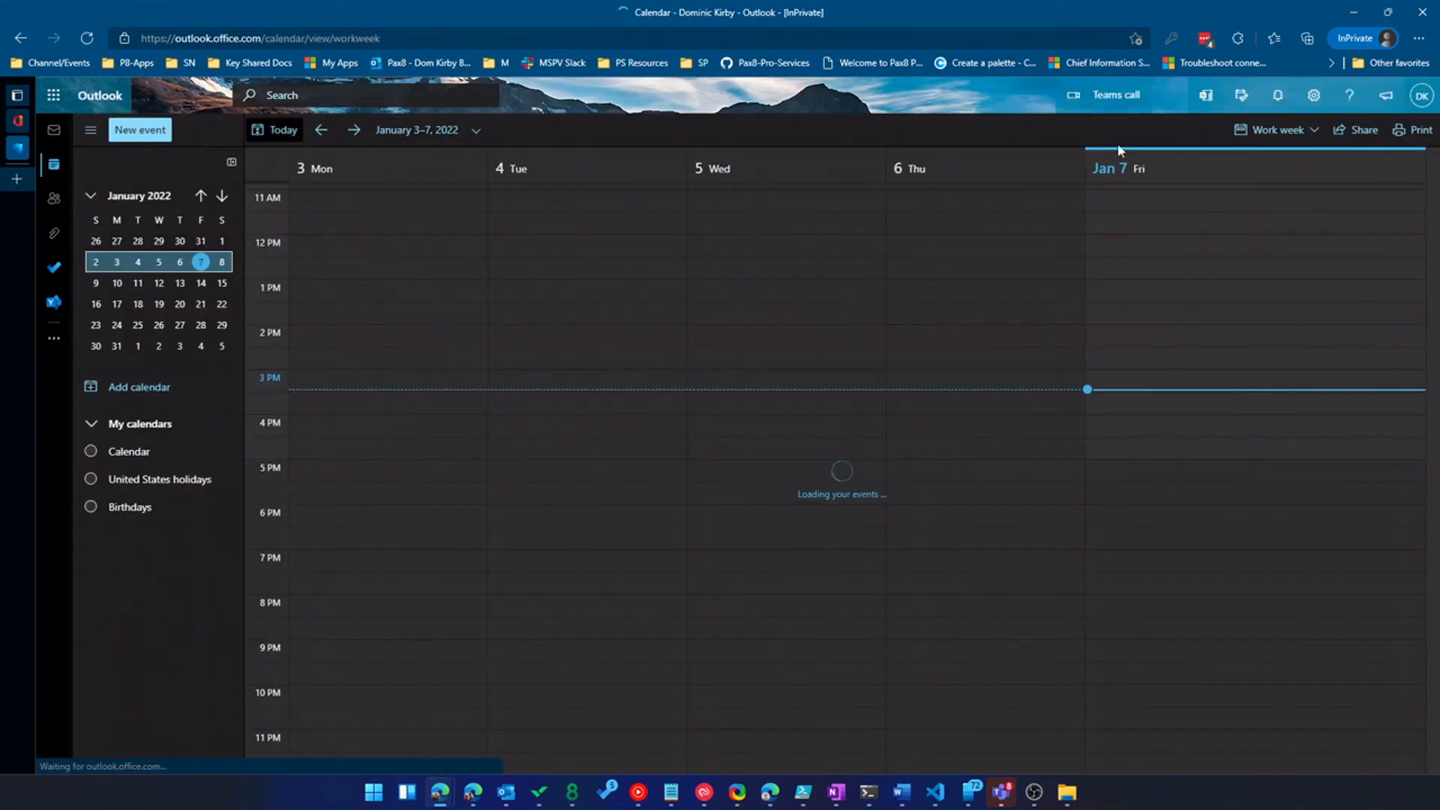
pyautogui.click(1275, 129)
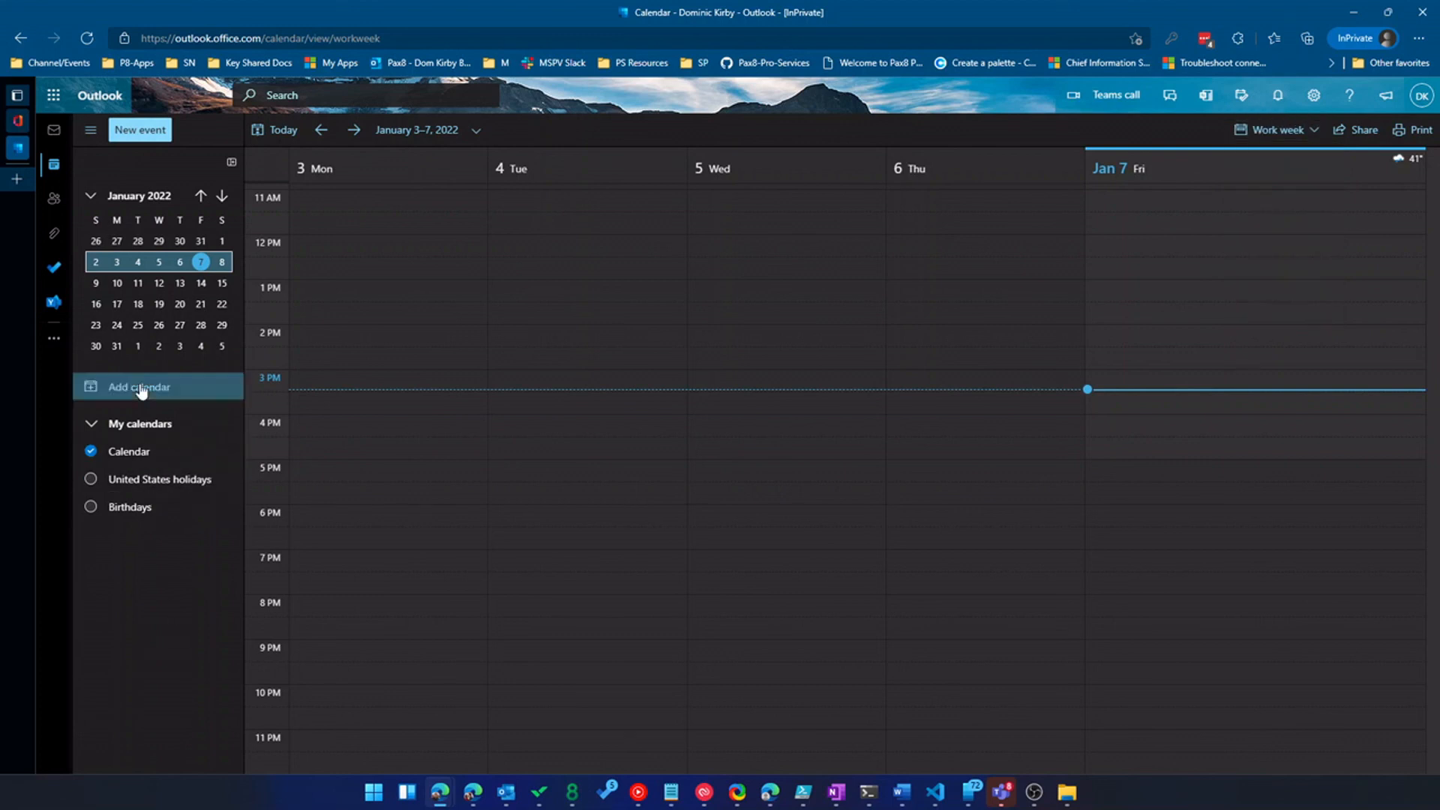
pyautogui.click(138, 387)
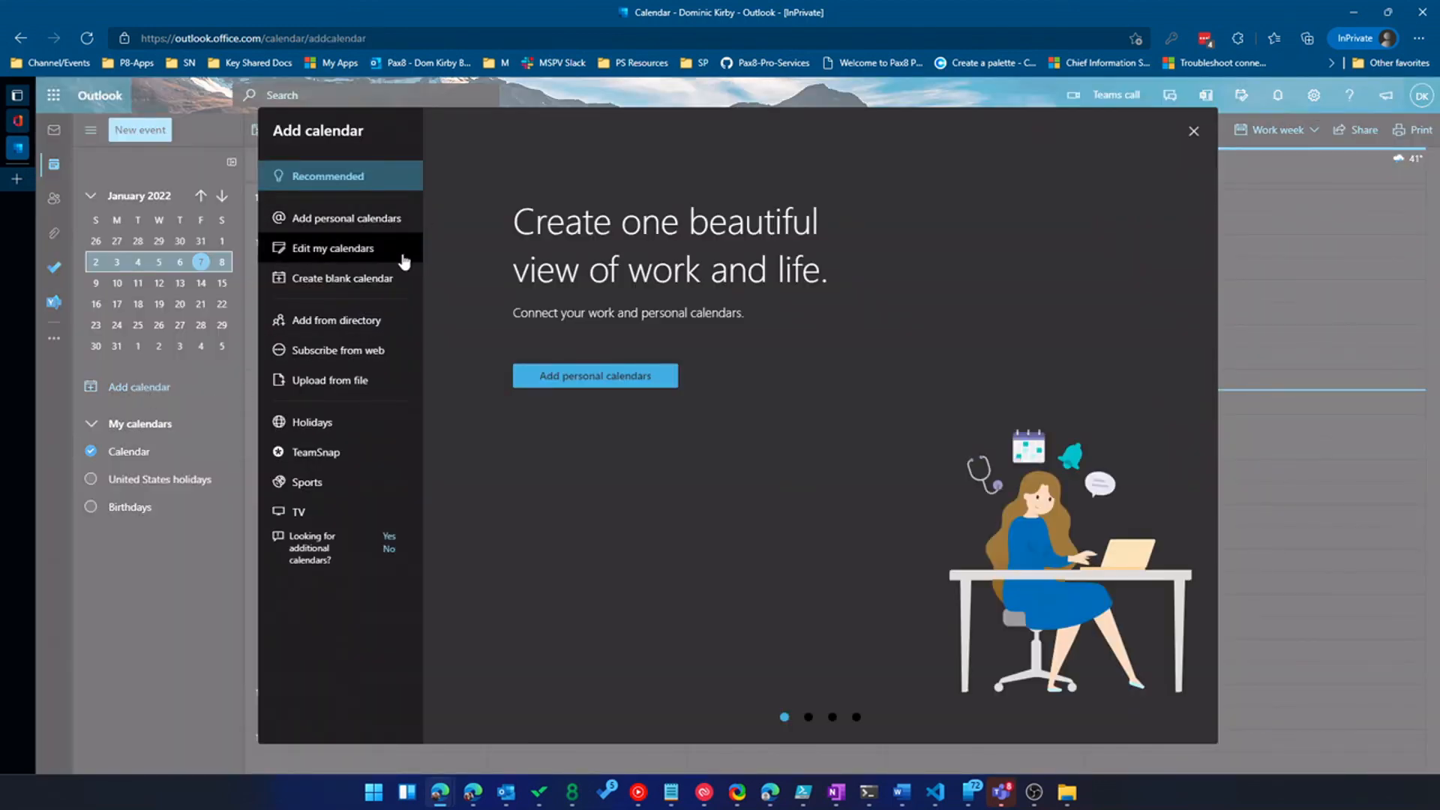
pyautogui.click(337, 319)
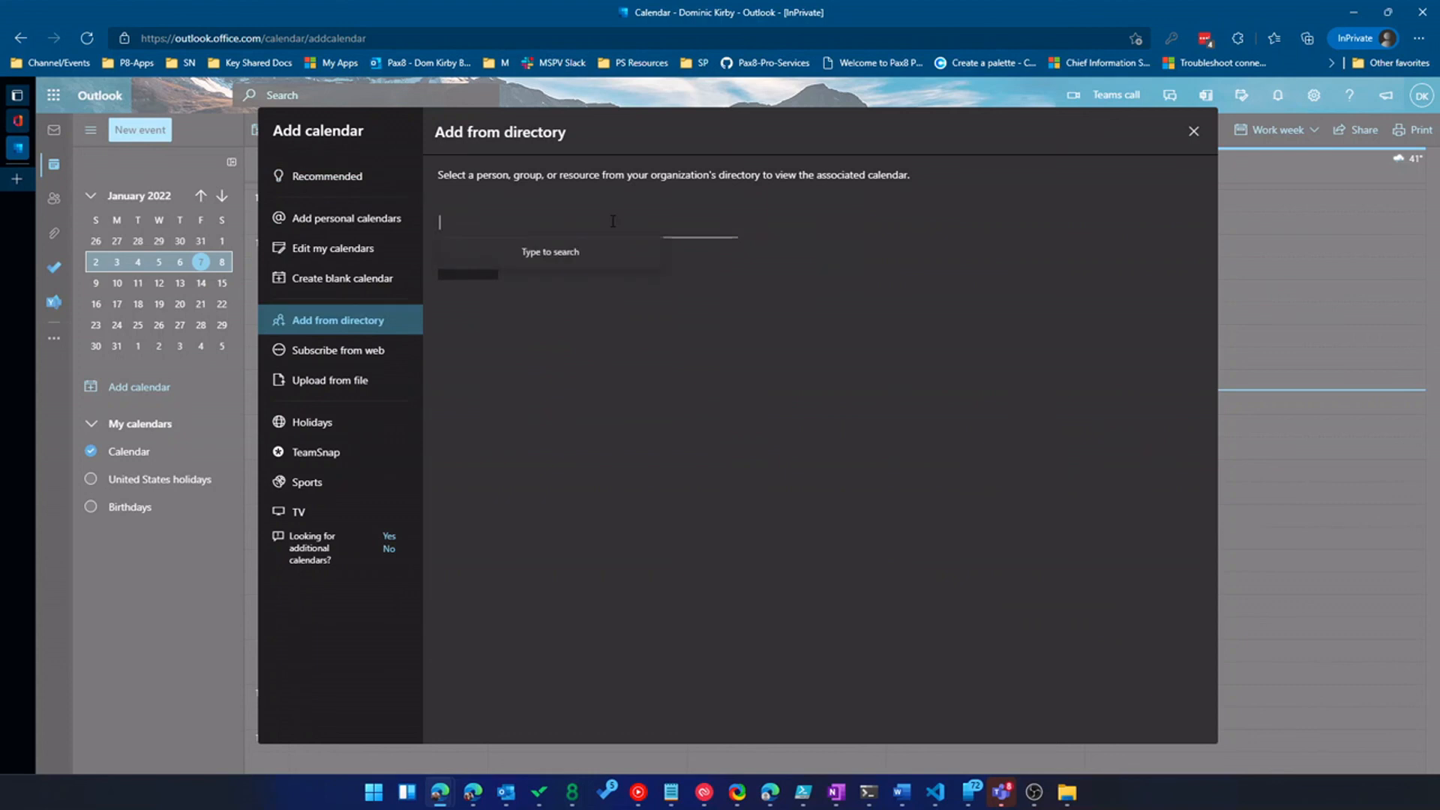
pyautogui.click(588, 220)
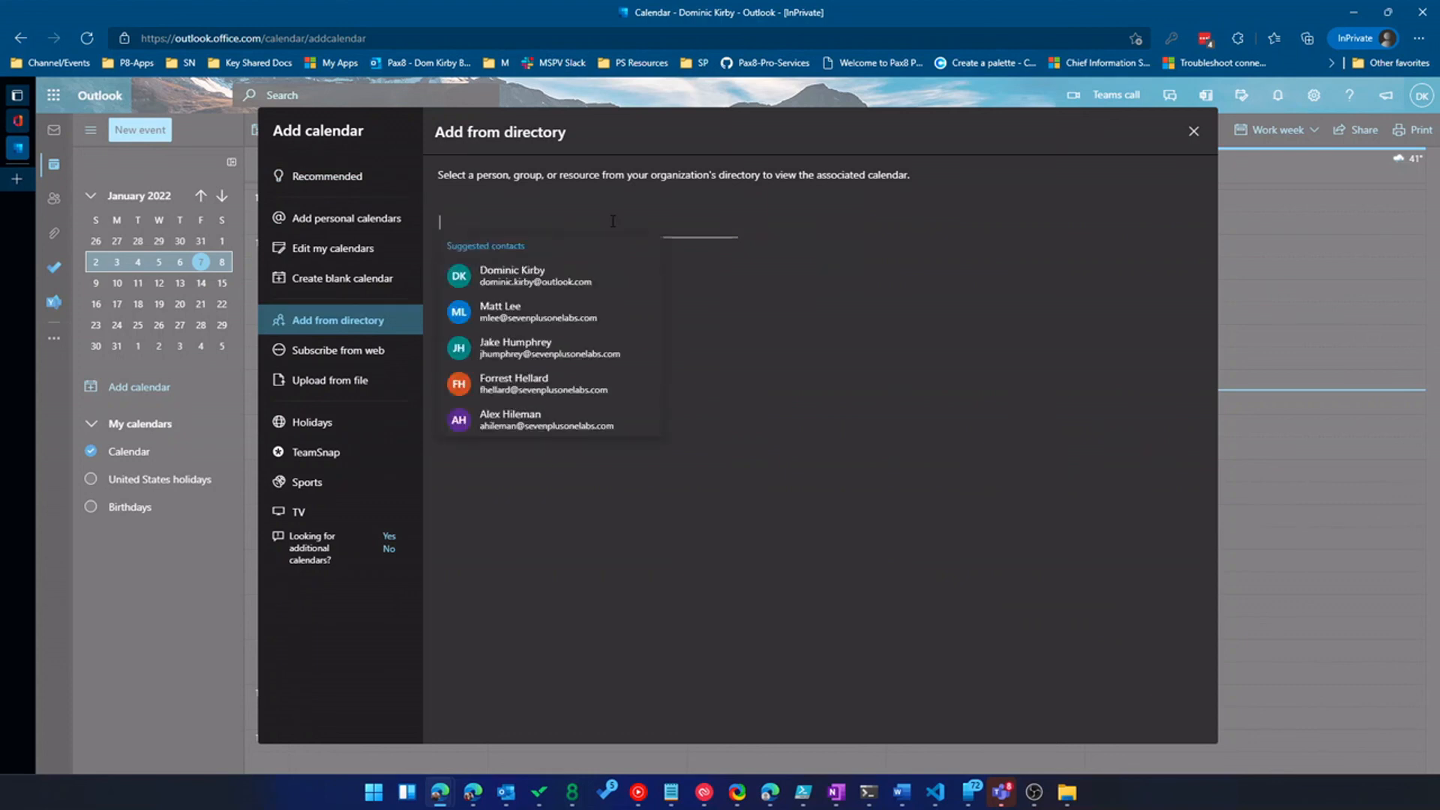
pyautogui.write('alex')
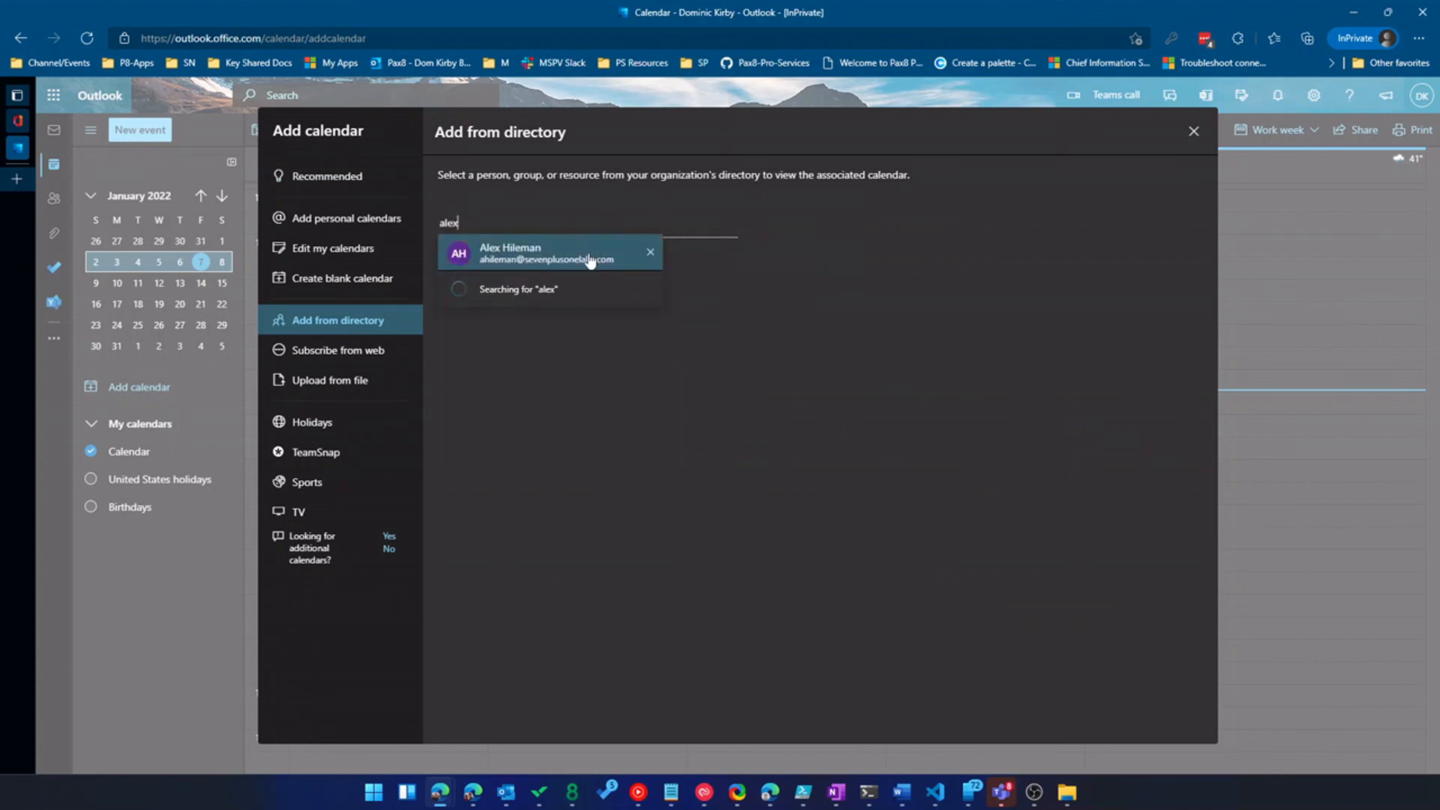
pyautogui.click(550, 253)
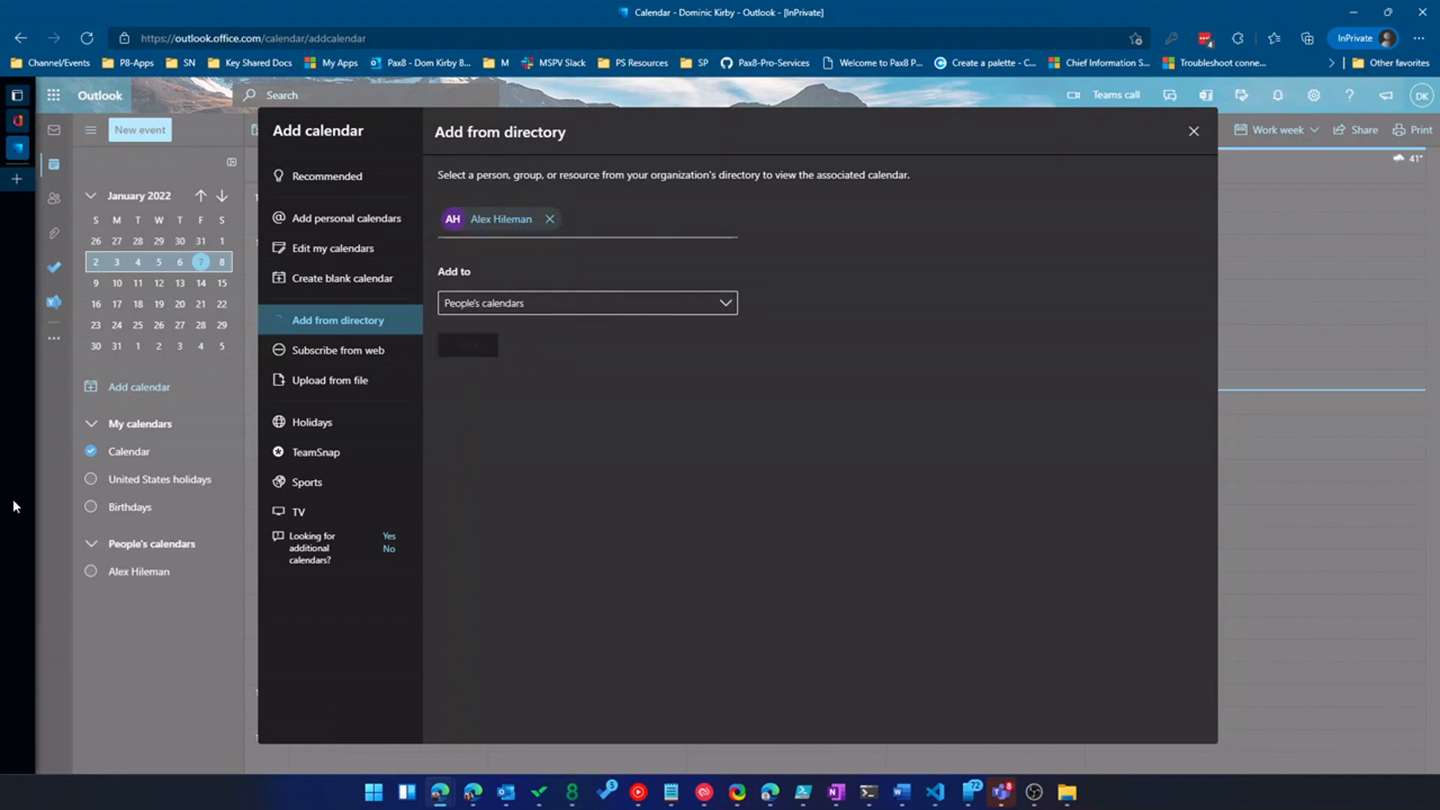
pyautogui.moveTo(958, 224)
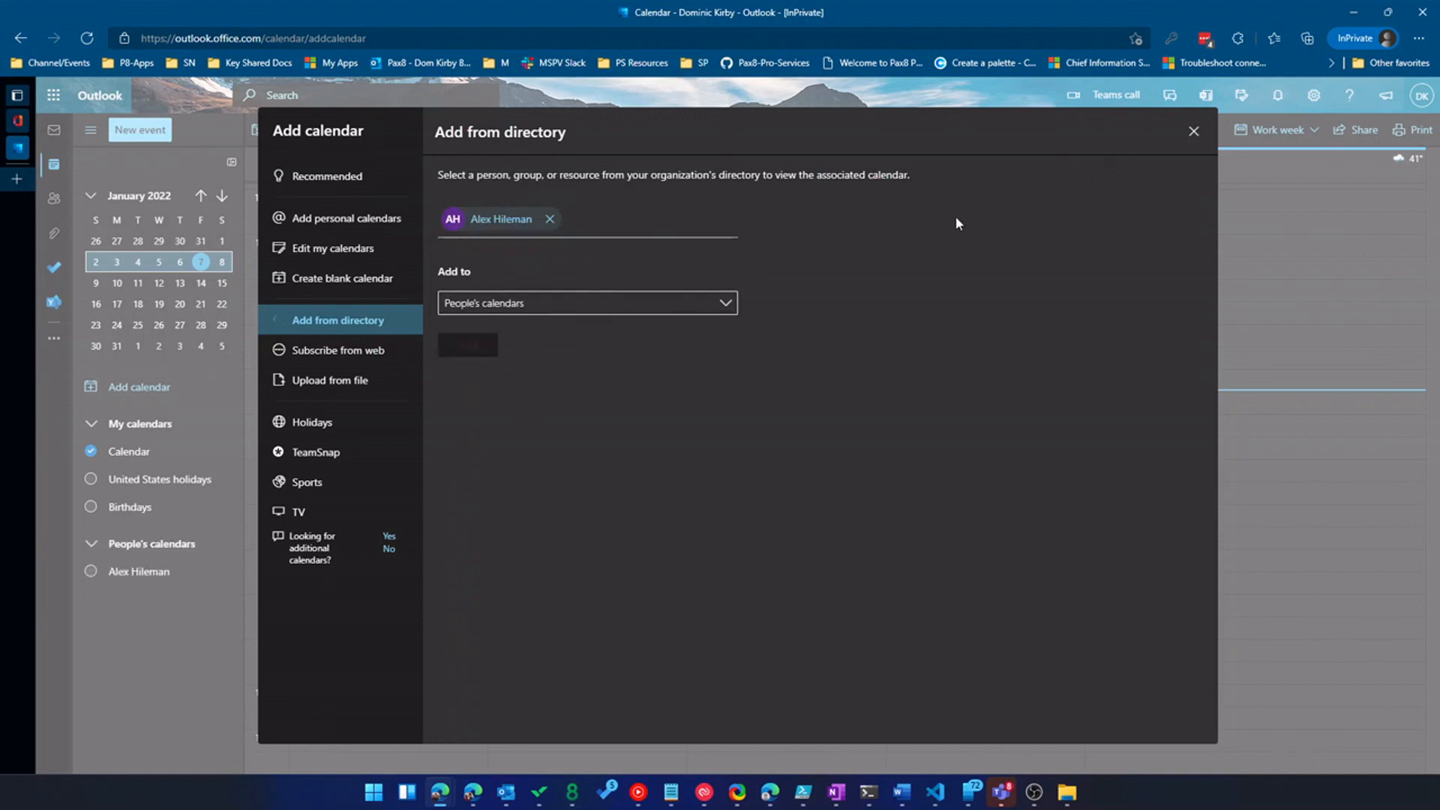
pyautogui.click(1192, 130)
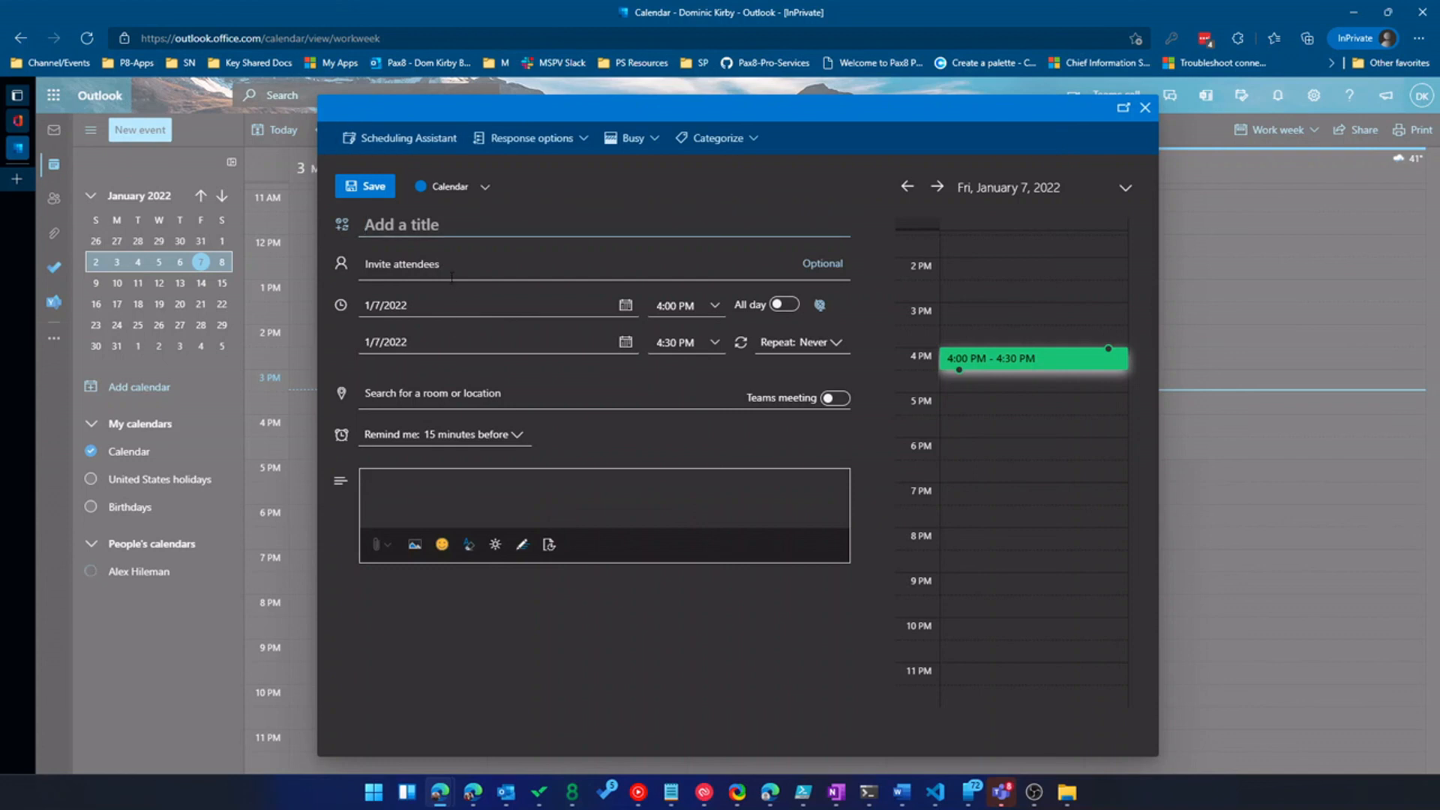
pyautogui.write('a')
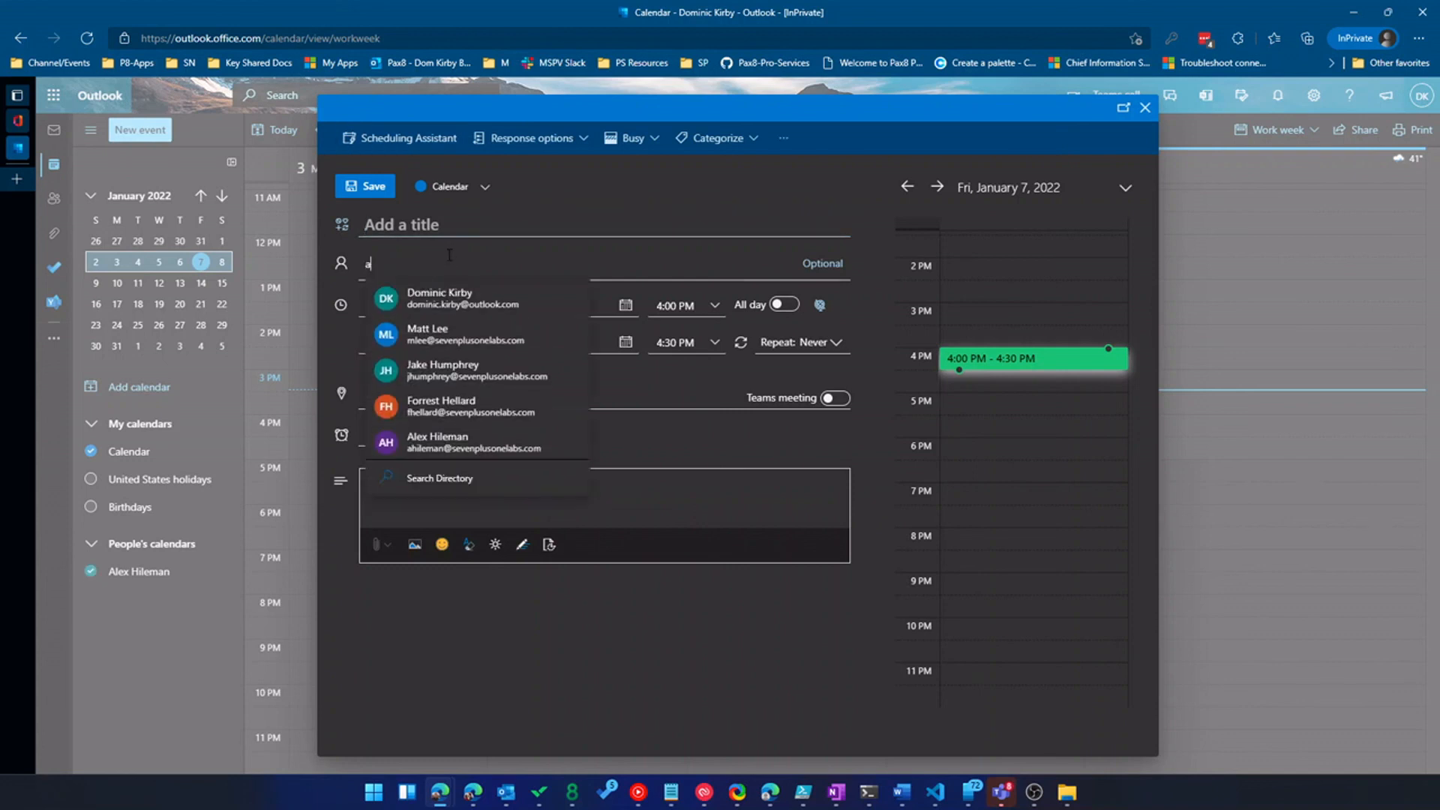
pyautogui.click(437, 441)
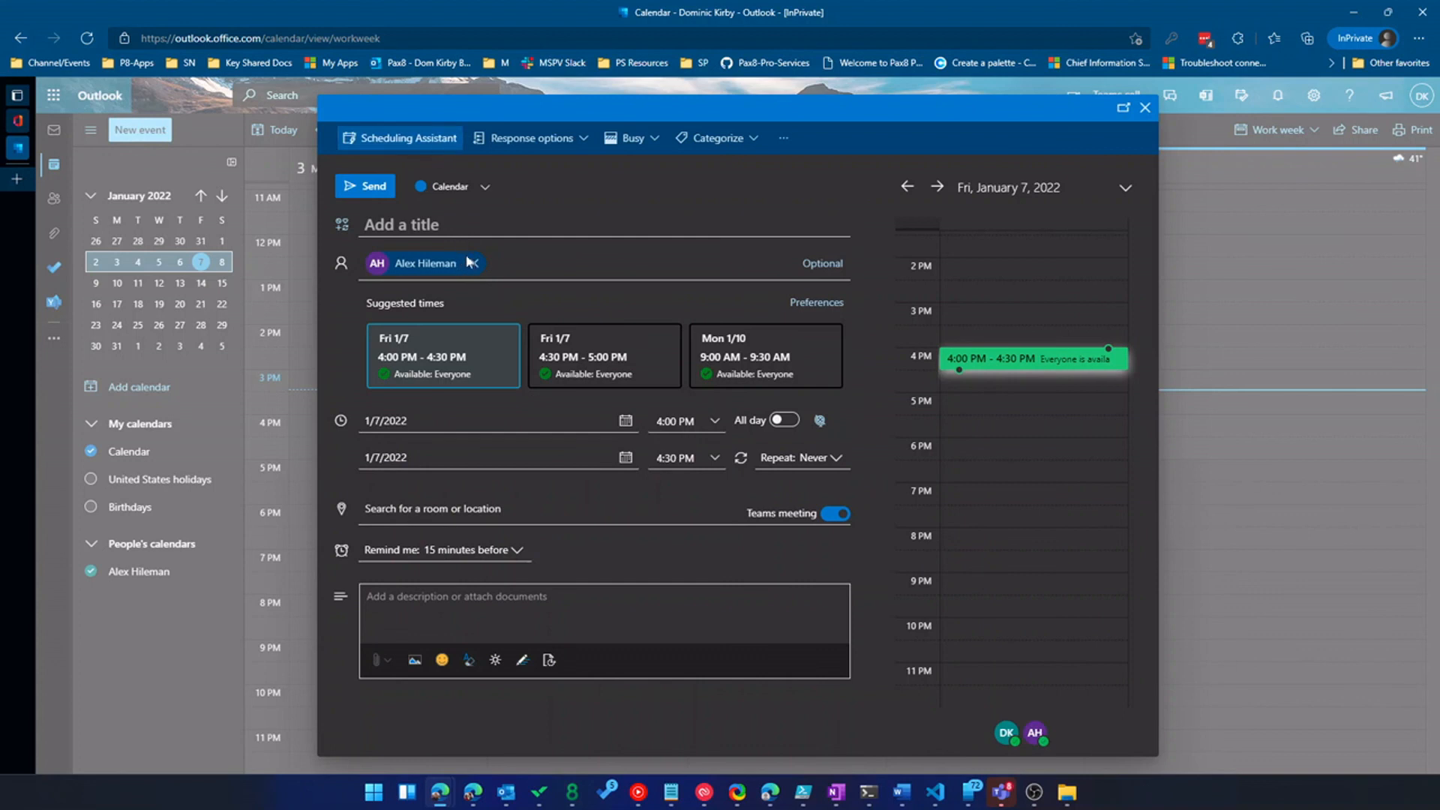
pyautogui.click(407, 137)
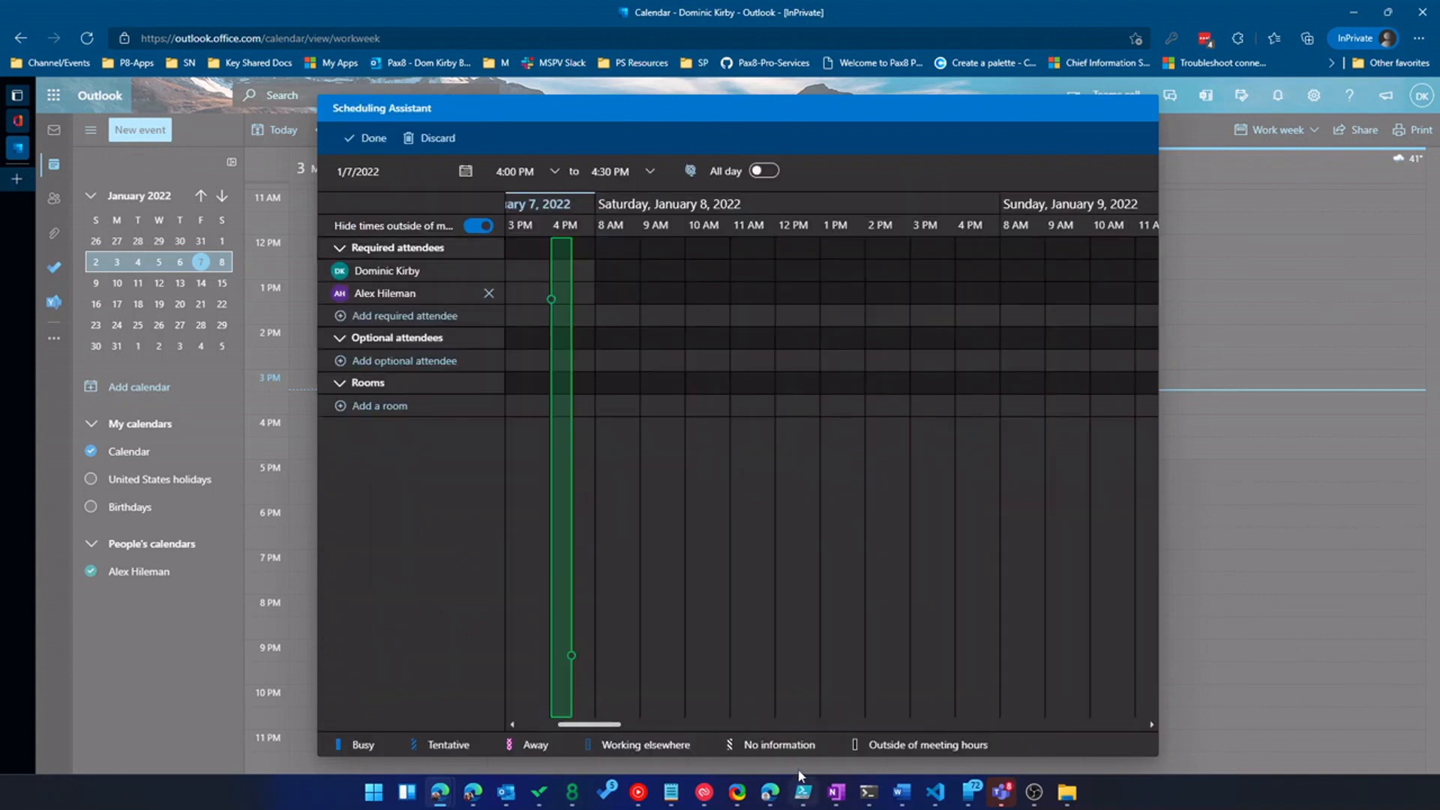
pyautogui.hscroll(-3)
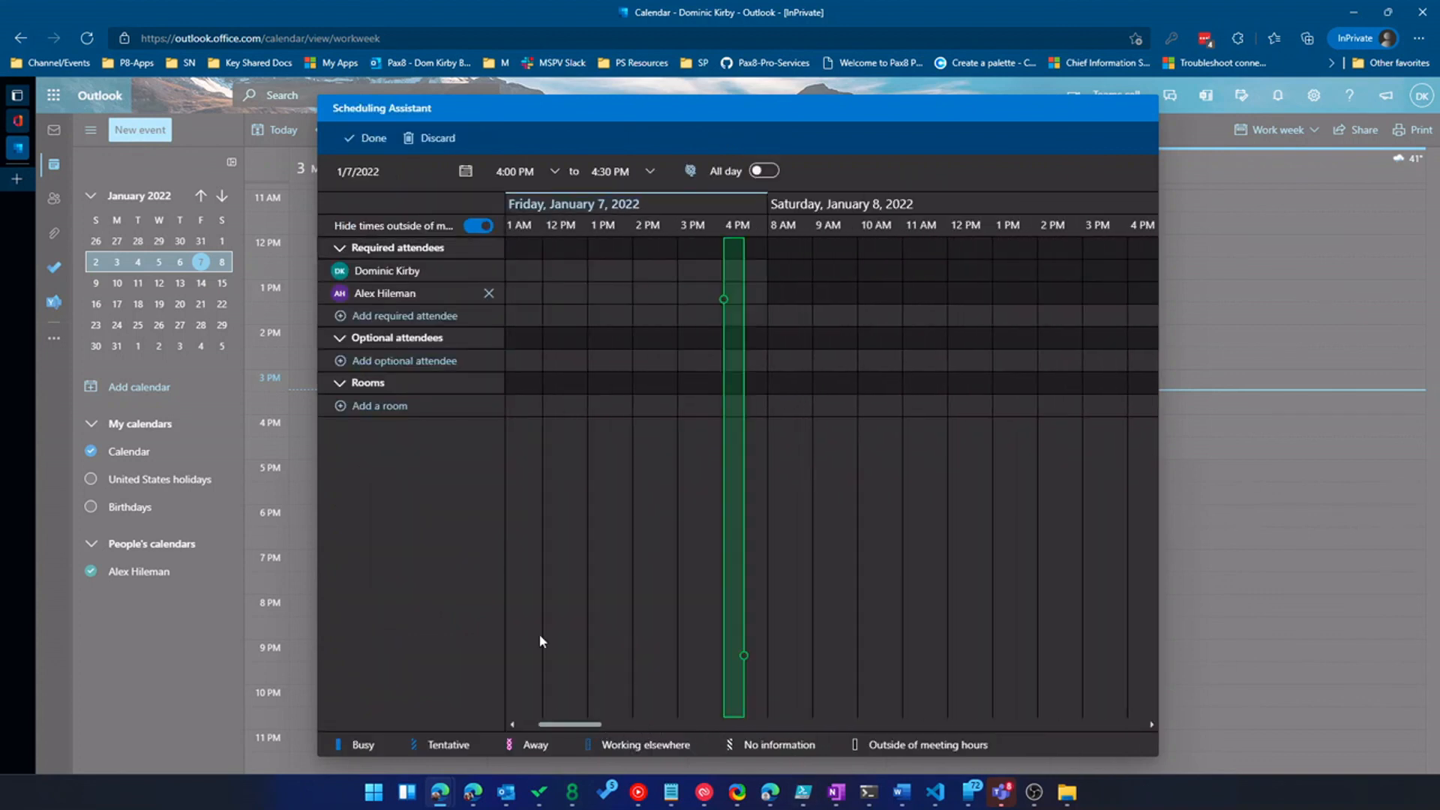
pyautogui.click(372, 138)
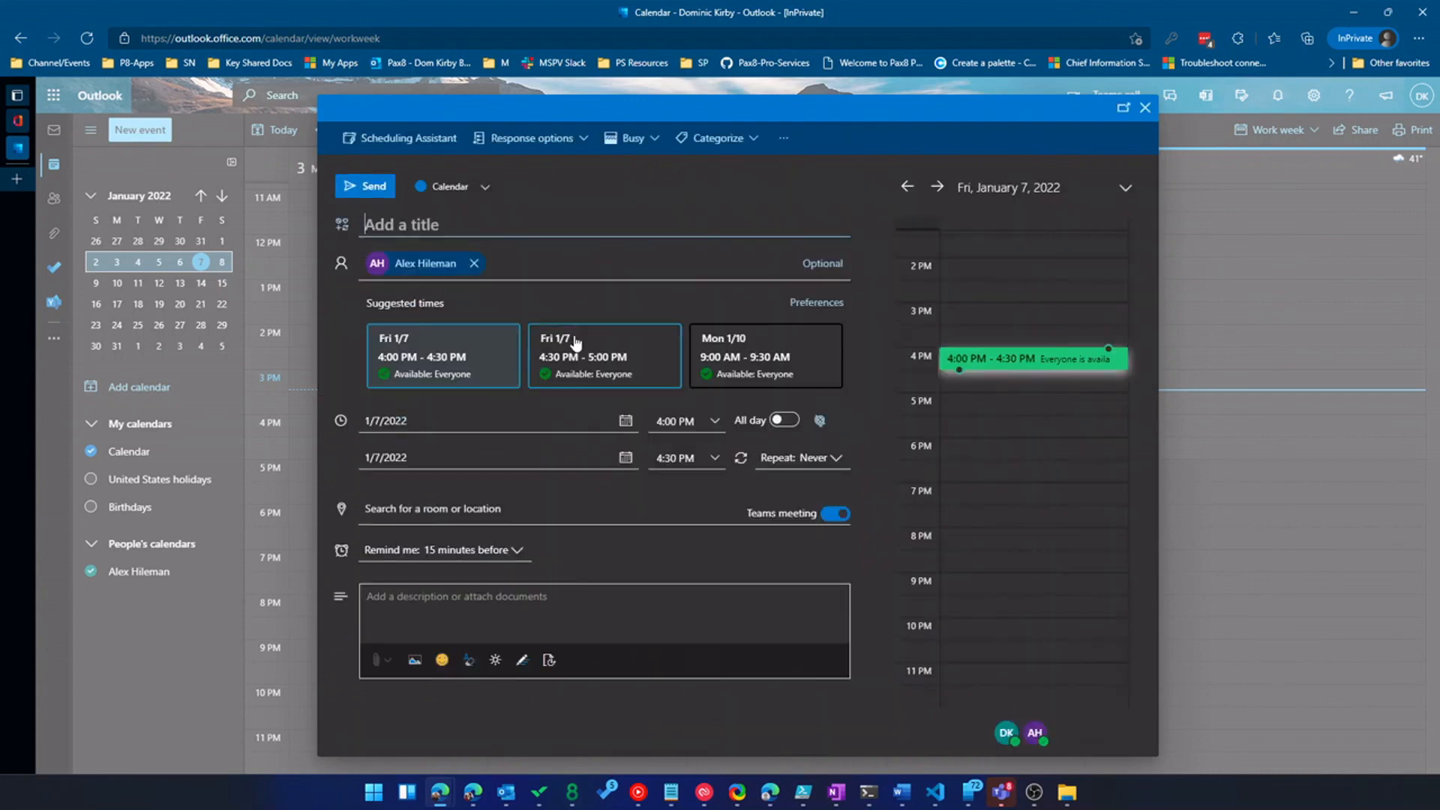
pyautogui.click(442, 355)
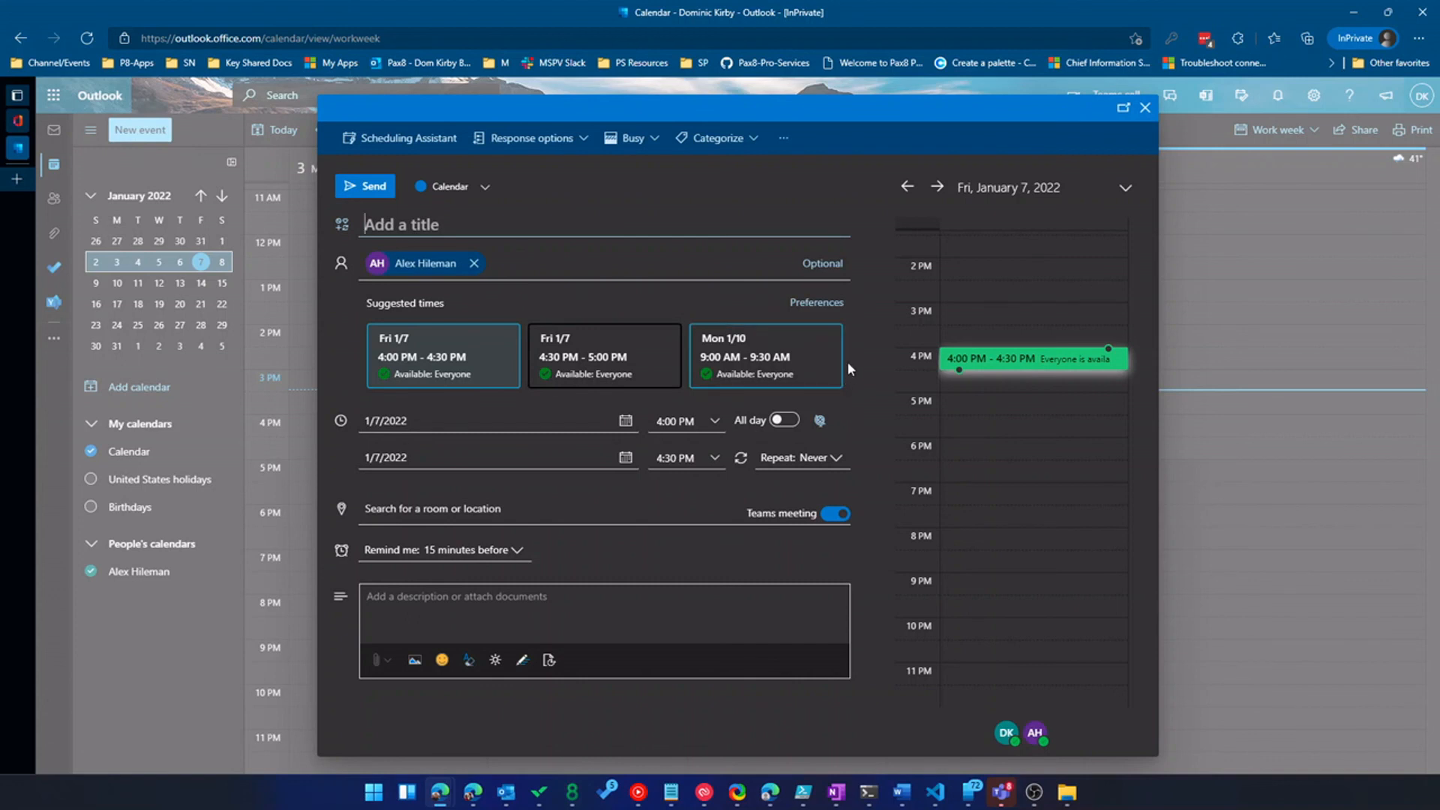
pyautogui.click(441, 356)
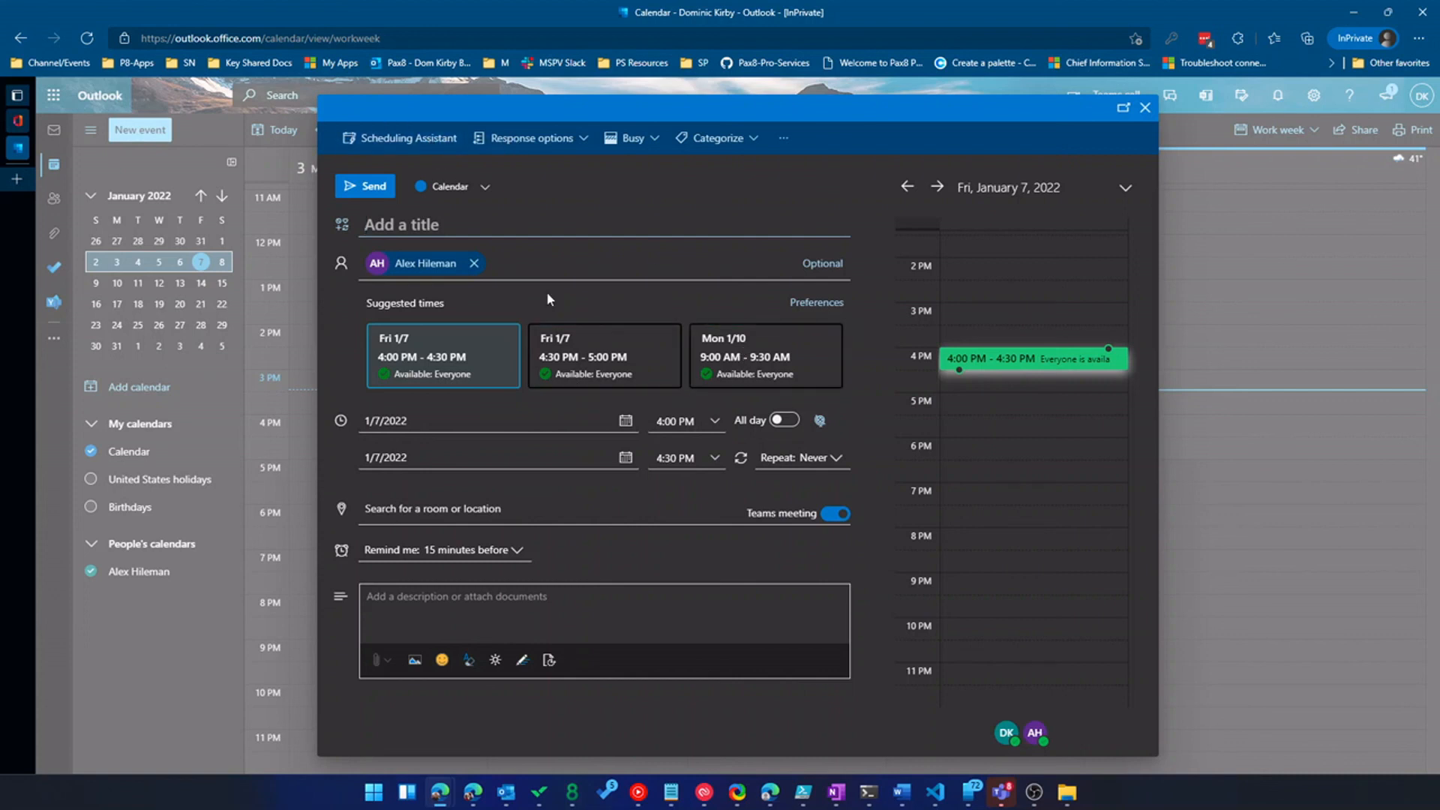
pyautogui.click(836, 513)
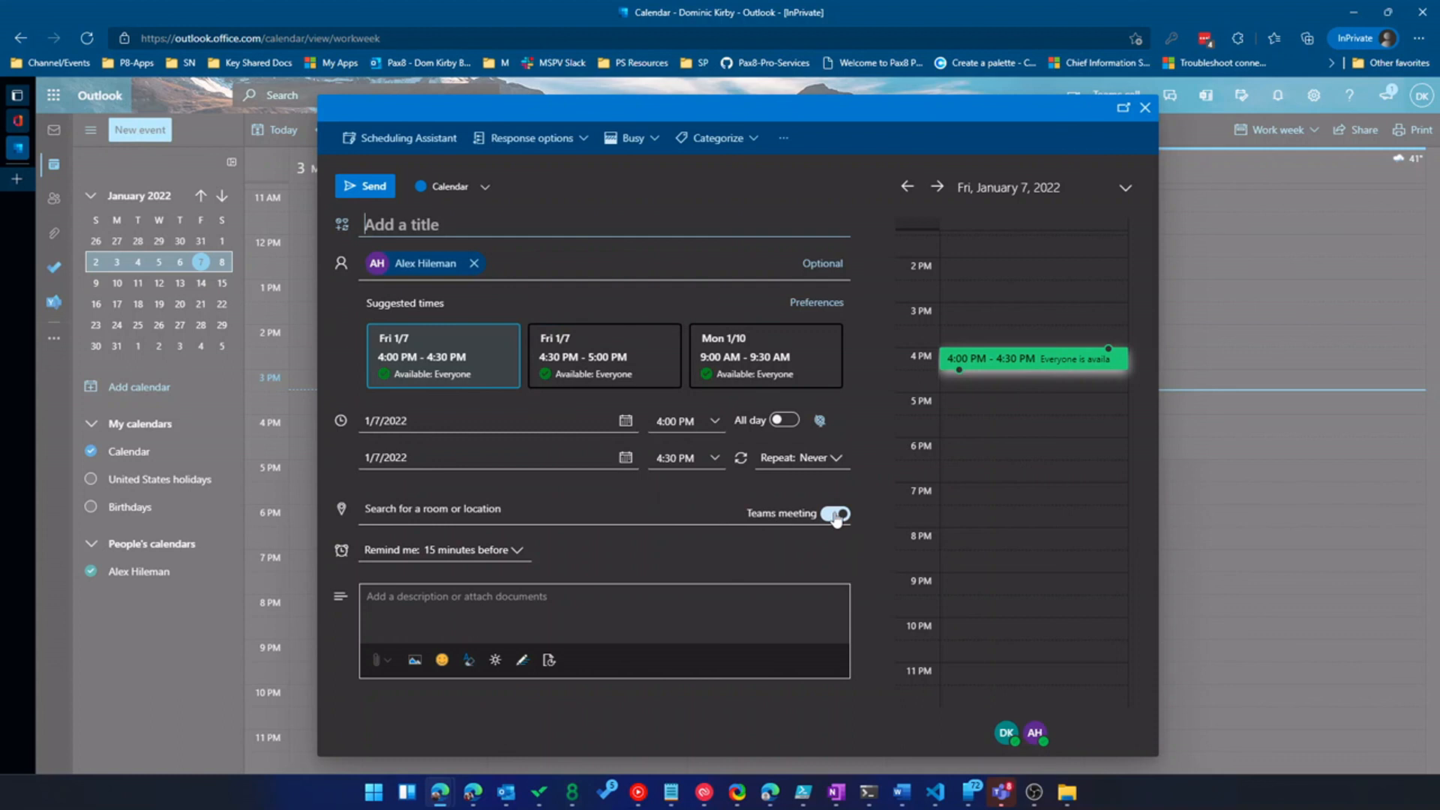
pyautogui.click(1144, 108)
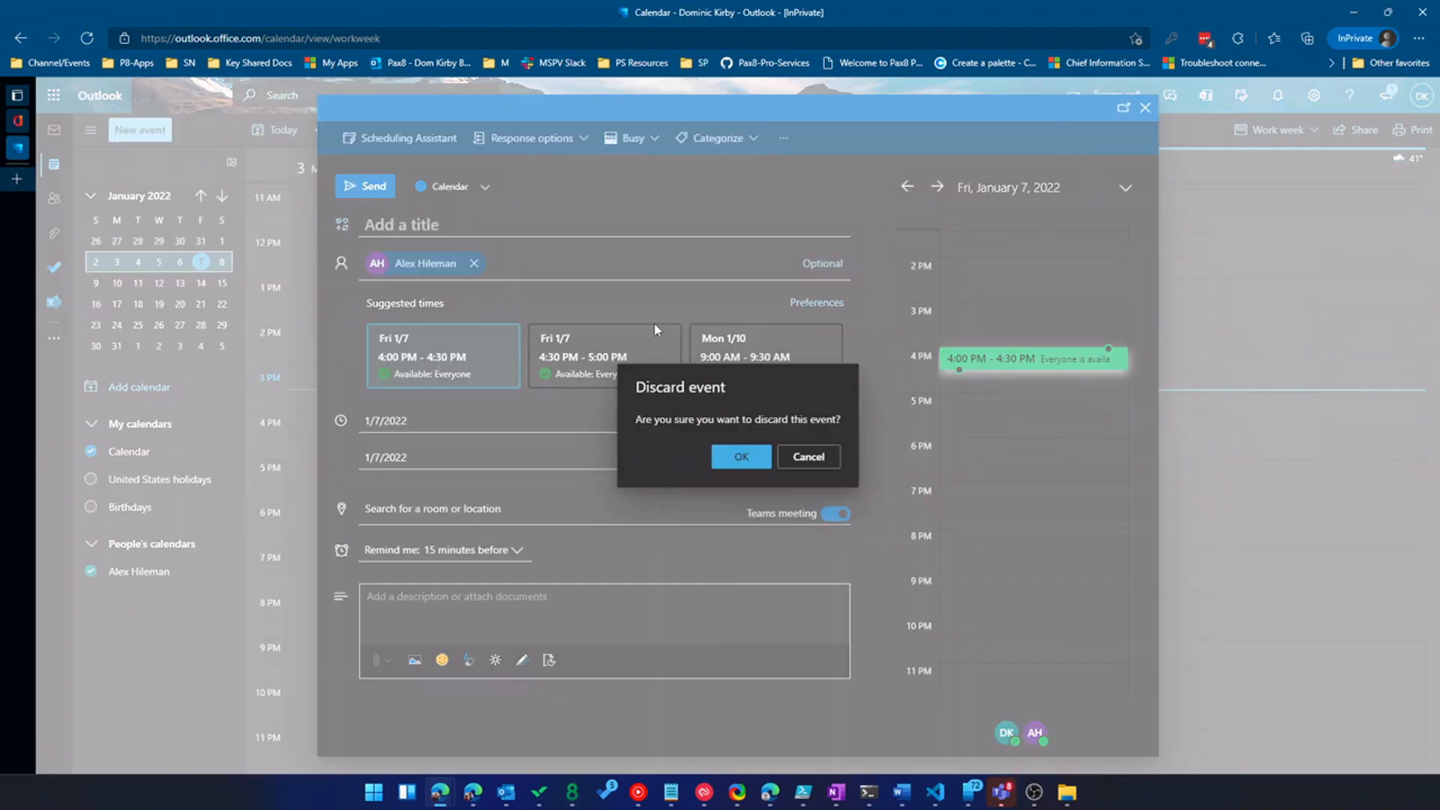
pyautogui.click(740, 456)
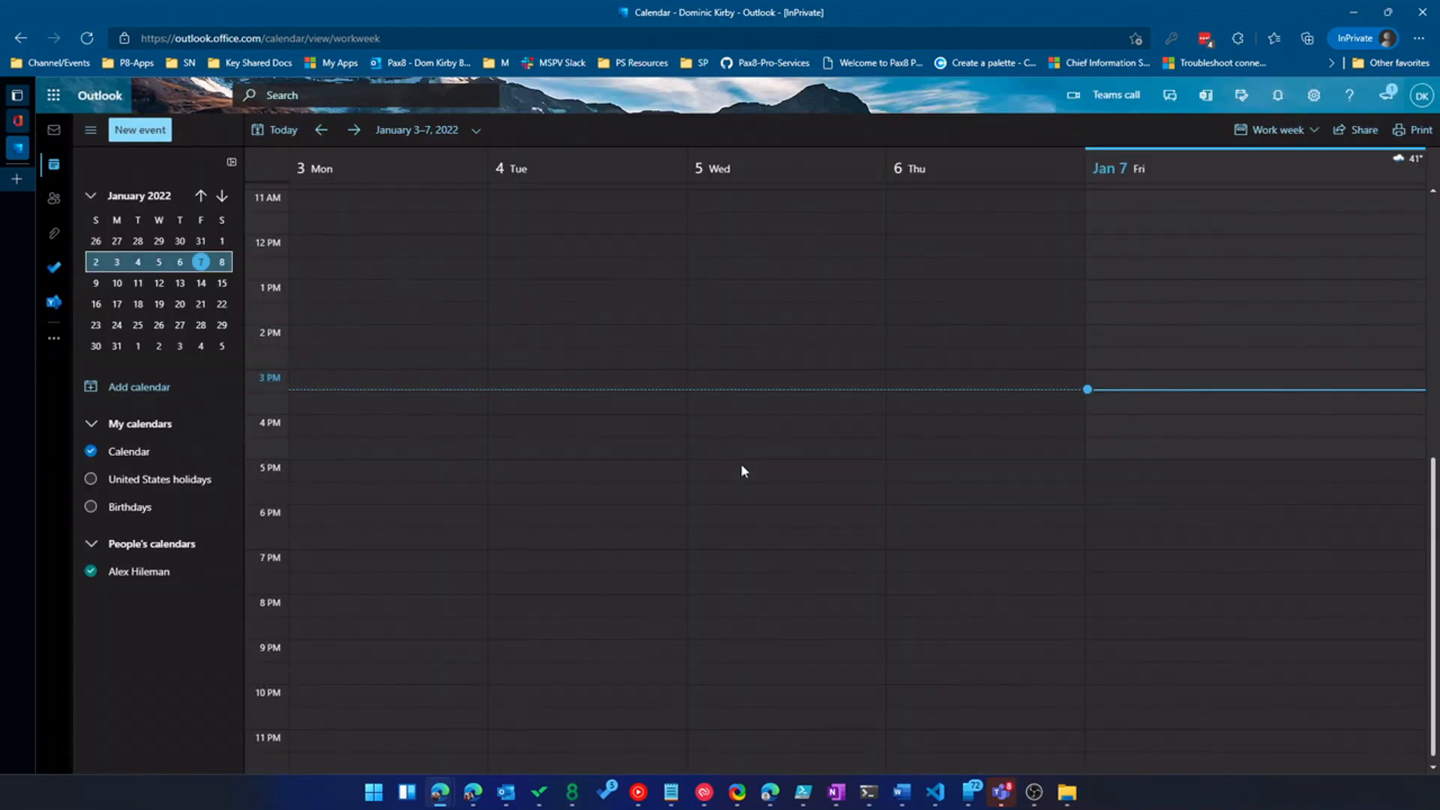
# Step: Leave the calendar and go back to the mail view
pyautogui.scroll(3)
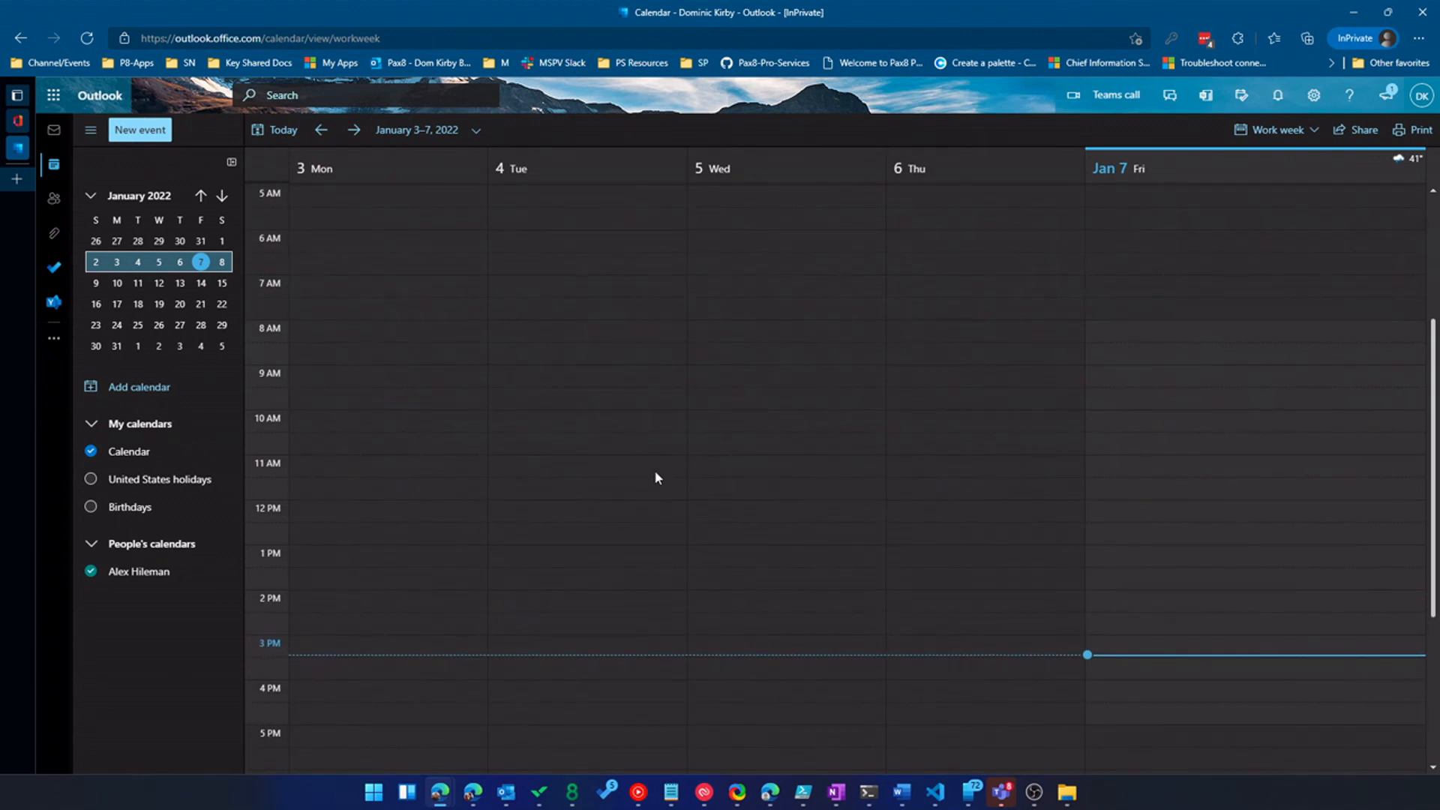
pyautogui.scroll(-3)
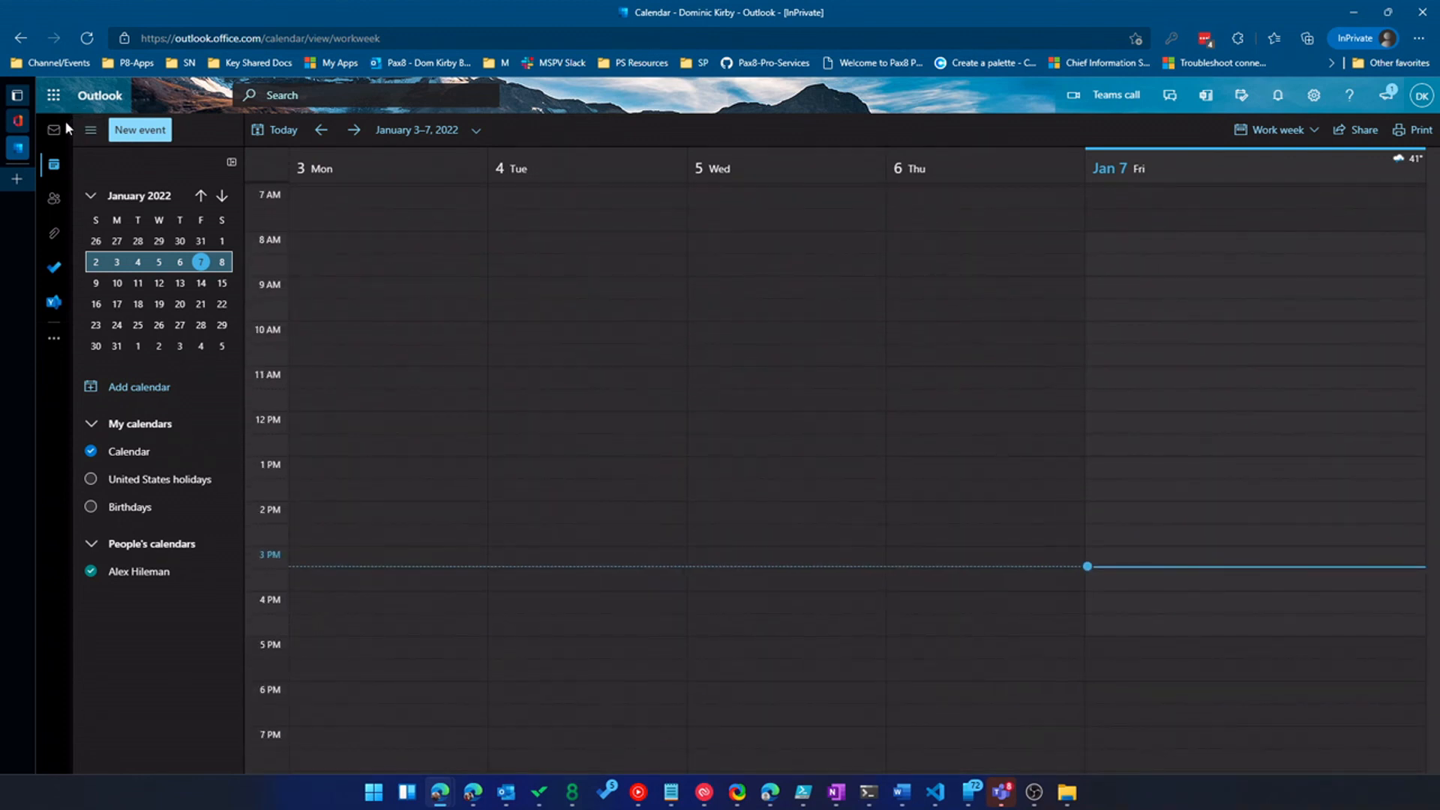
pyautogui.click(53, 120)
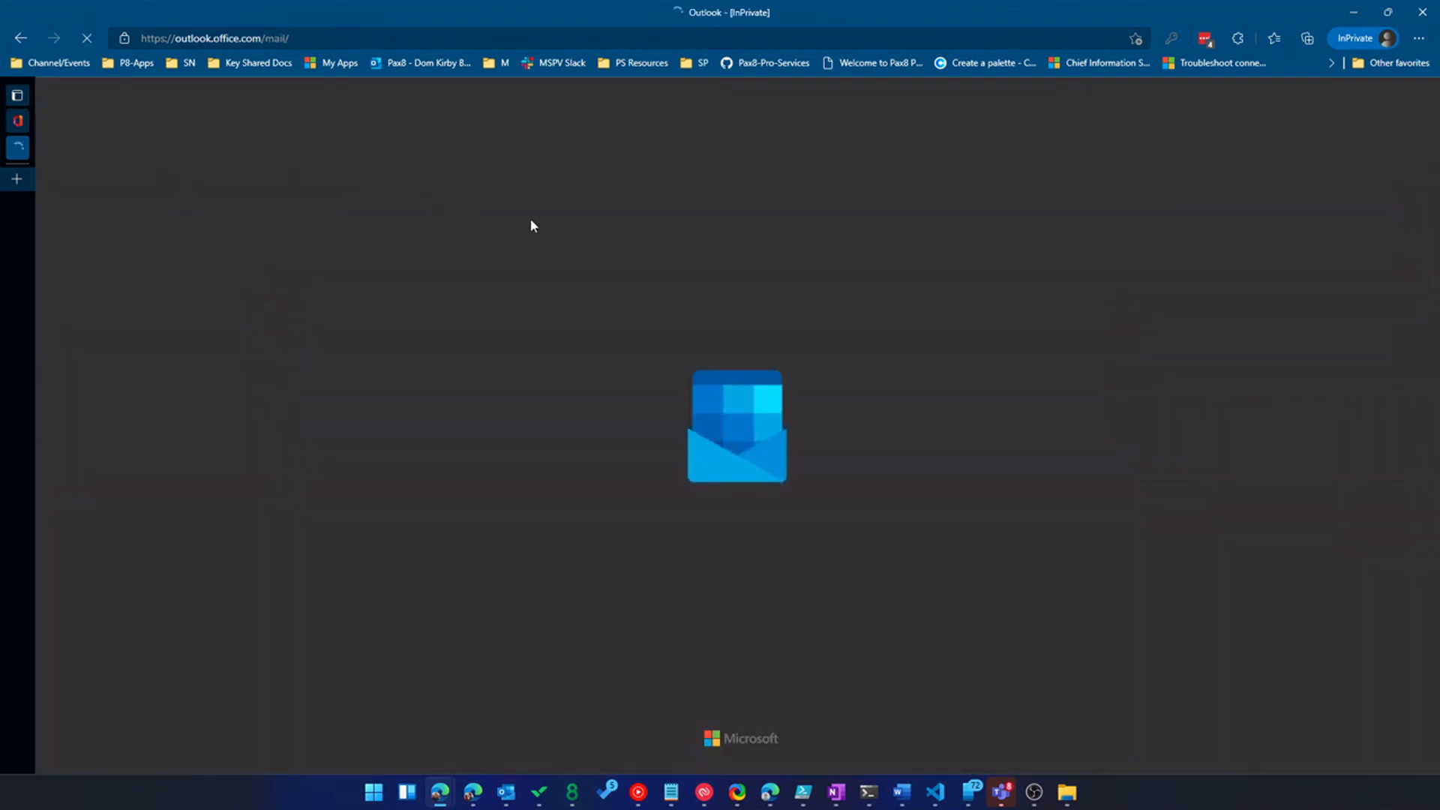